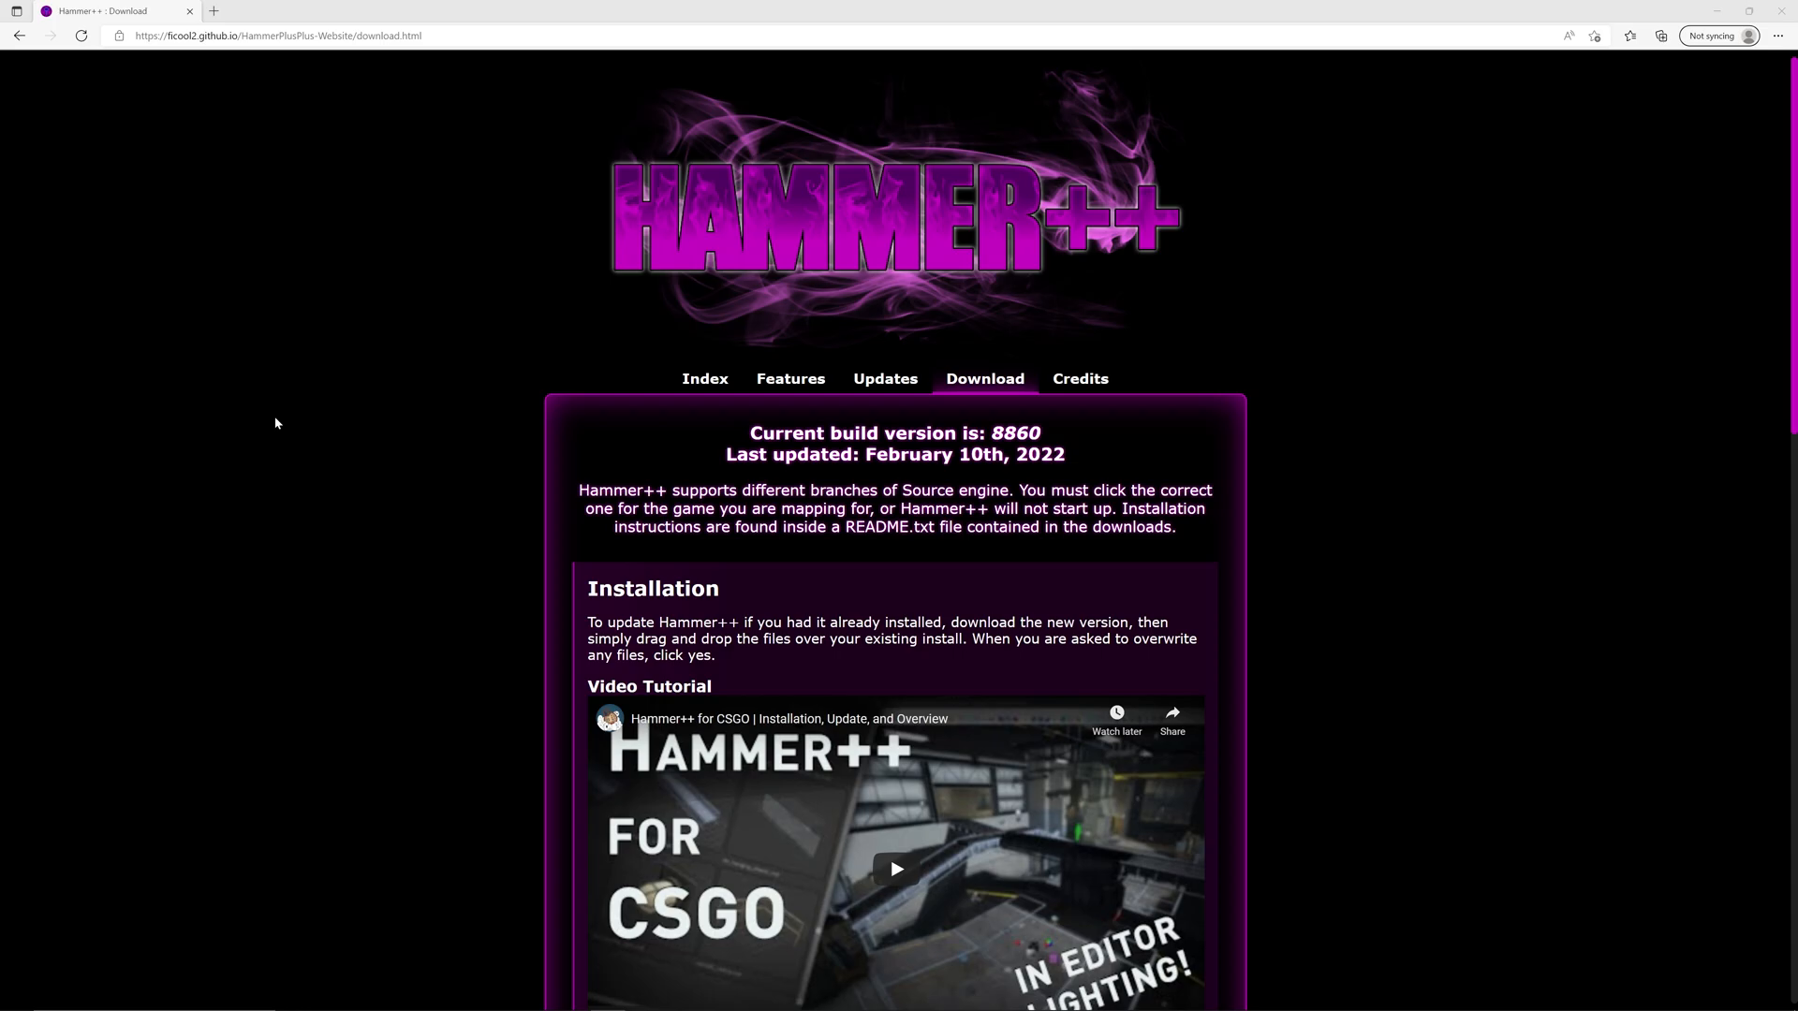
pyautogui.moveTo(264, 442)
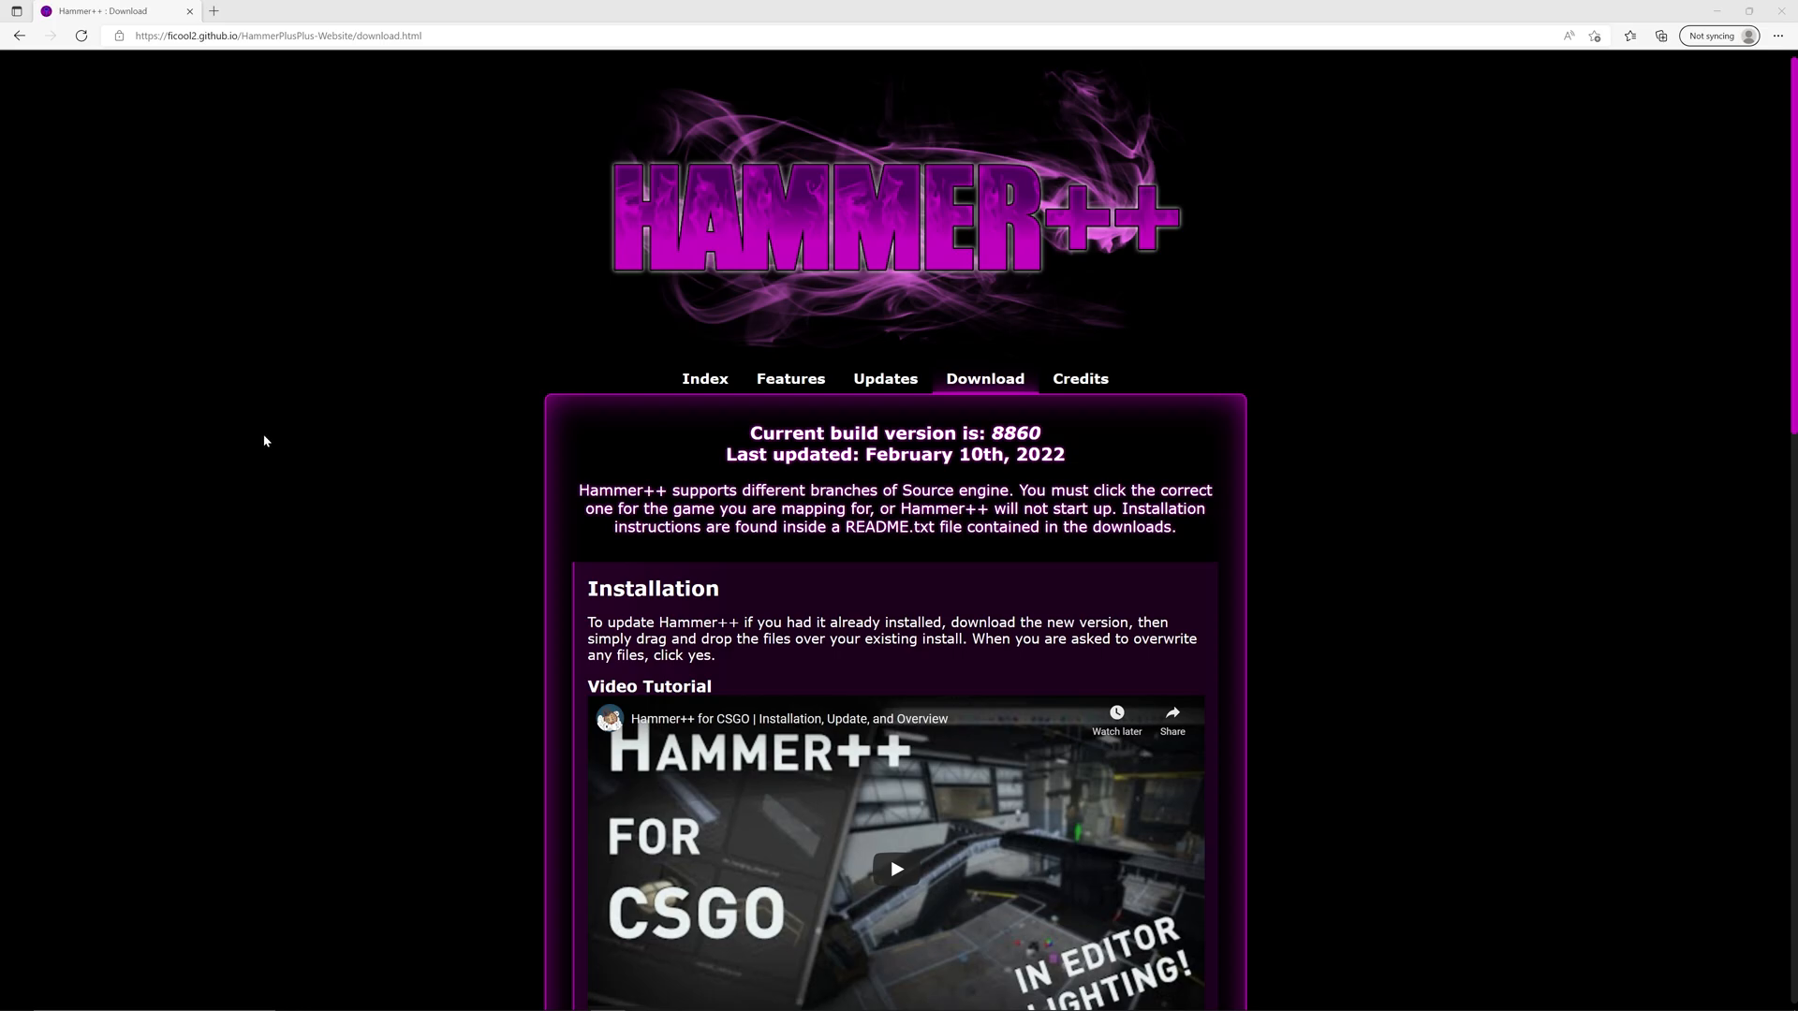
pyautogui.moveTo(258, 463)
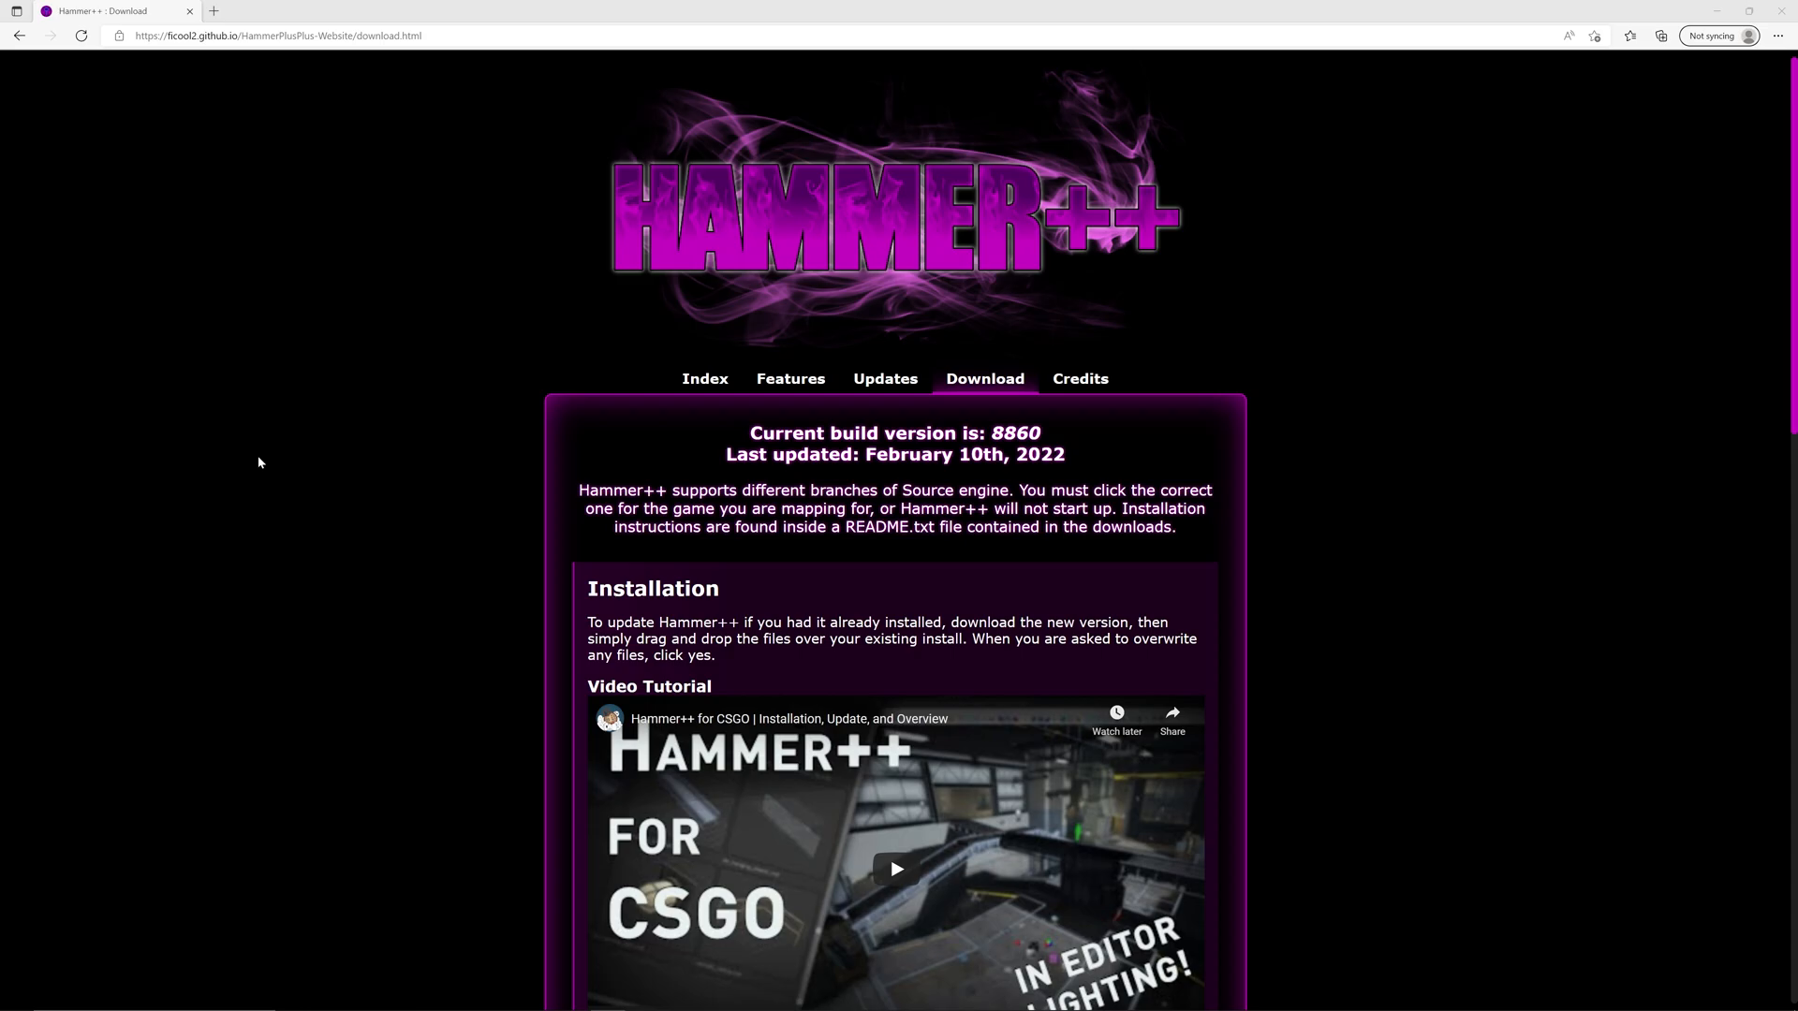
pyautogui.moveTo(886, 238)
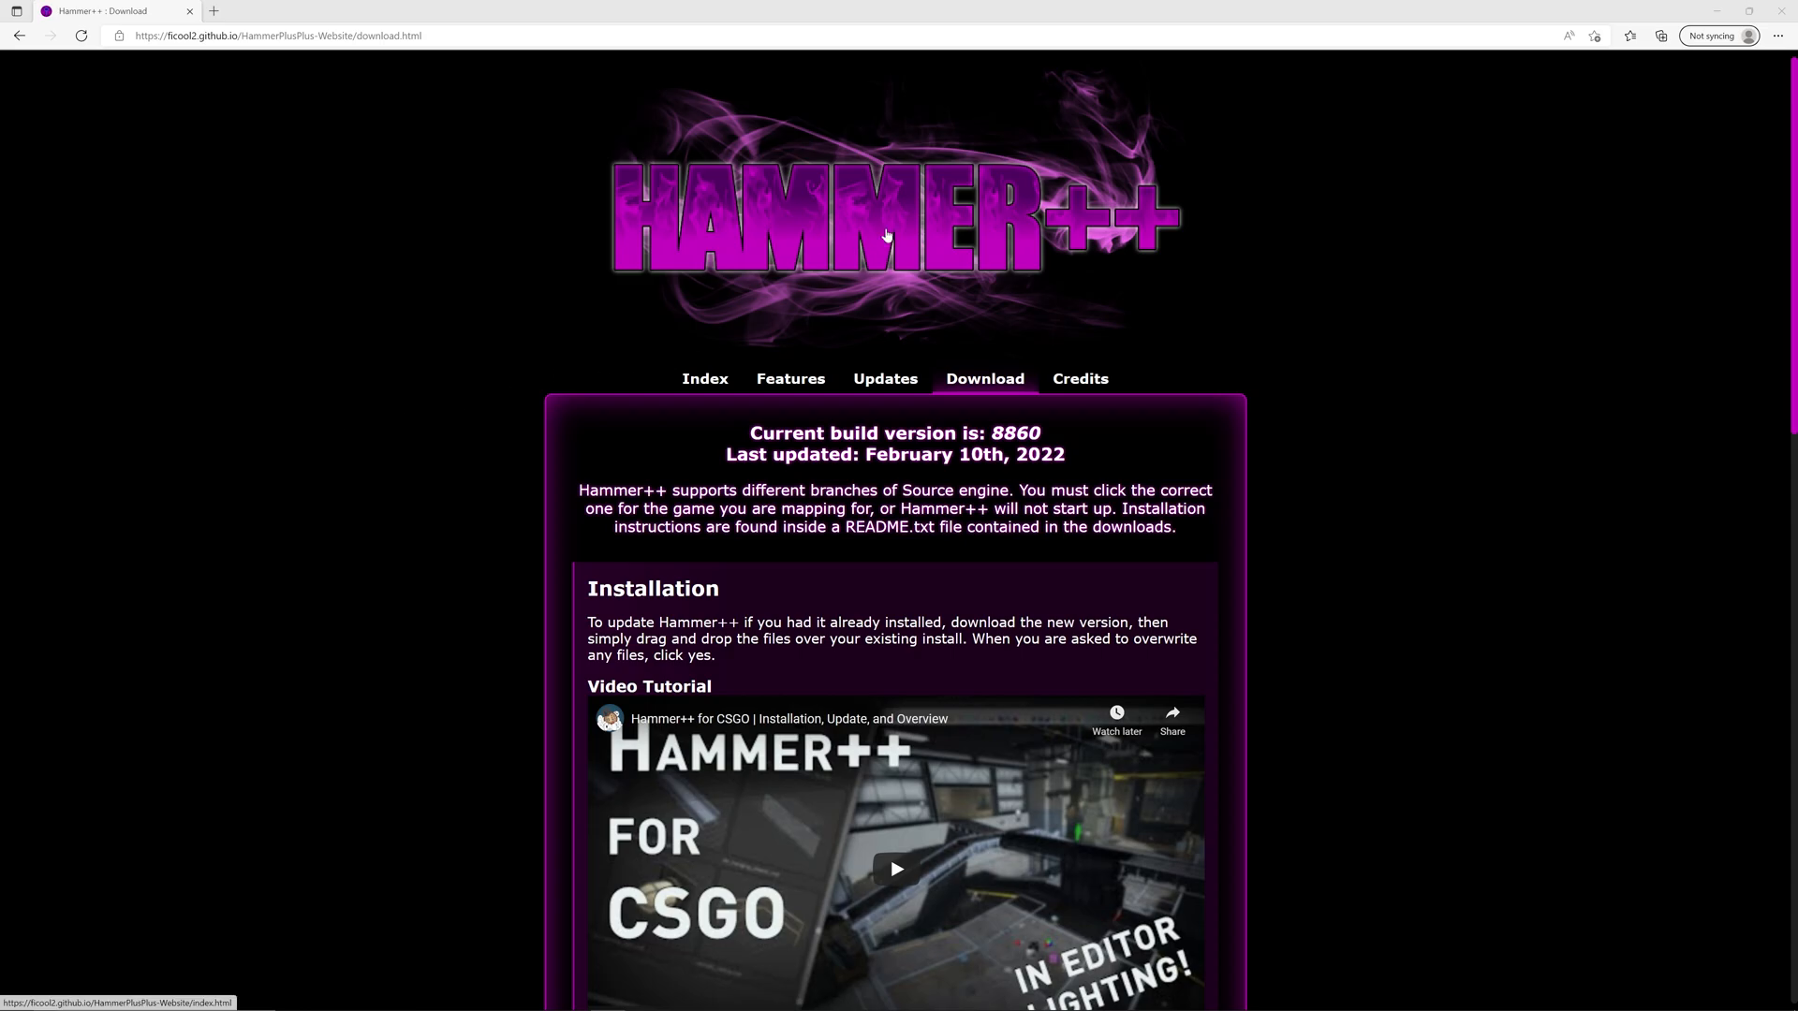
pyautogui.moveTo(581, 300)
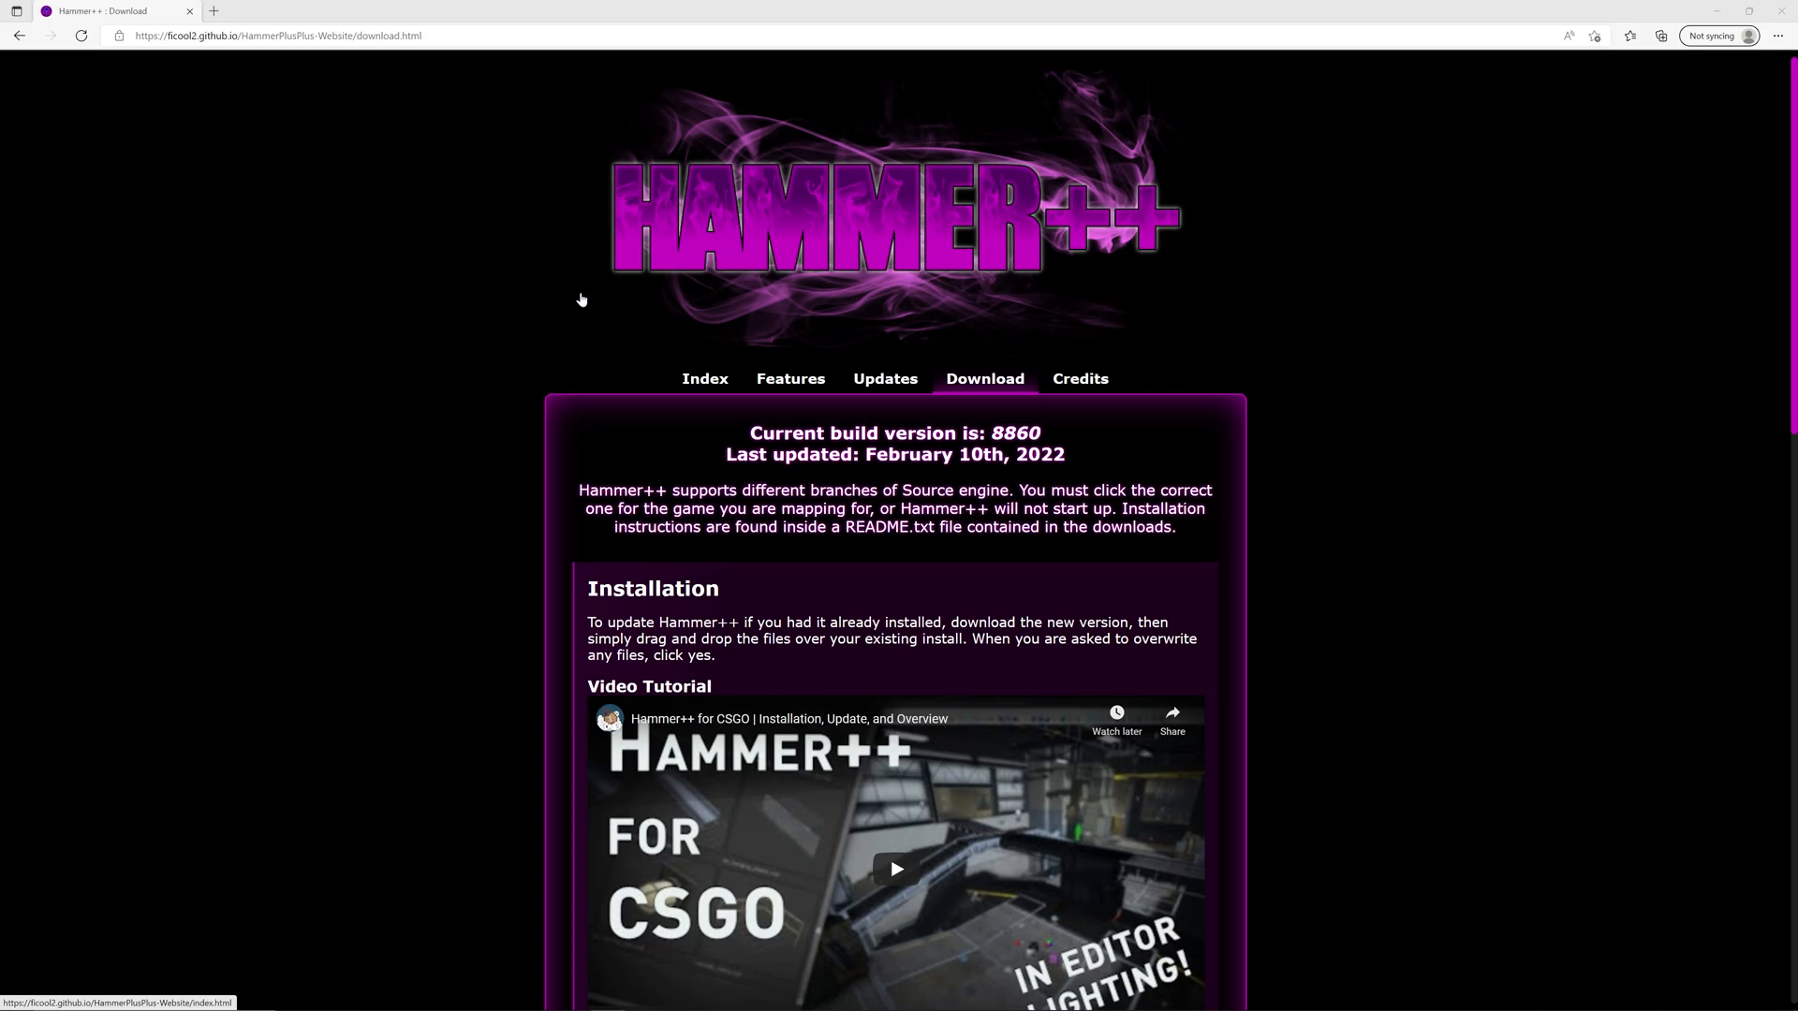
pyautogui.moveTo(433, 401)
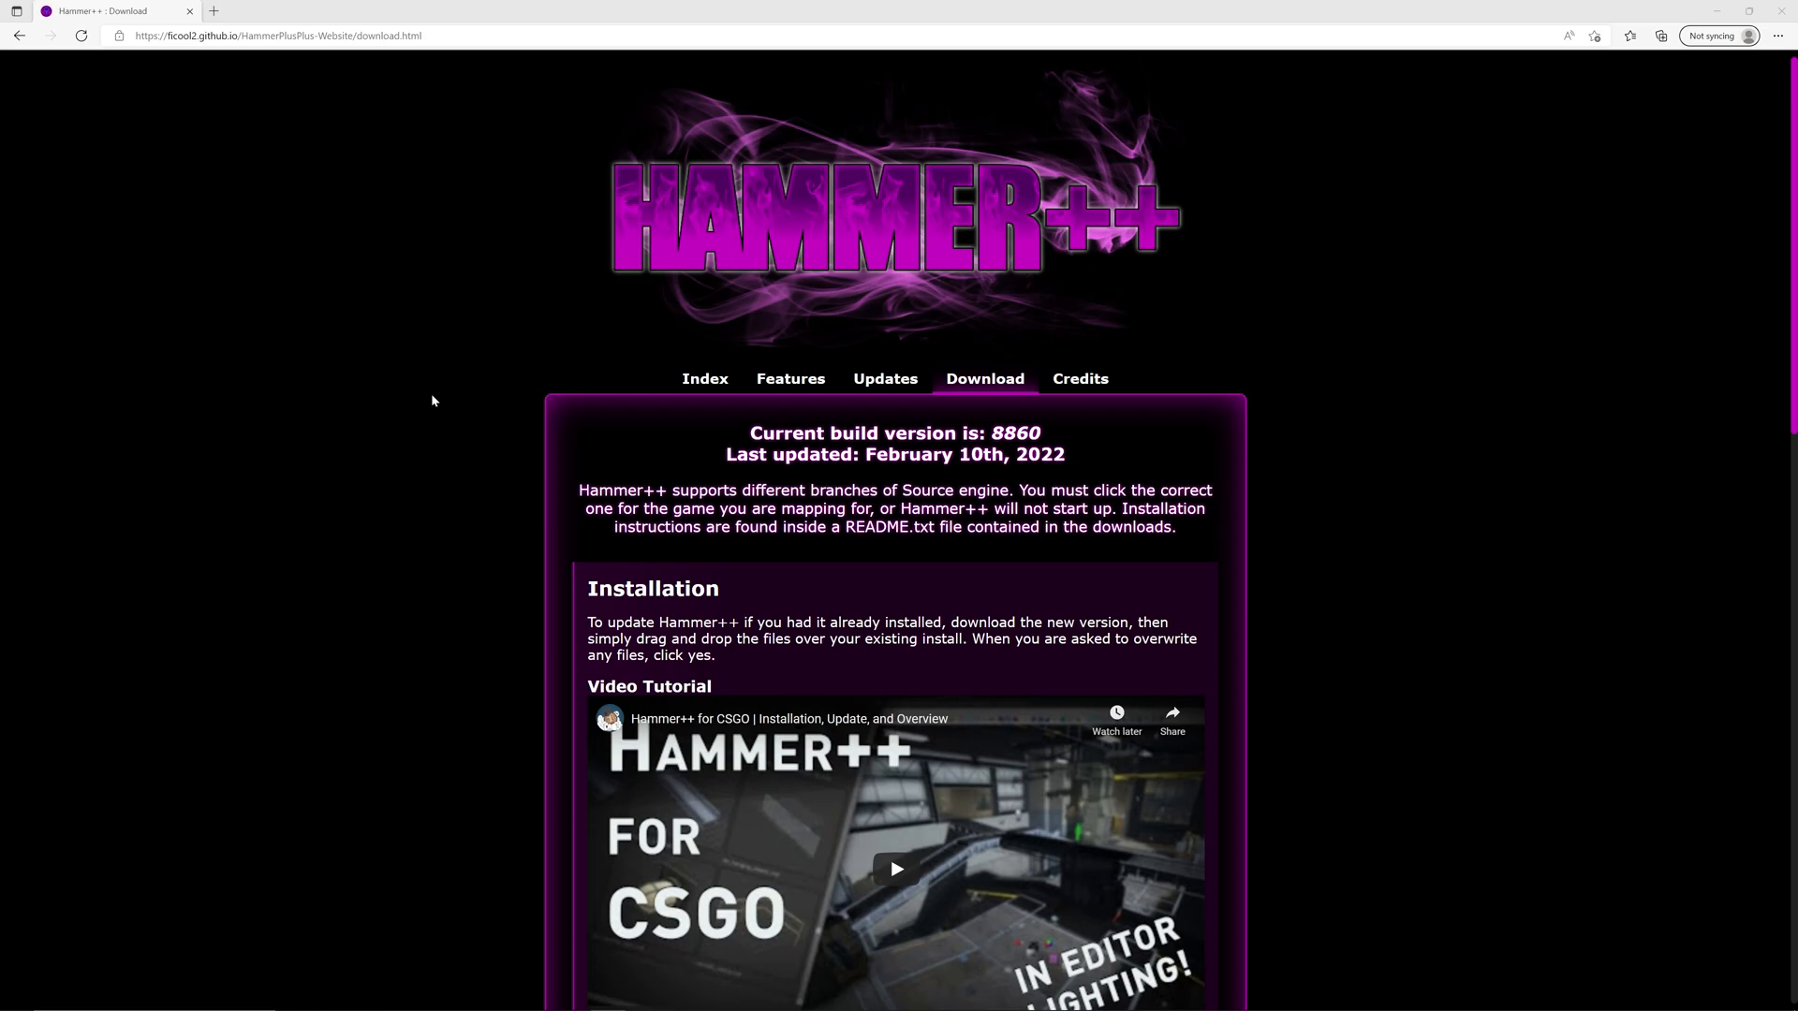
# Scroll down through the Hammer++ page content and back up to the top
pyautogui.scroll(-3)
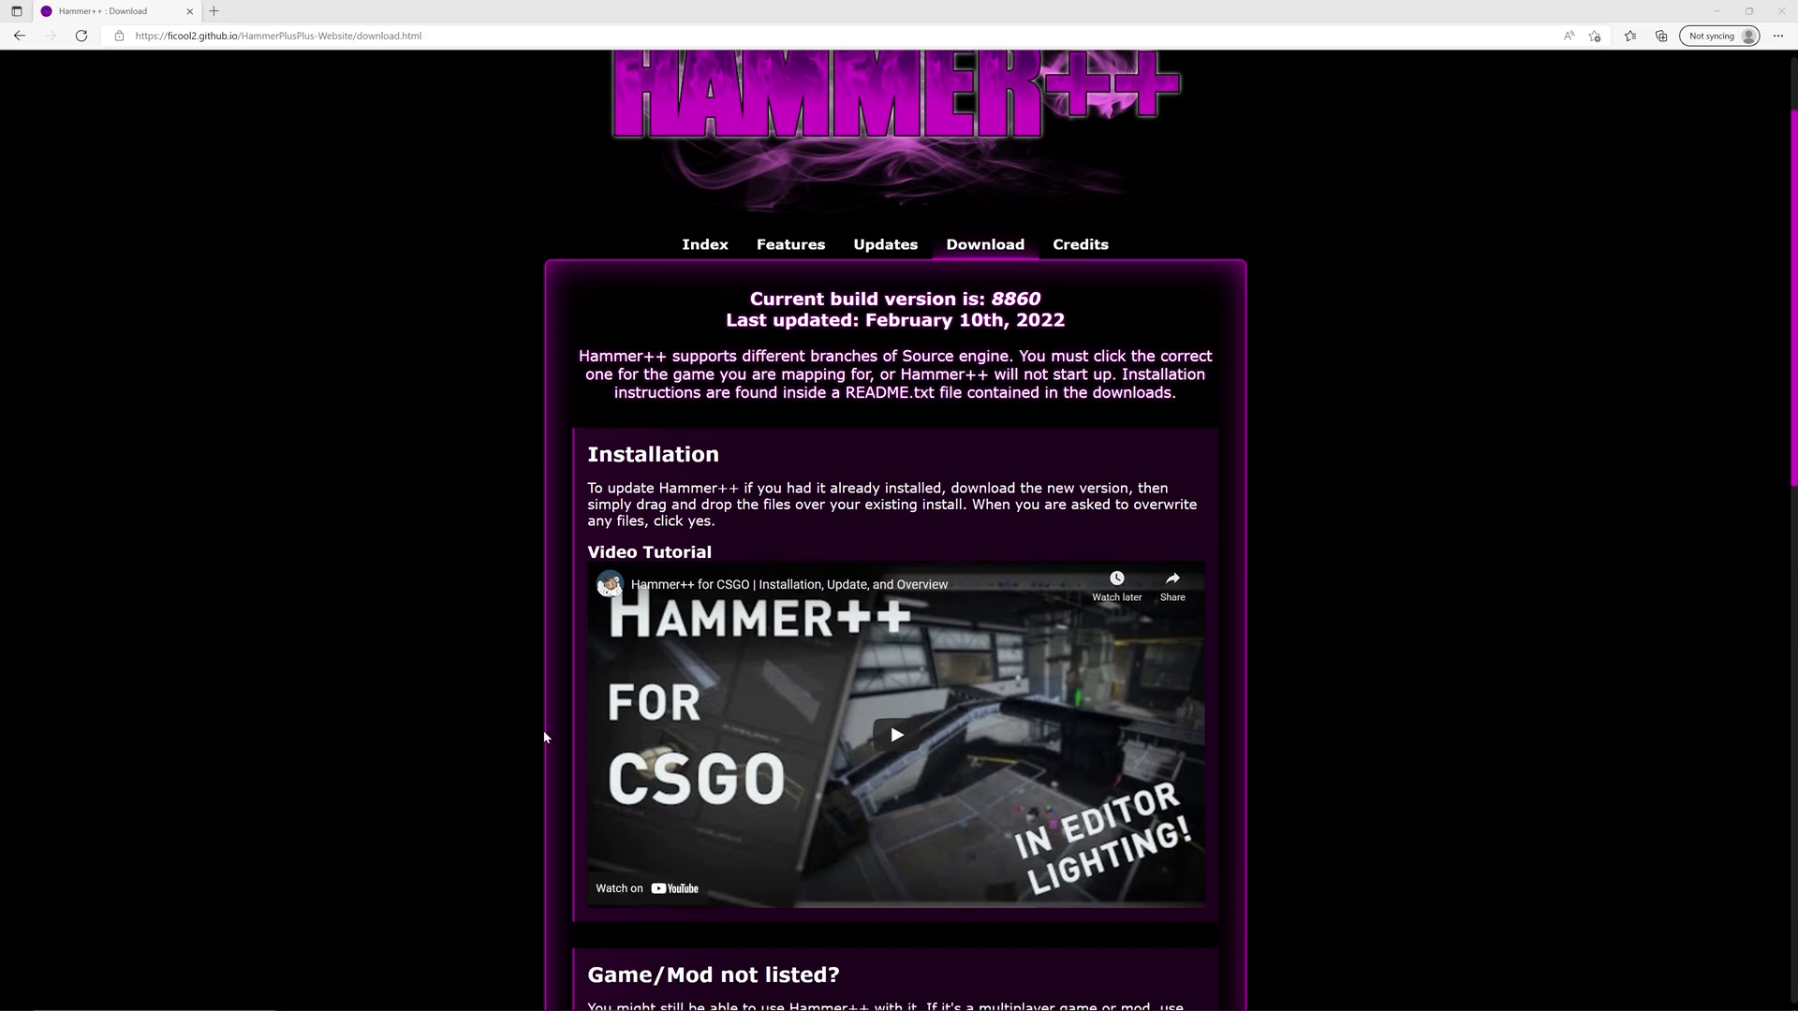
pyautogui.scroll(-3)
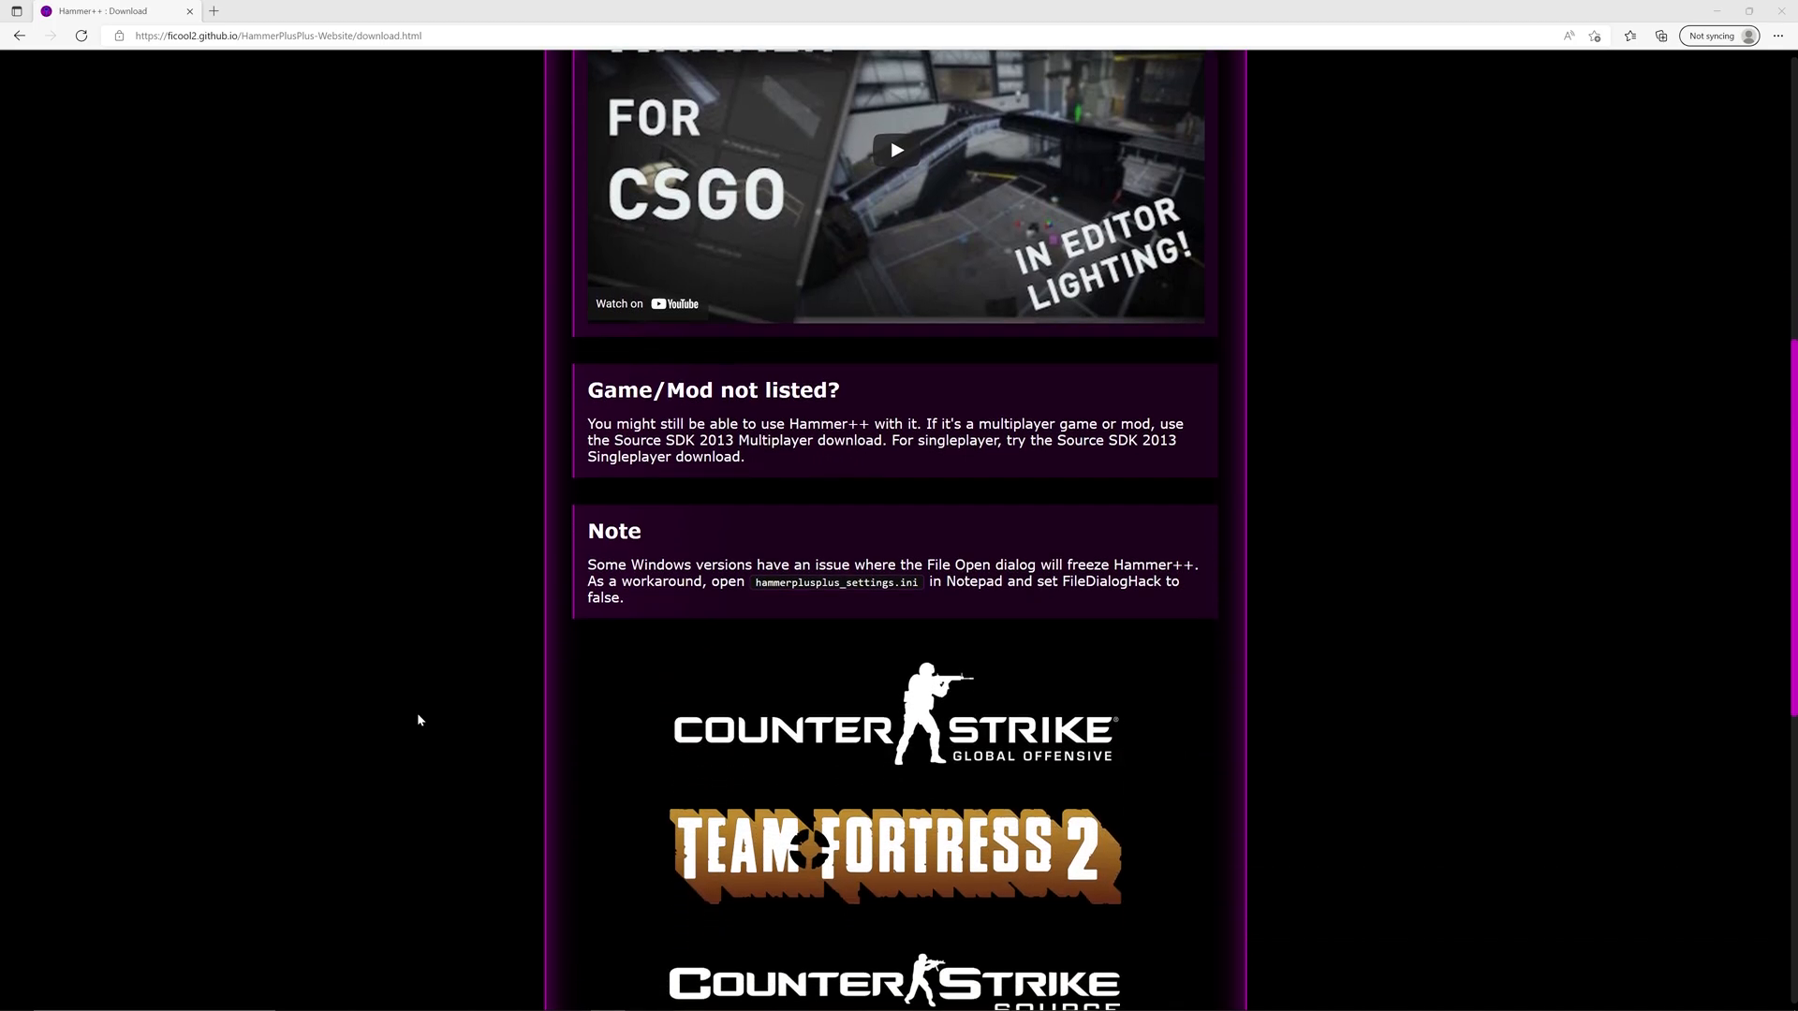
pyautogui.scroll(-3)
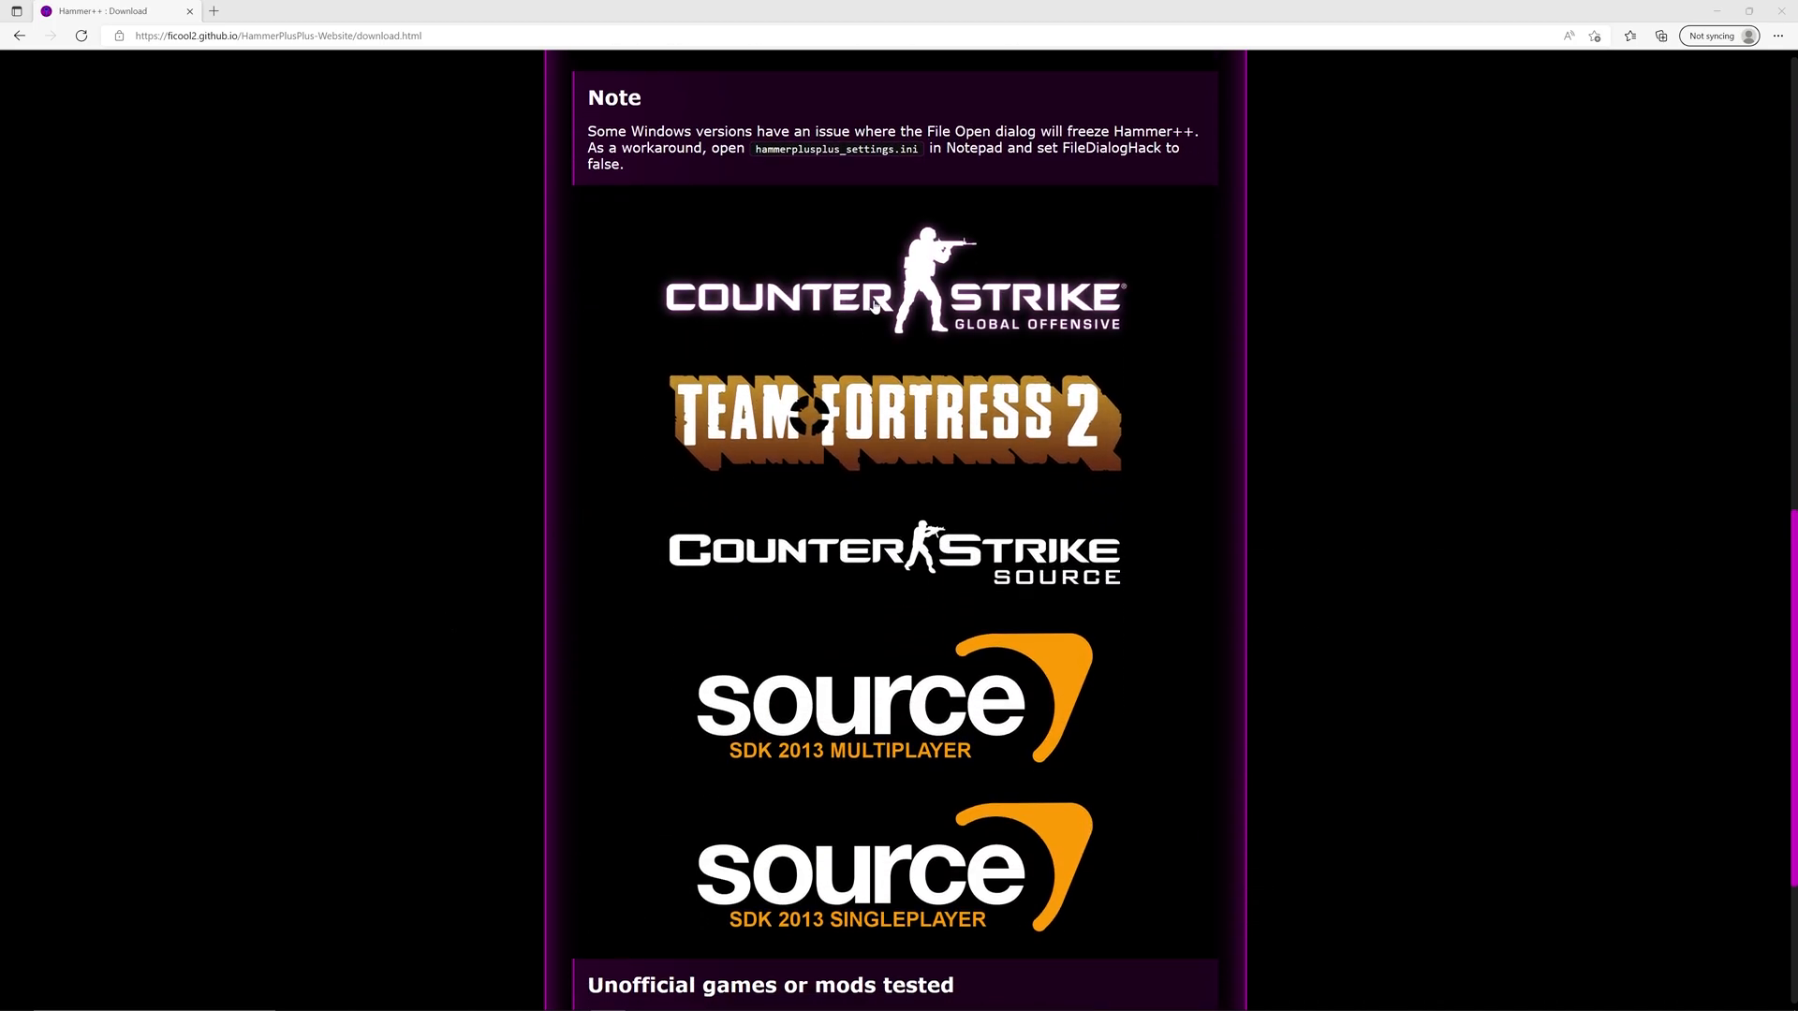
pyautogui.scroll(-3)
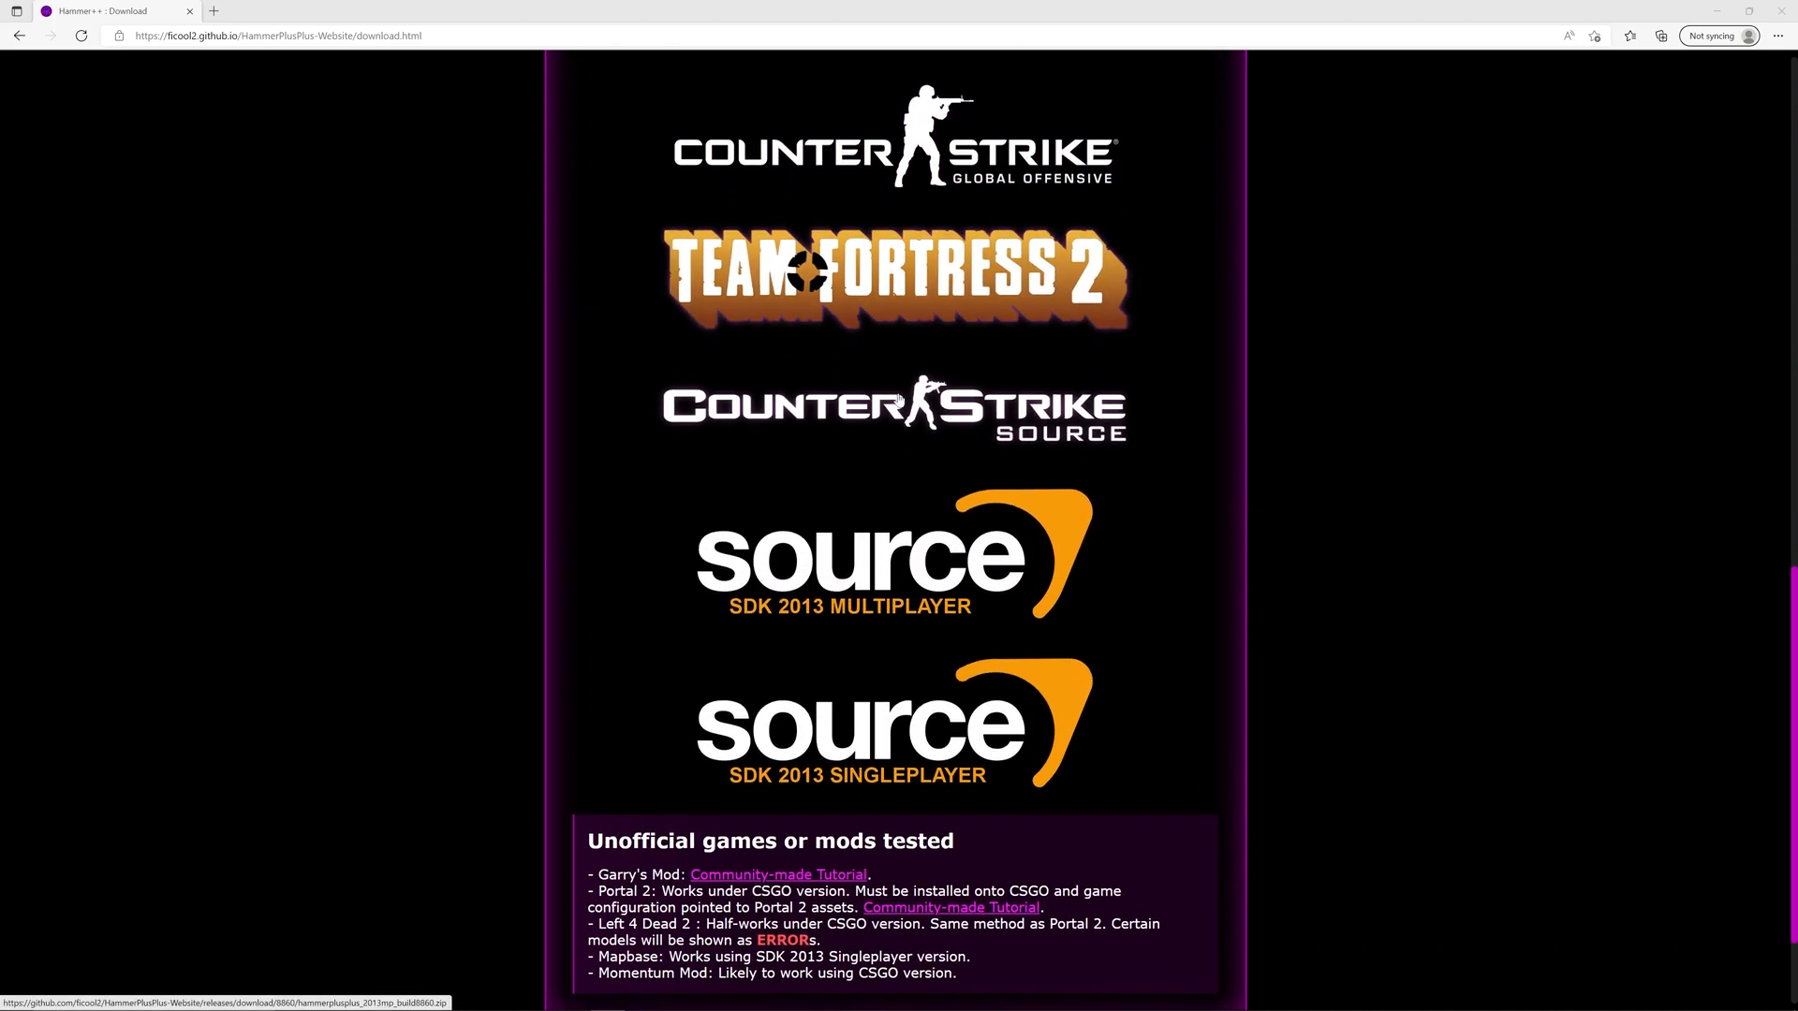
pyautogui.scroll(-3)
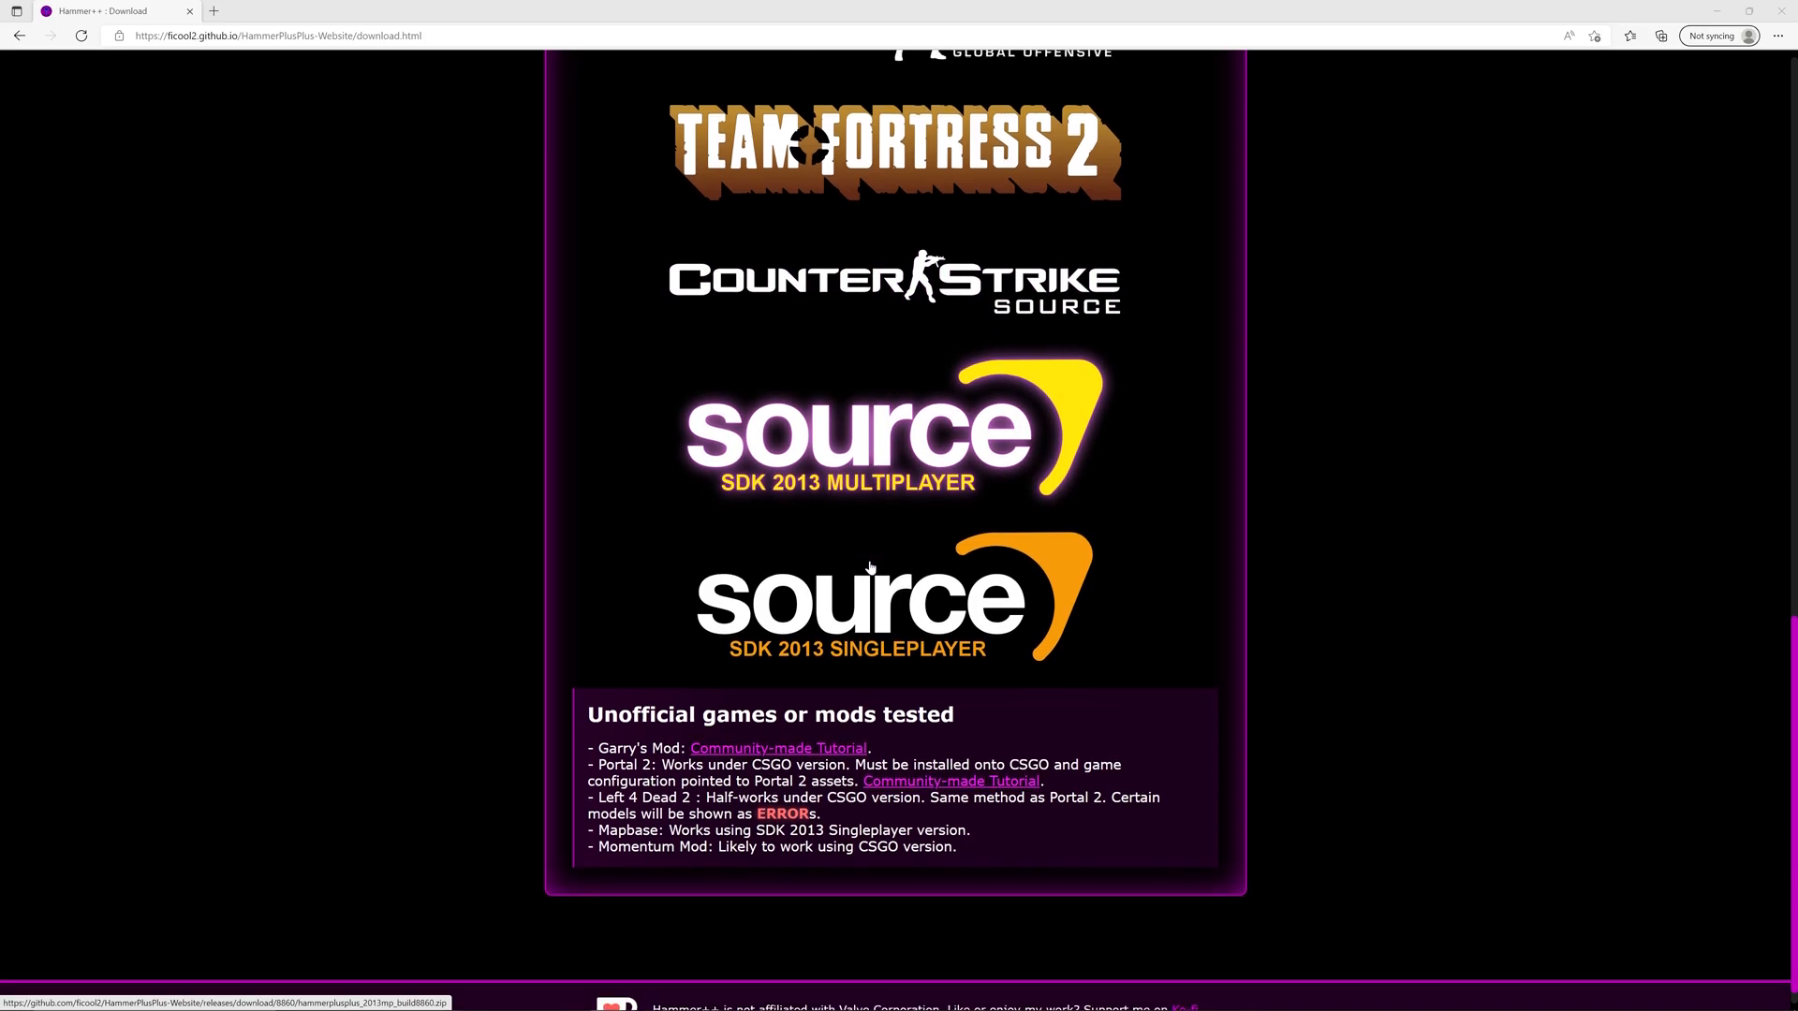
pyautogui.scroll(-3)
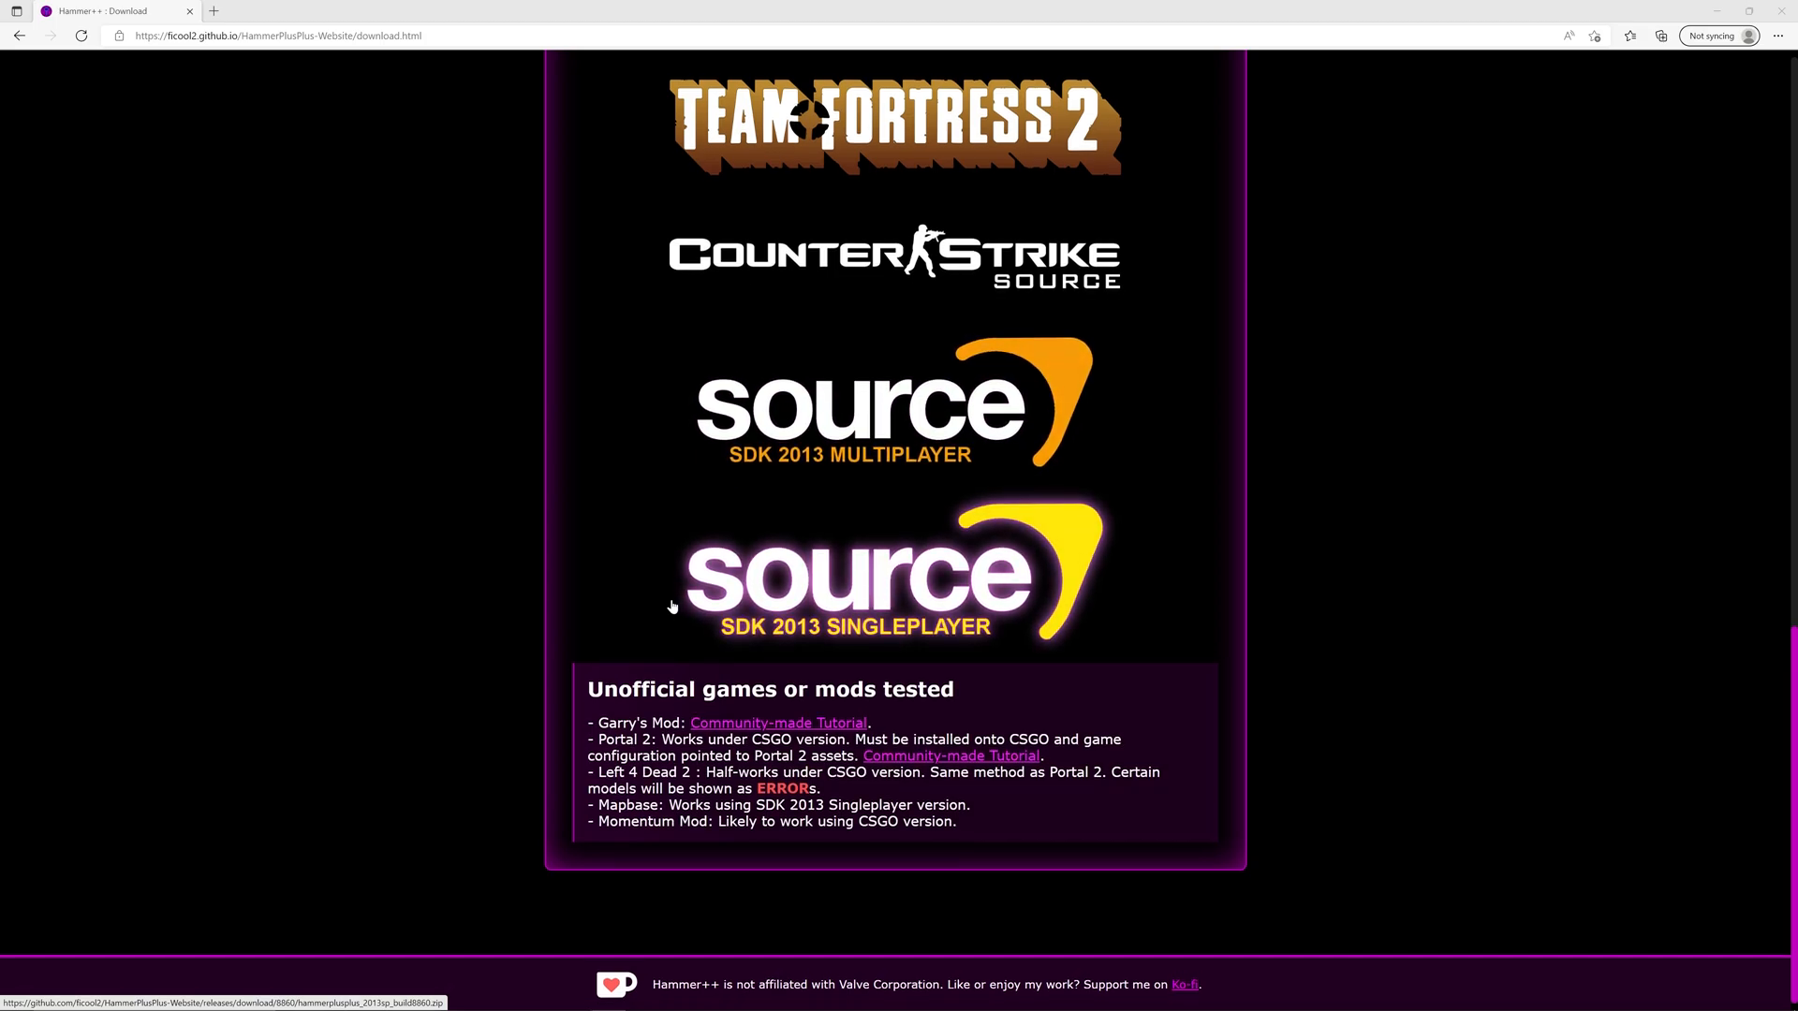
pyautogui.moveTo(670, 605)
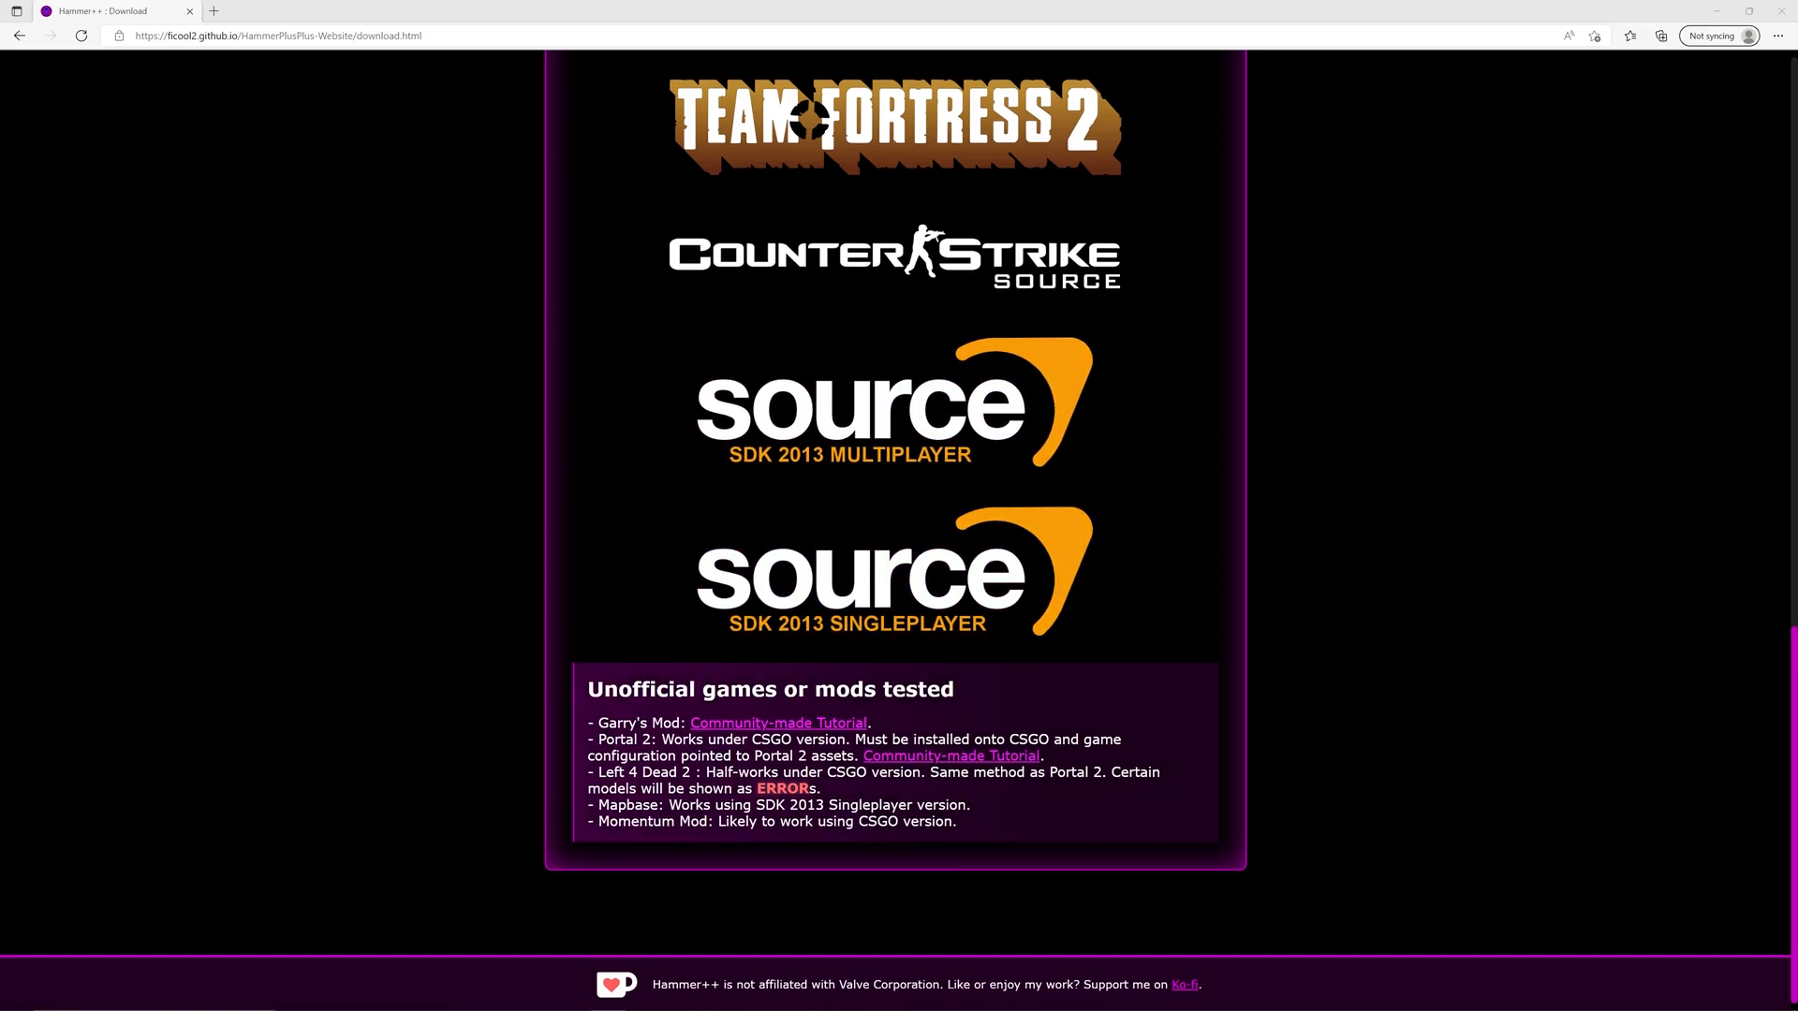
pyautogui.moveTo(777, 723)
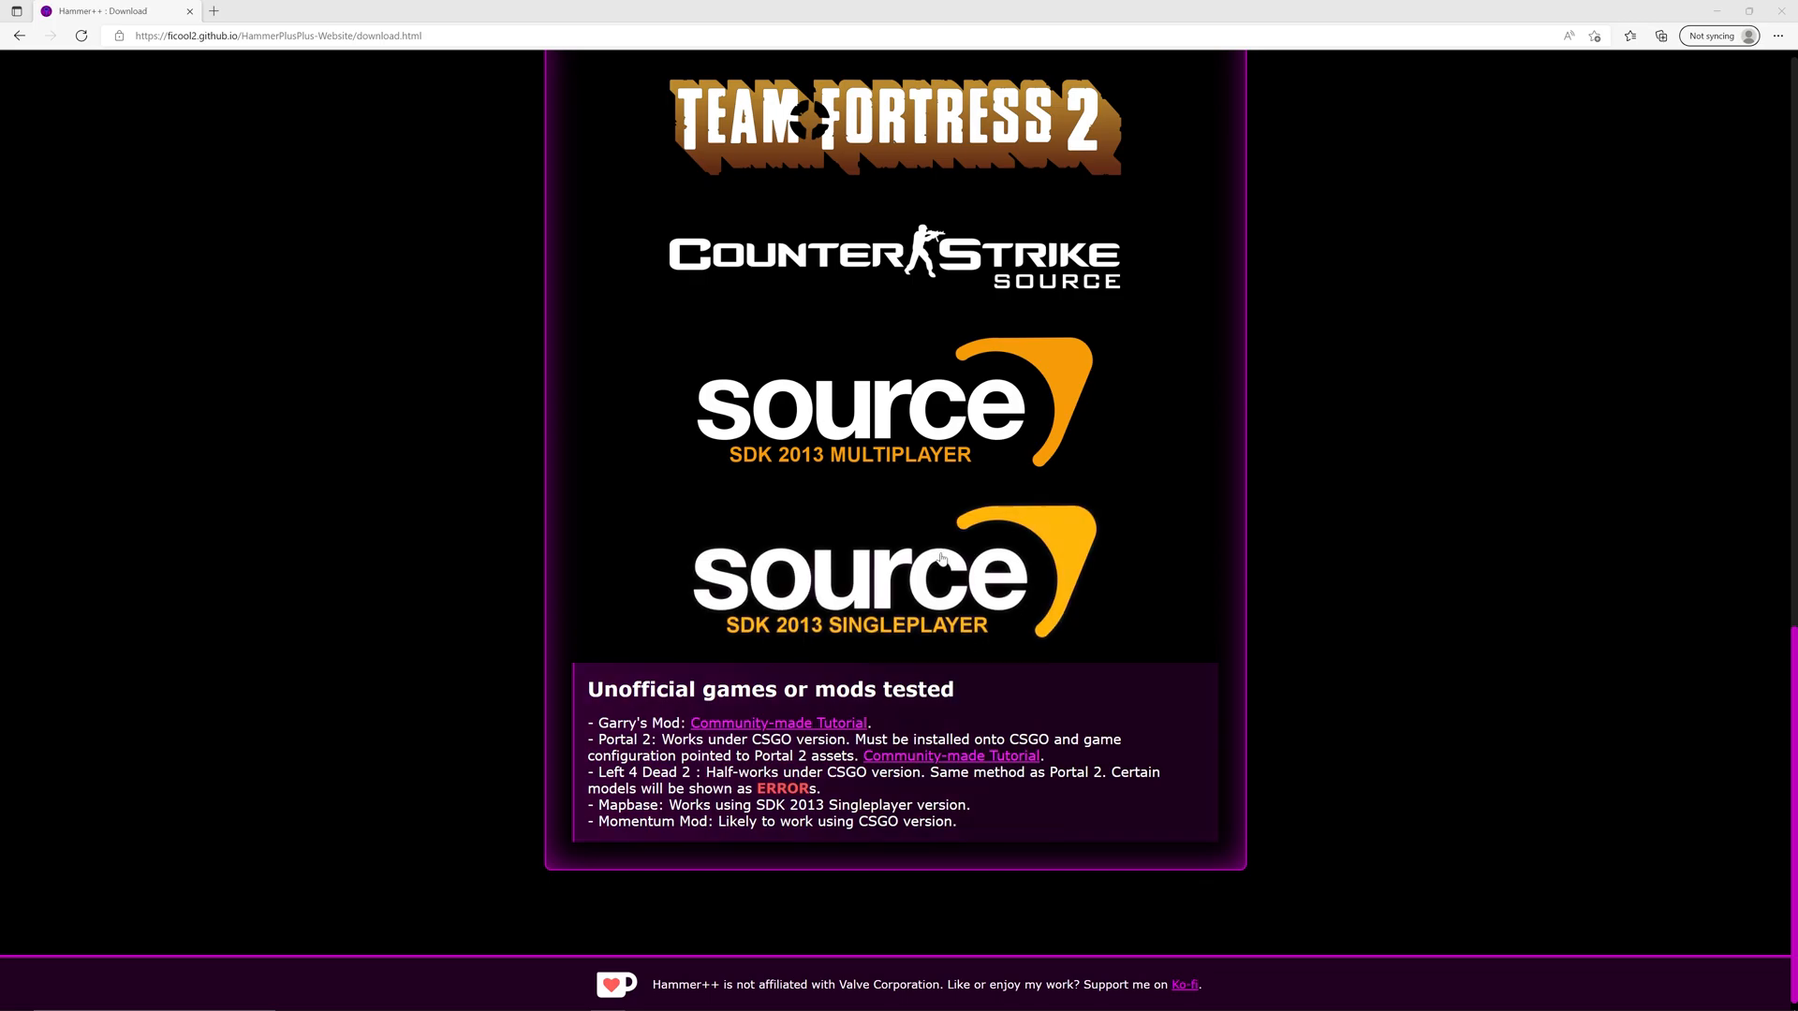
pyautogui.moveTo(901, 569)
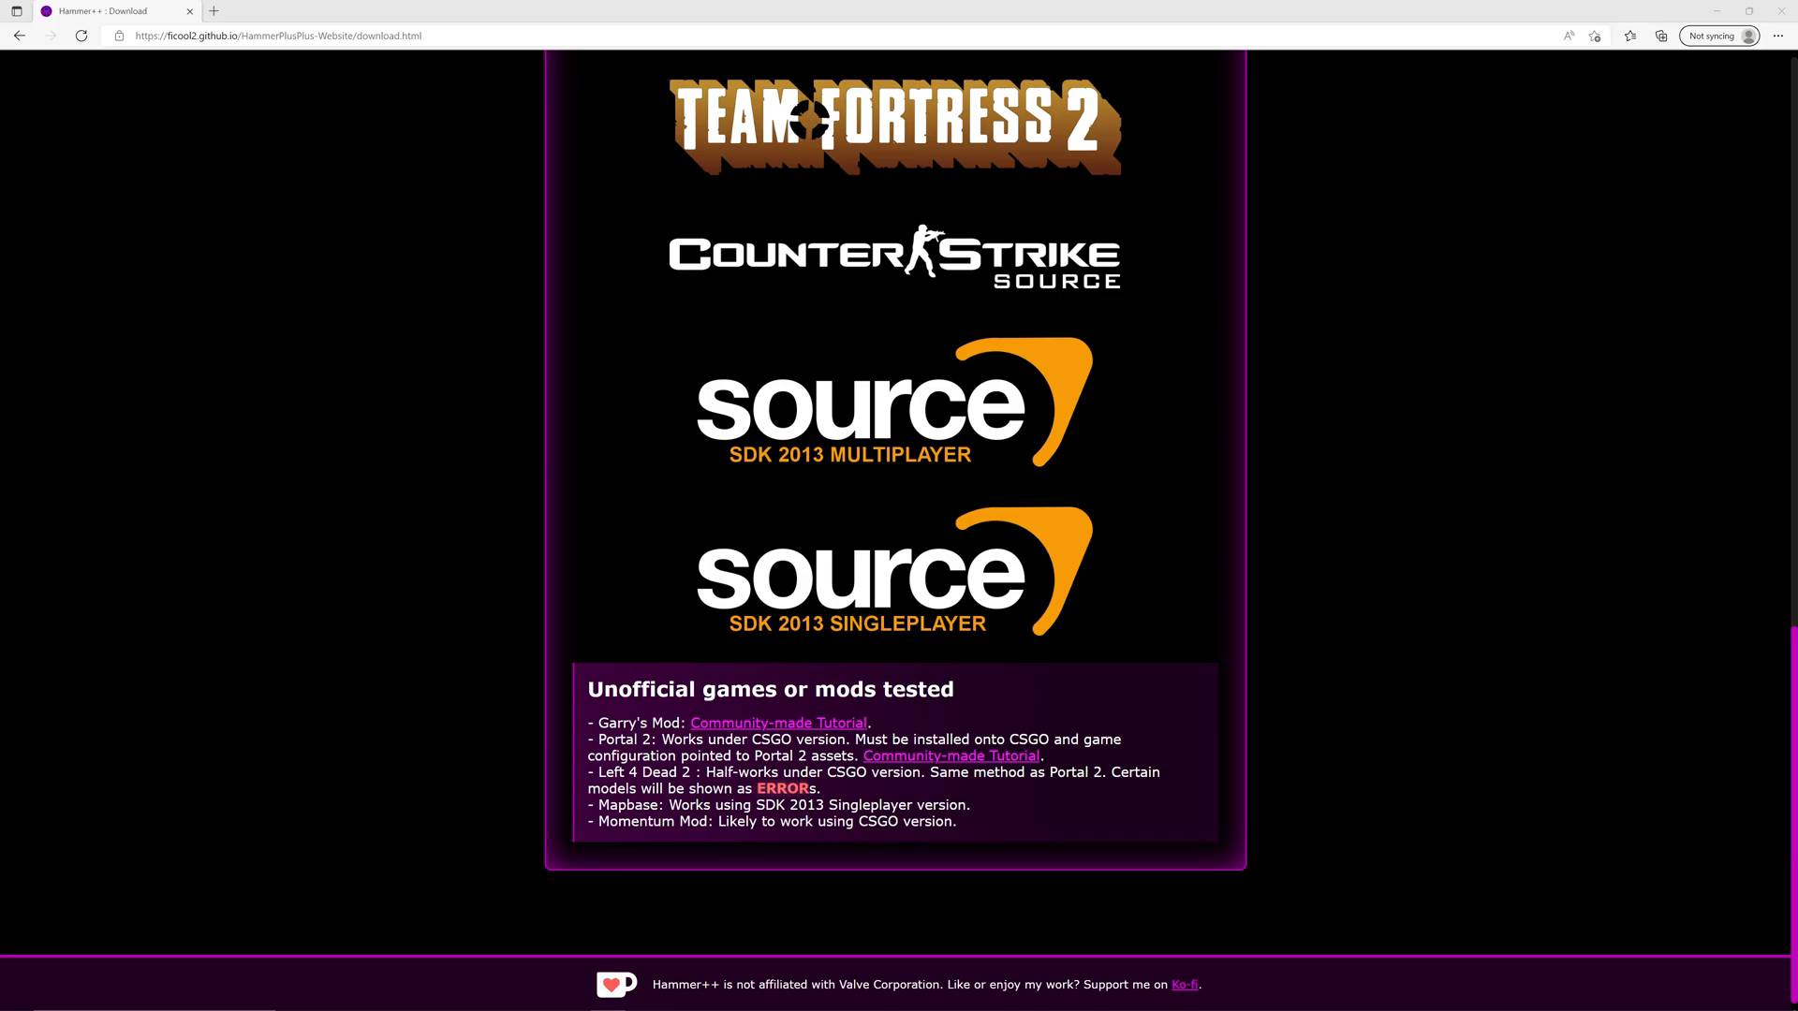
pyautogui.scroll(3)
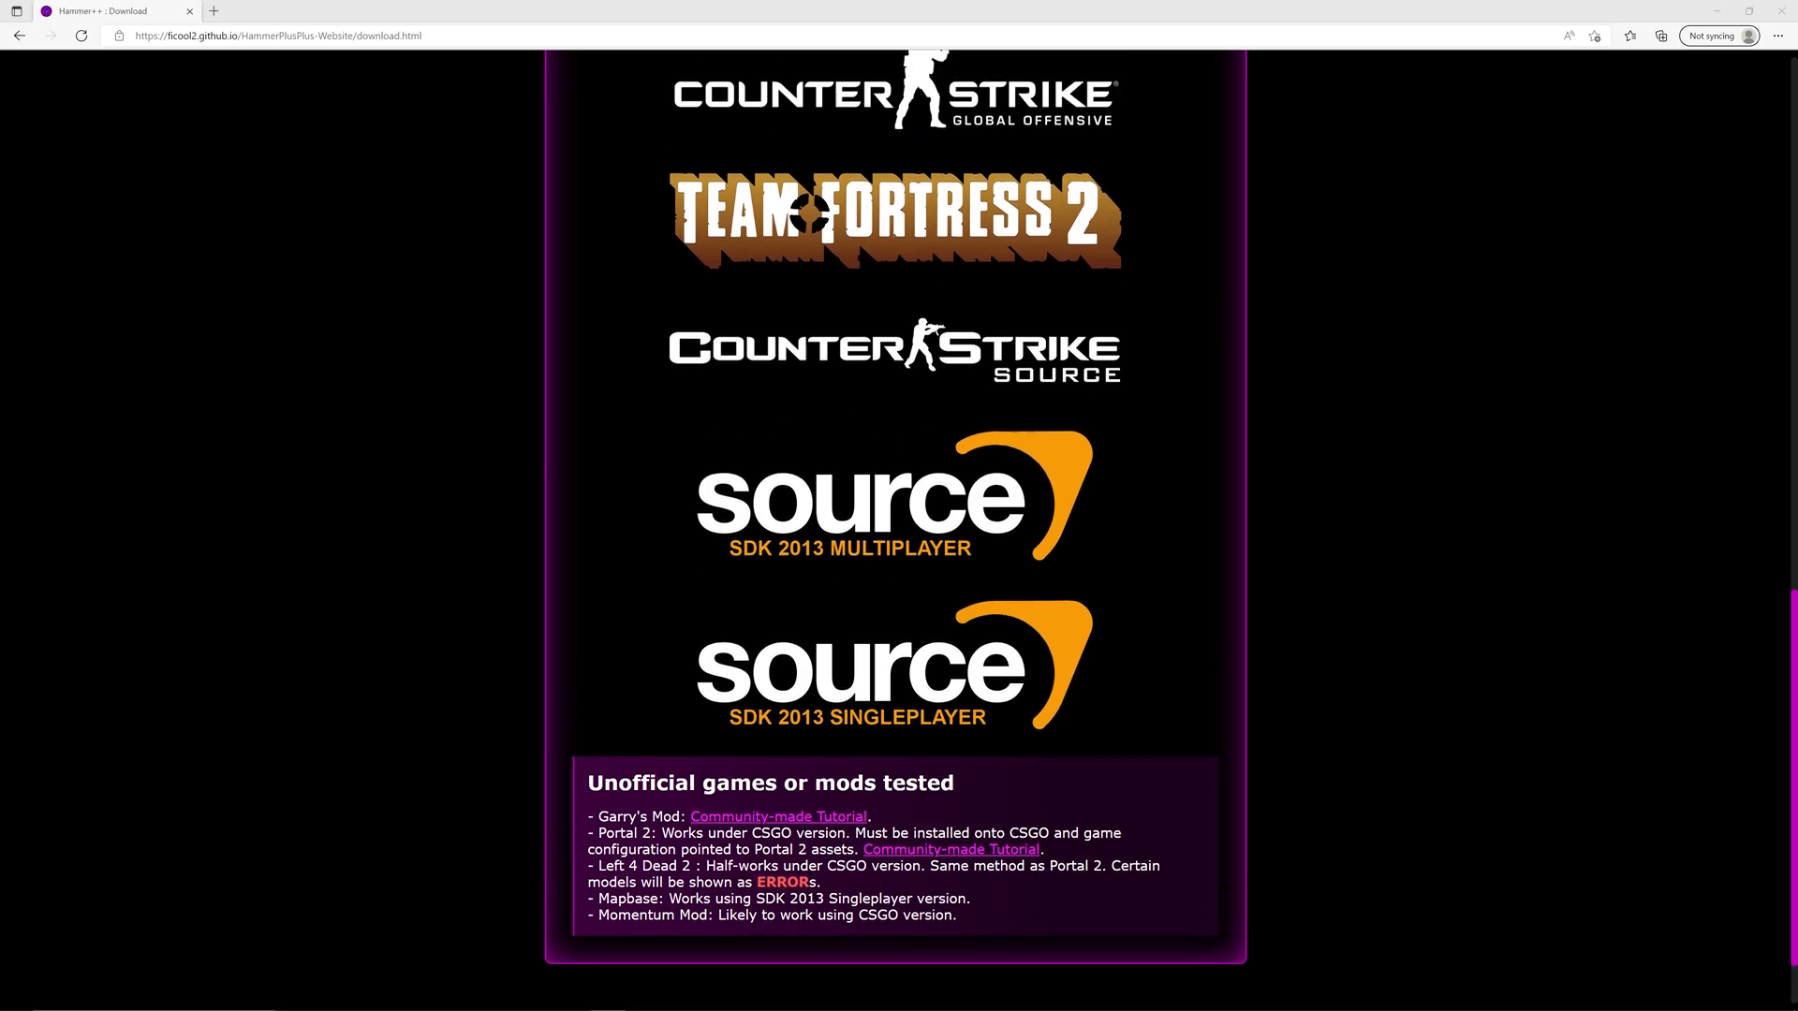
pyautogui.scroll(3)
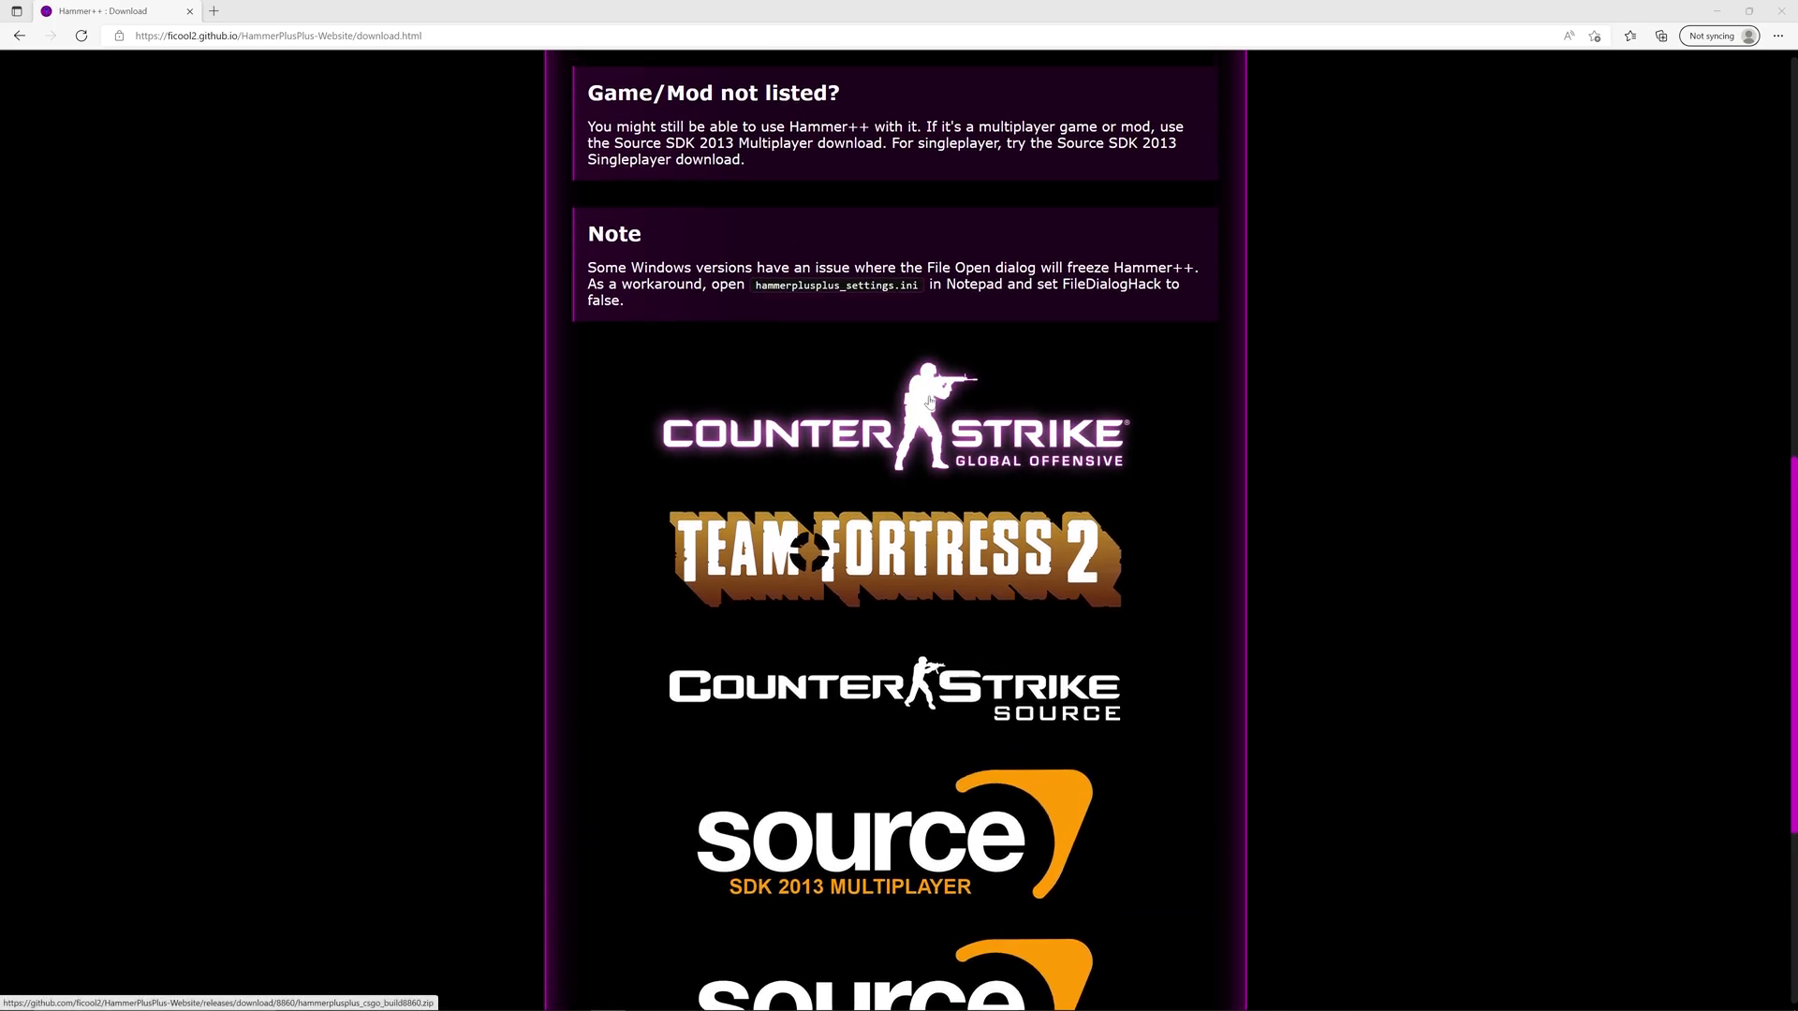
pyautogui.scroll(-3)
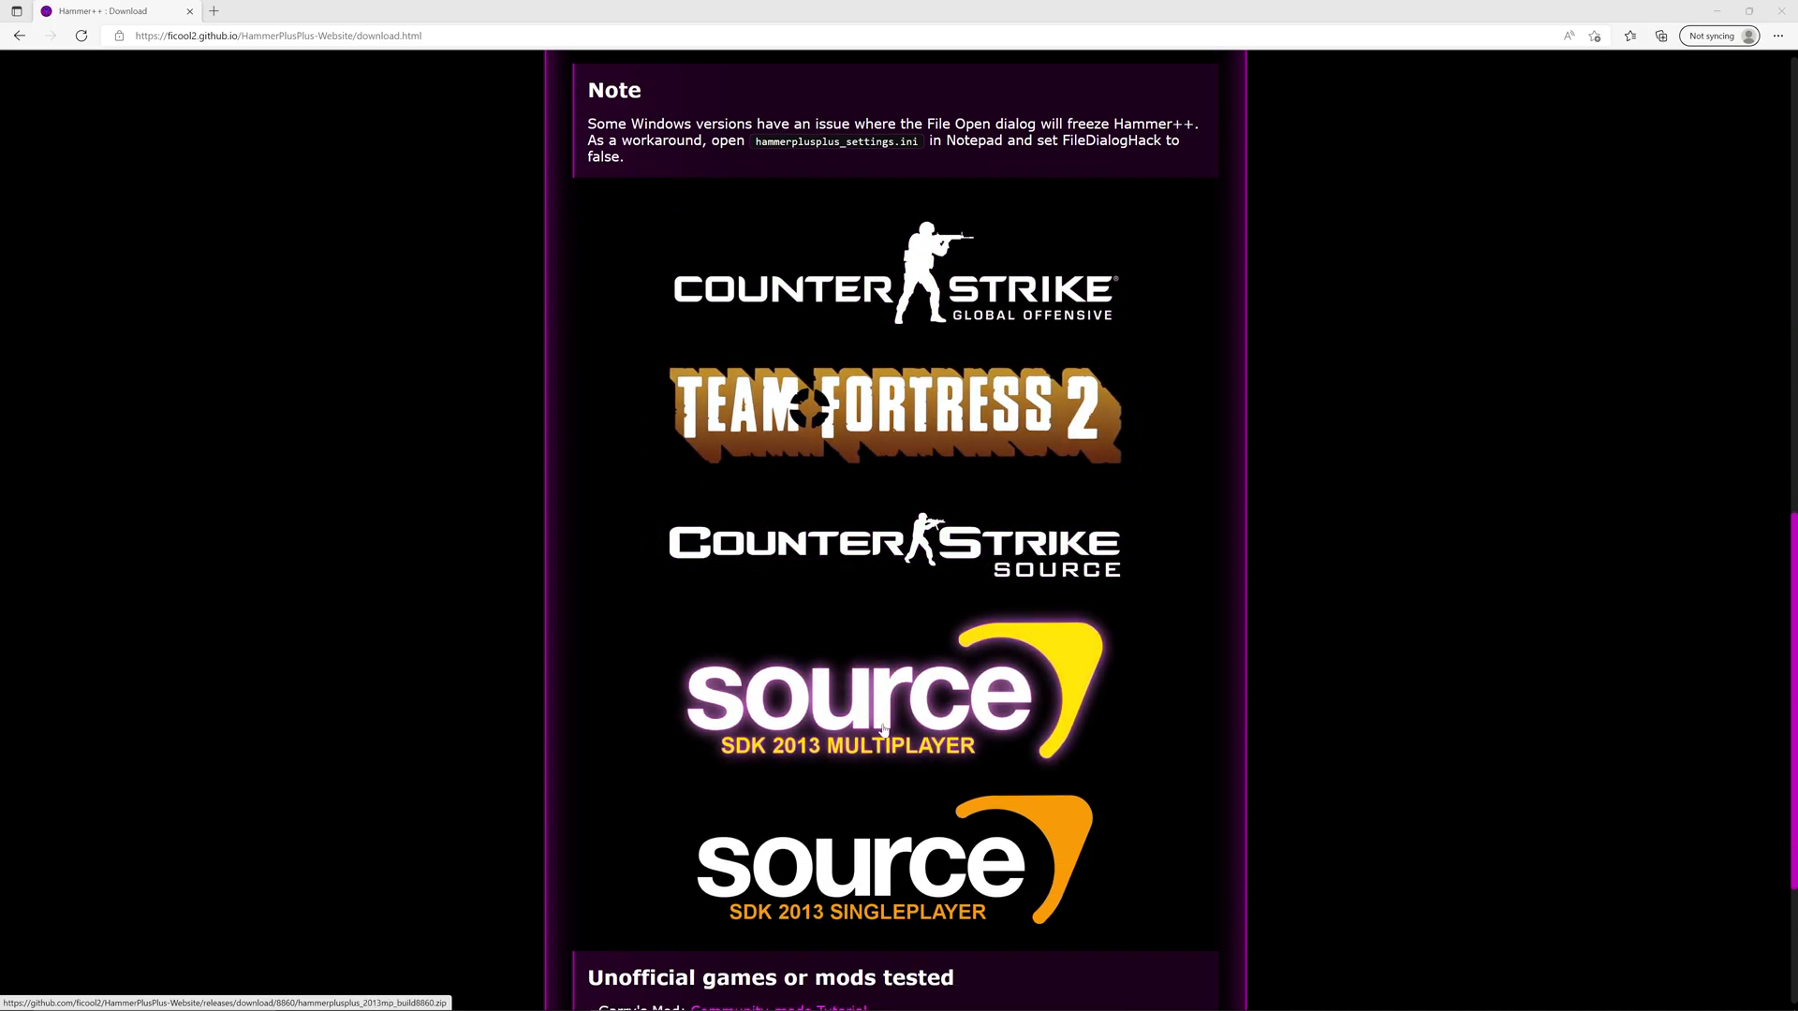
pyautogui.scroll(3)
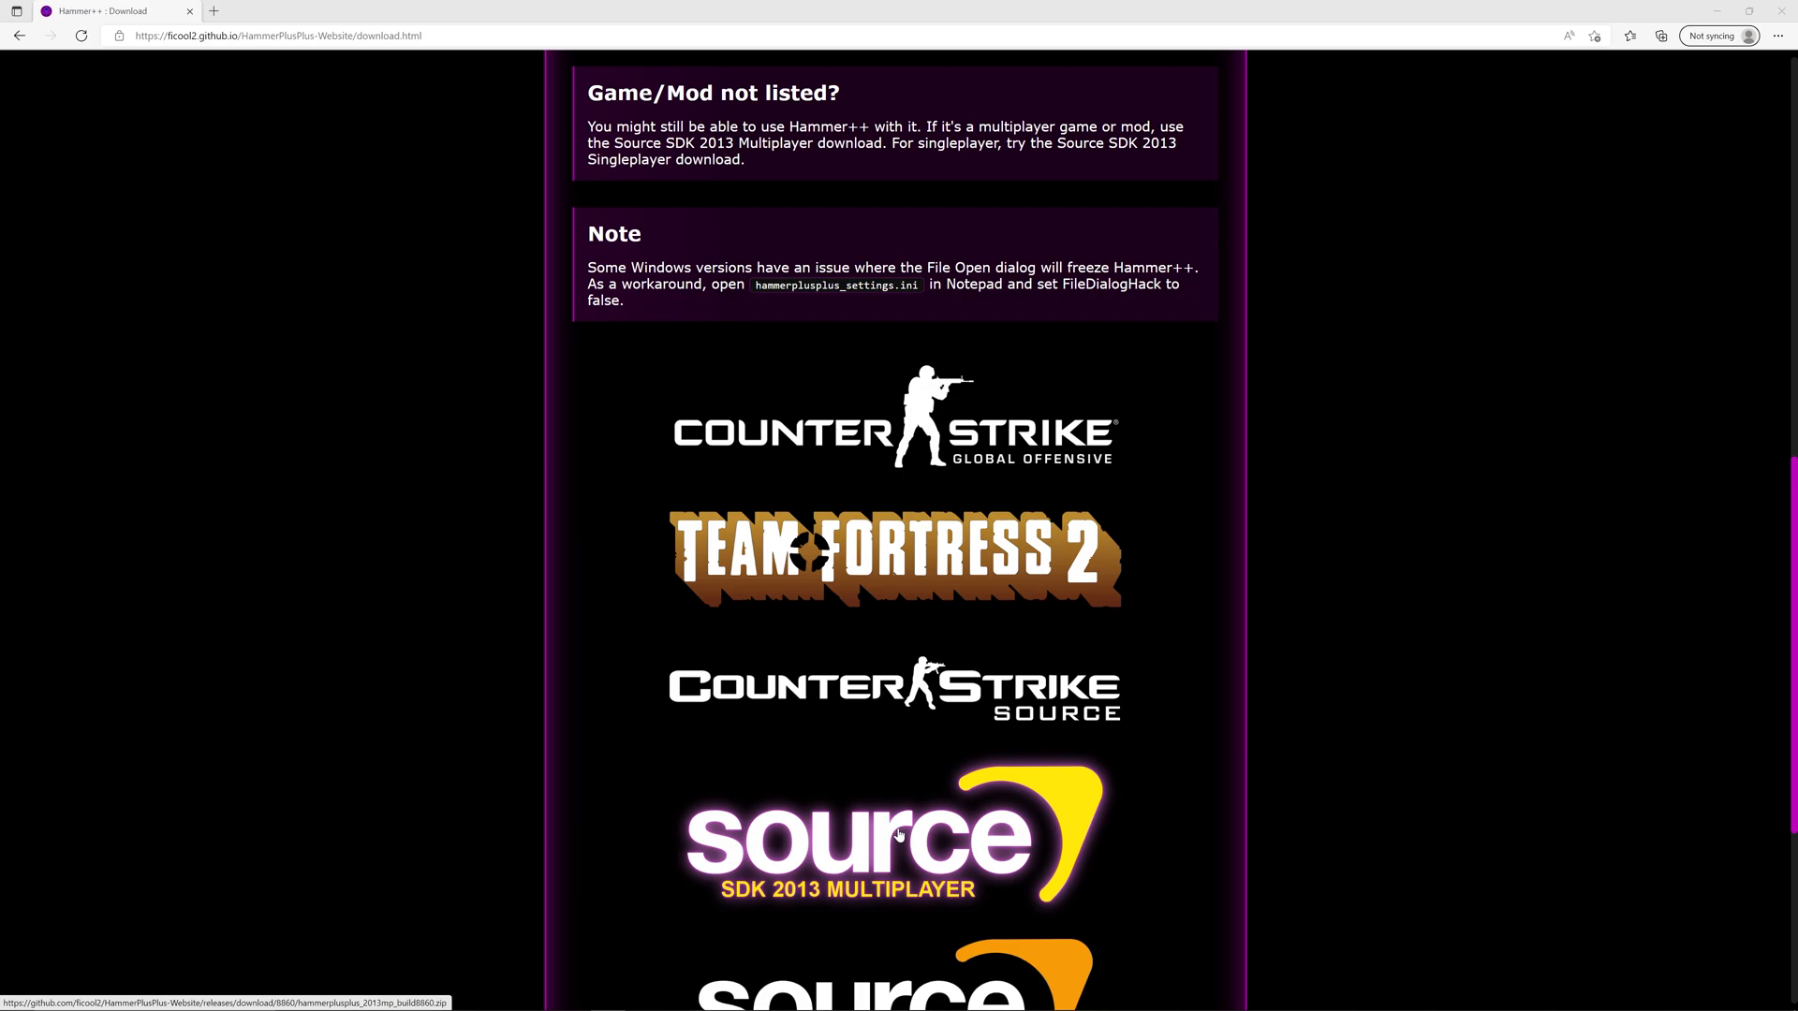
pyautogui.scroll(3)
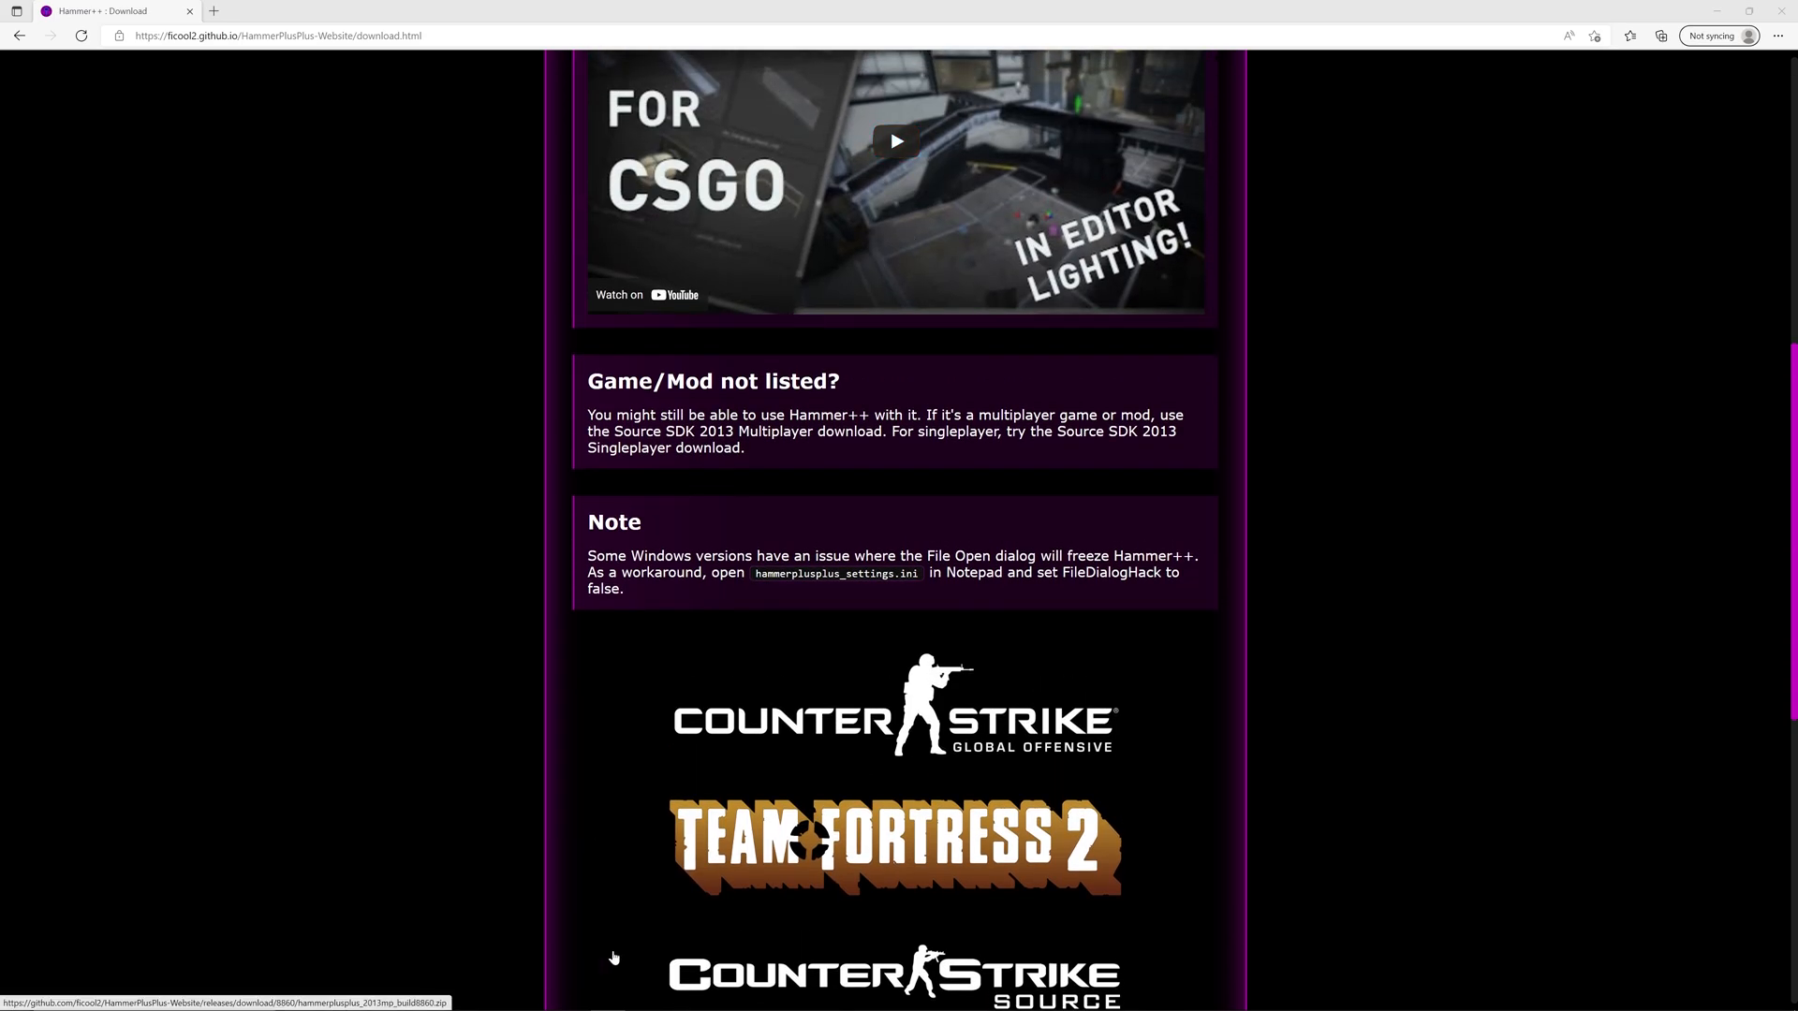
pyautogui.moveTo(870, 678)
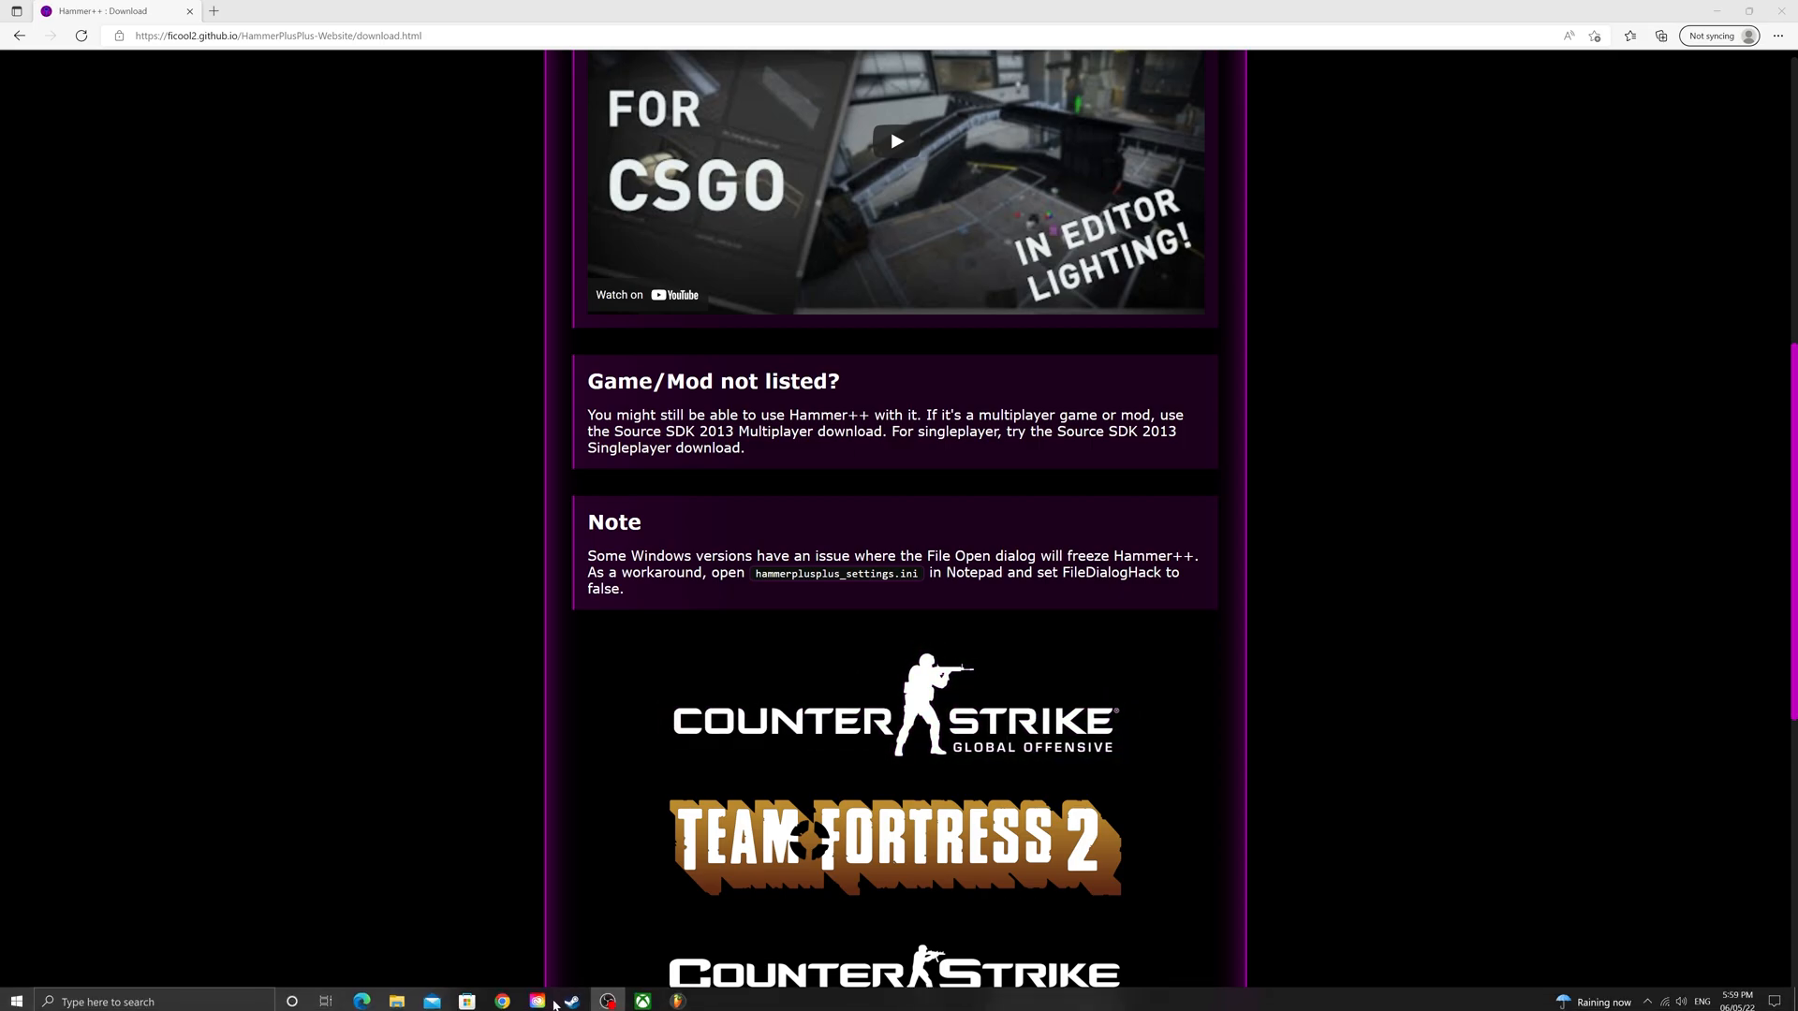
# Show hammerplusplus.exe selected inside Portal's bin folder in File Explorer
pyautogui.click(395, 1000)
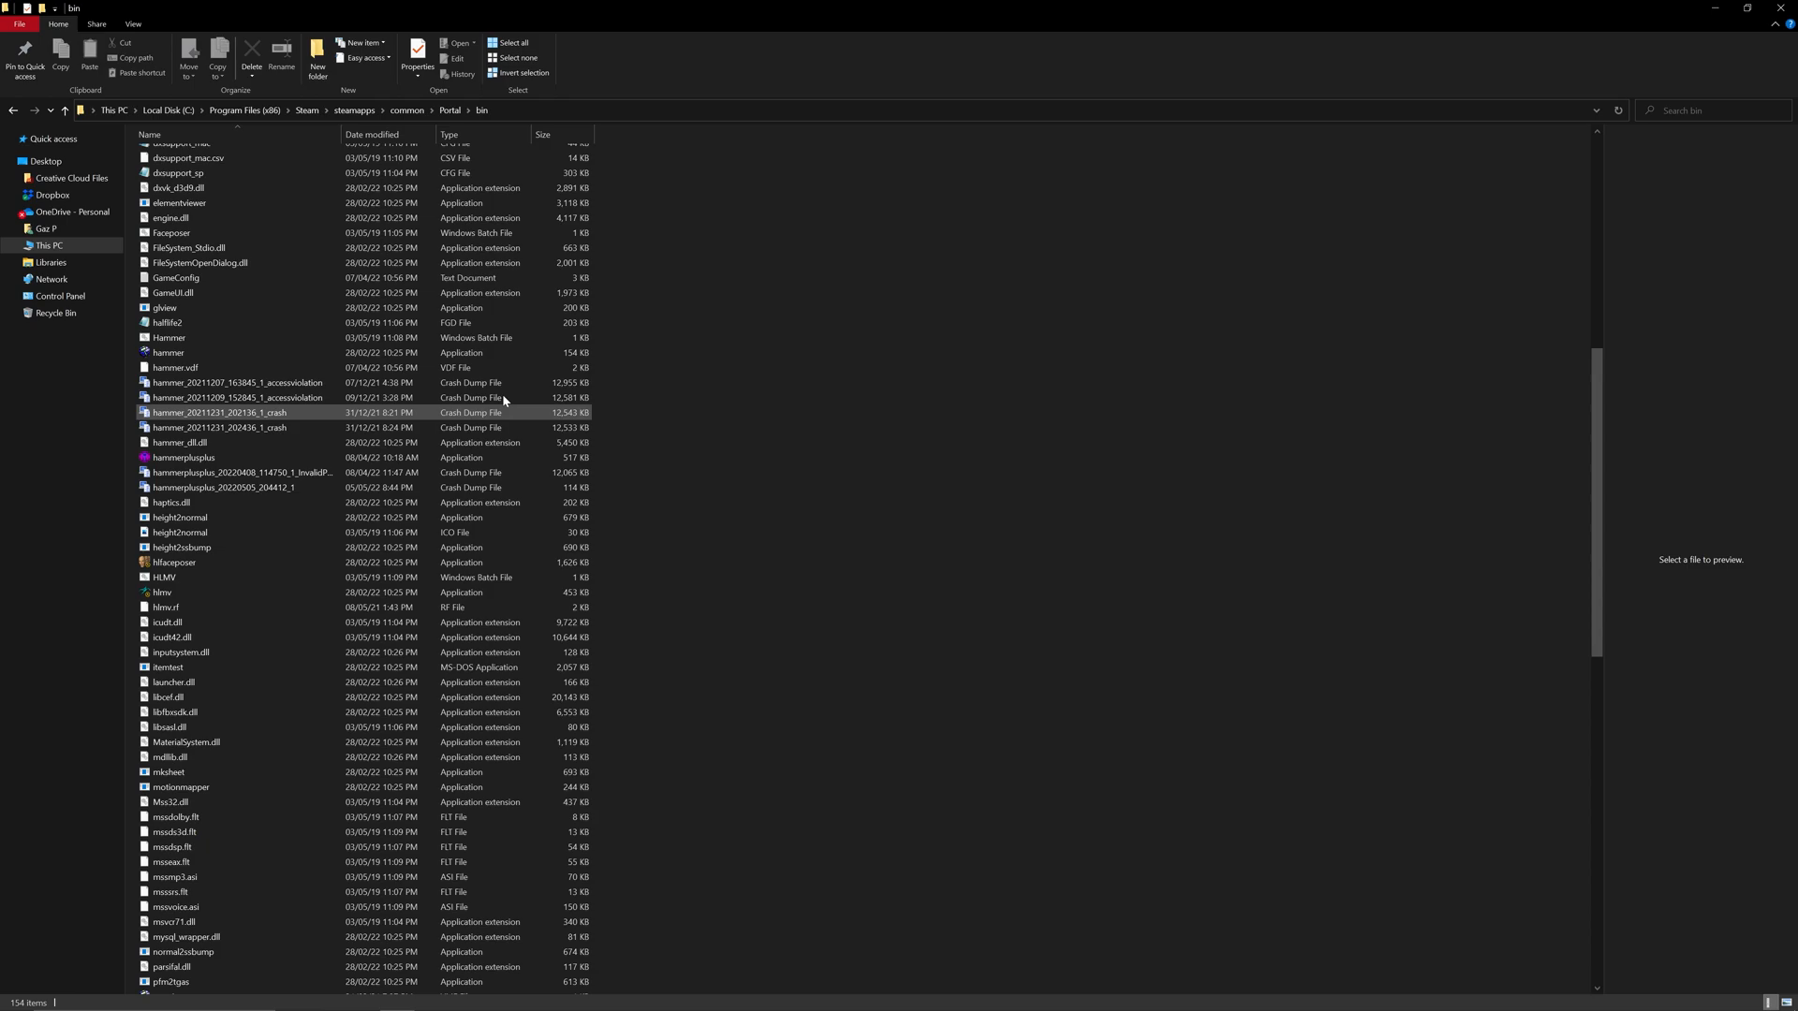
pyautogui.click(779, 380)
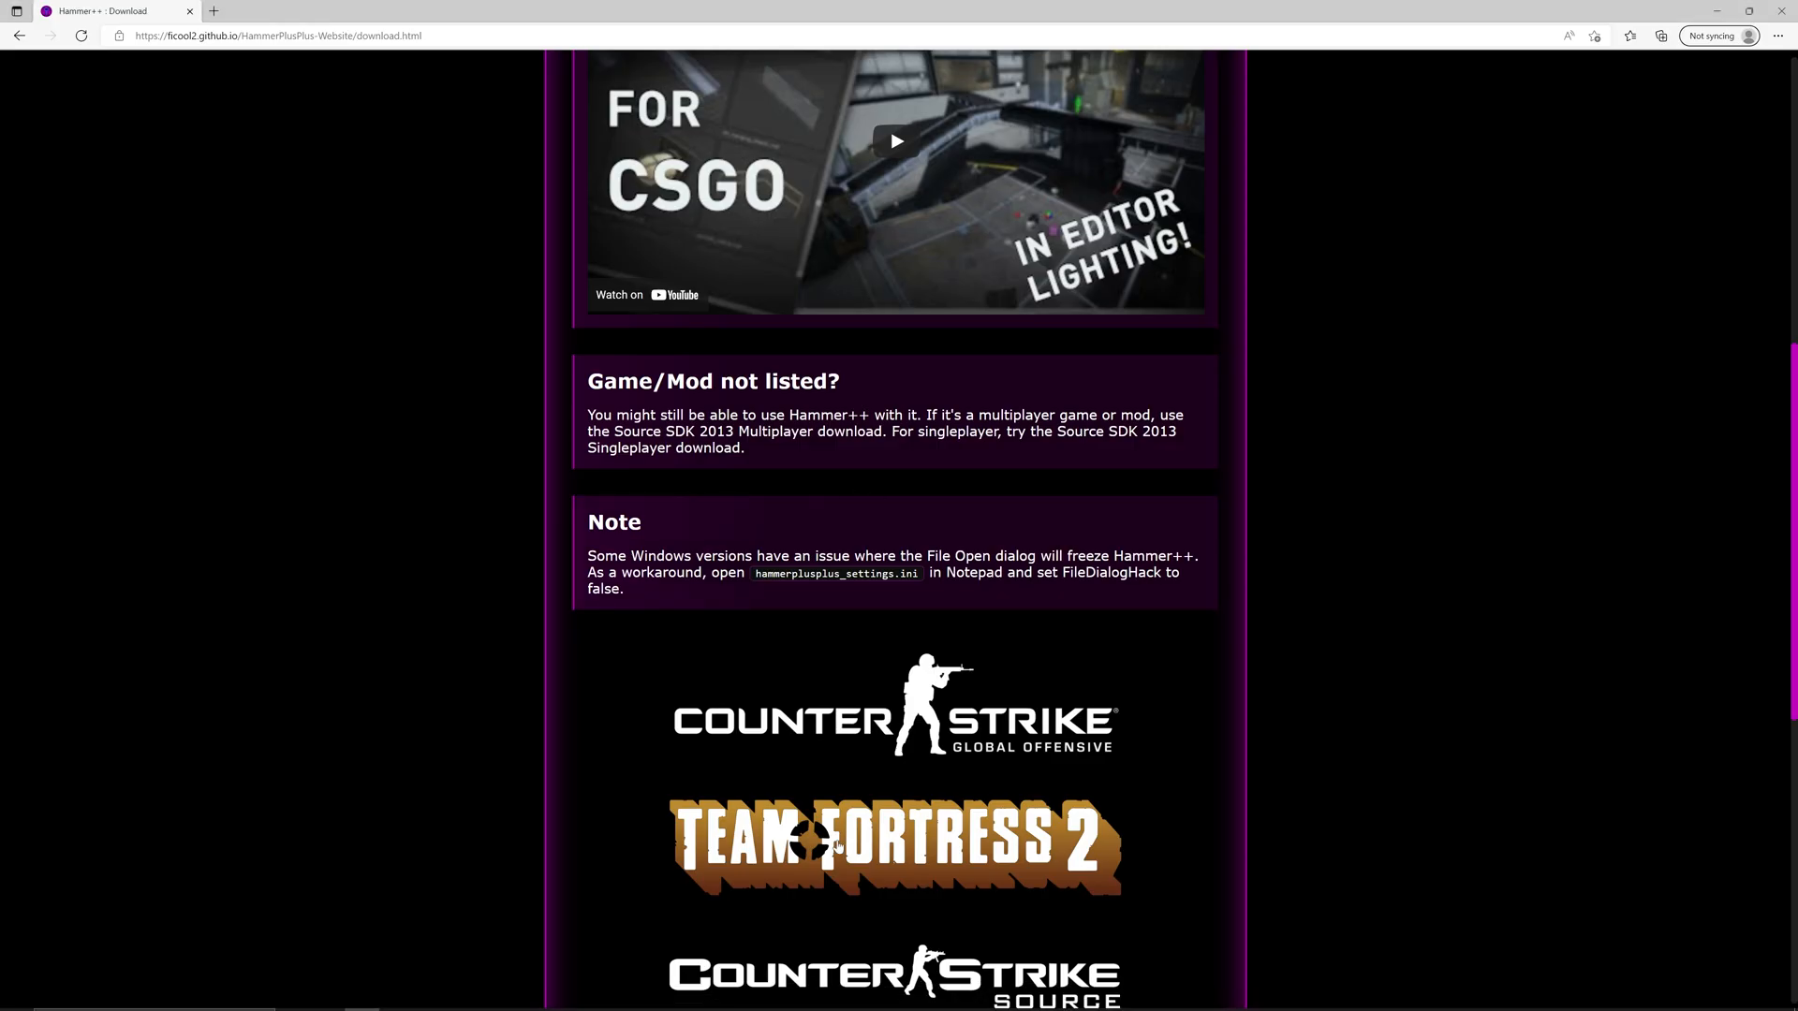
pyautogui.scroll(-3)
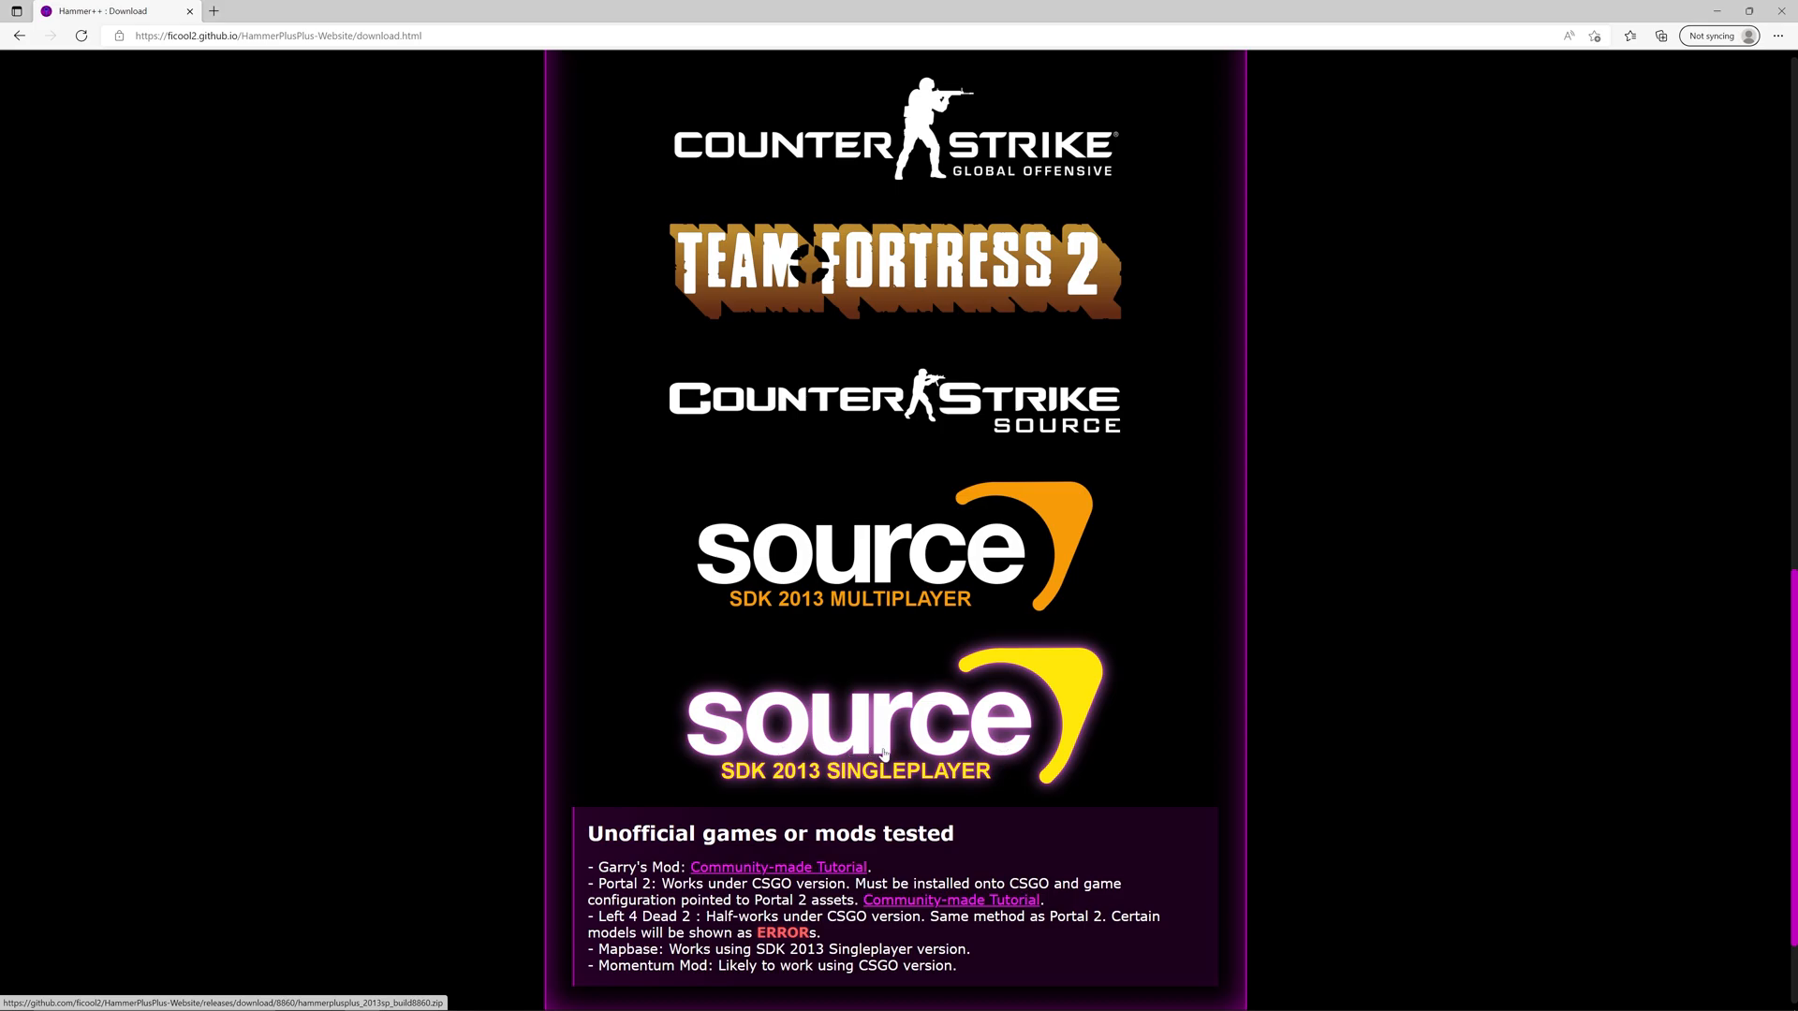
pyautogui.moveTo(824, 723)
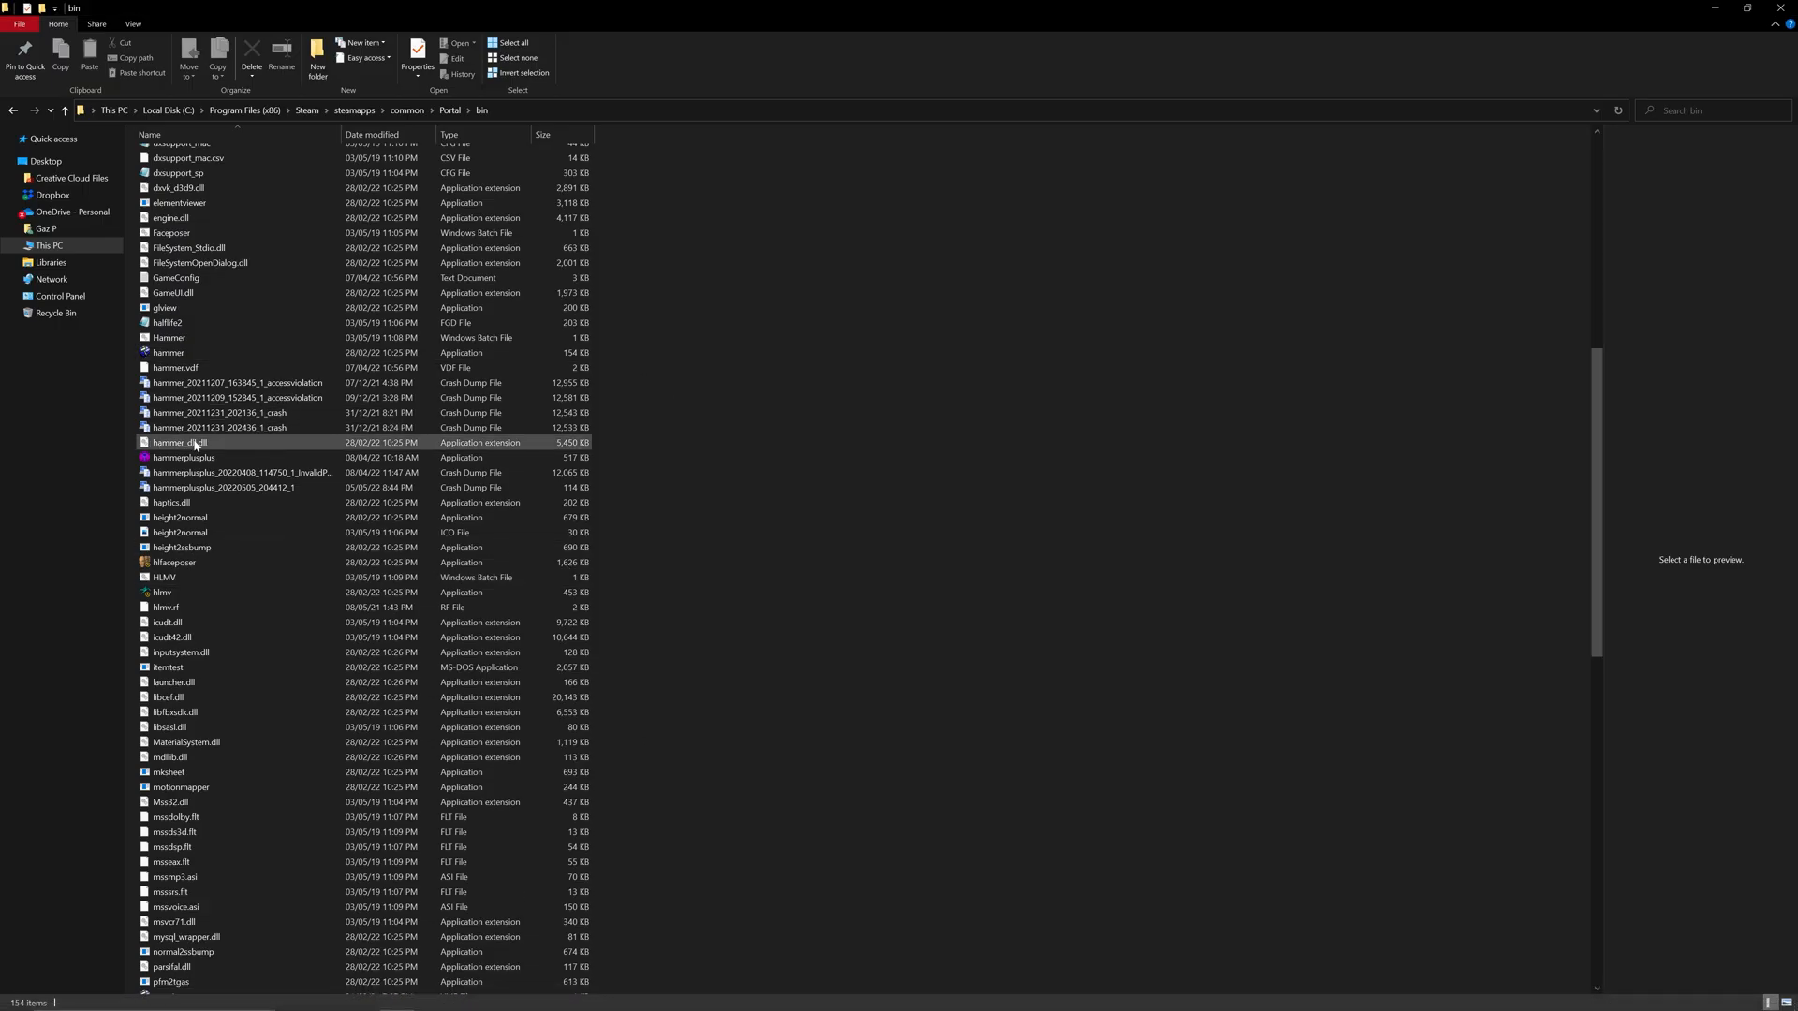
pyautogui.scroll(3)
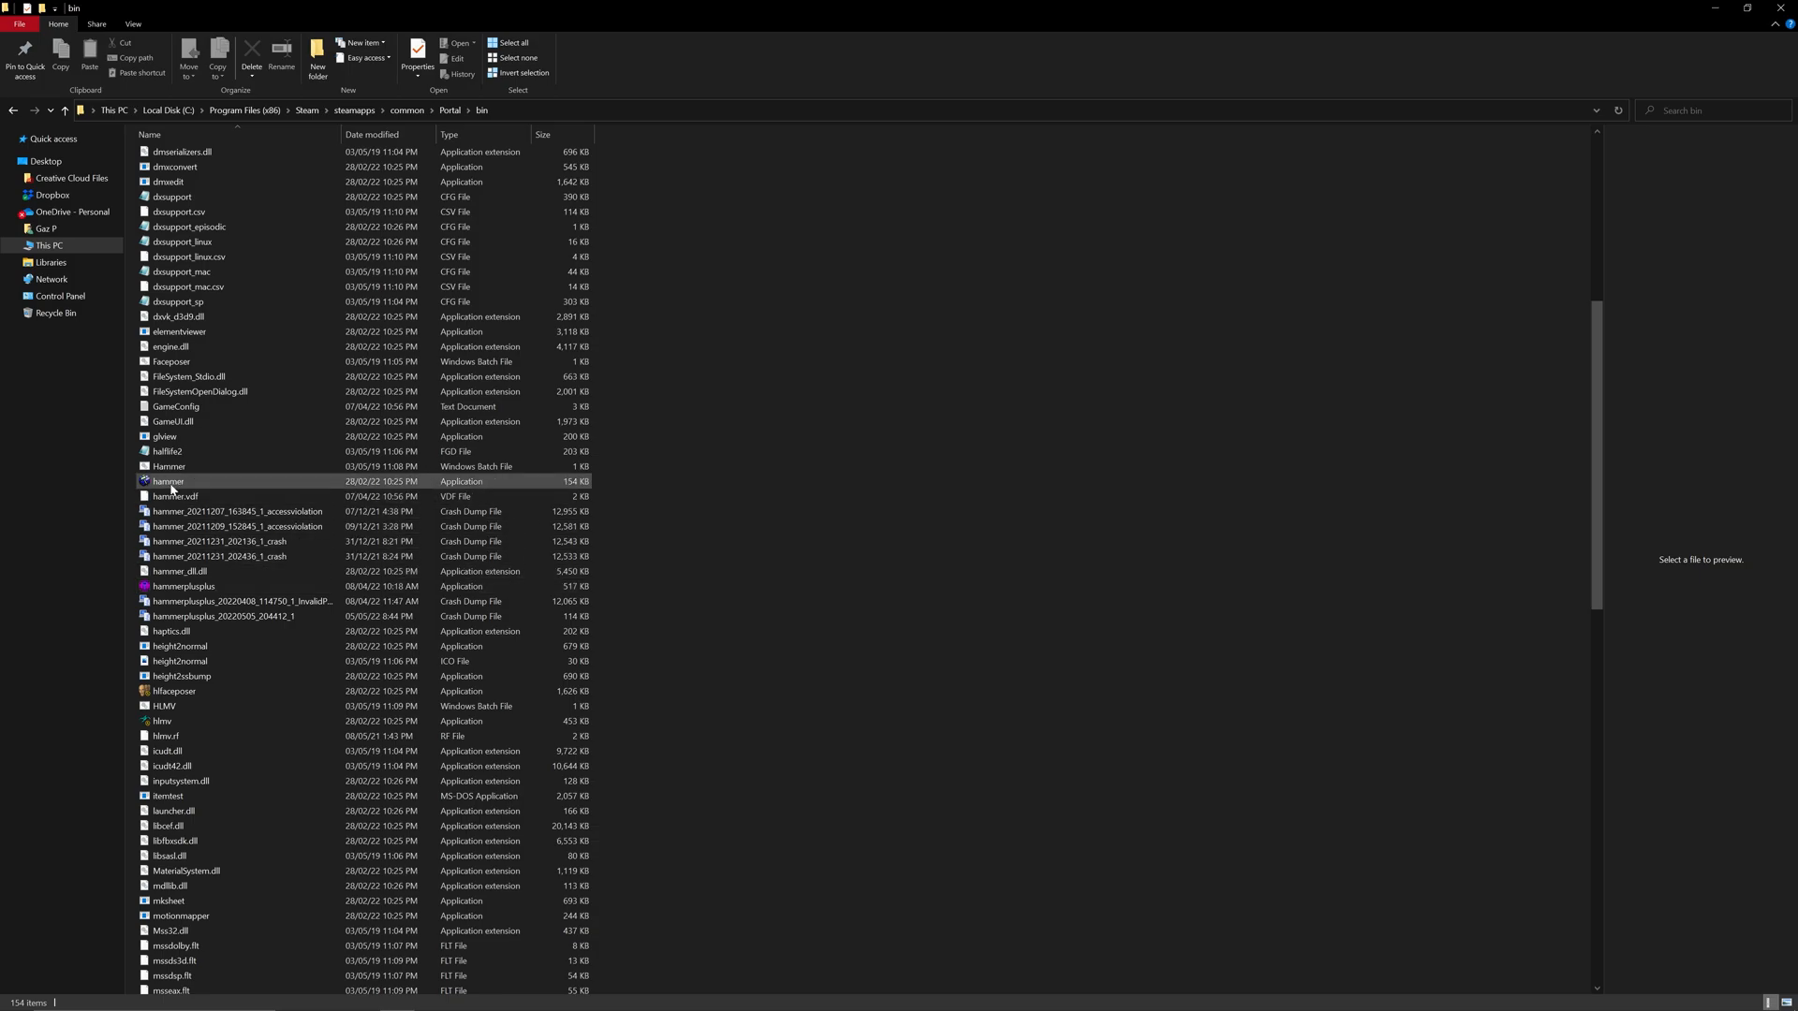
pyautogui.click(183, 586)
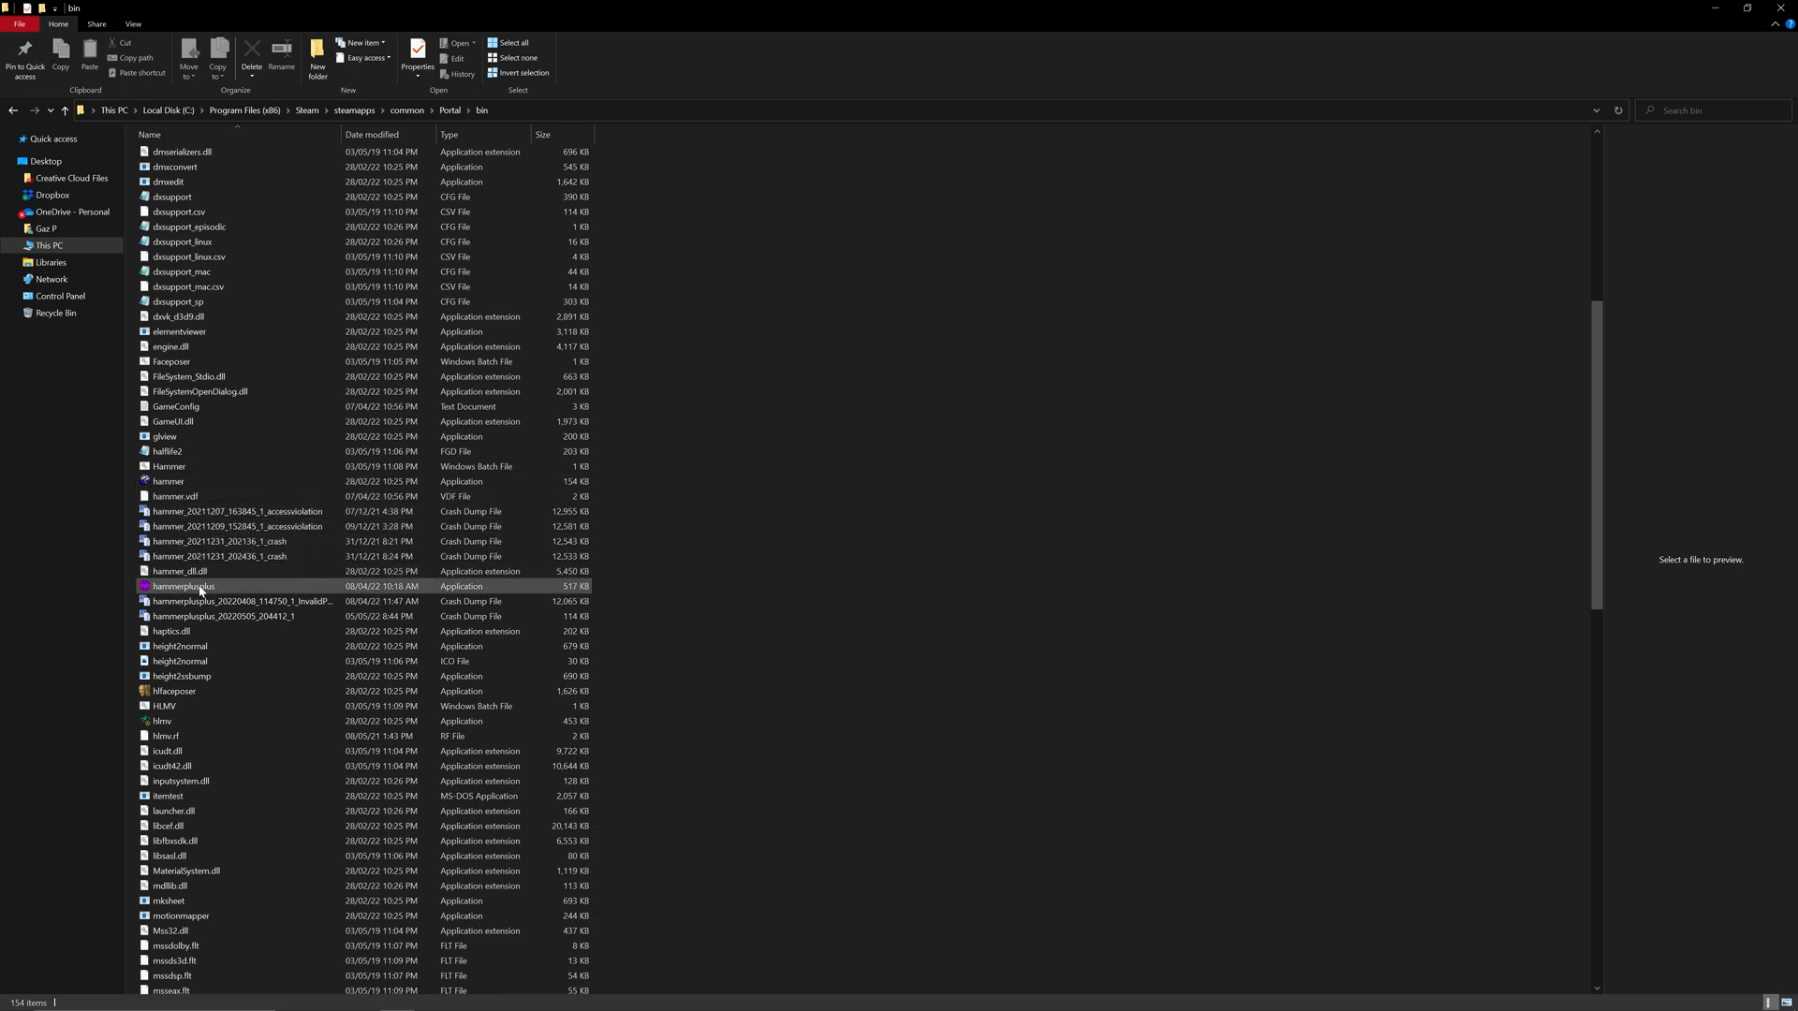
pyautogui.moveTo(183, 601)
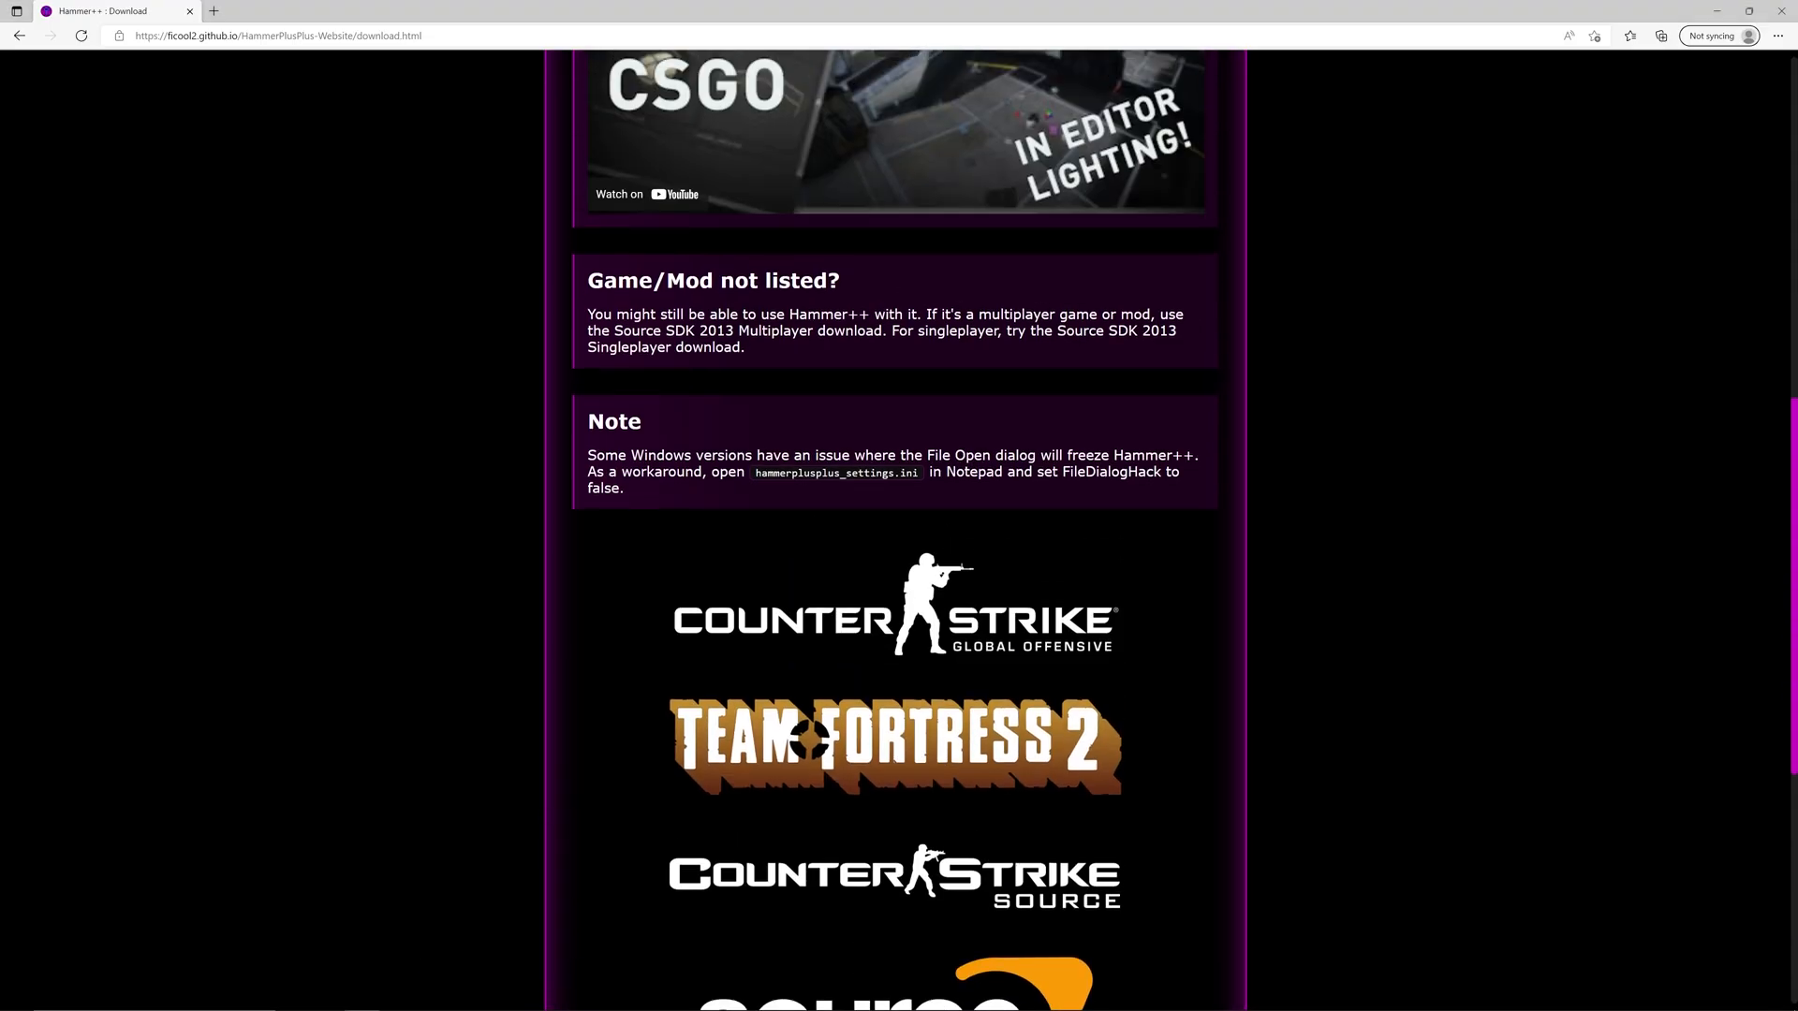
# Switch the site to its Features page with the gallery of editor screenshots
pyautogui.click(790, 226)
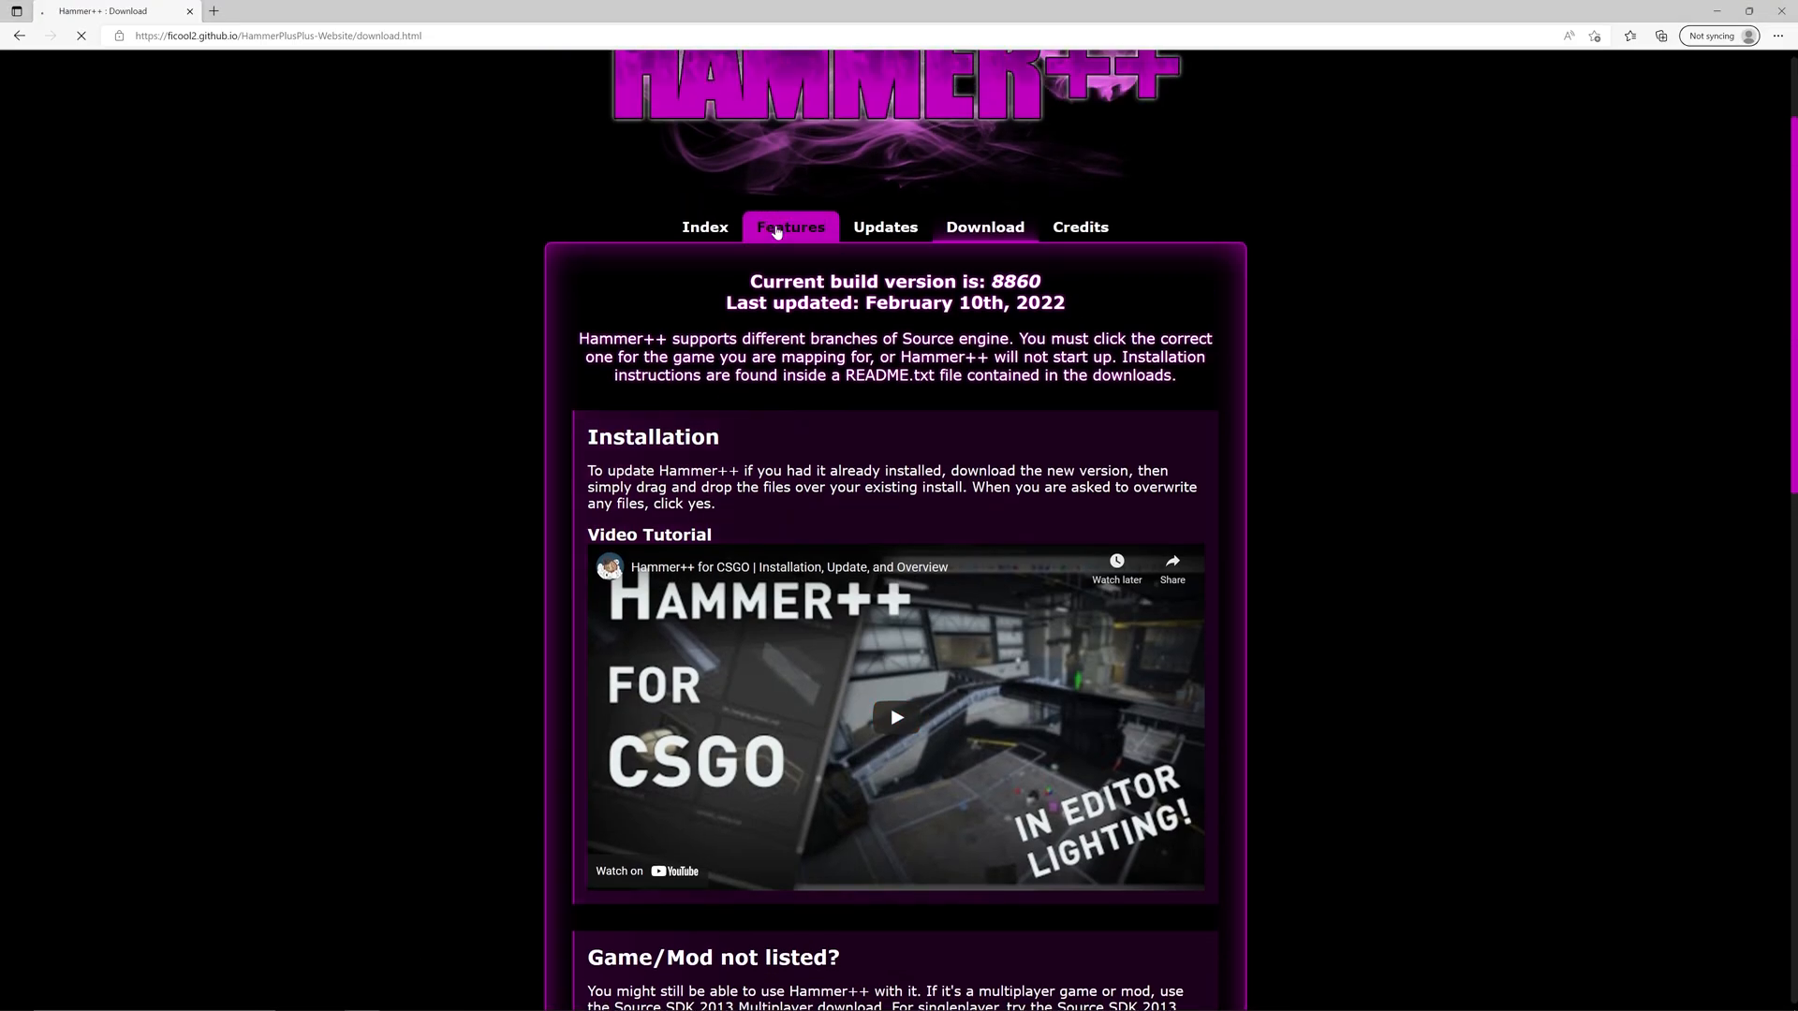
pyautogui.click(790, 227)
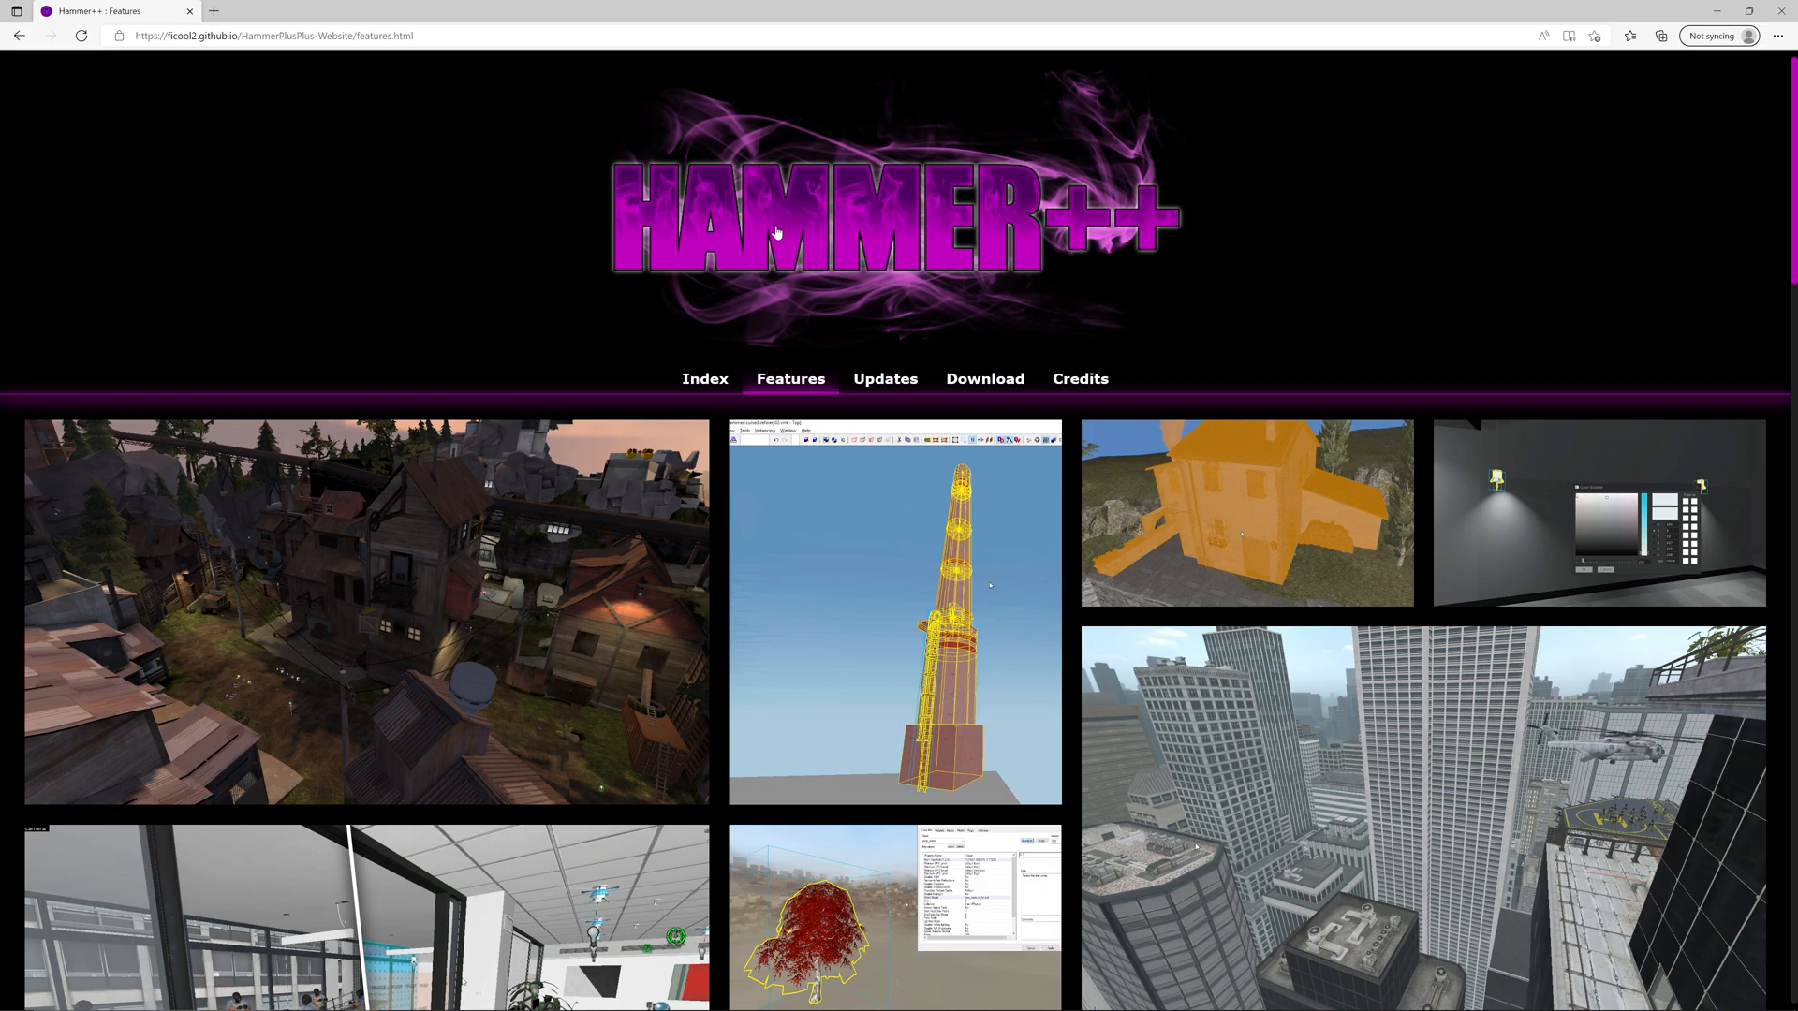
pyautogui.moveTo(553, 502)
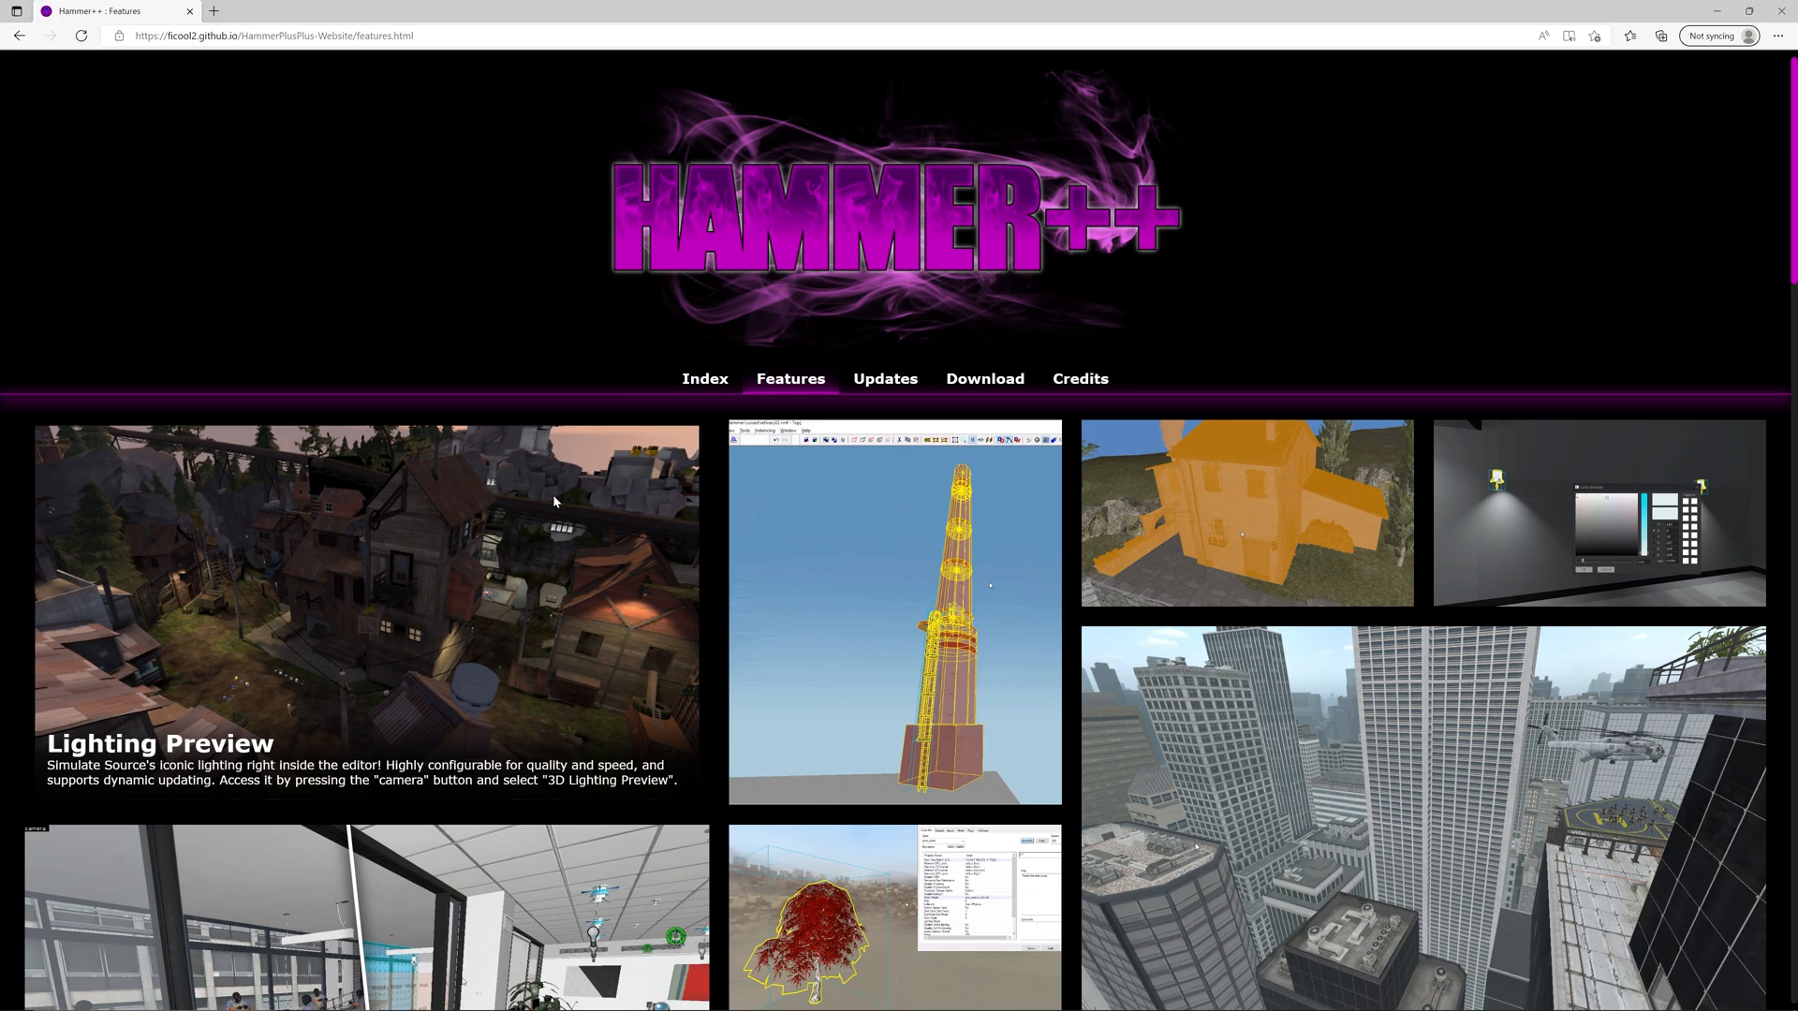
pyautogui.moveTo(993, 590)
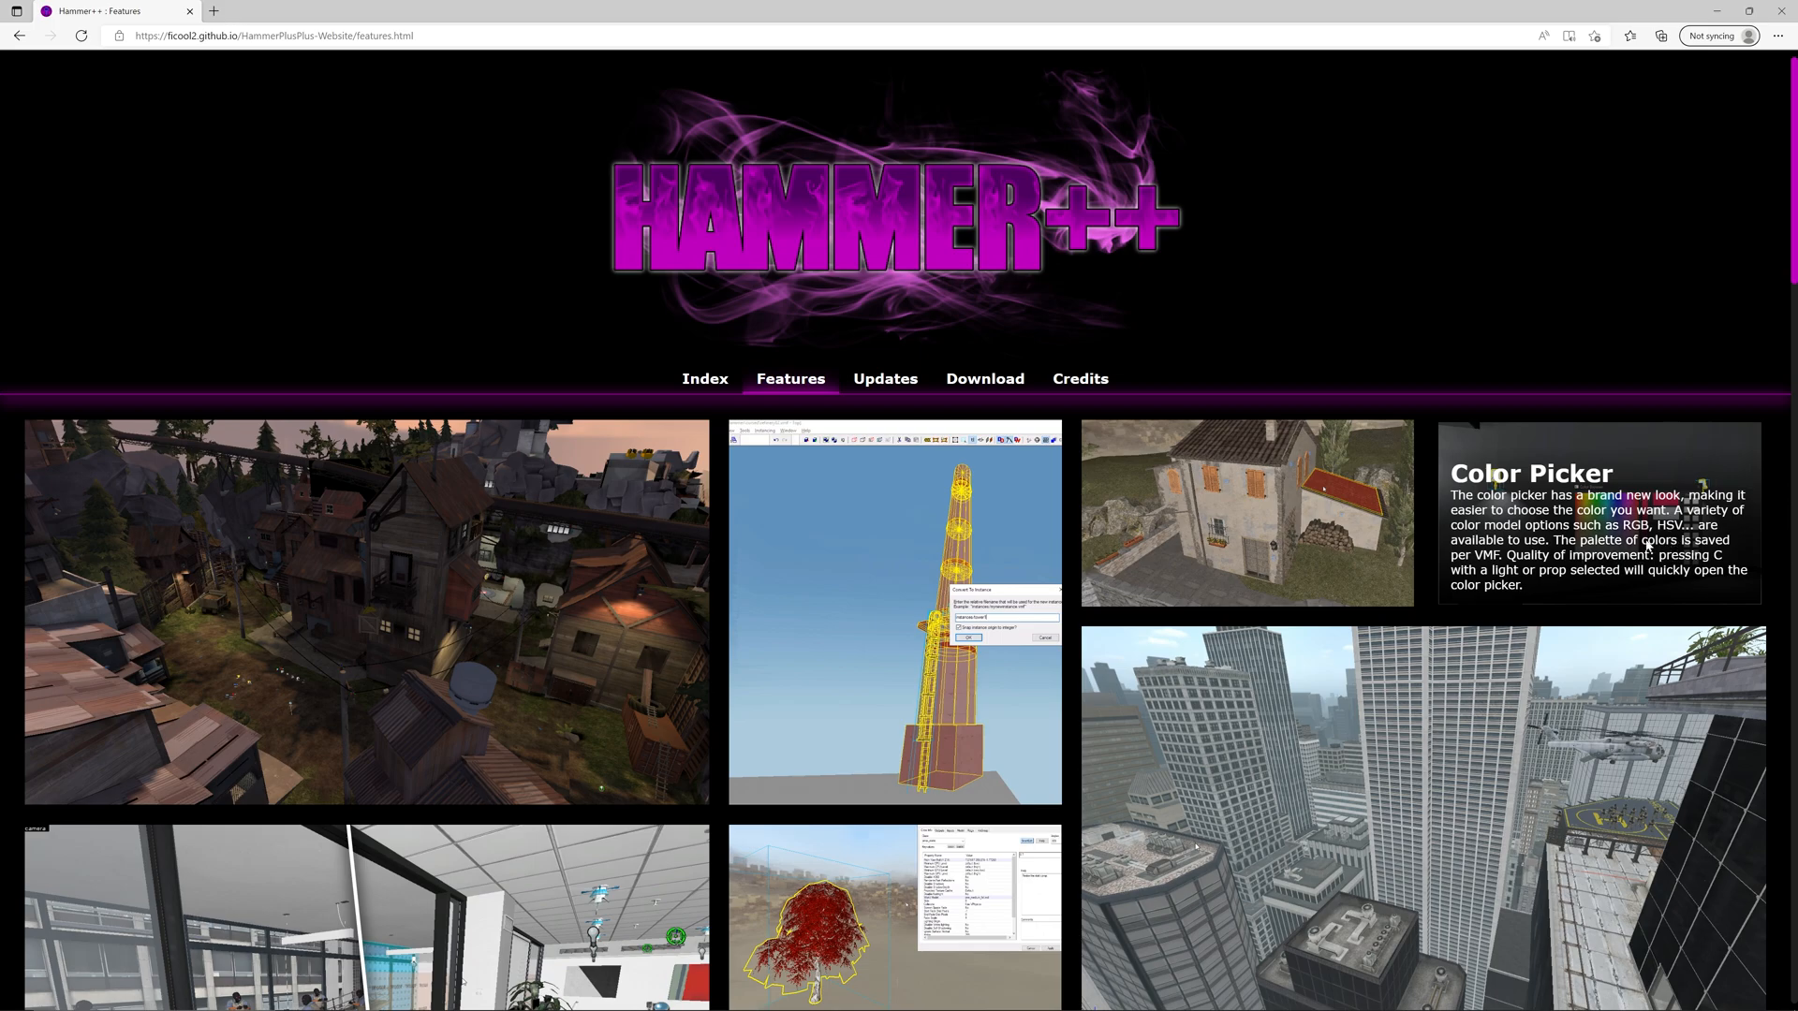
pyautogui.scroll(-3)
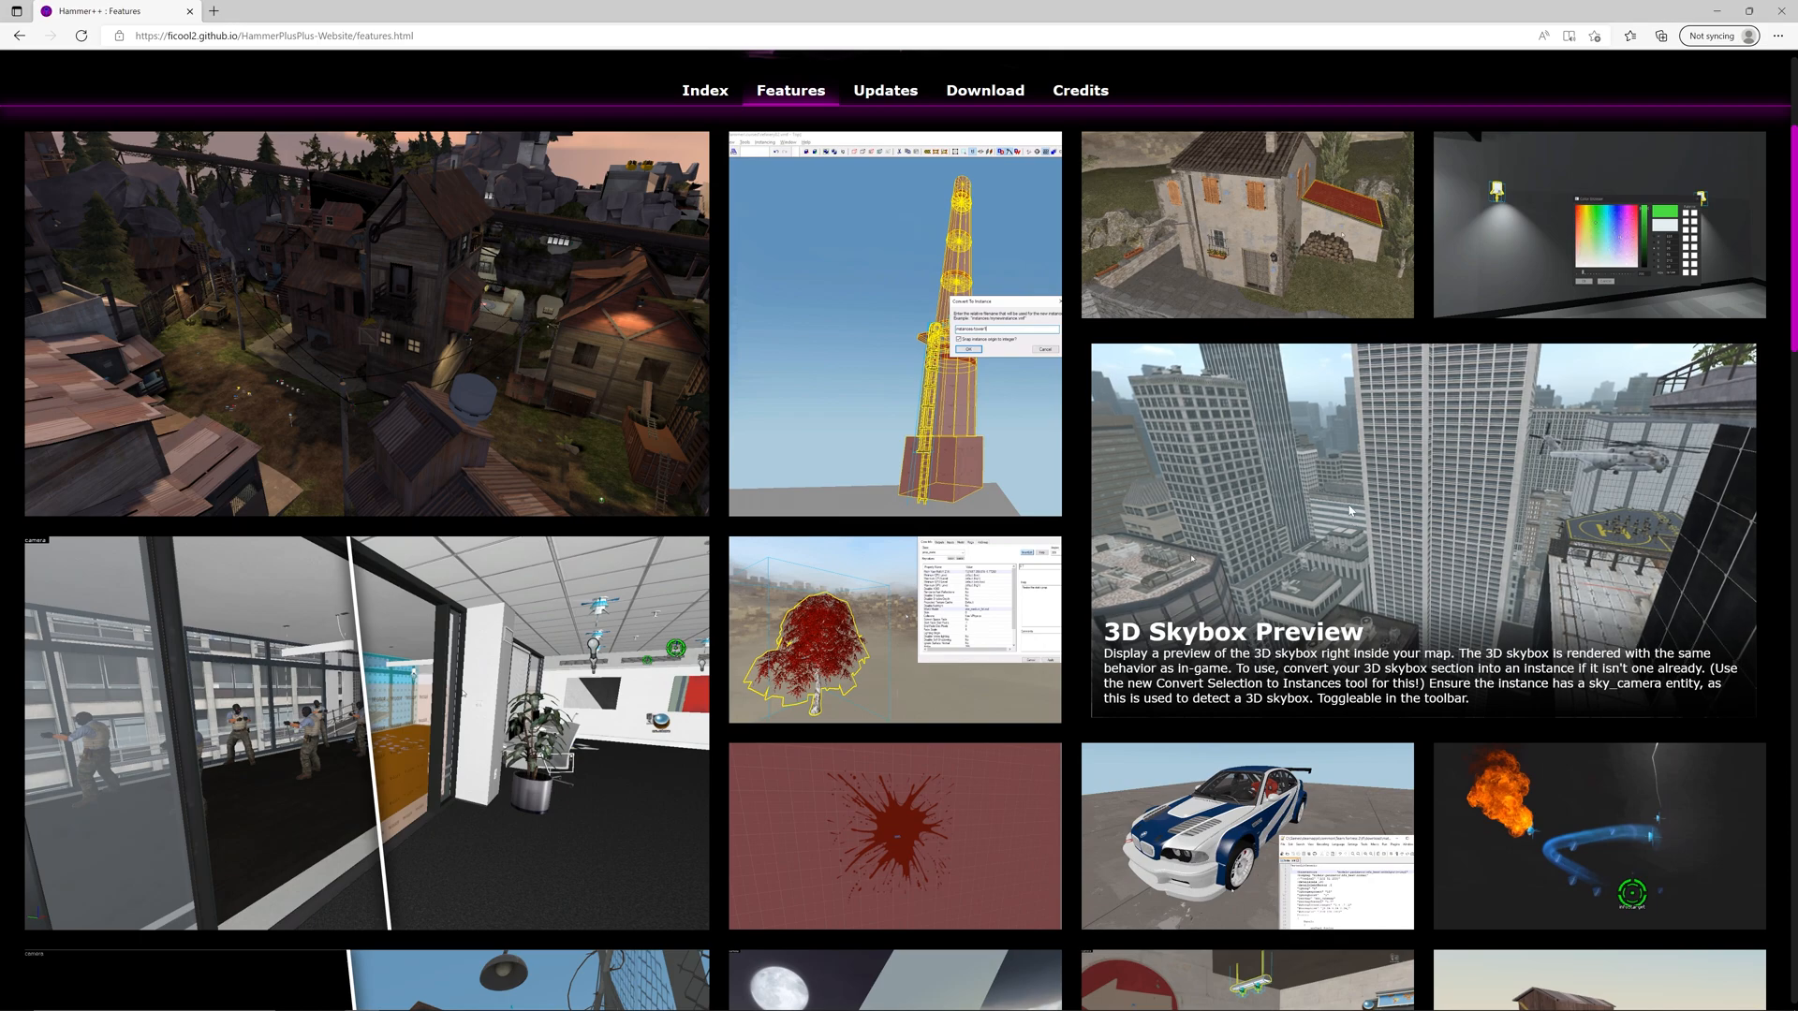
pyautogui.moveTo(1344, 528)
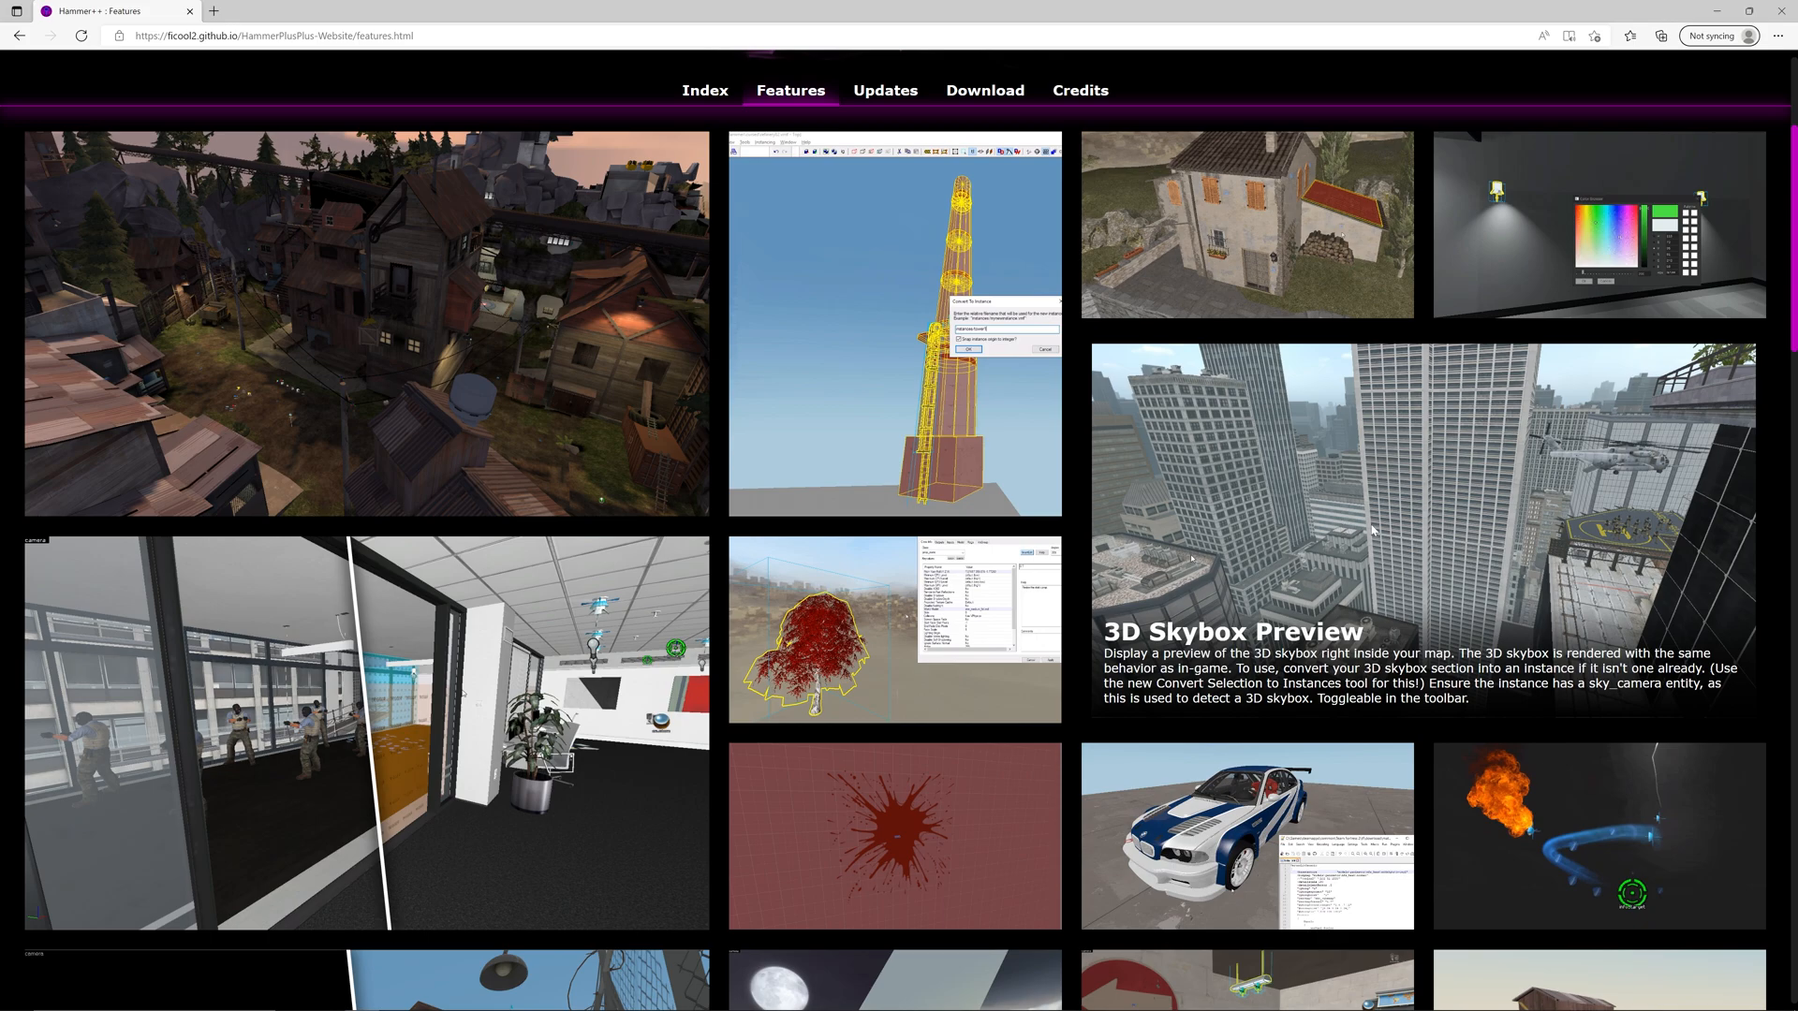
pyautogui.scroll(-3)
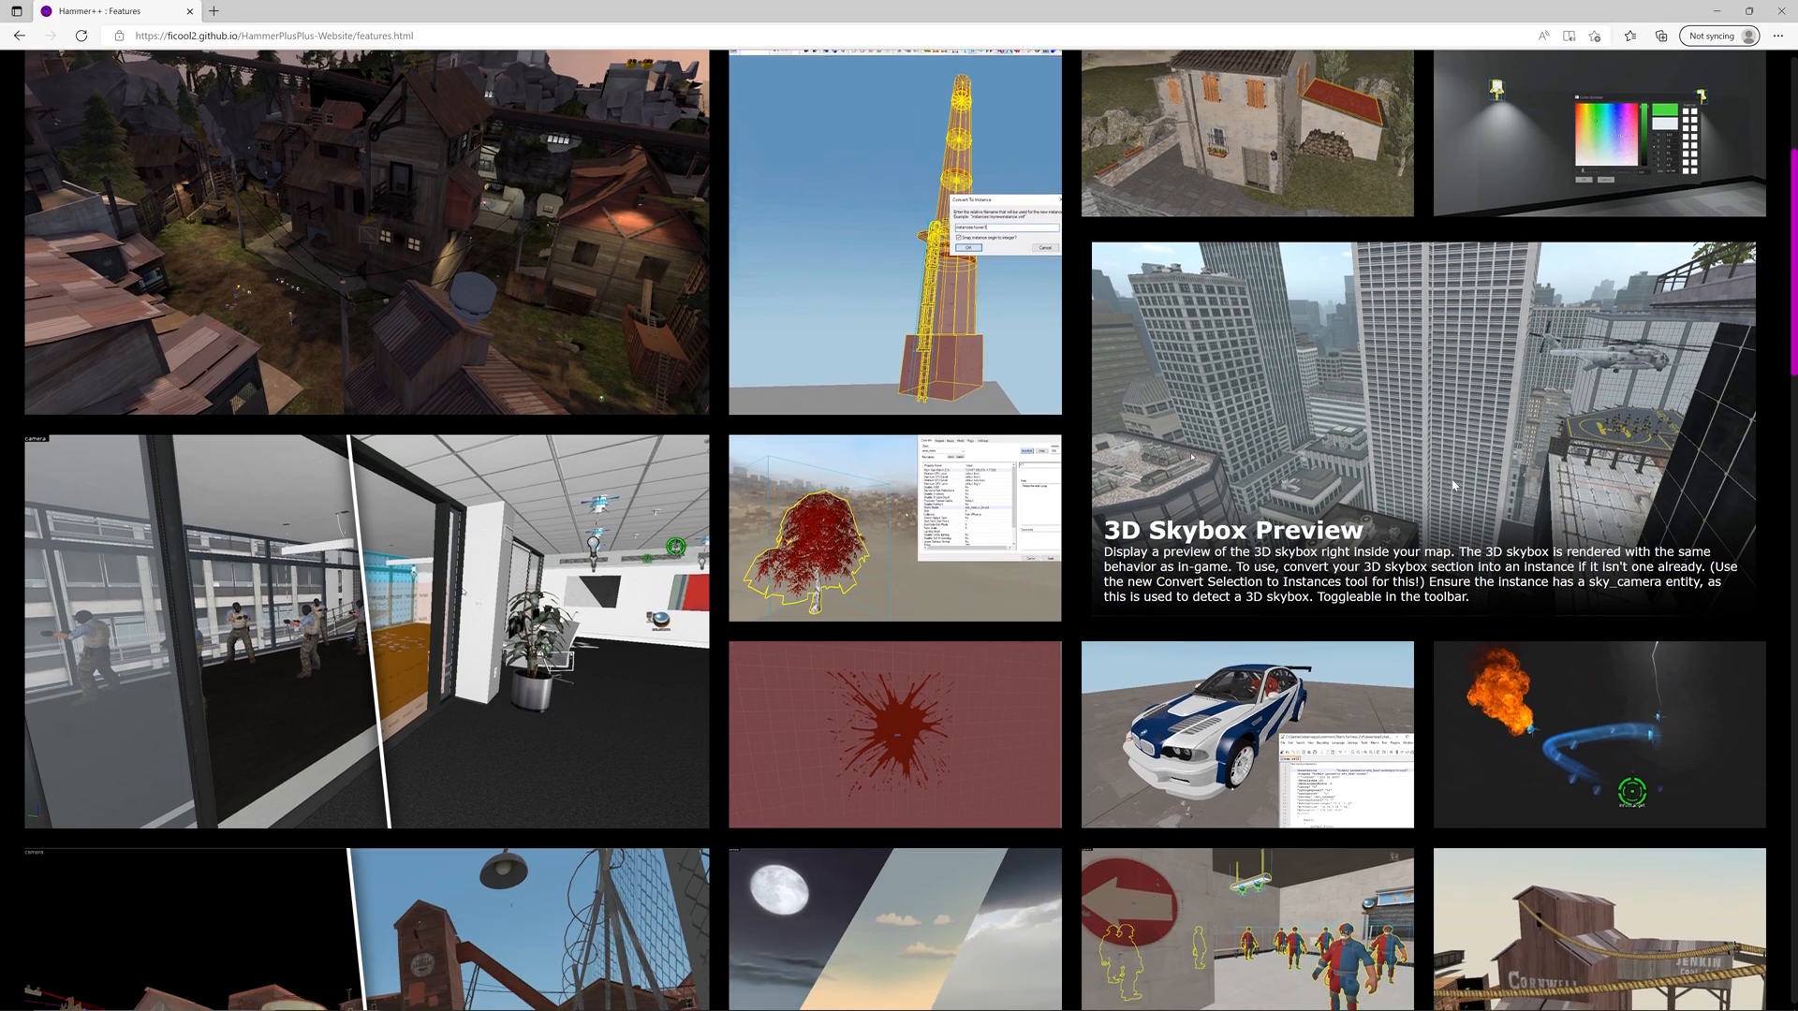
pyautogui.scroll(-3)
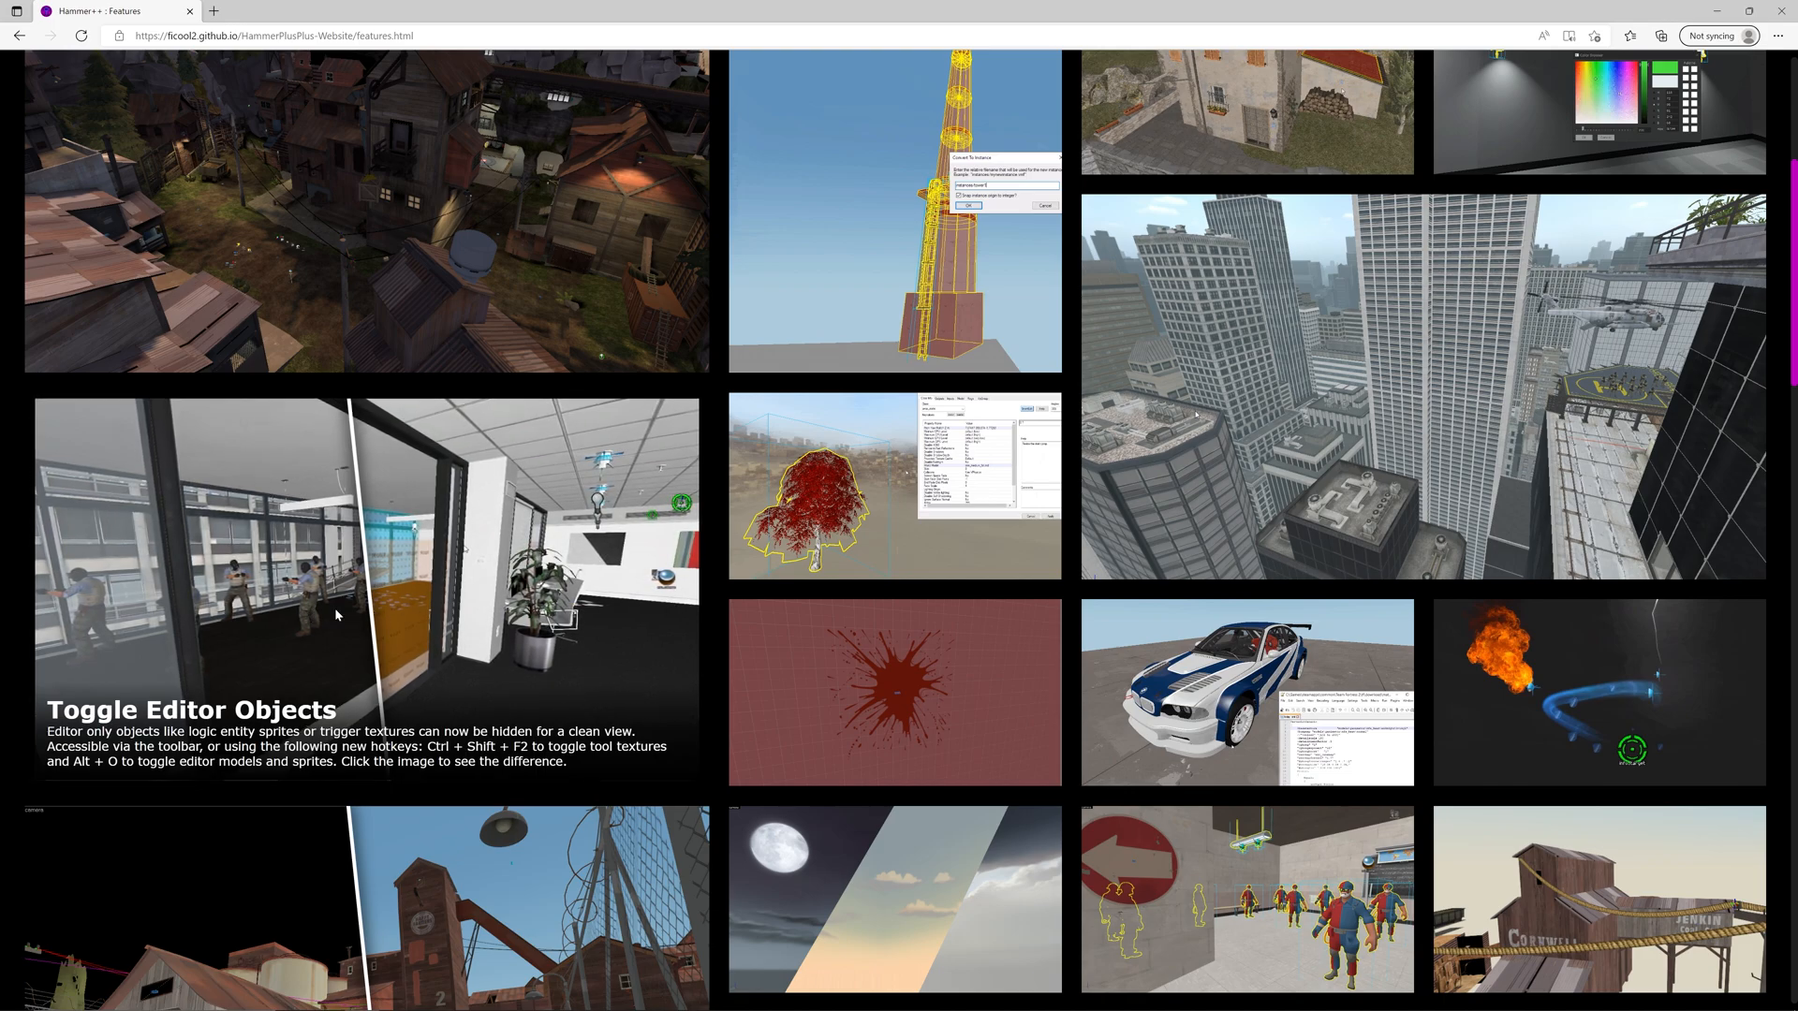
pyautogui.moveTo(918, 670)
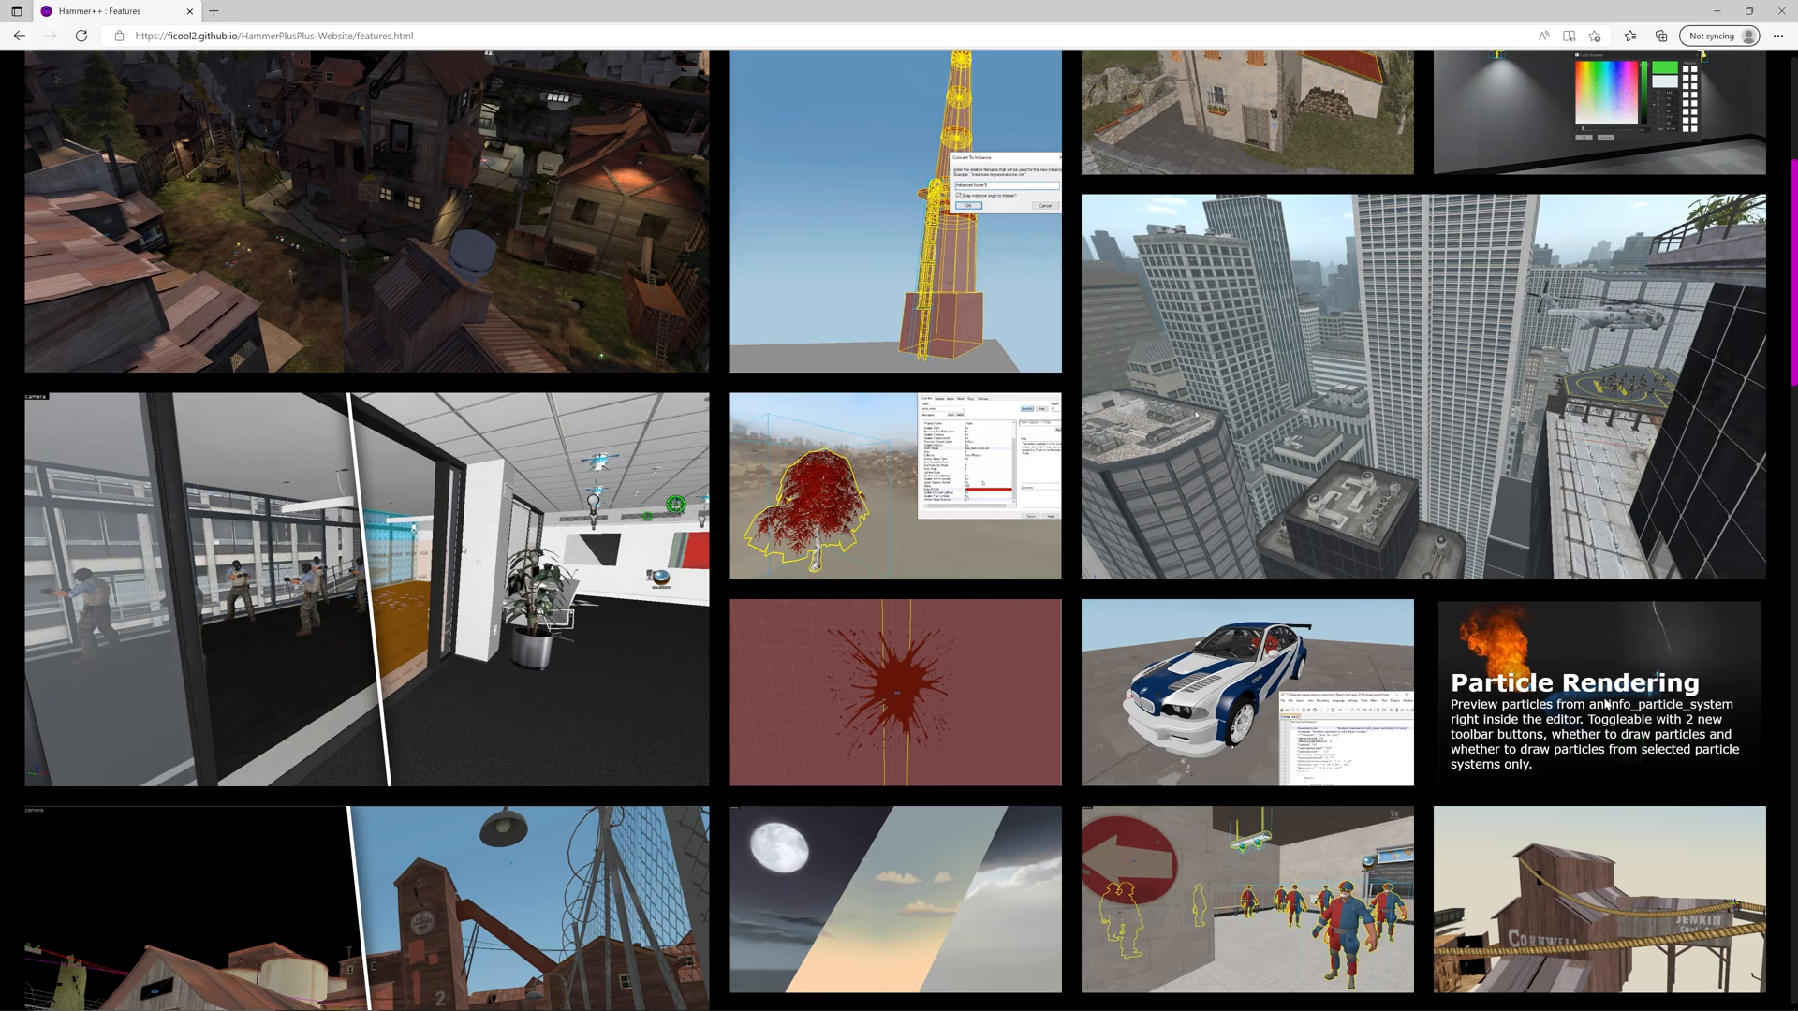
pyautogui.scroll(-3)
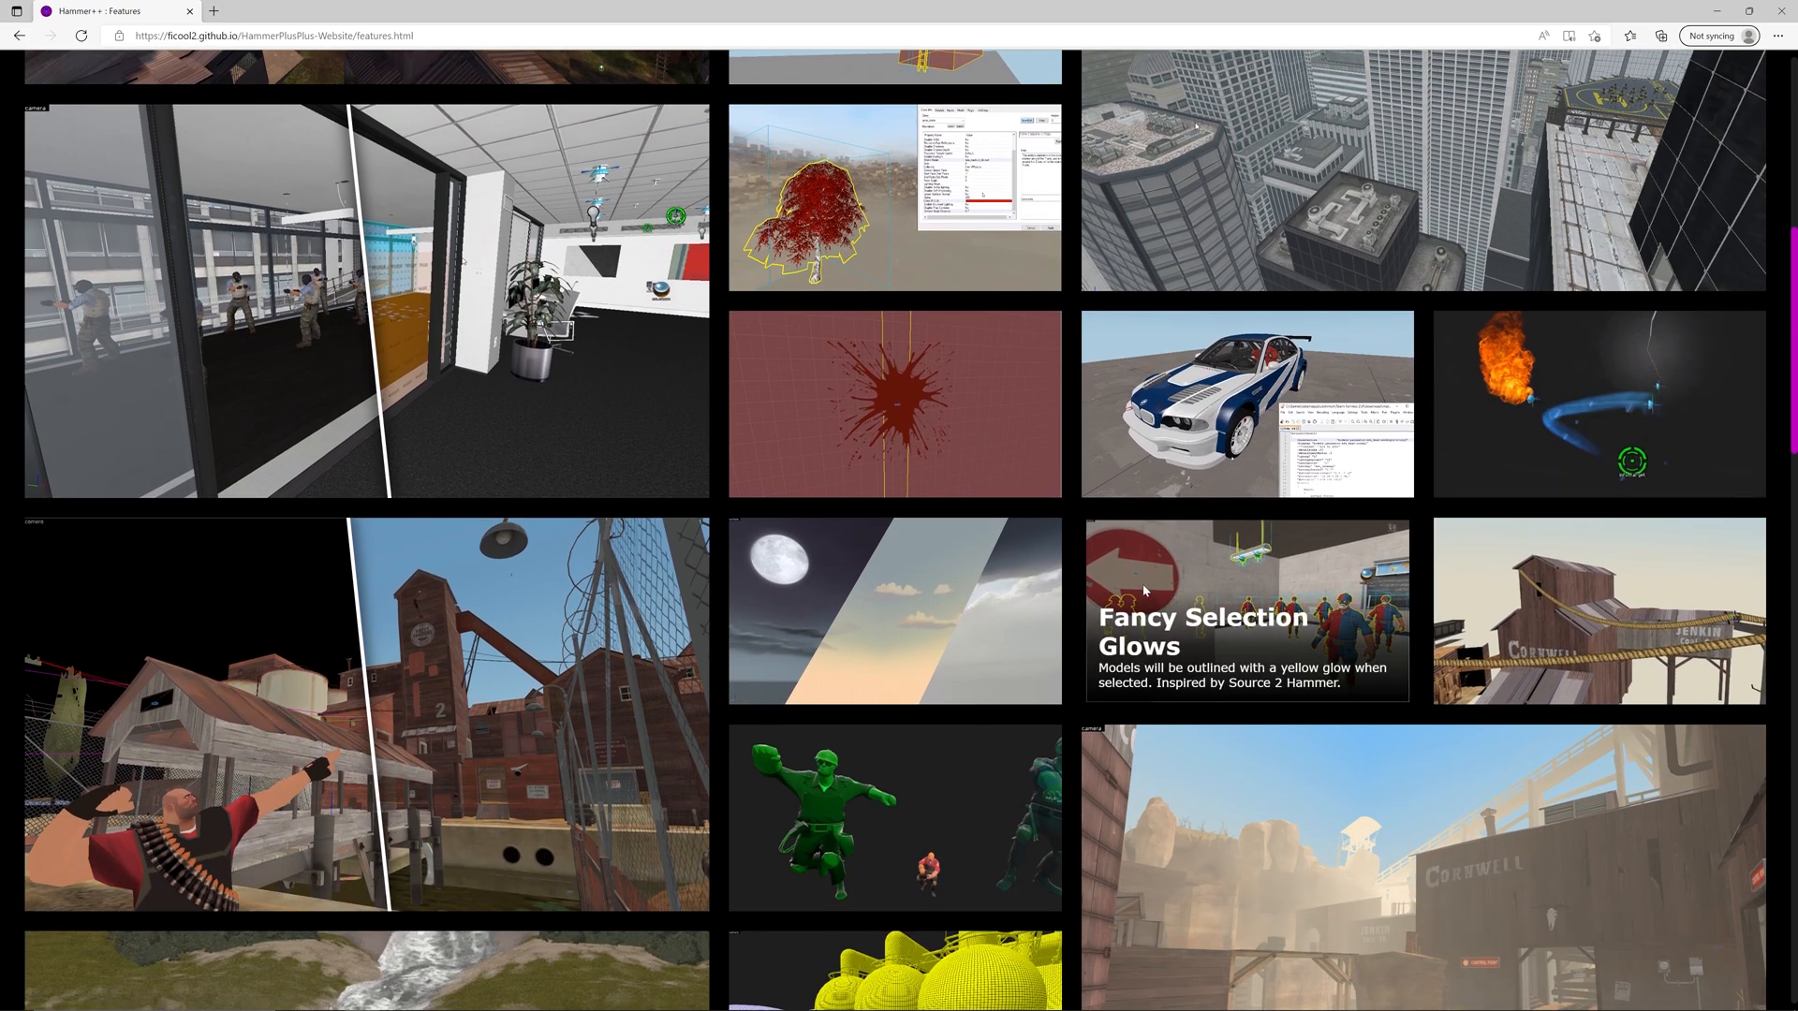
pyautogui.scroll(-3)
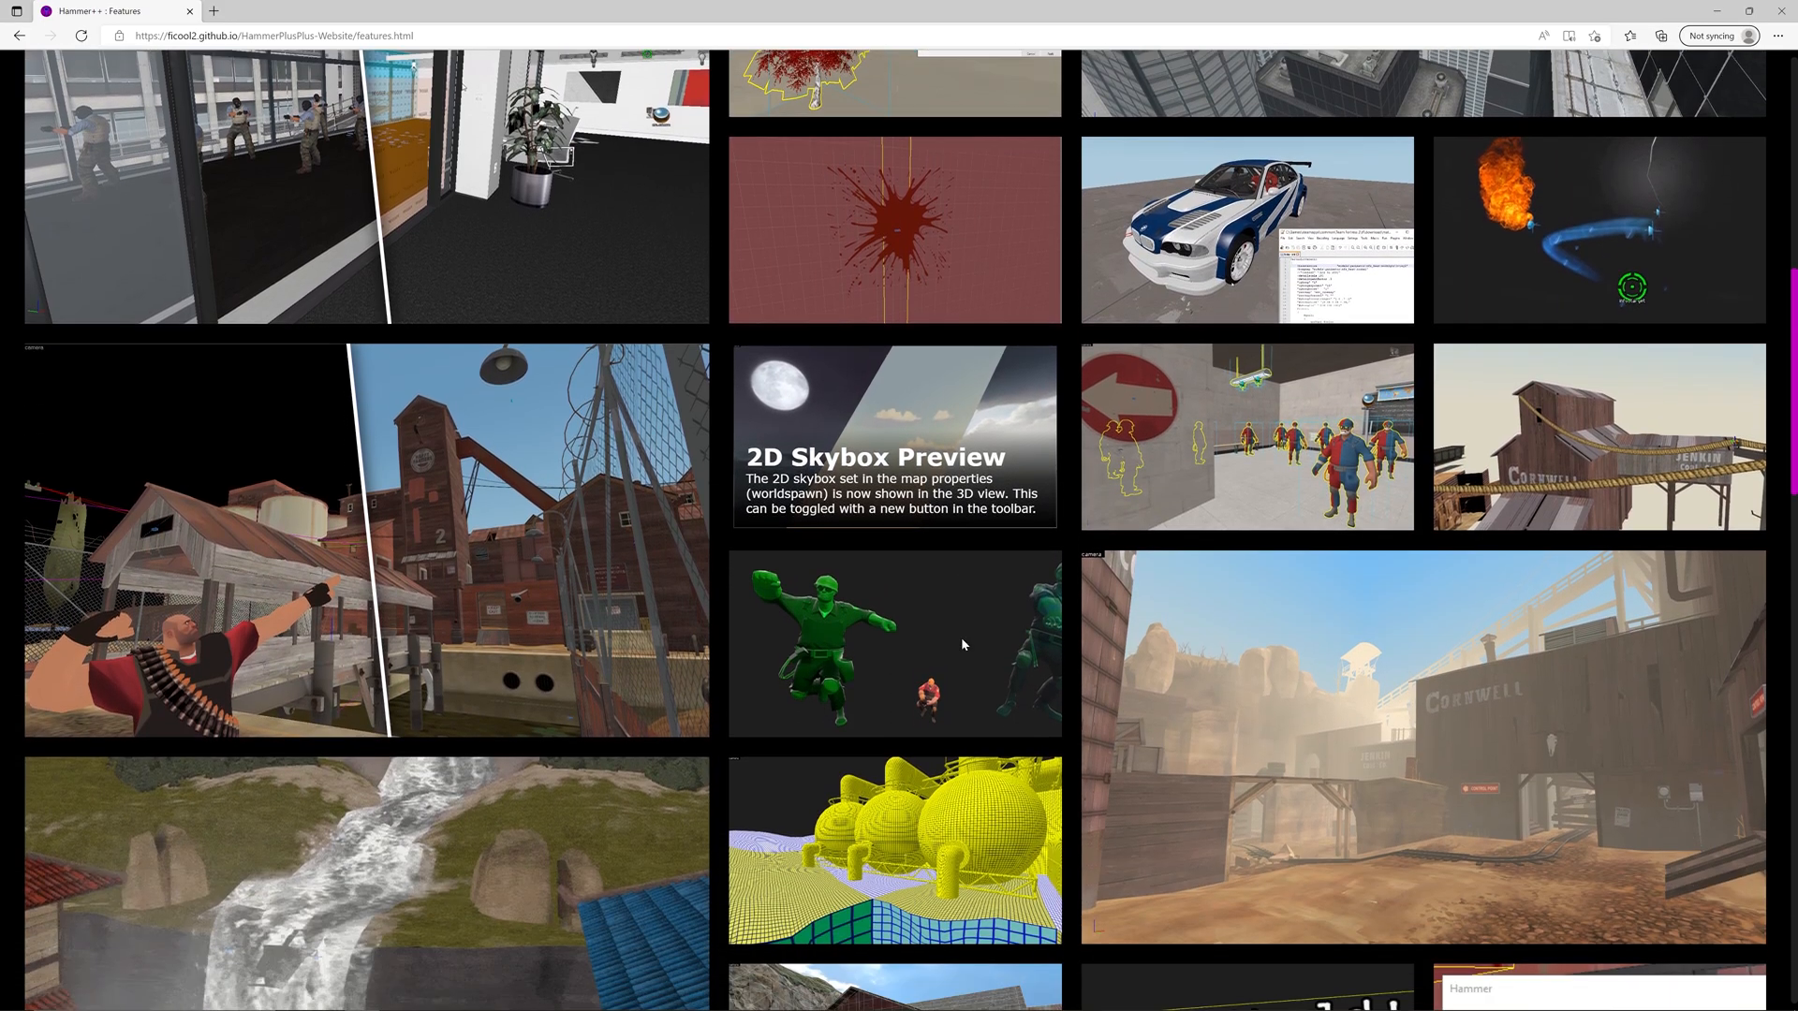
pyautogui.scroll(-3)
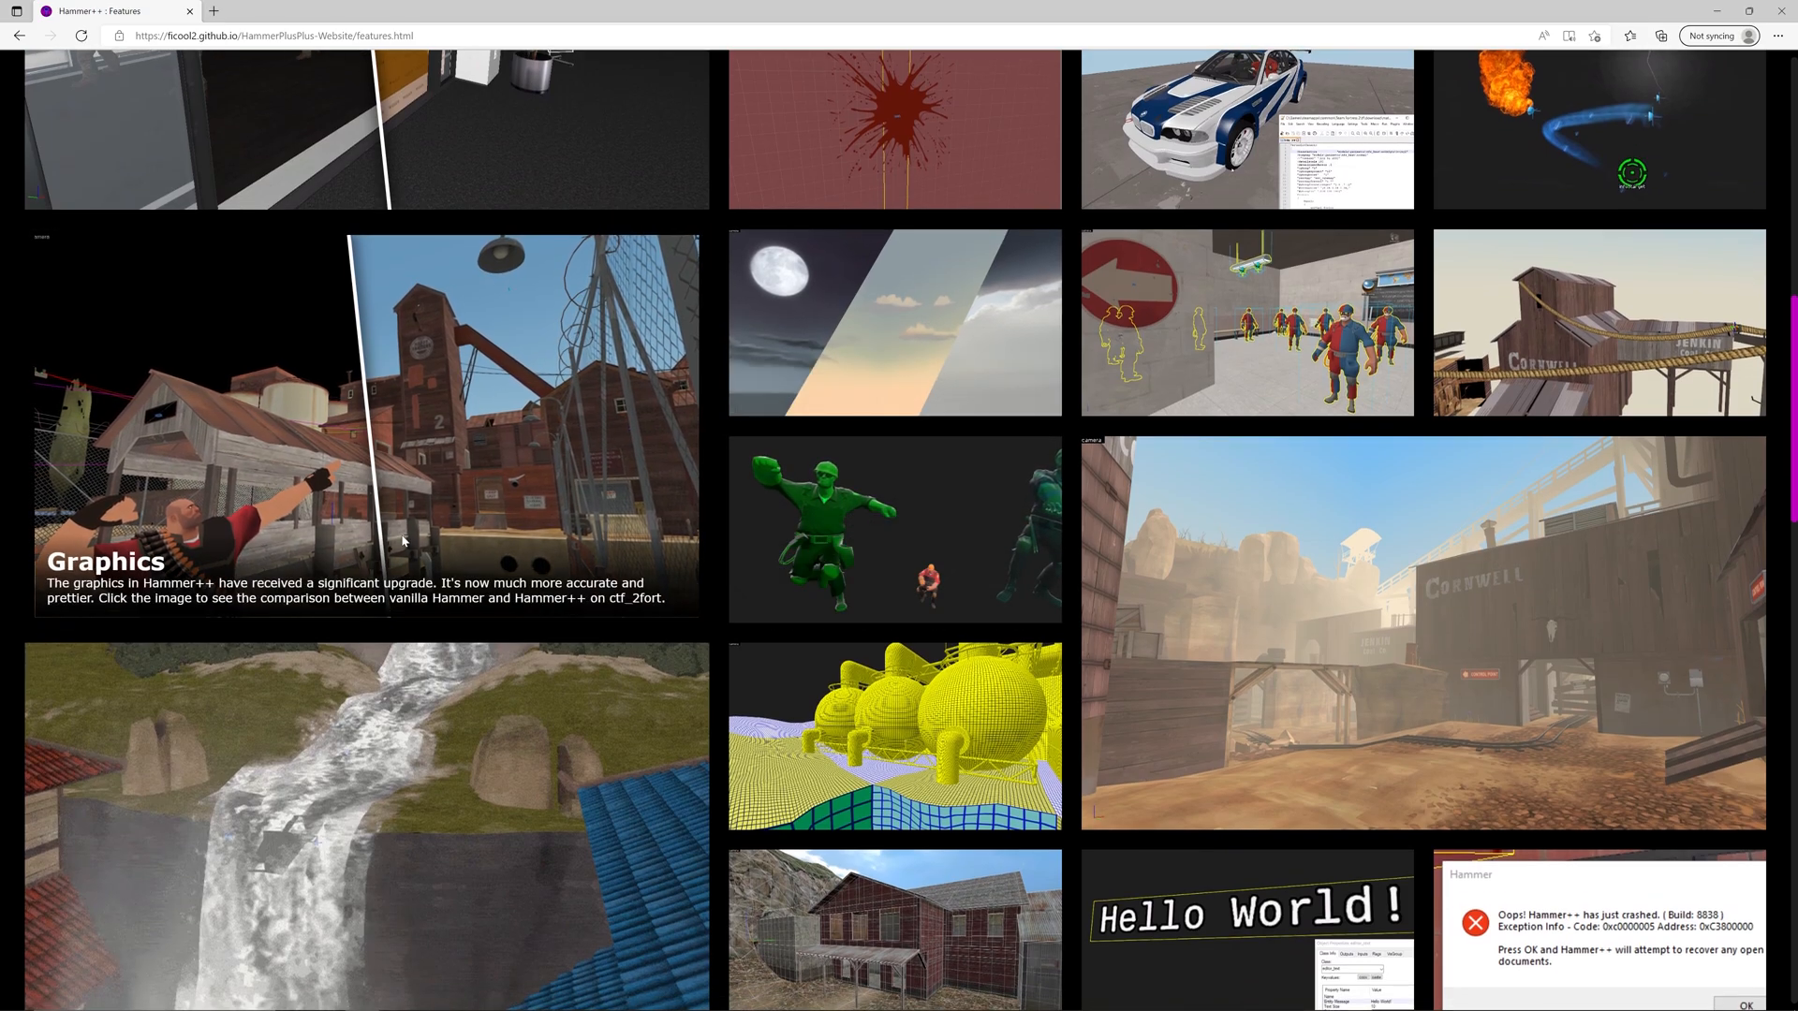
pyautogui.scroll(-3)
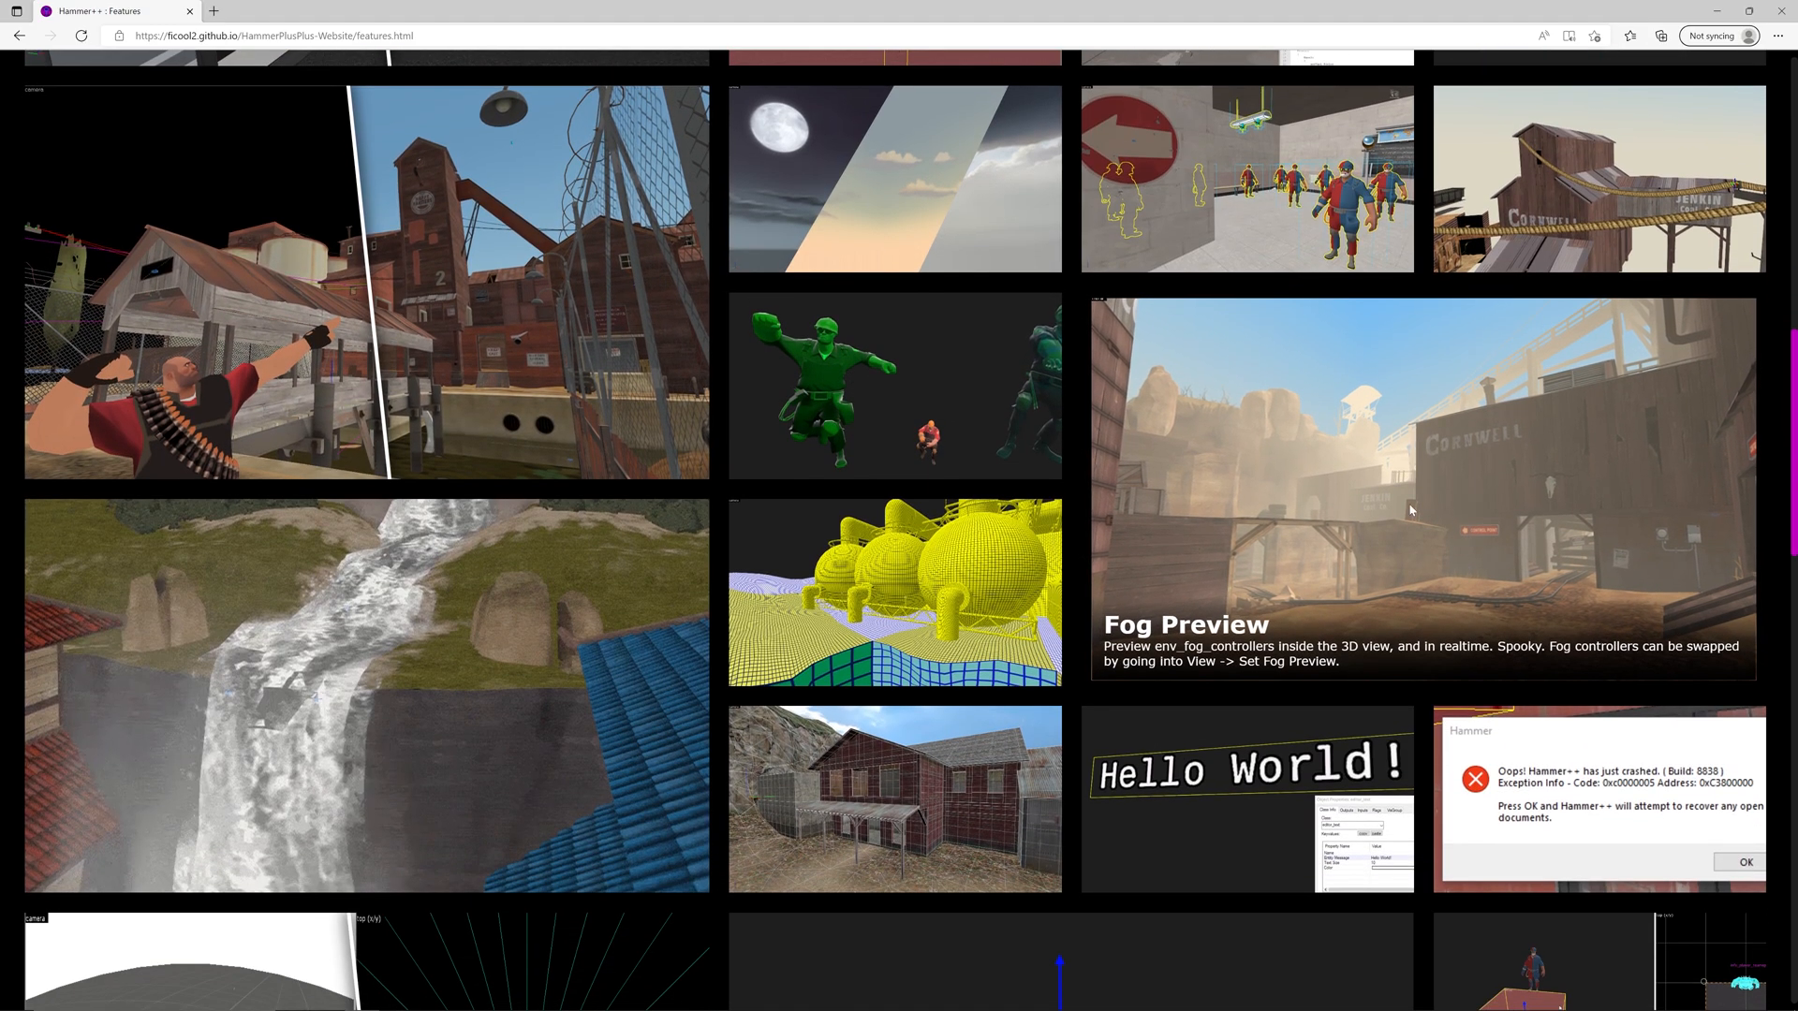
pyautogui.moveTo(875, 814)
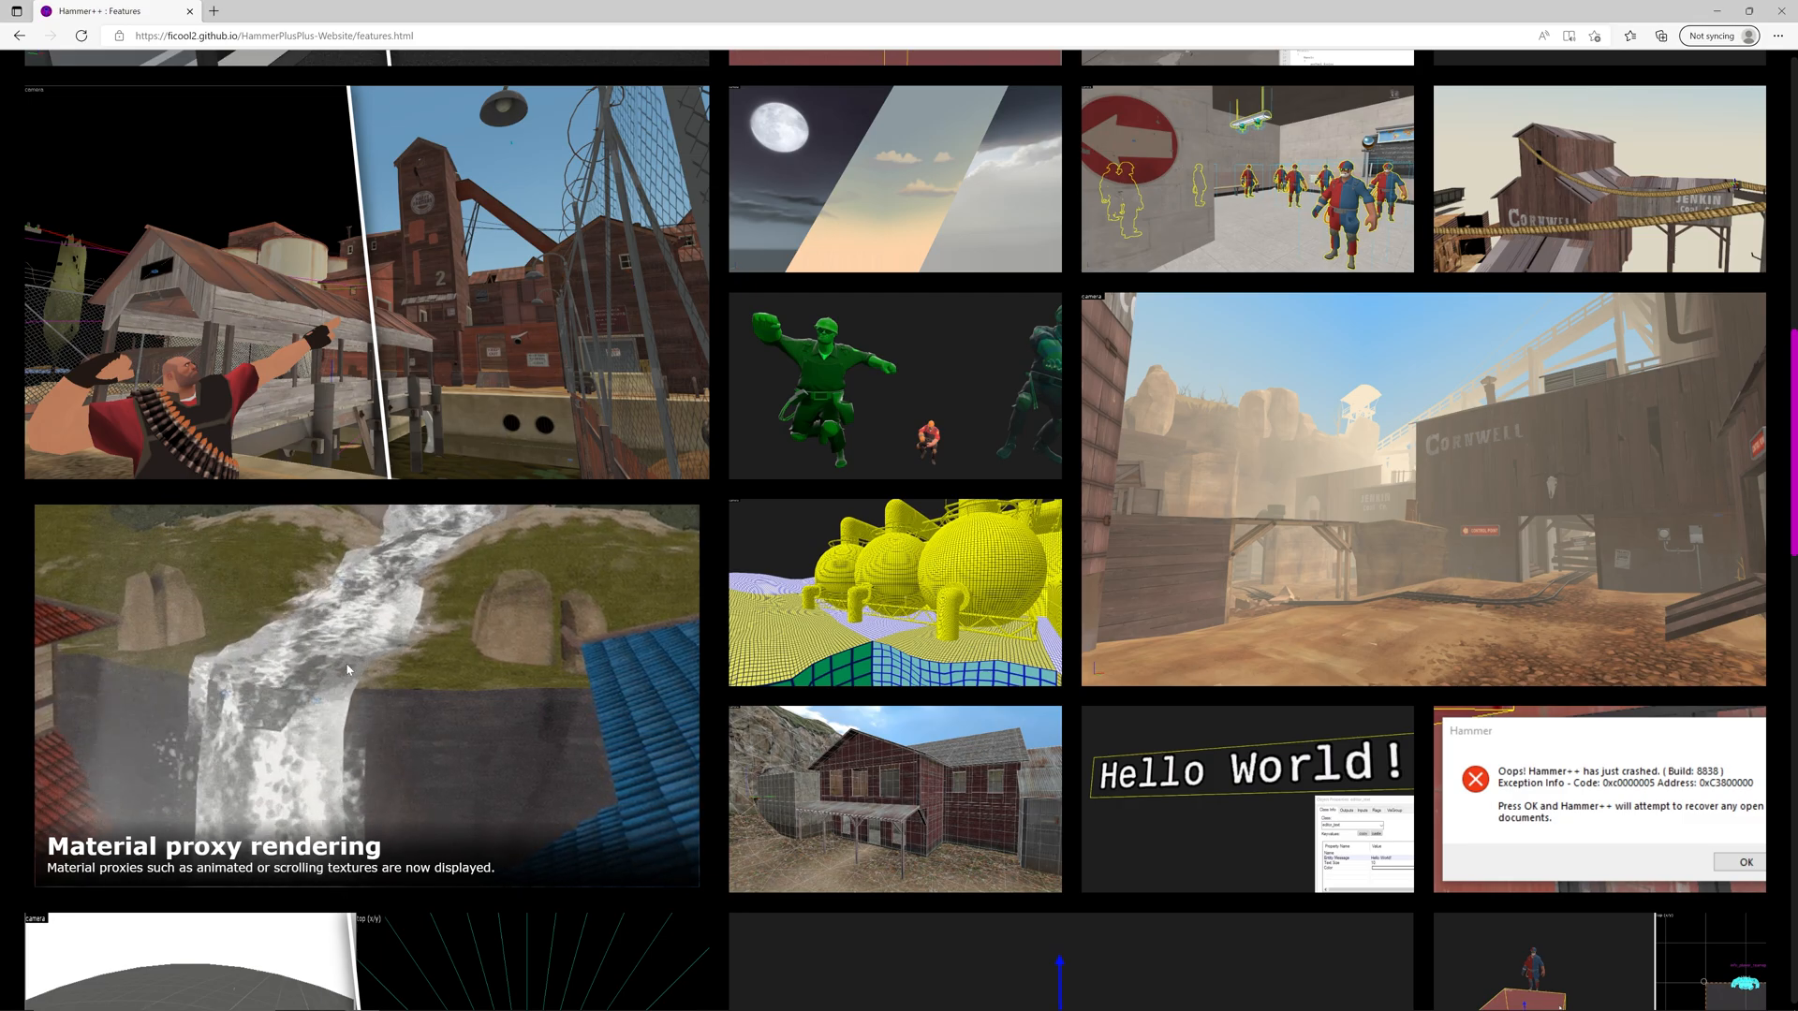
pyautogui.scroll(-3)
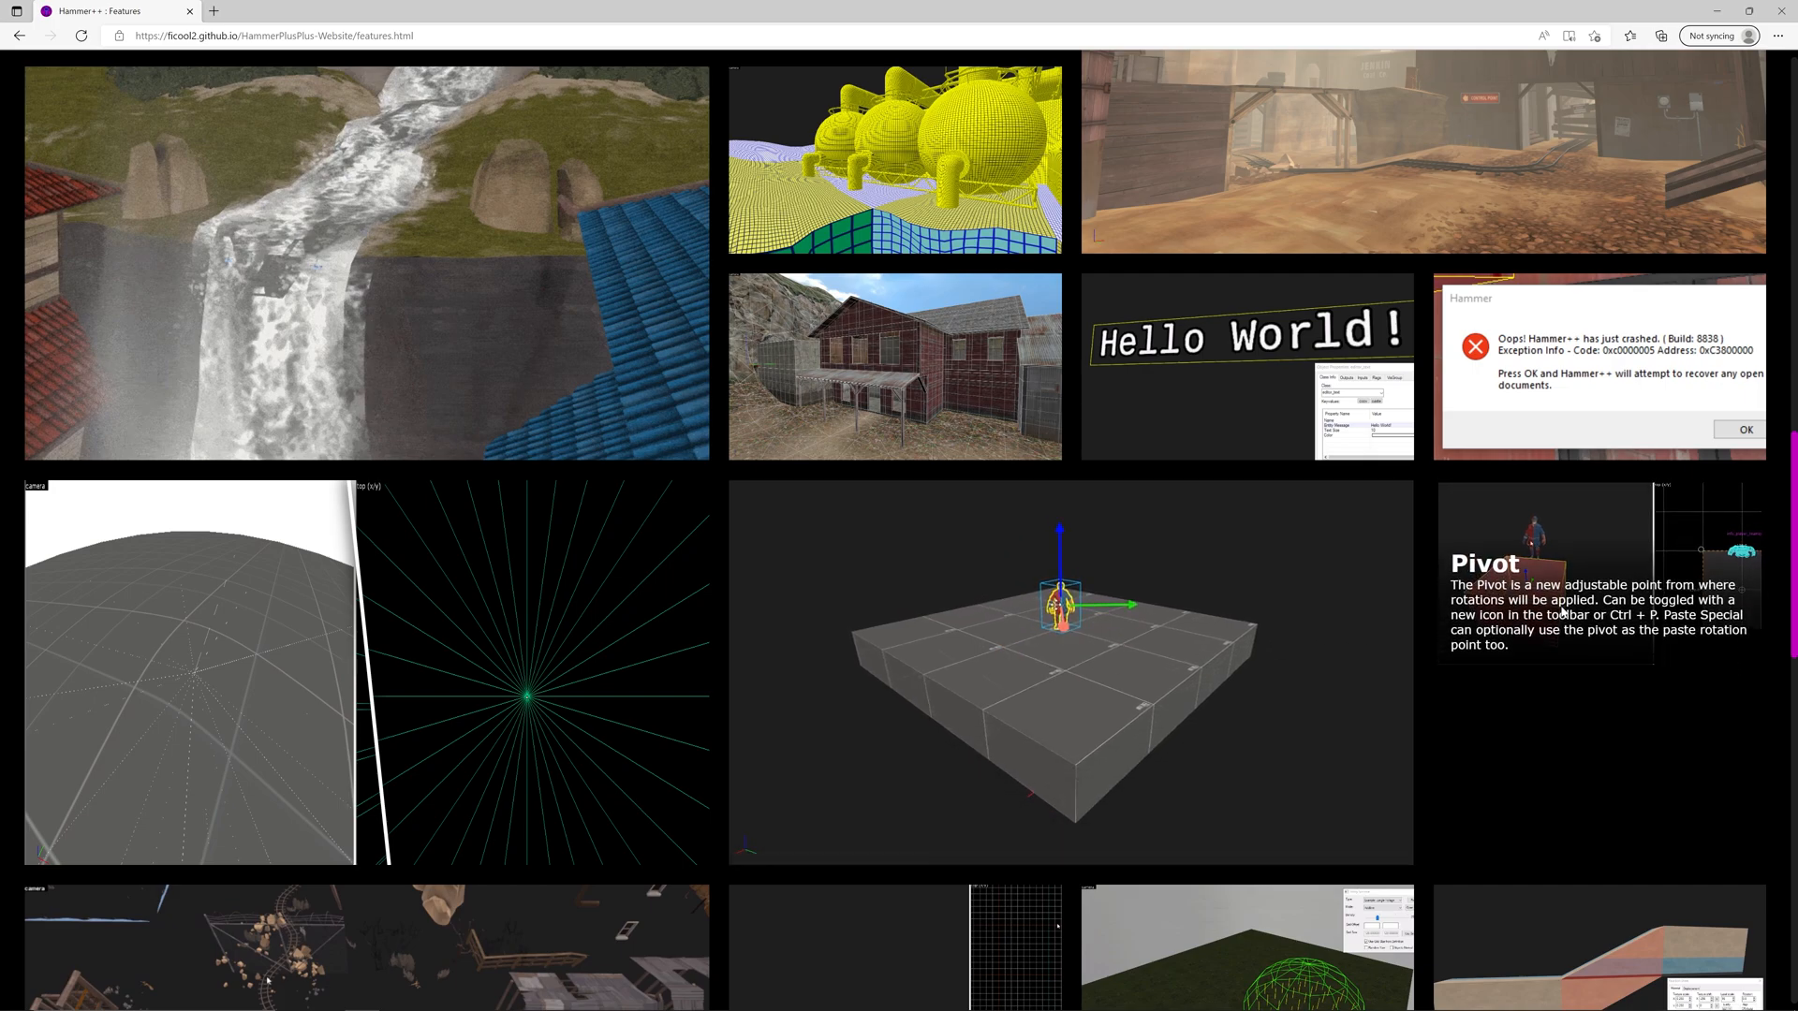
pyautogui.scroll(-3)
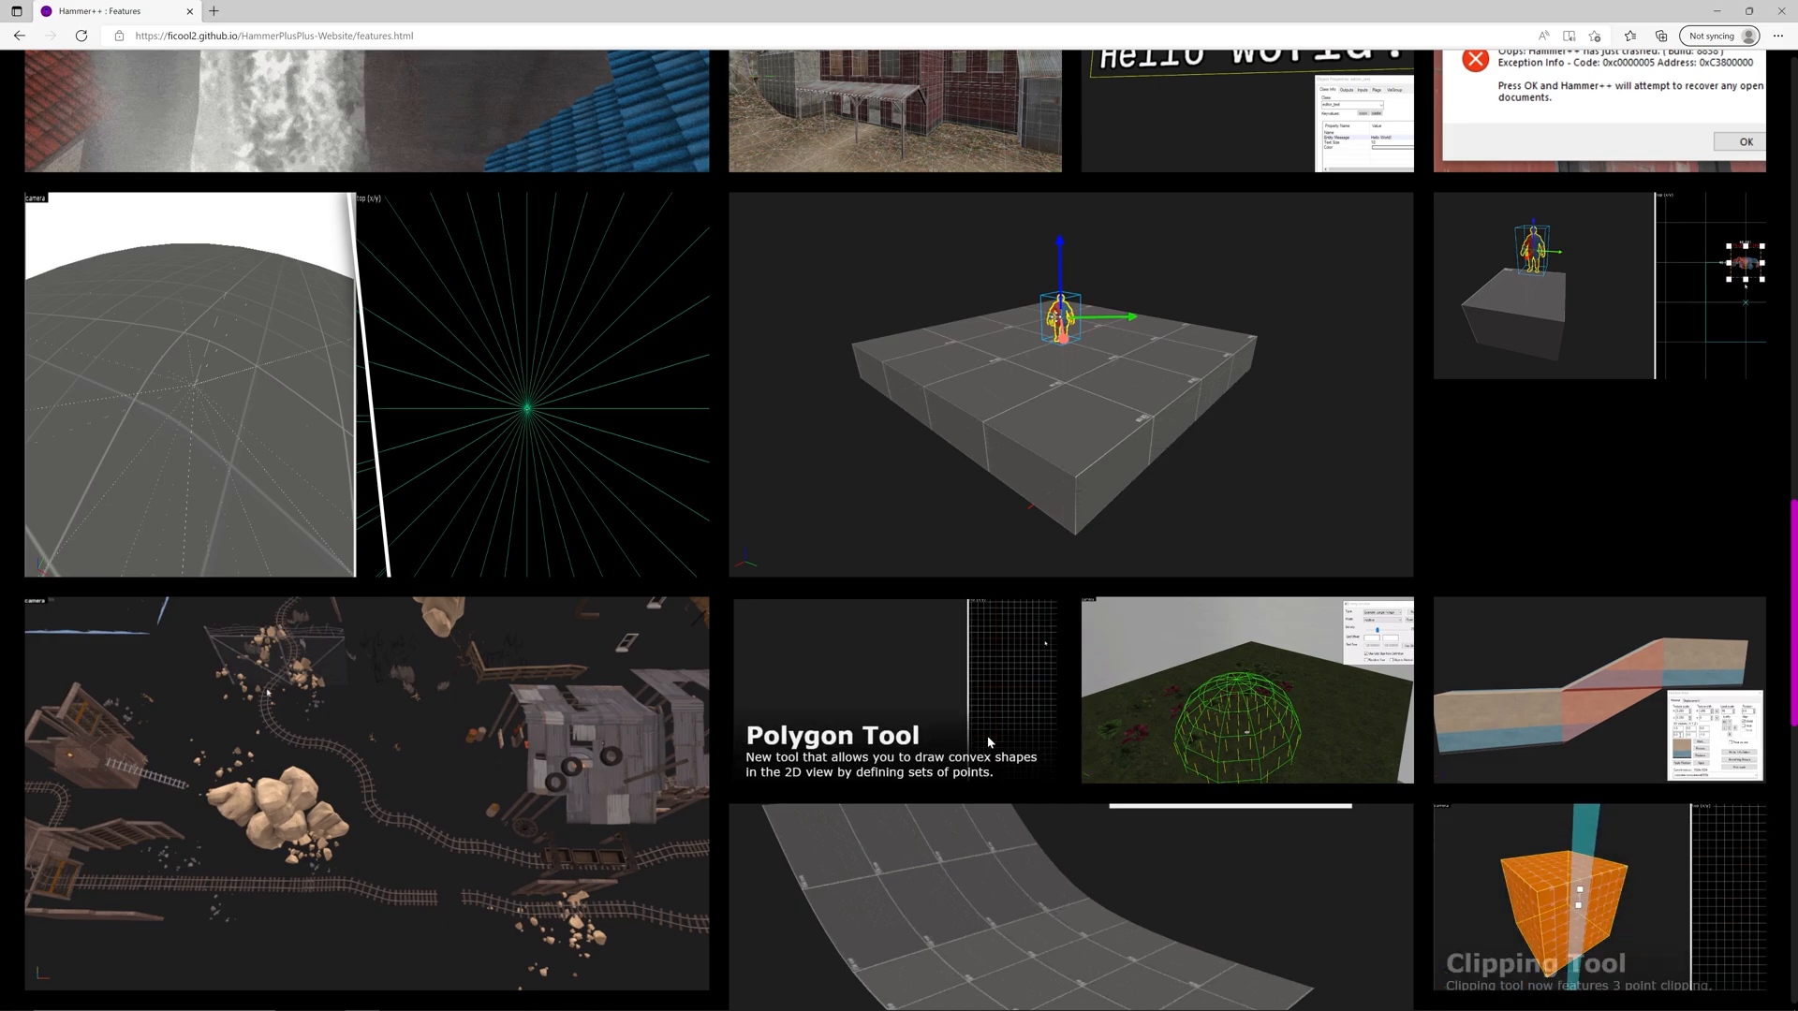
pyautogui.scroll(-3)
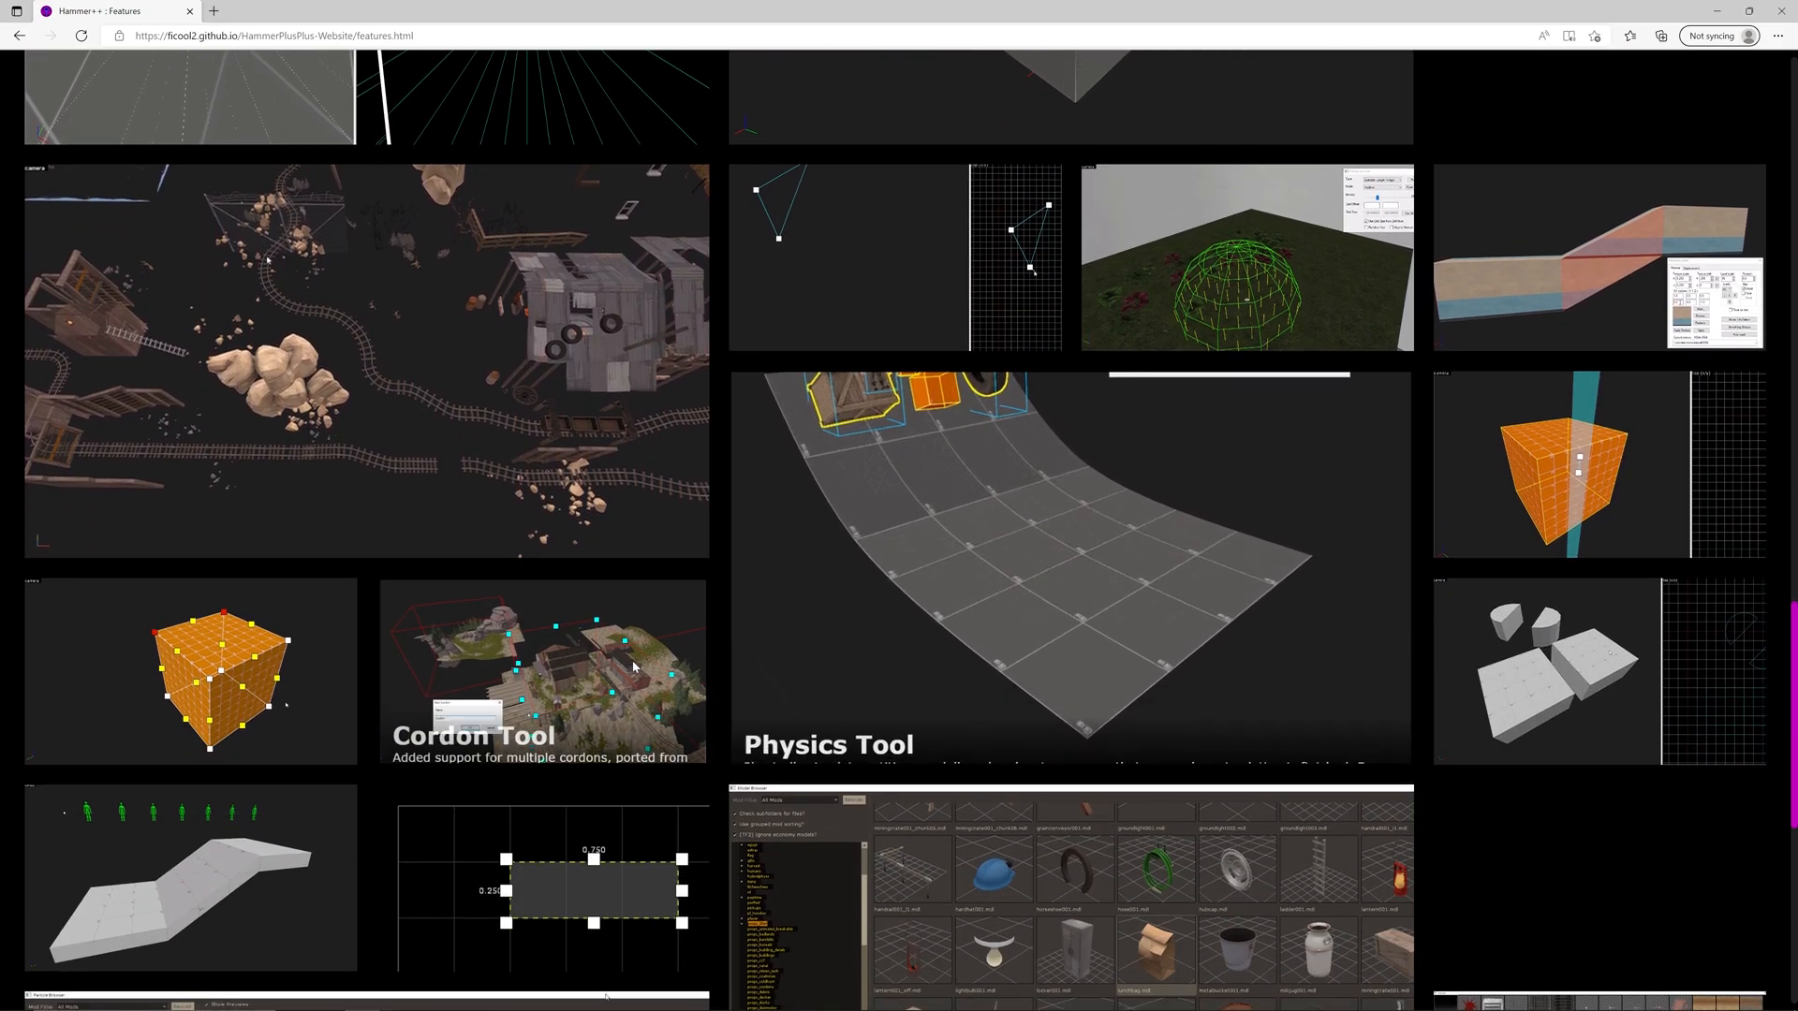
pyautogui.scroll(-3)
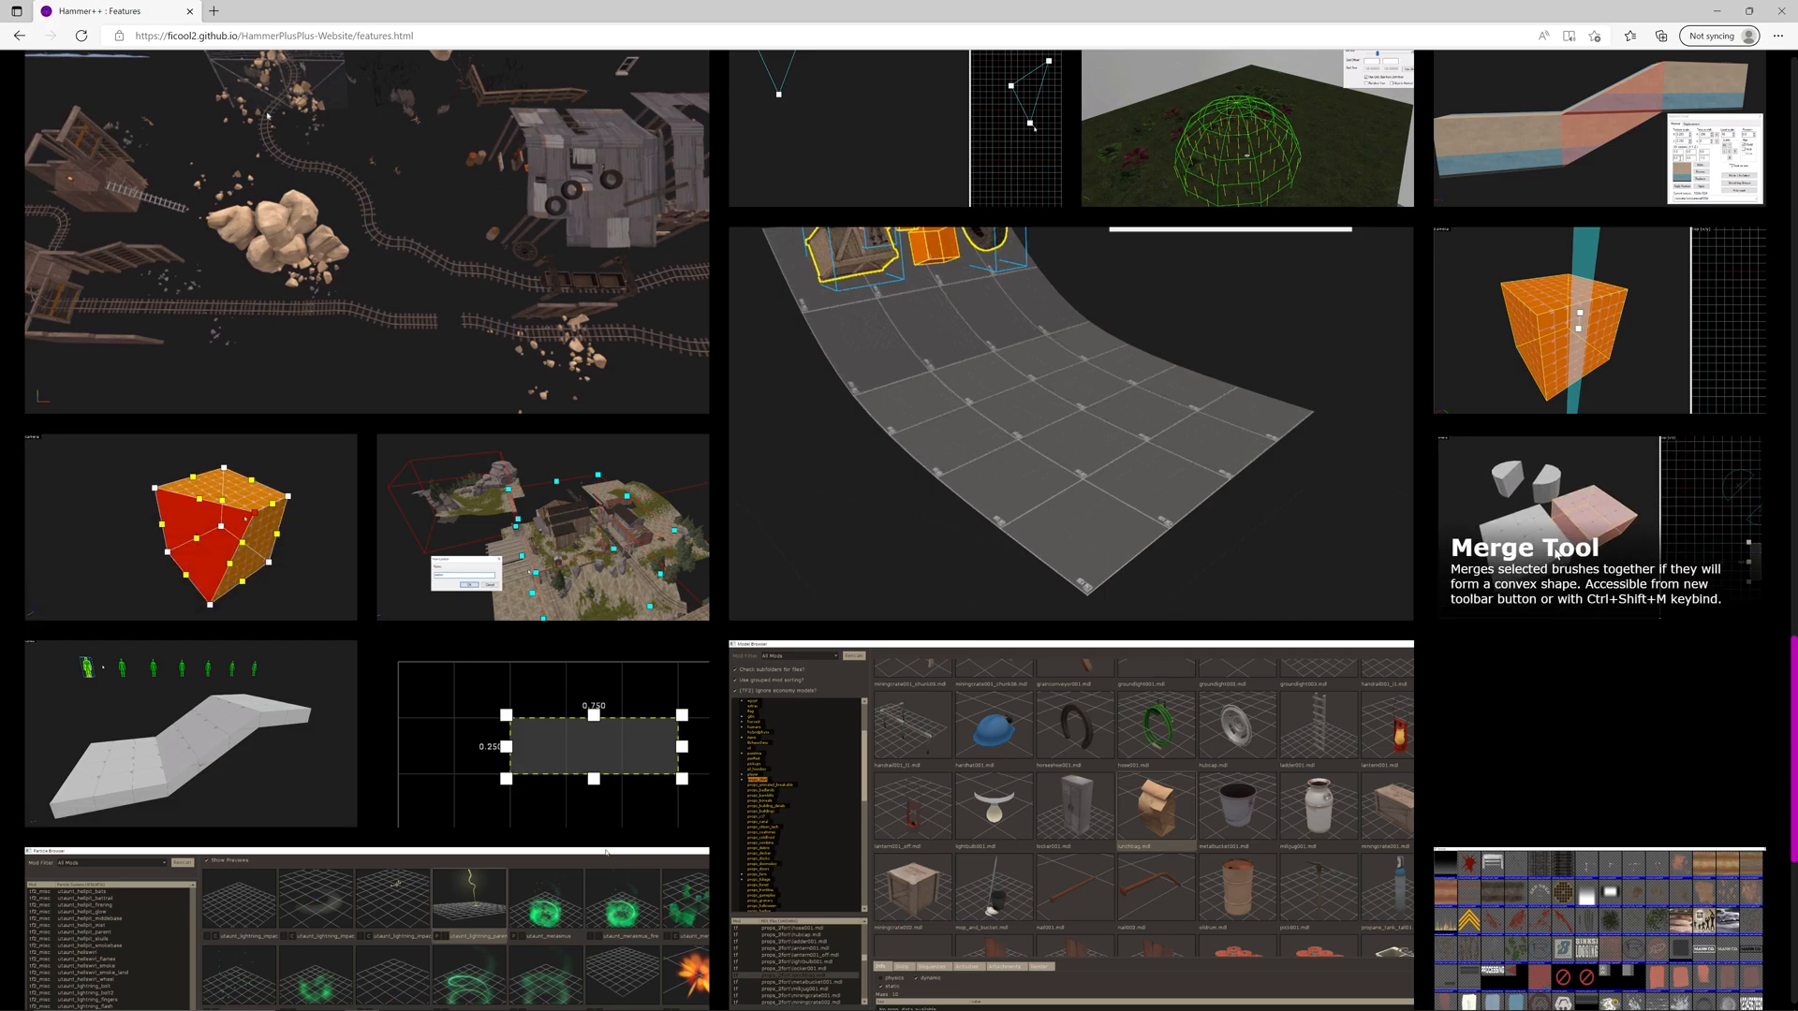
pyautogui.scroll(-3)
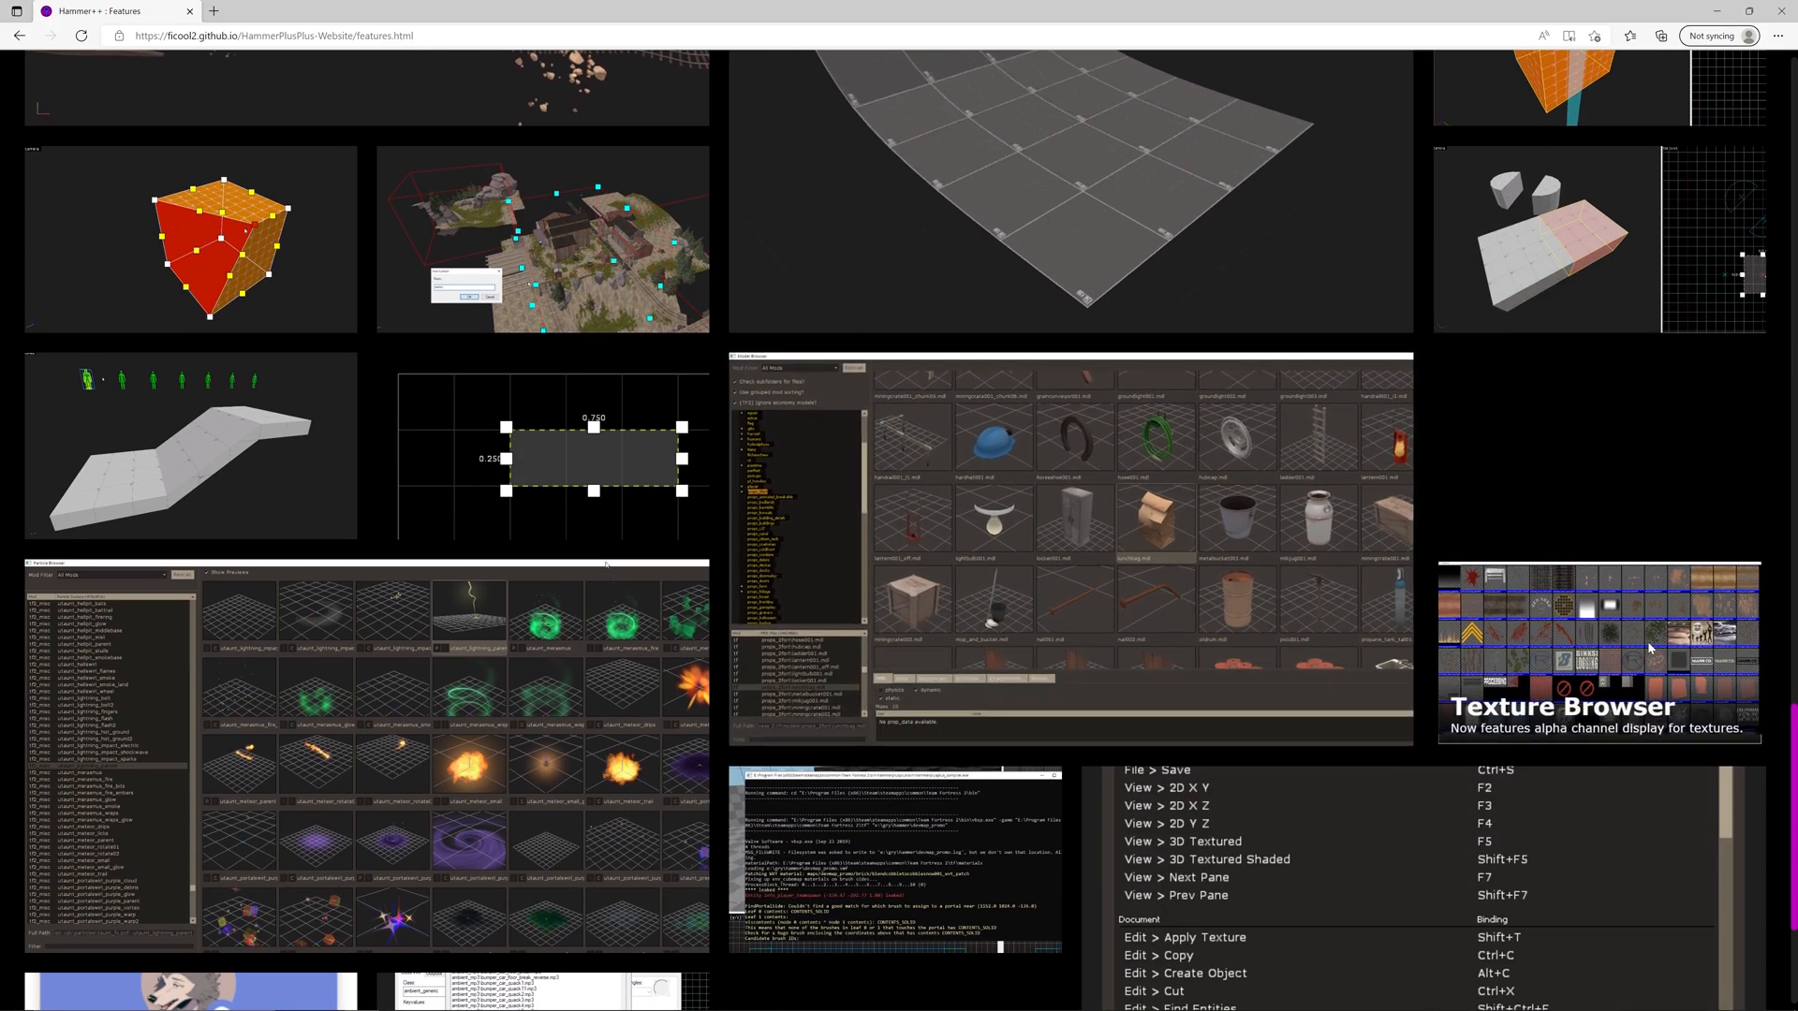
pyautogui.scroll(-3)
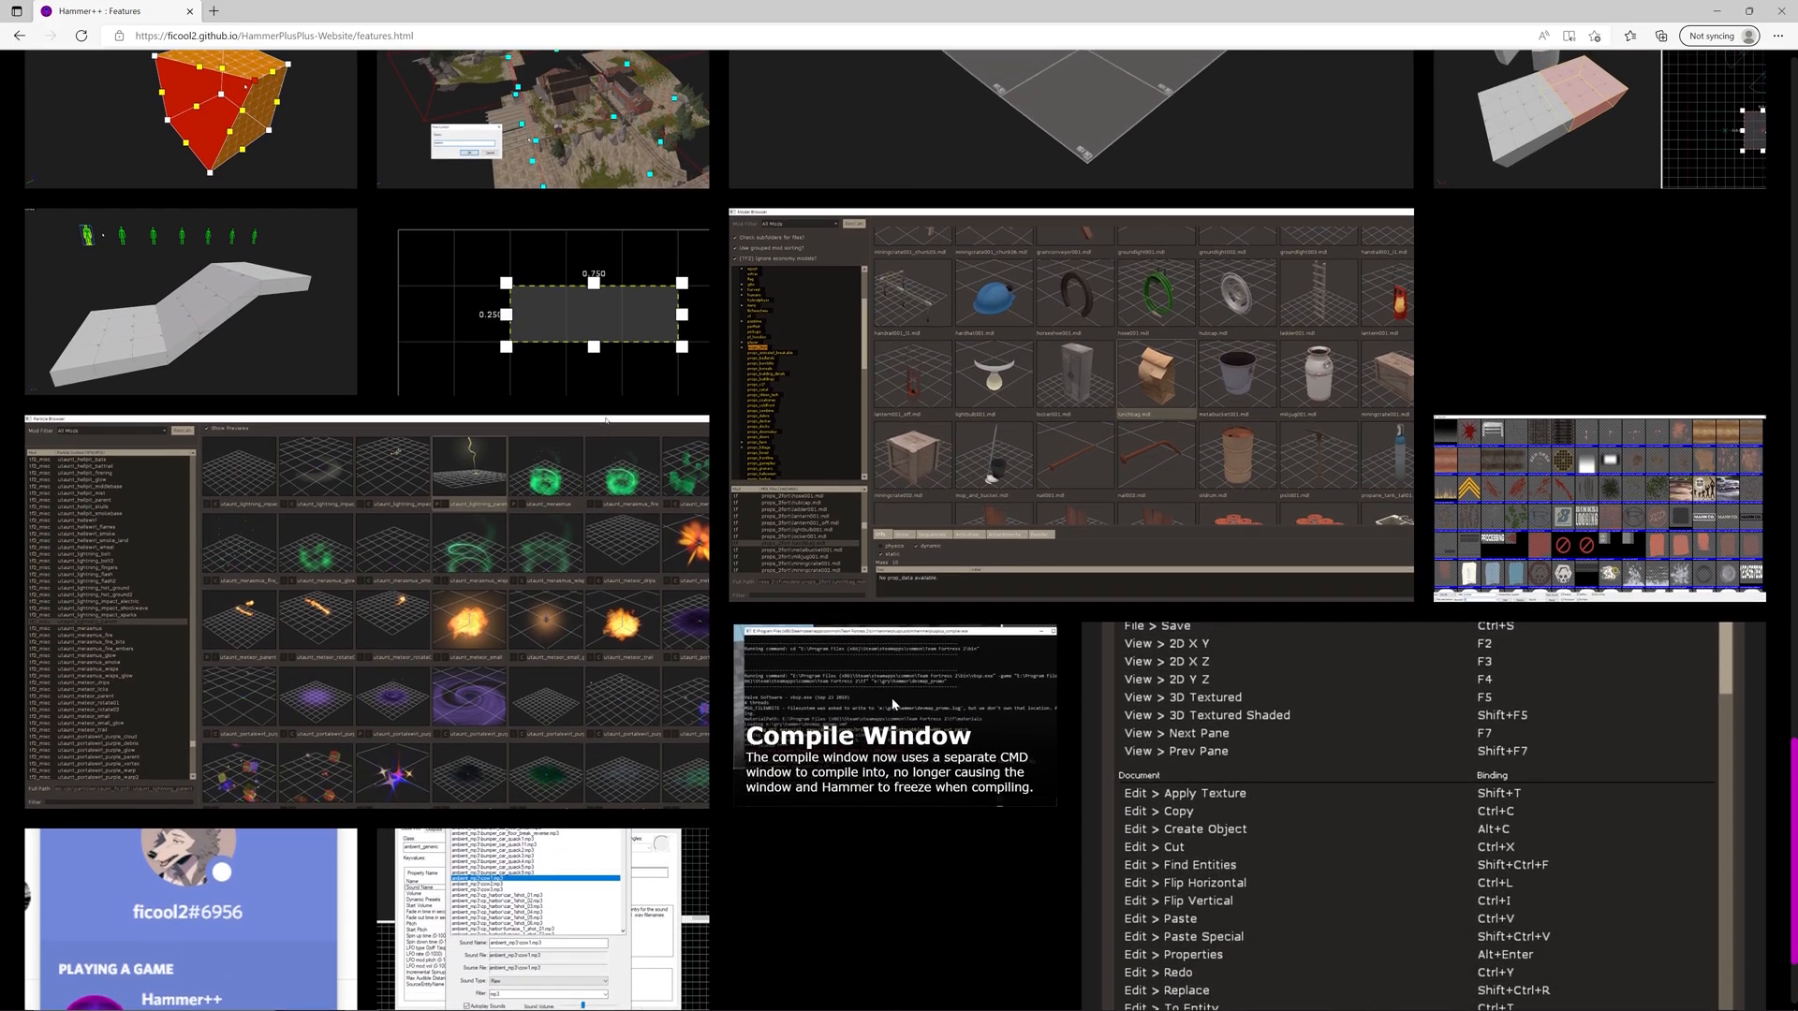
pyautogui.scroll(-3)
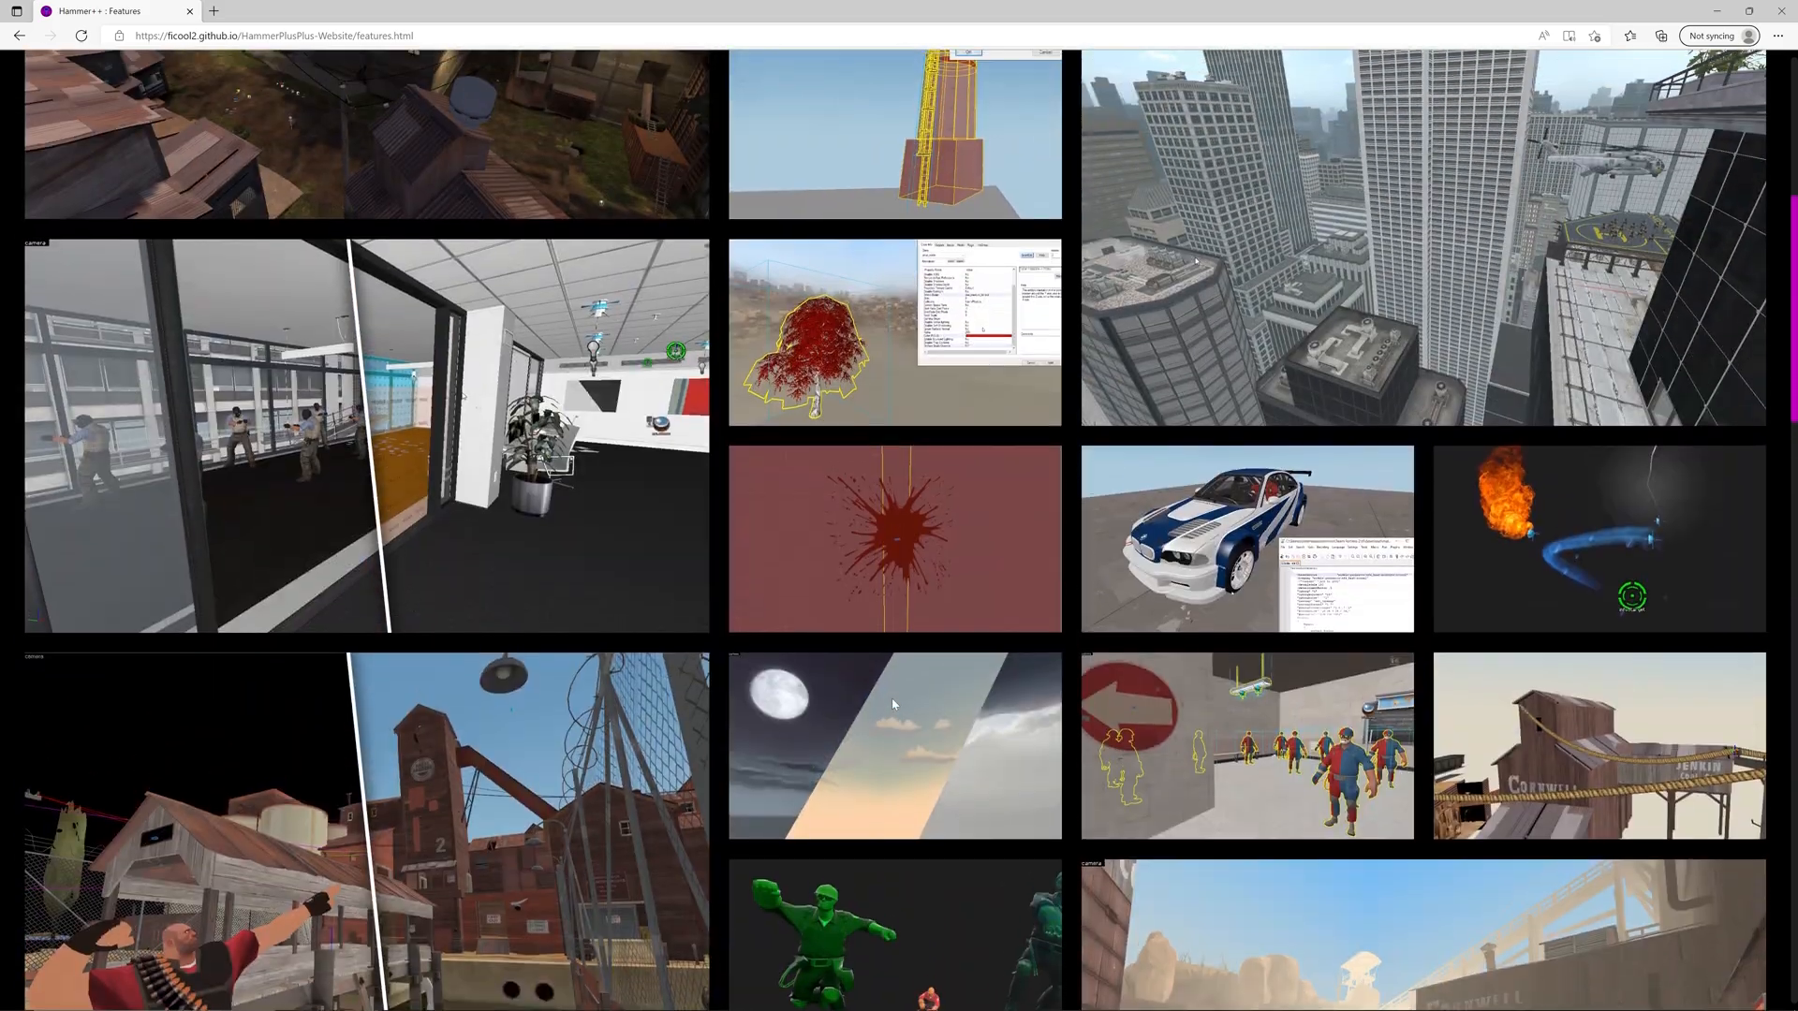
pyautogui.scroll(3)
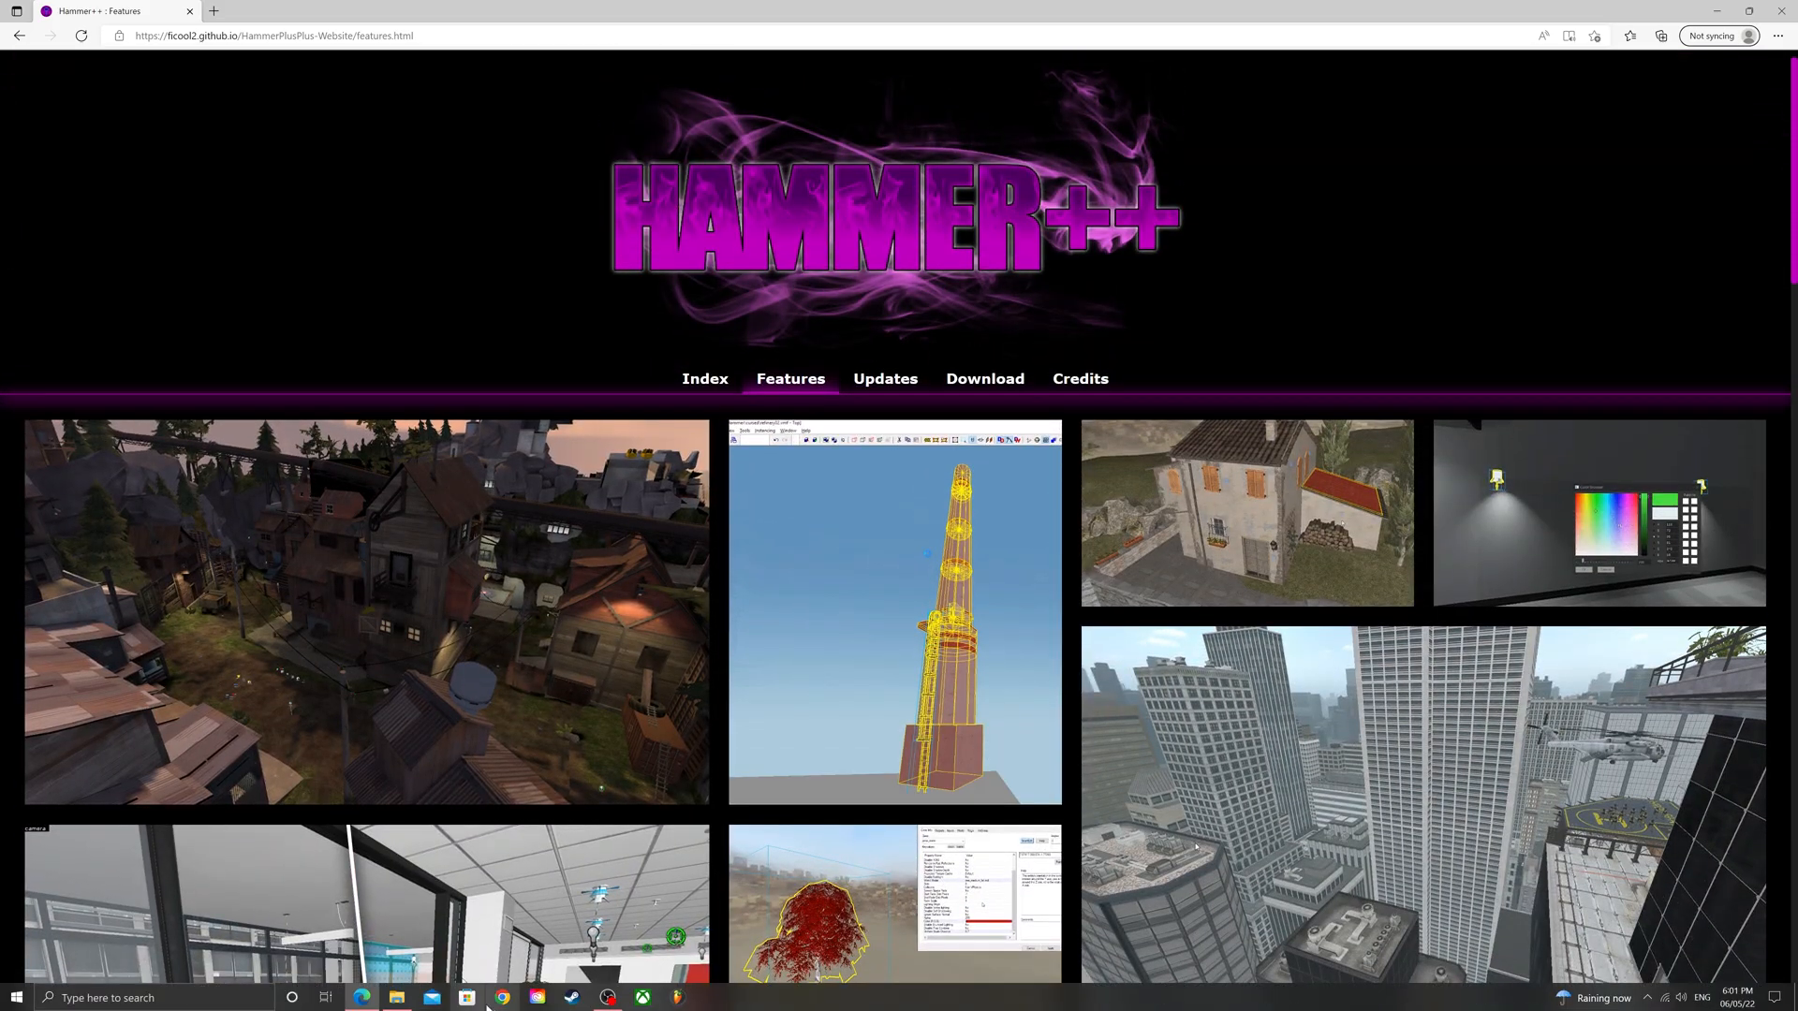
# Launch hammerplusplus.exe from Portal's bin folder and accept the game configuration
pyautogui.click(395, 996)
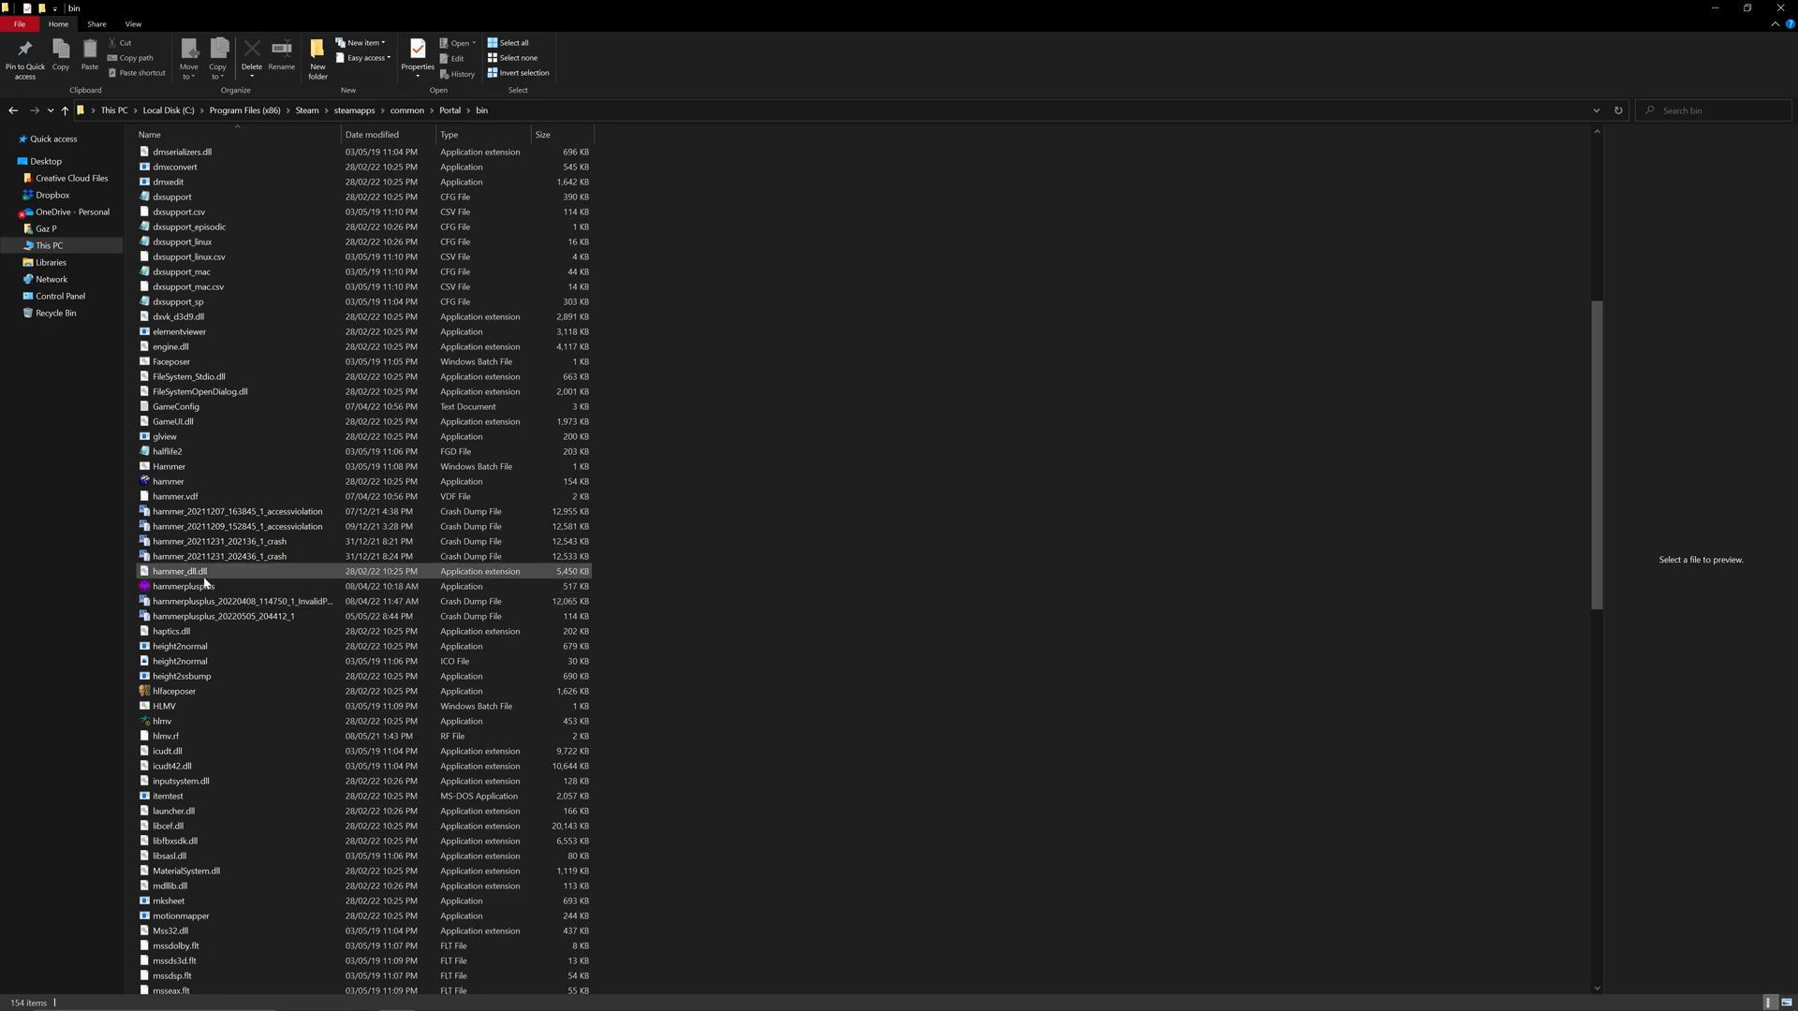
pyautogui.click(184, 586)
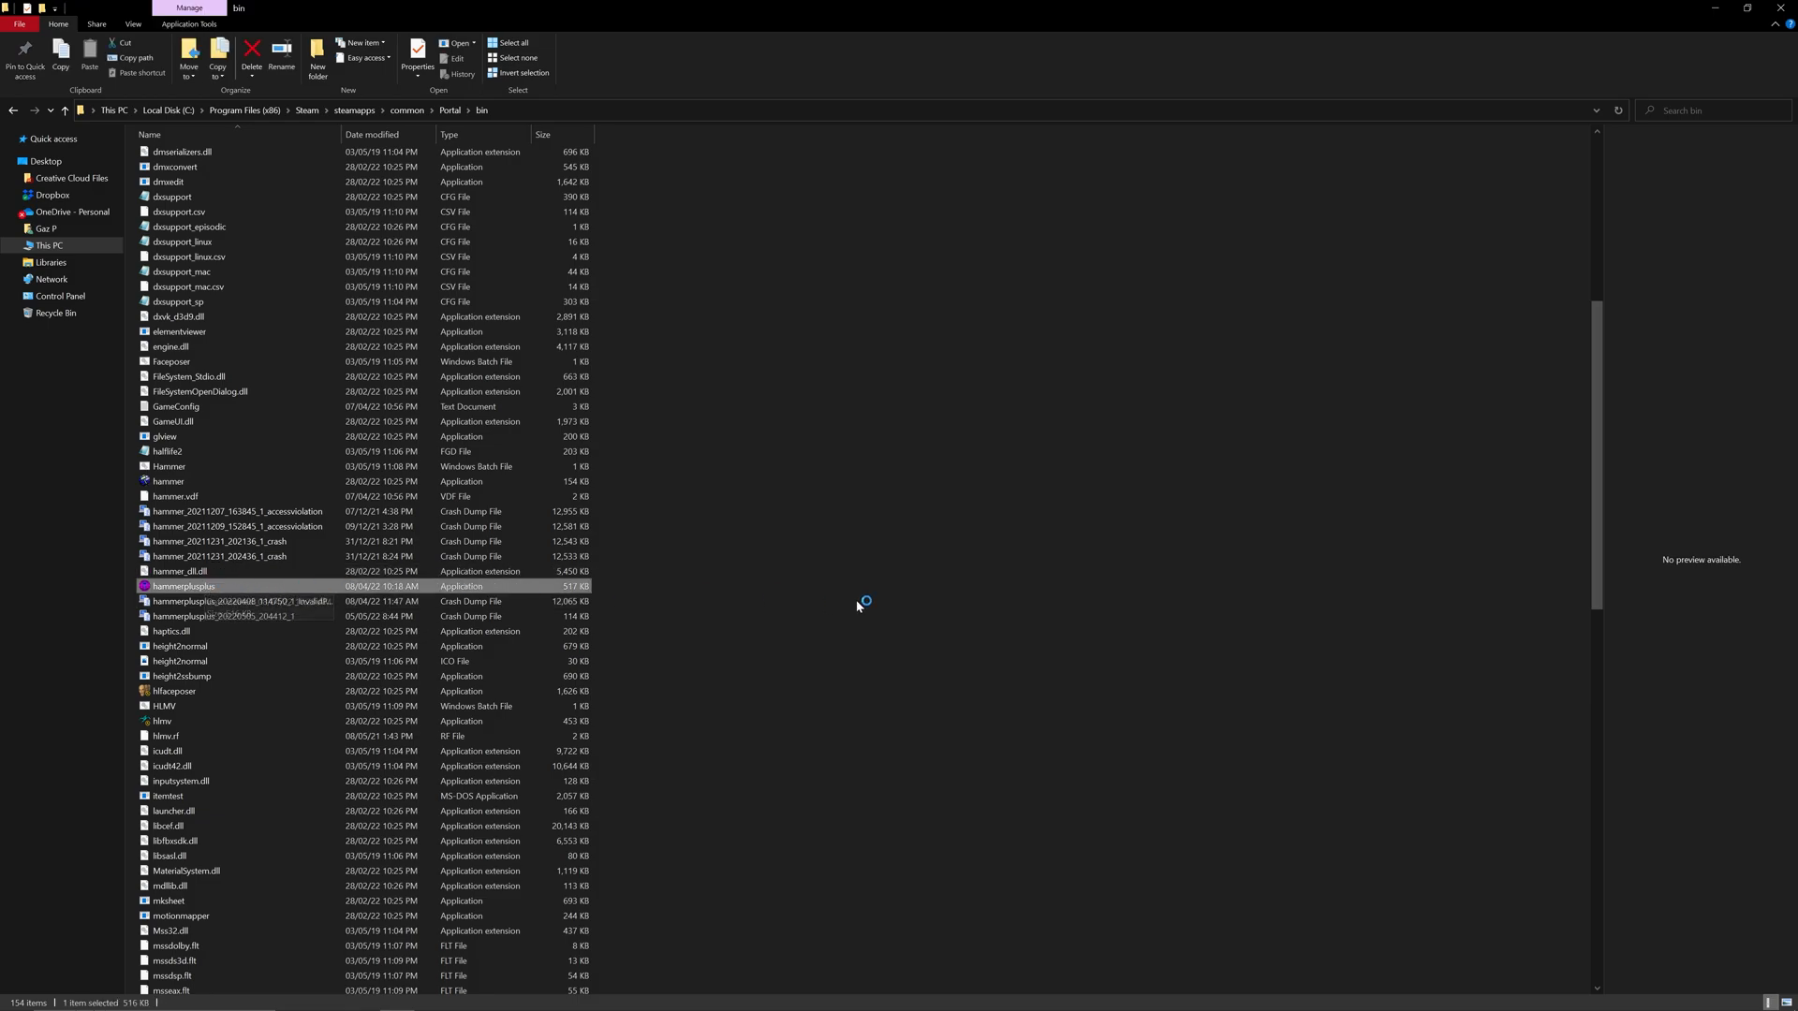
pyautogui.doubleClick(183, 586)
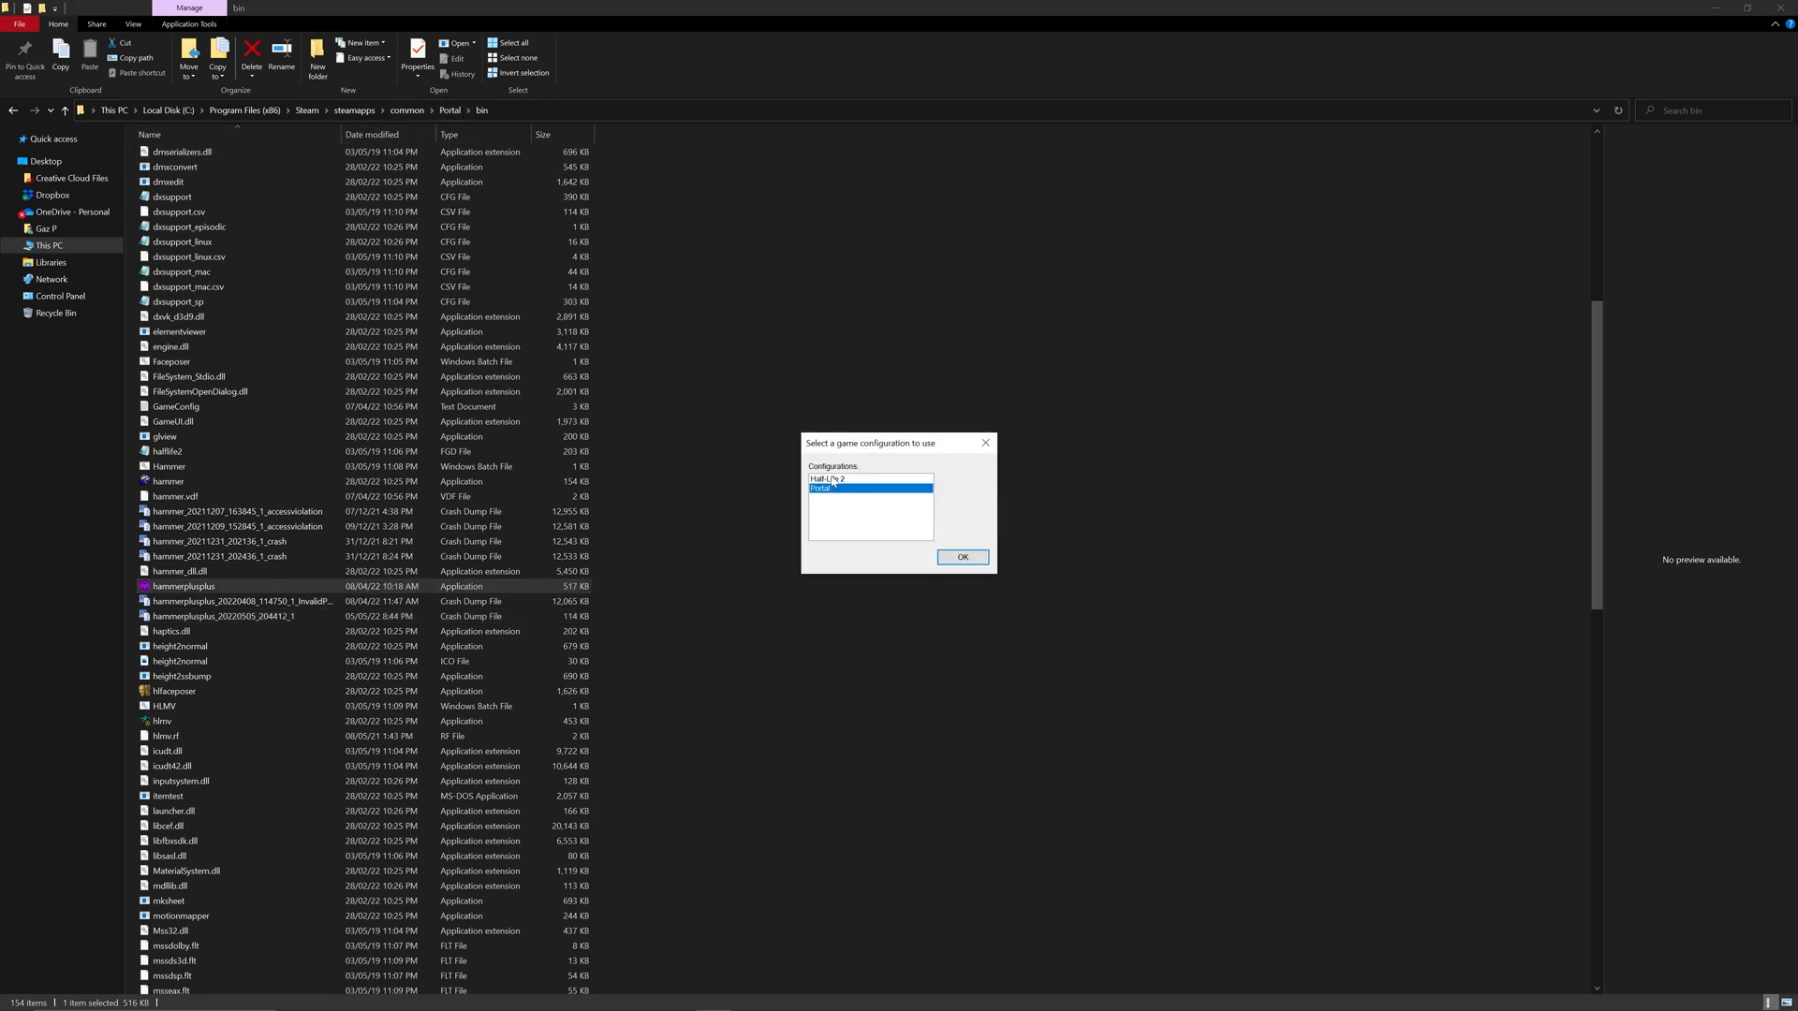
pyautogui.click(961, 558)
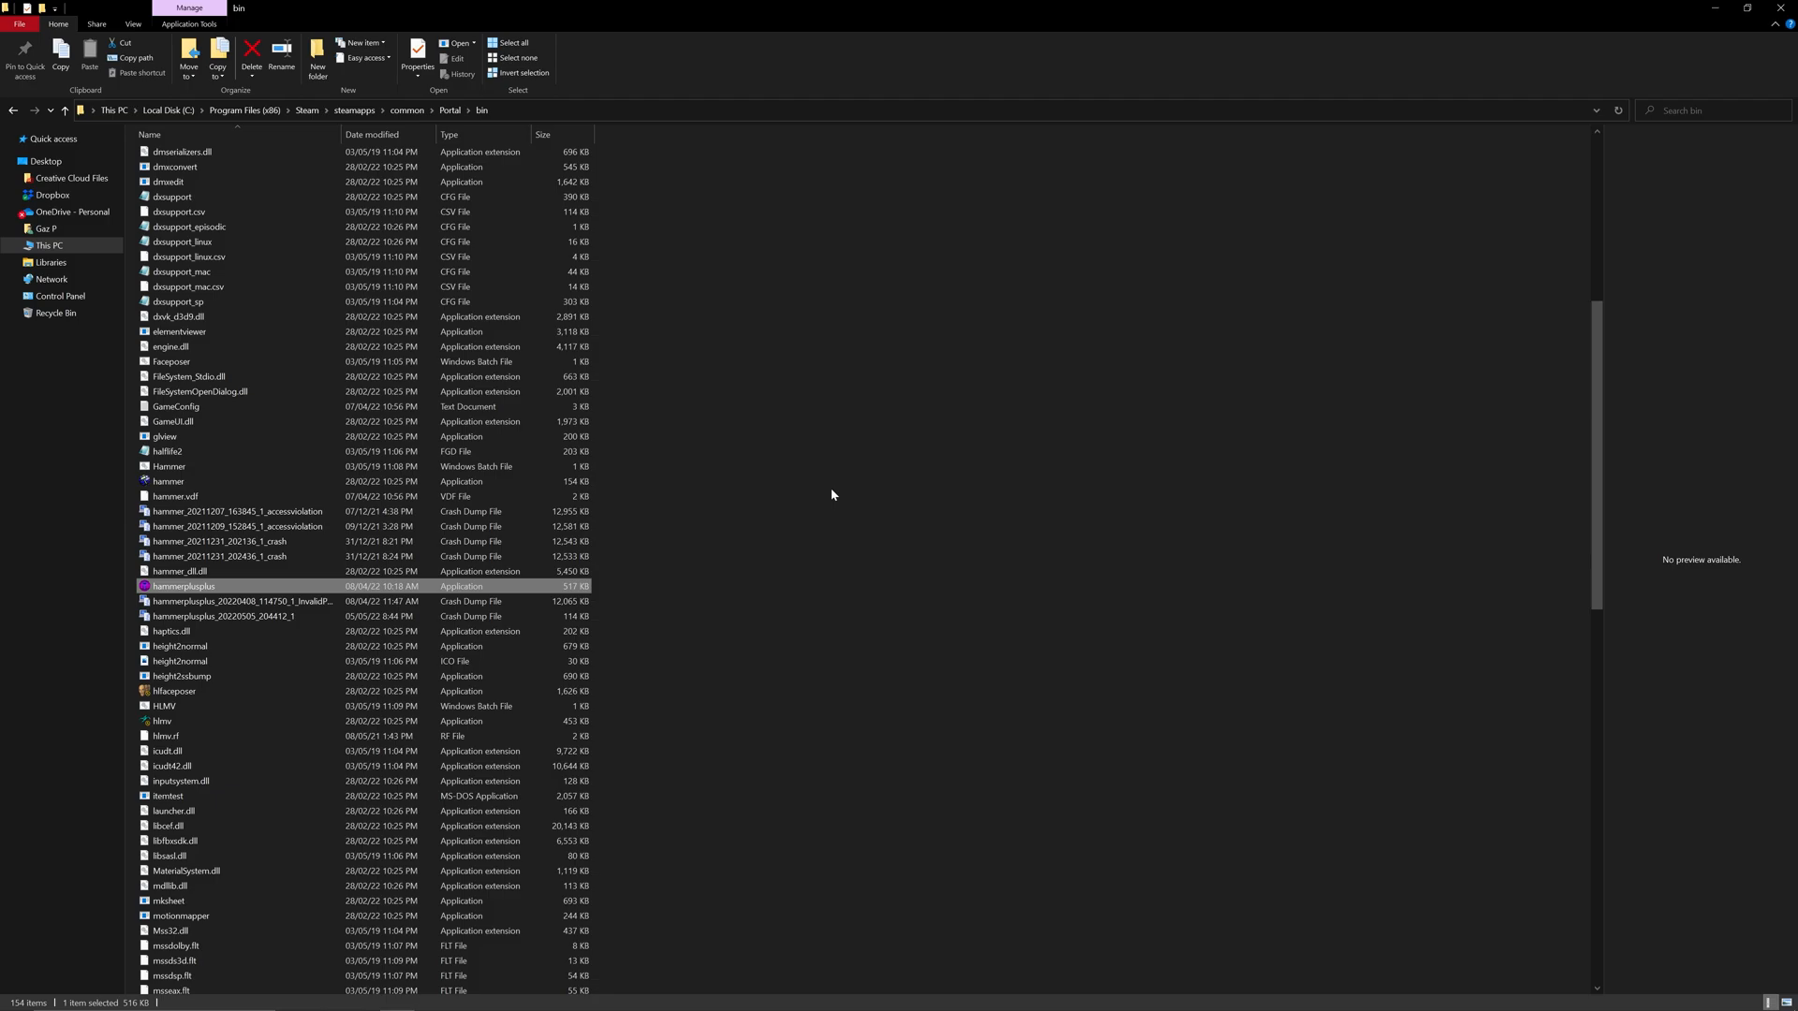
pyautogui.doubleClick(180, 586)
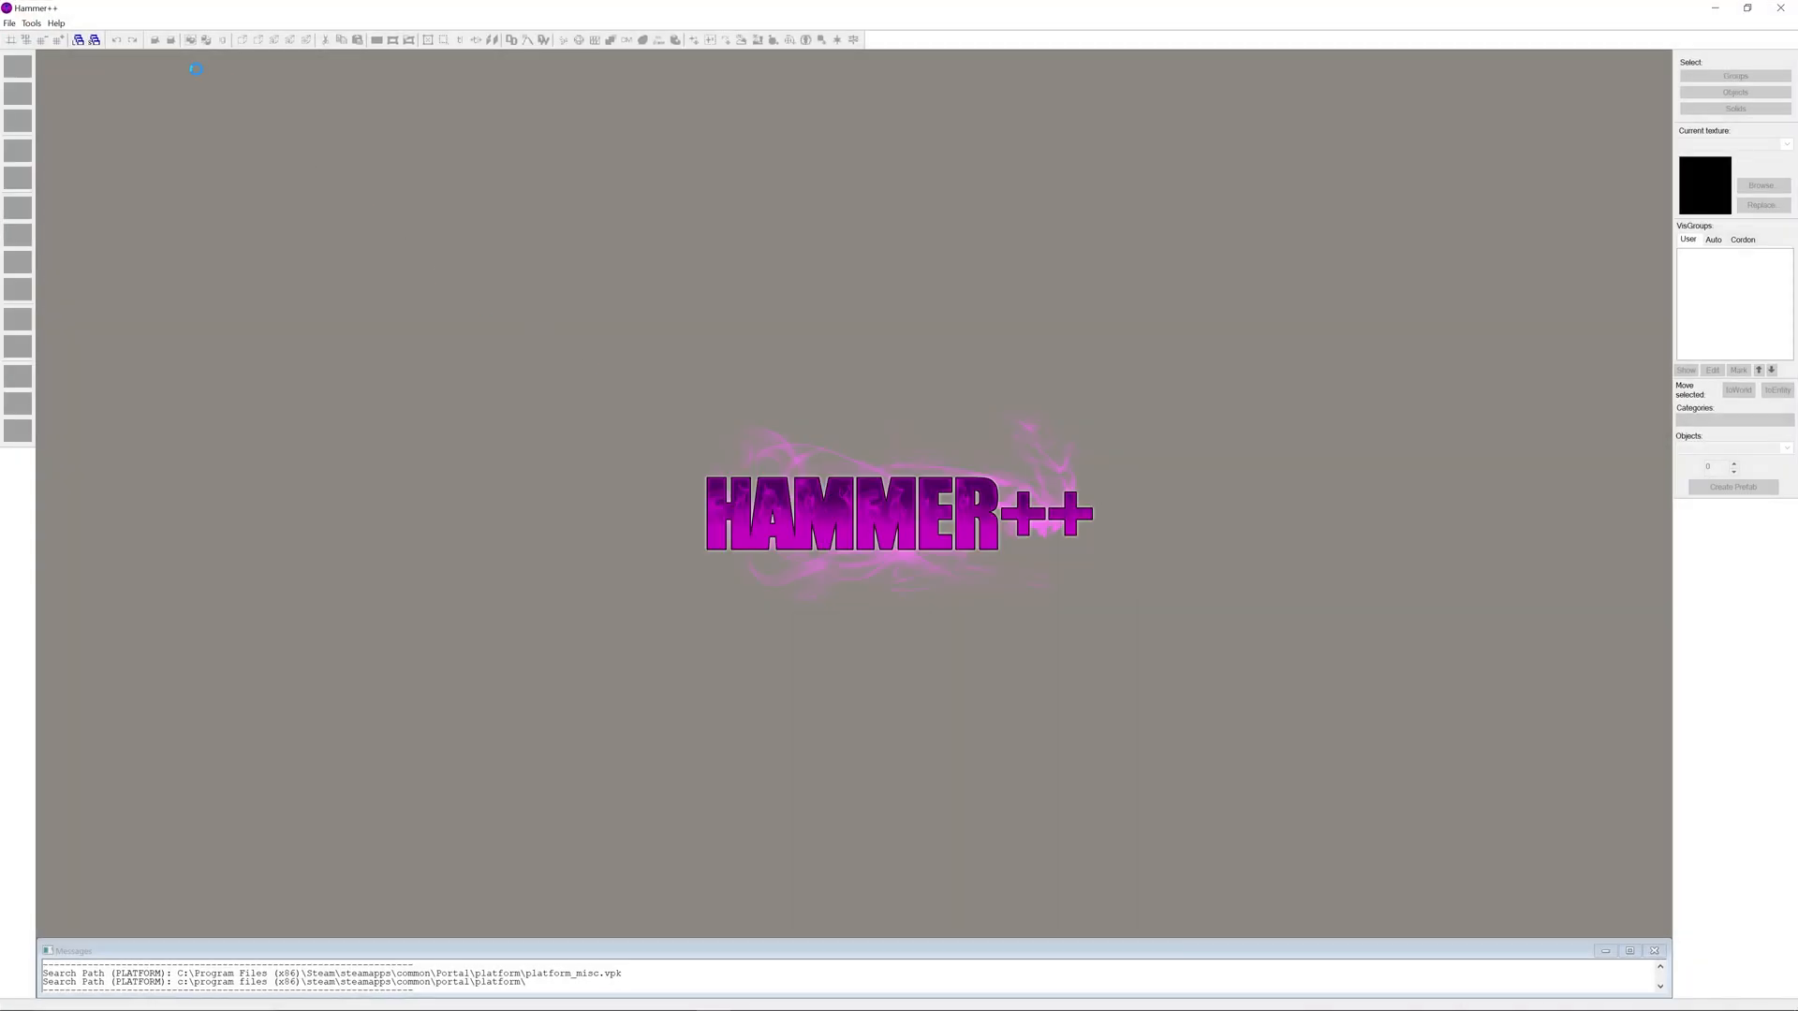
# Run Full Bake in the Lighting Preview dialog, check the render mode menu, then close the dialog
pyautogui.click(9, 22)
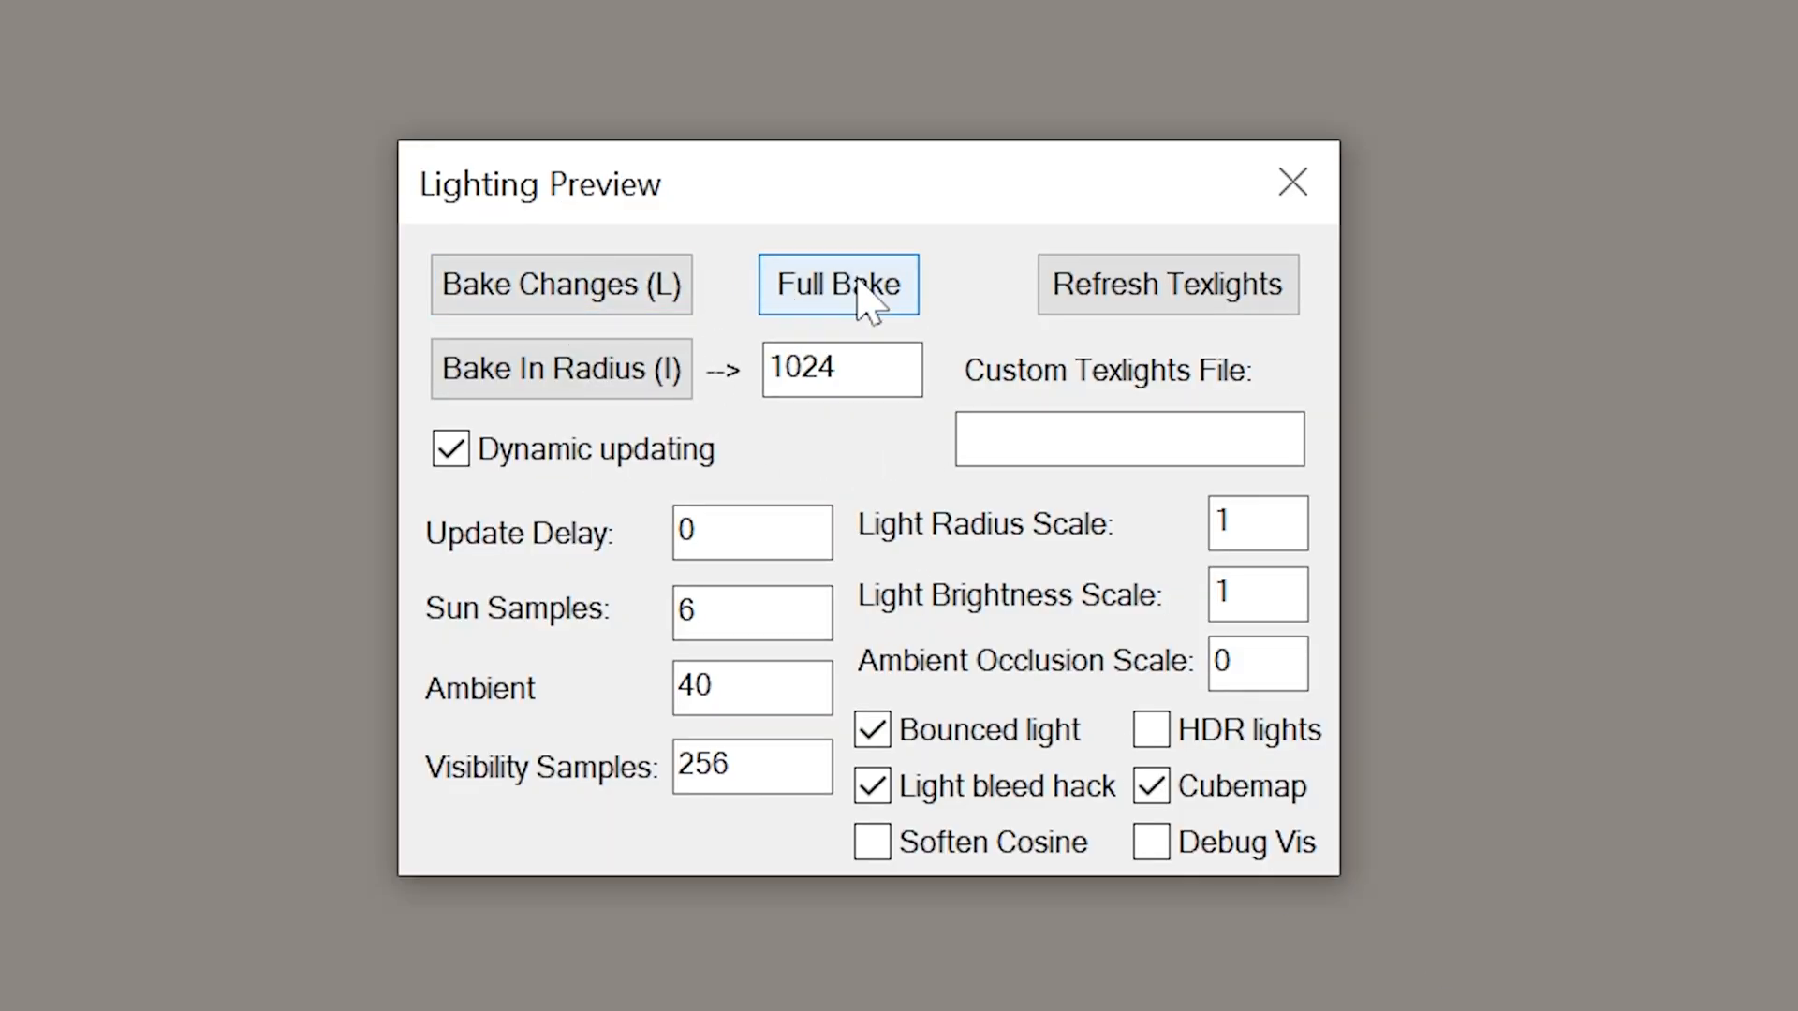
pyautogui.click(837, 285)
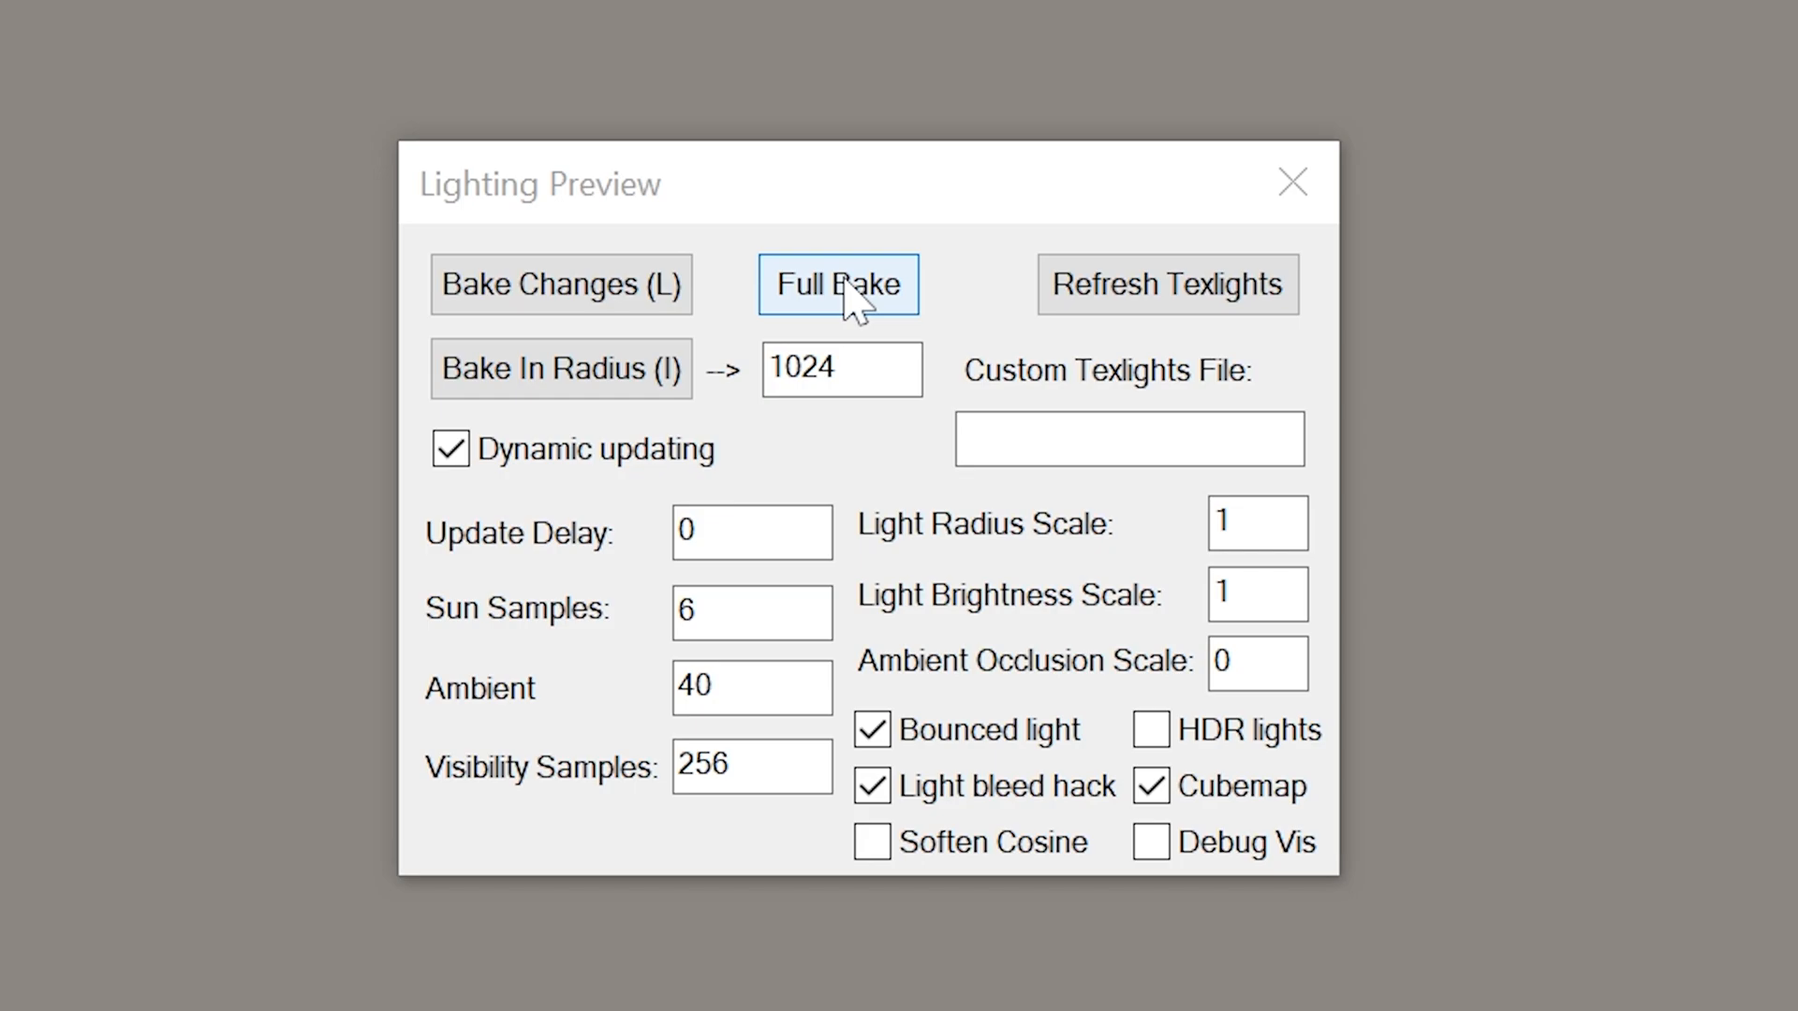
pyautogui.click(837, 283)
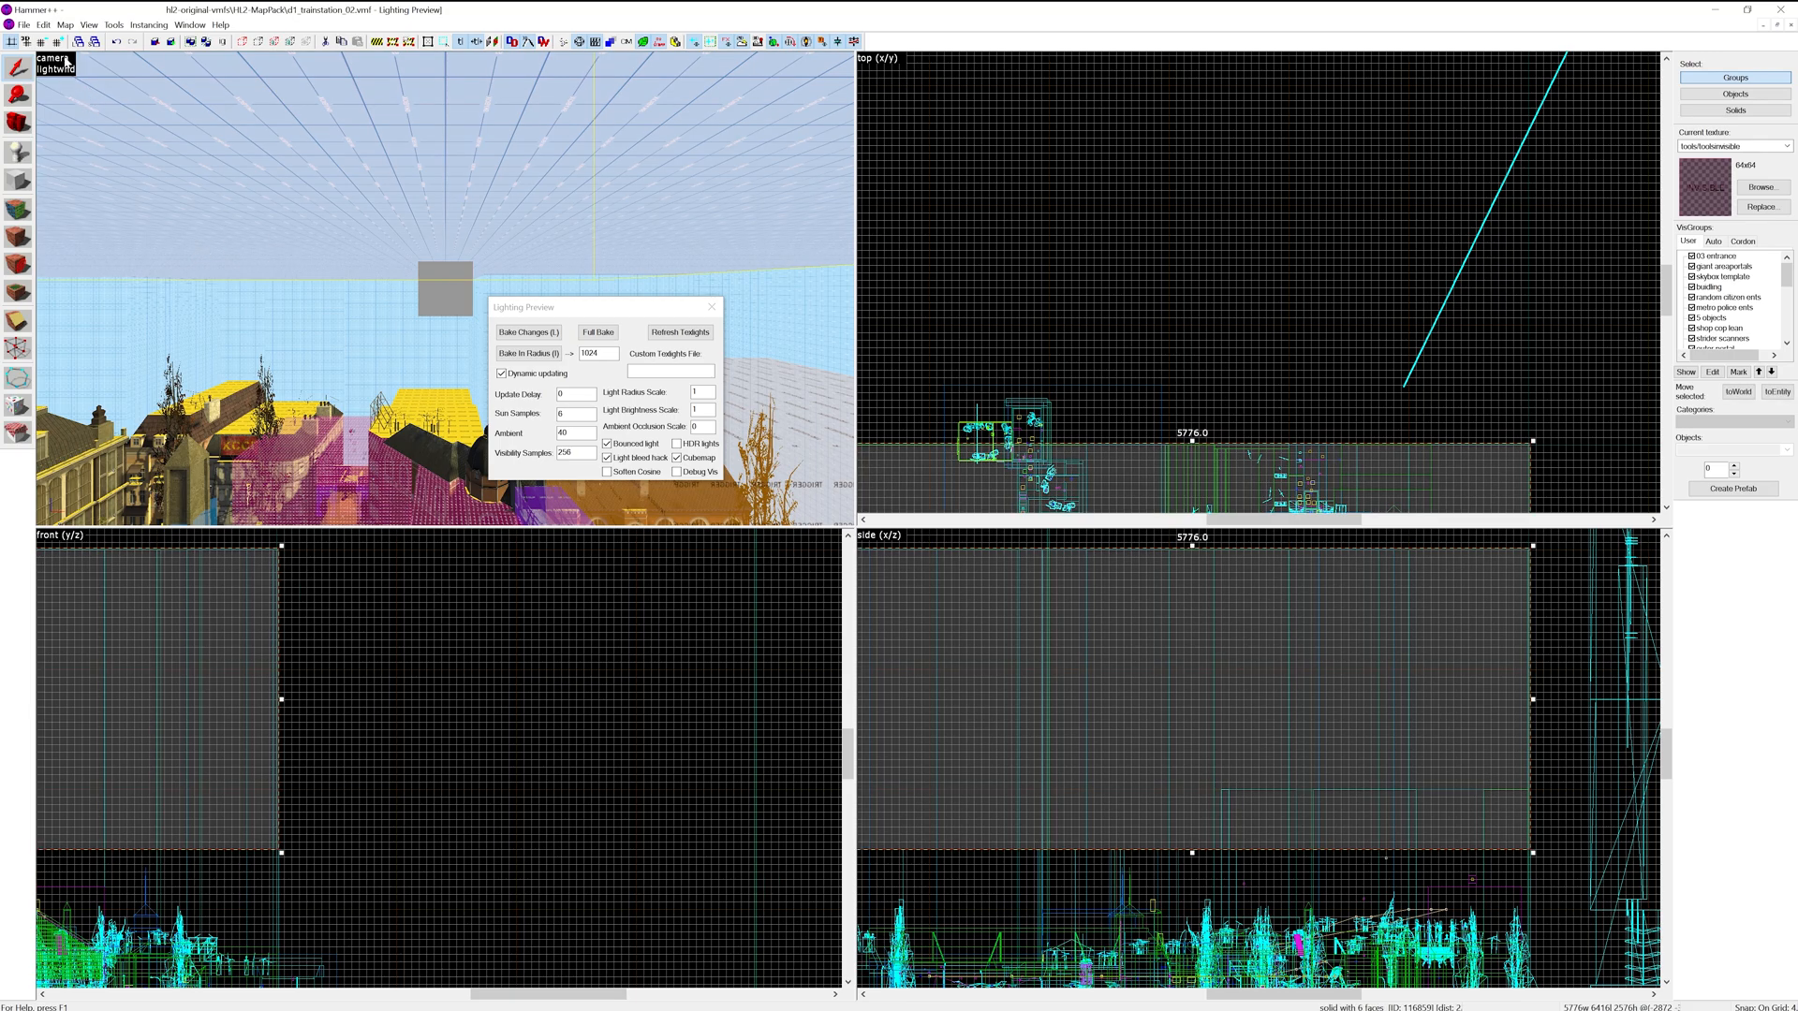
pyautogui.click(52, 58)
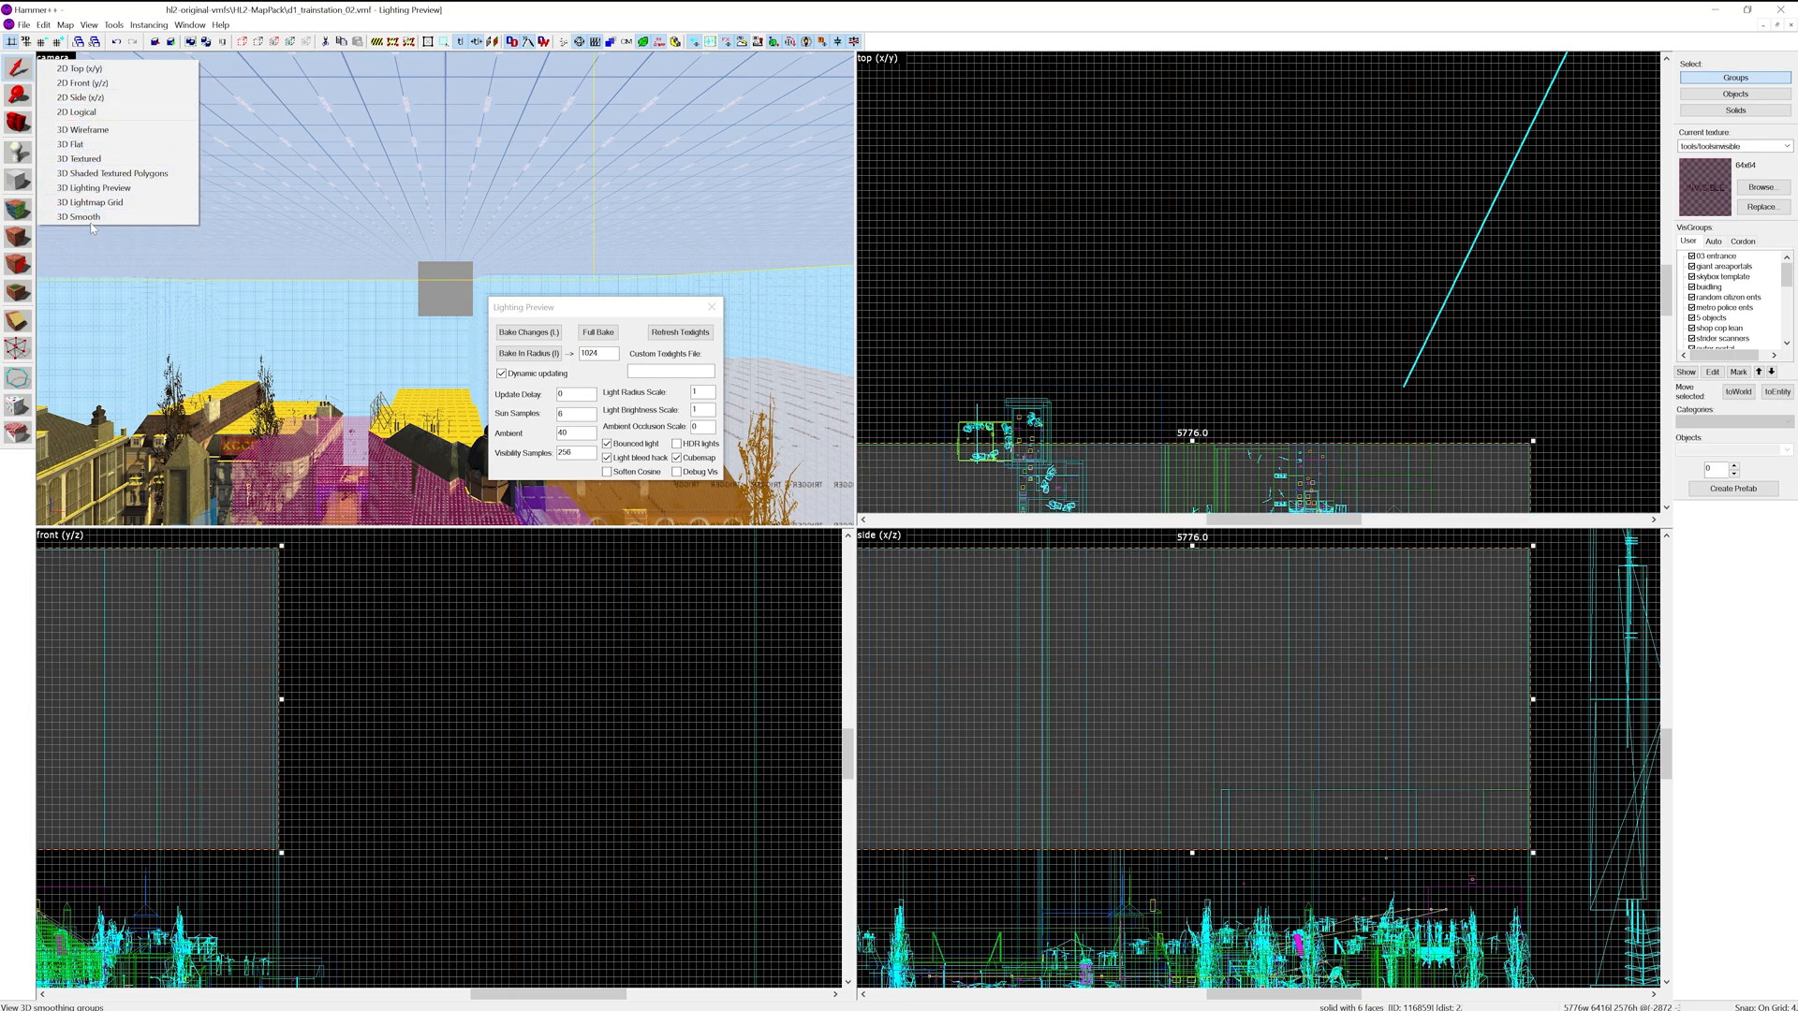
pyautogui.moveTo(464, 257)
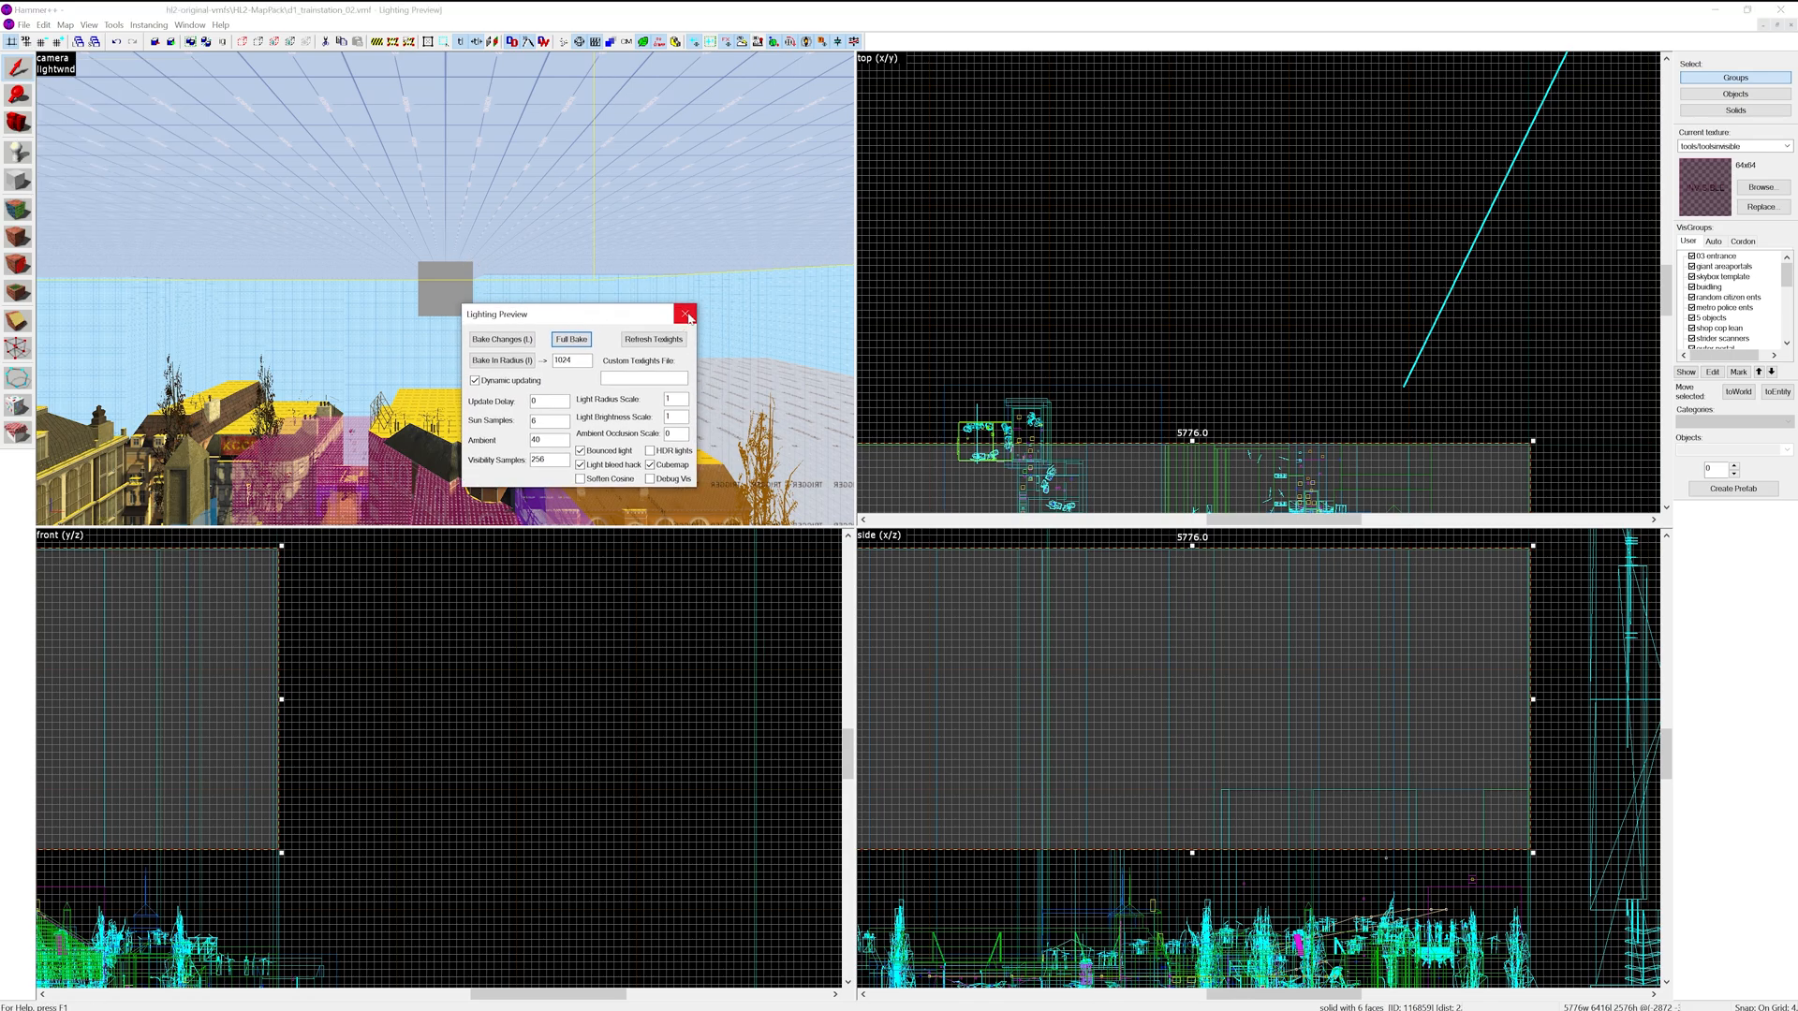
pyautogui.click(687, 315)
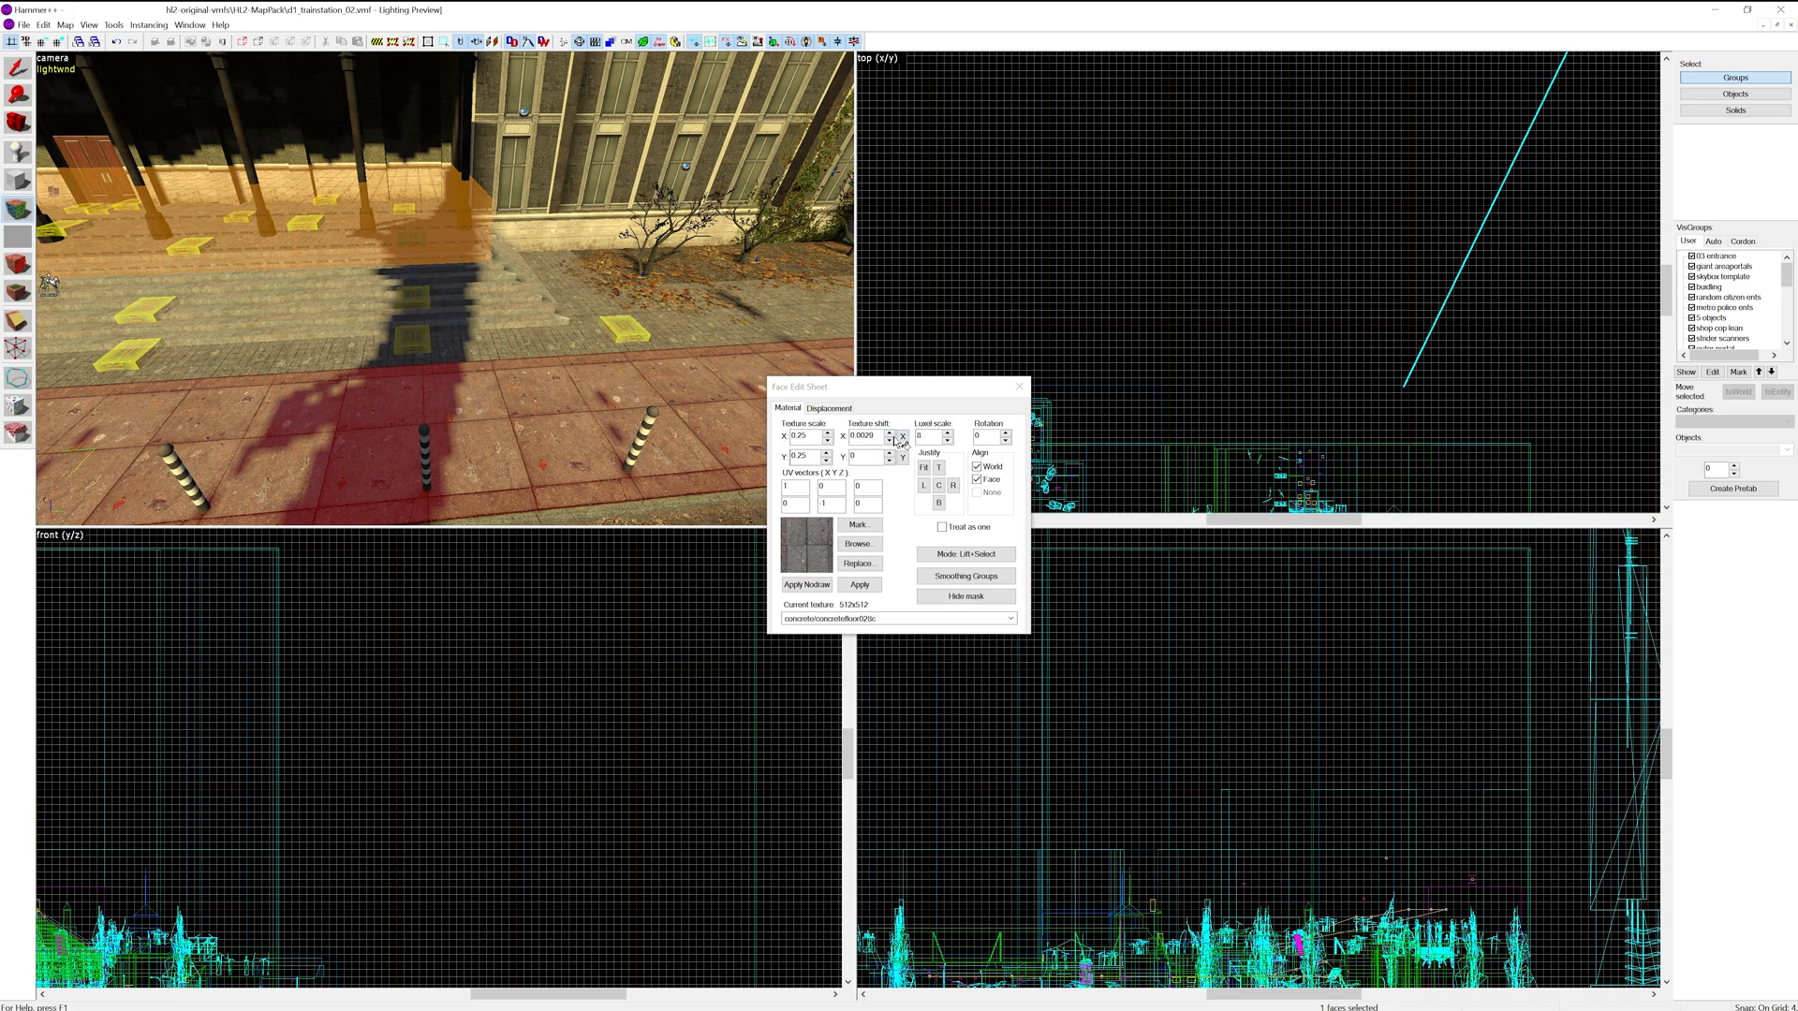
pyautogui.moveTo(372, 455)
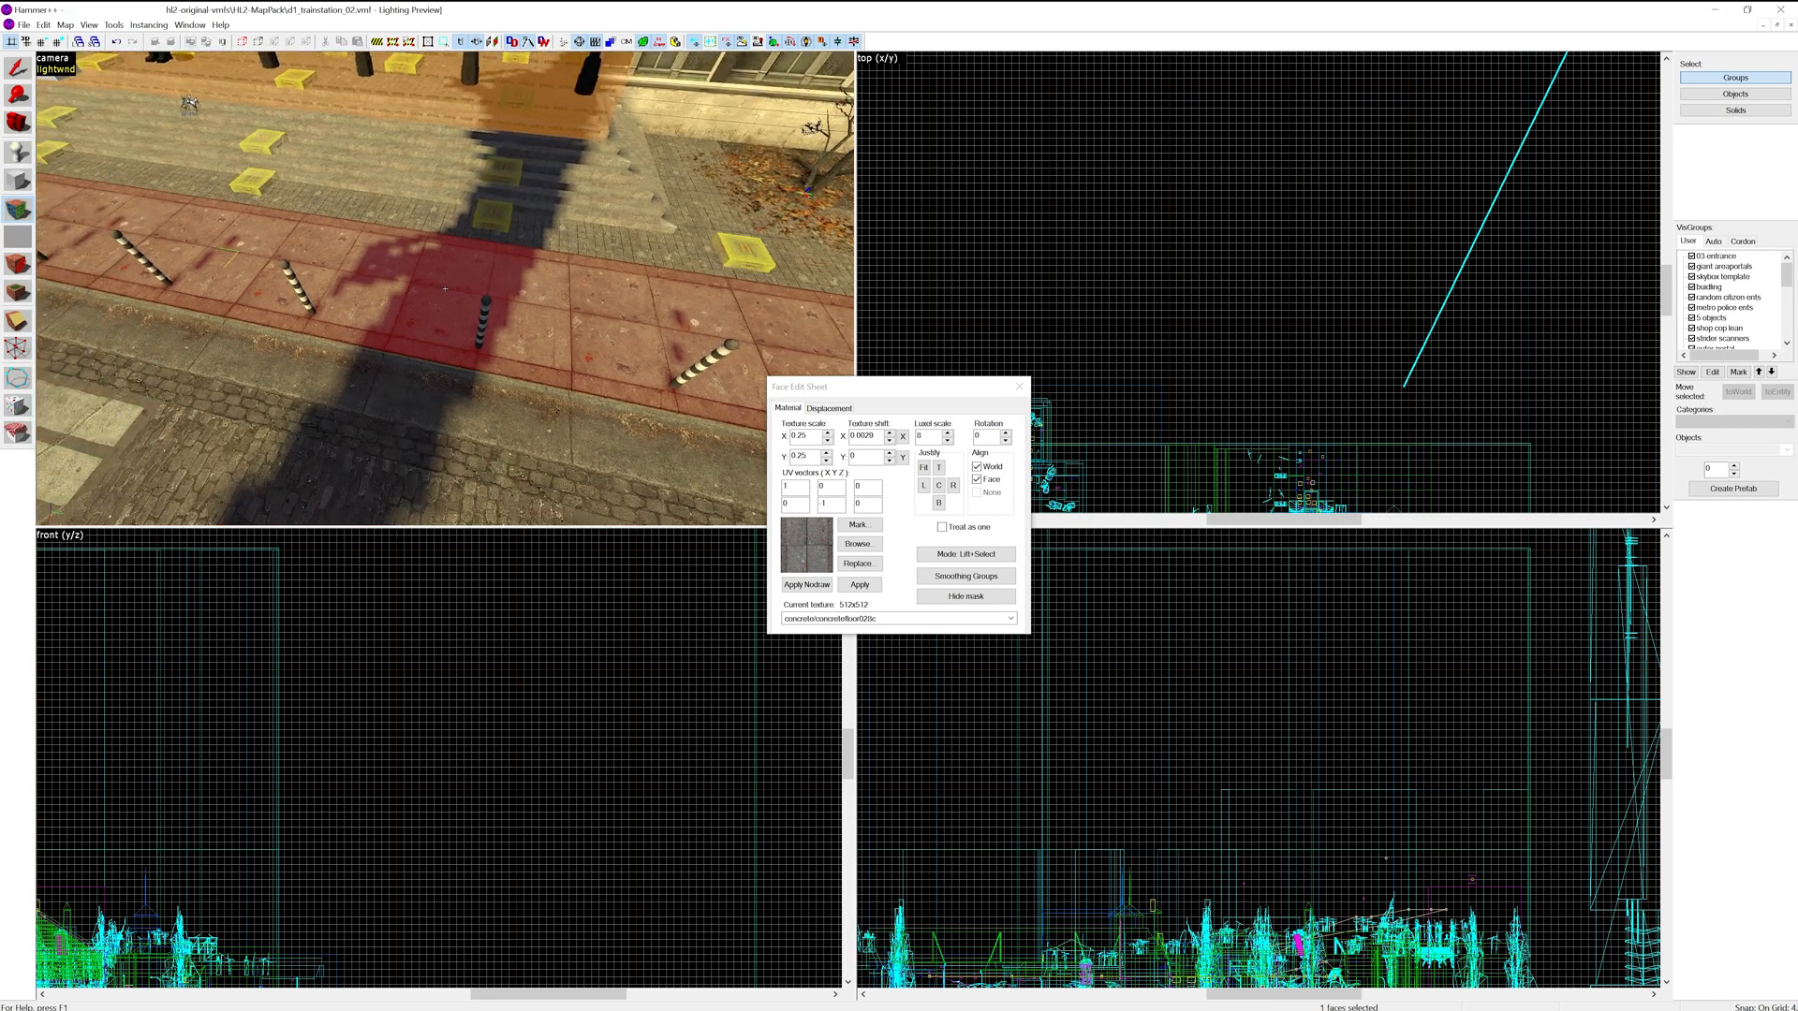
# Select a toolsskybox face of the tall skybox wall in the 3D view
pyautogui.click(858, 584)
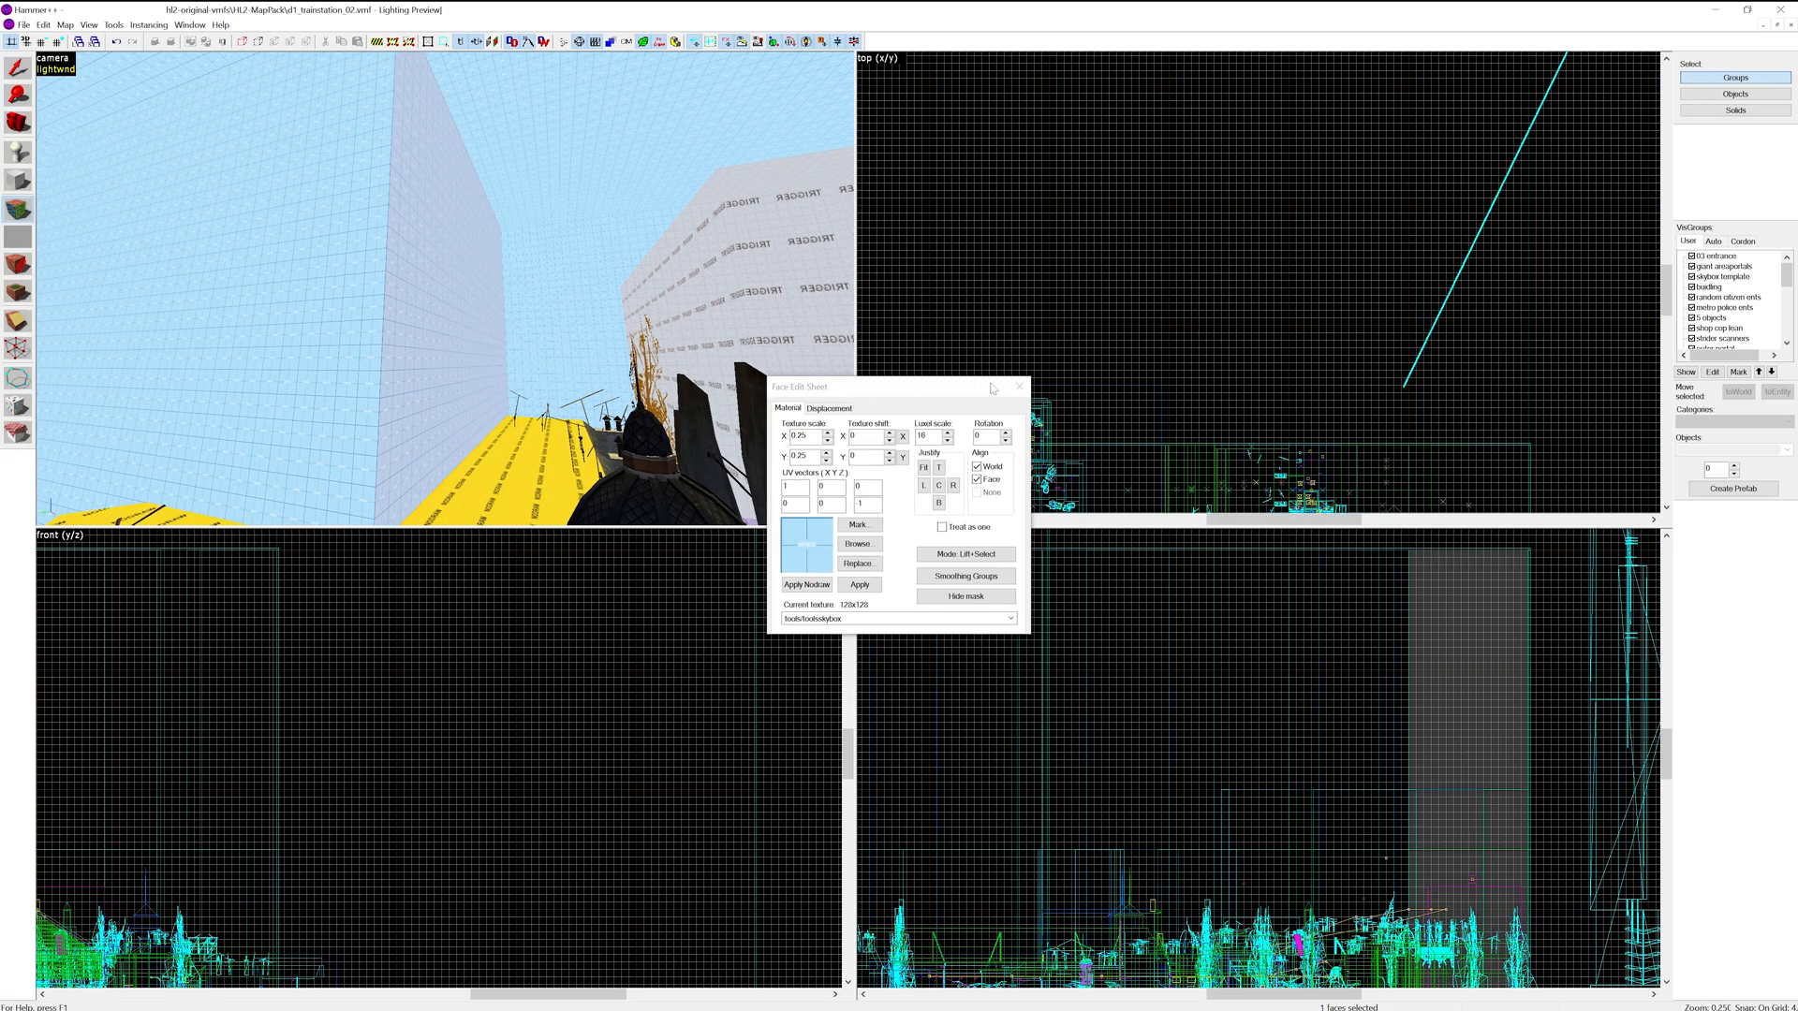
# Close the Face Edit Sheet, leaving the tools skybox texture current and nothing selected
pyautogui.click(1018, 386)
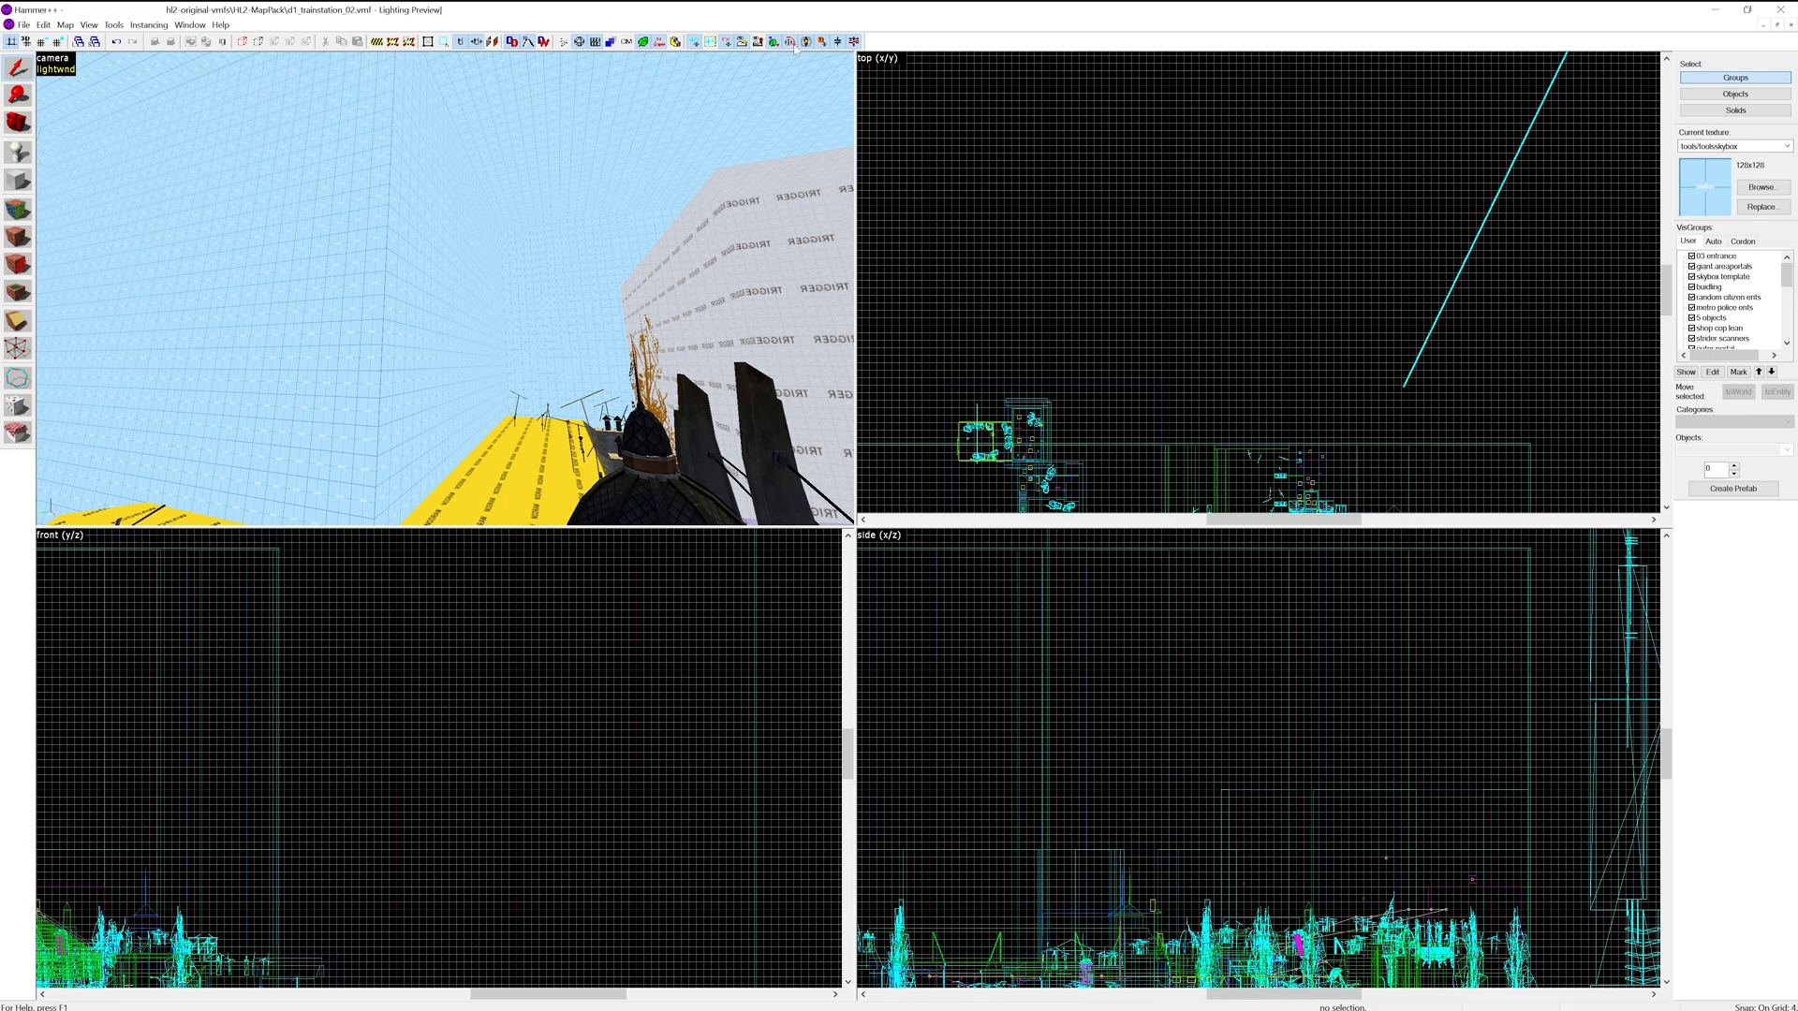
pyautogui.moveTo(794, 43)
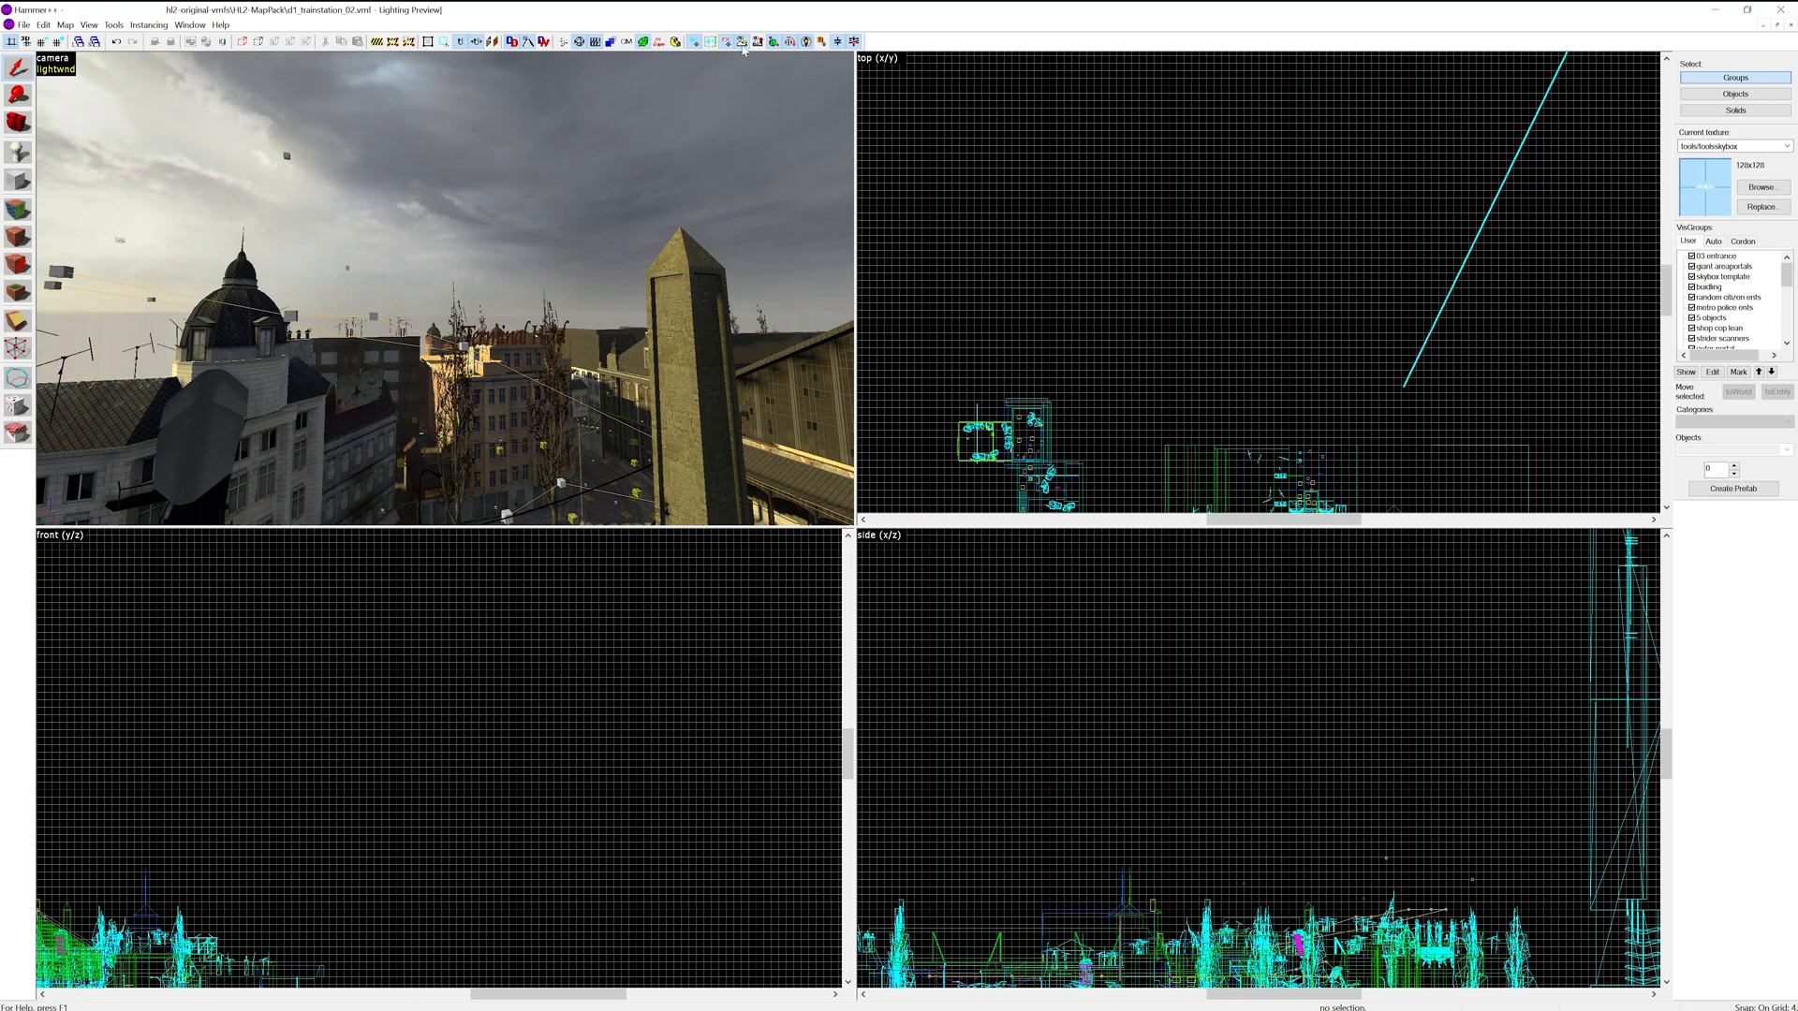
pyautogui.moveTo(743, 43)
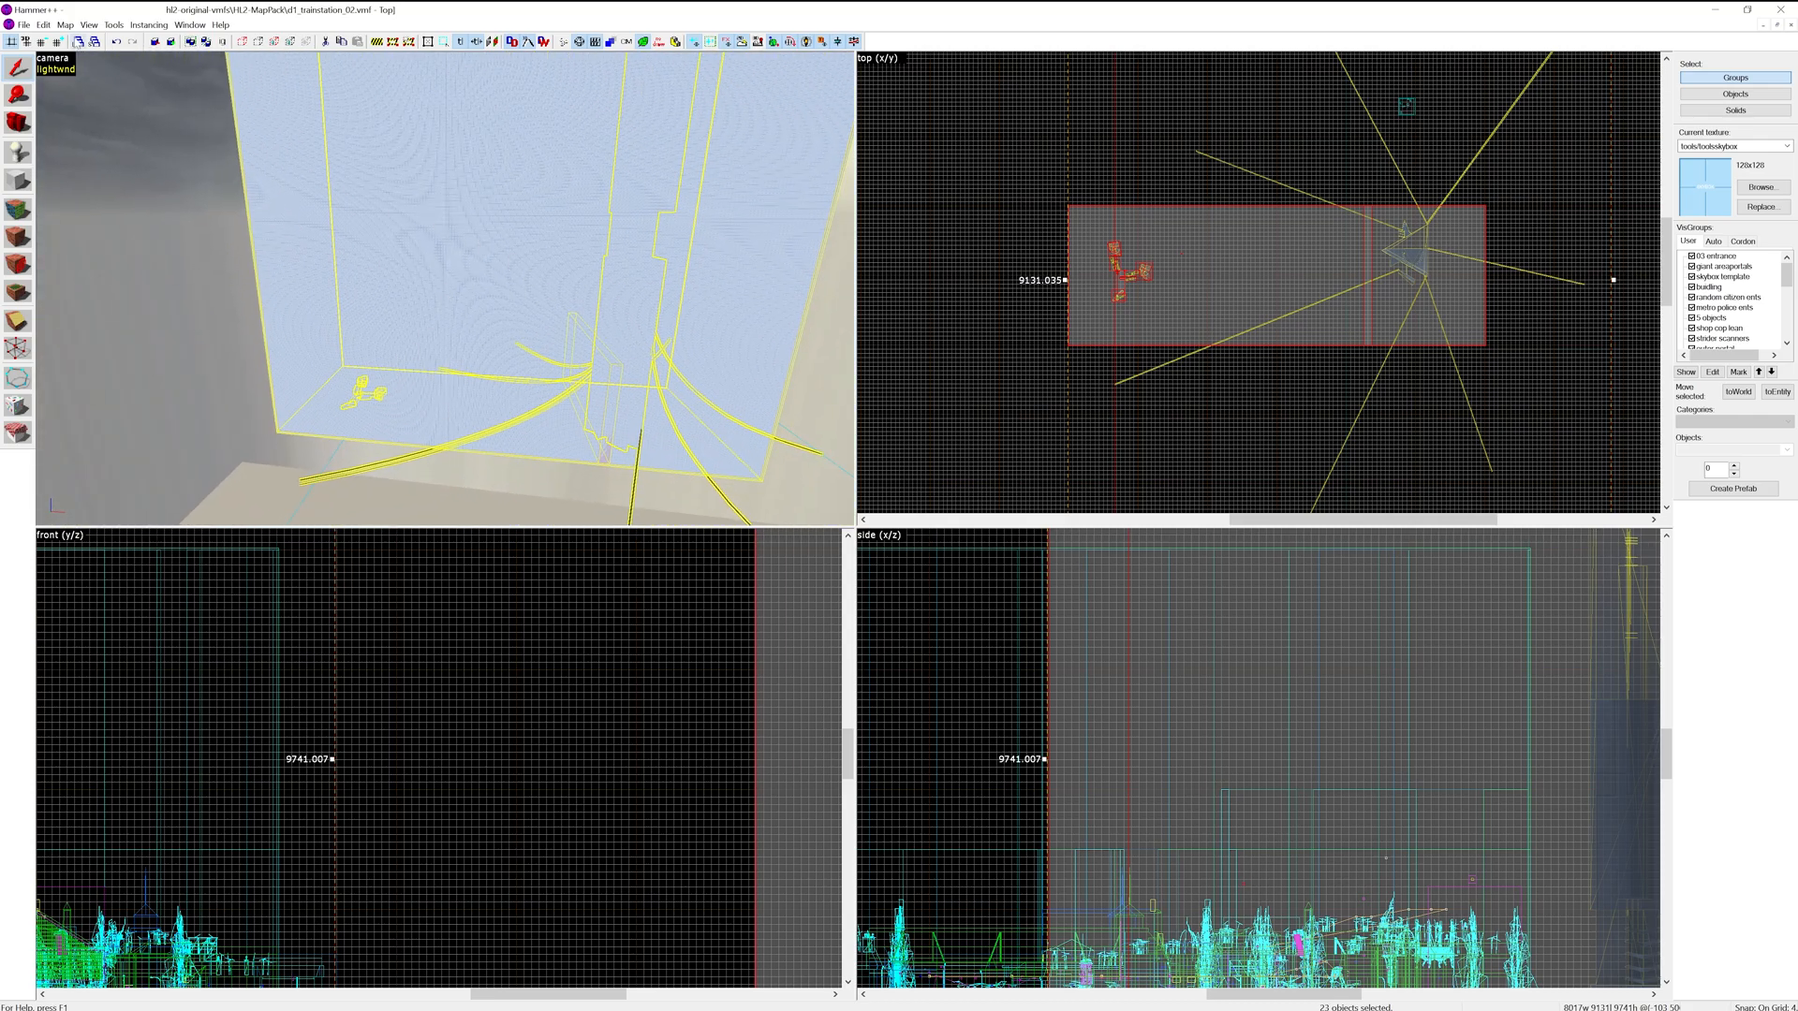
# Create an instance from the selection saved as instances/skybox.vmf with snapped origin
pyautogui.click(113, 24)
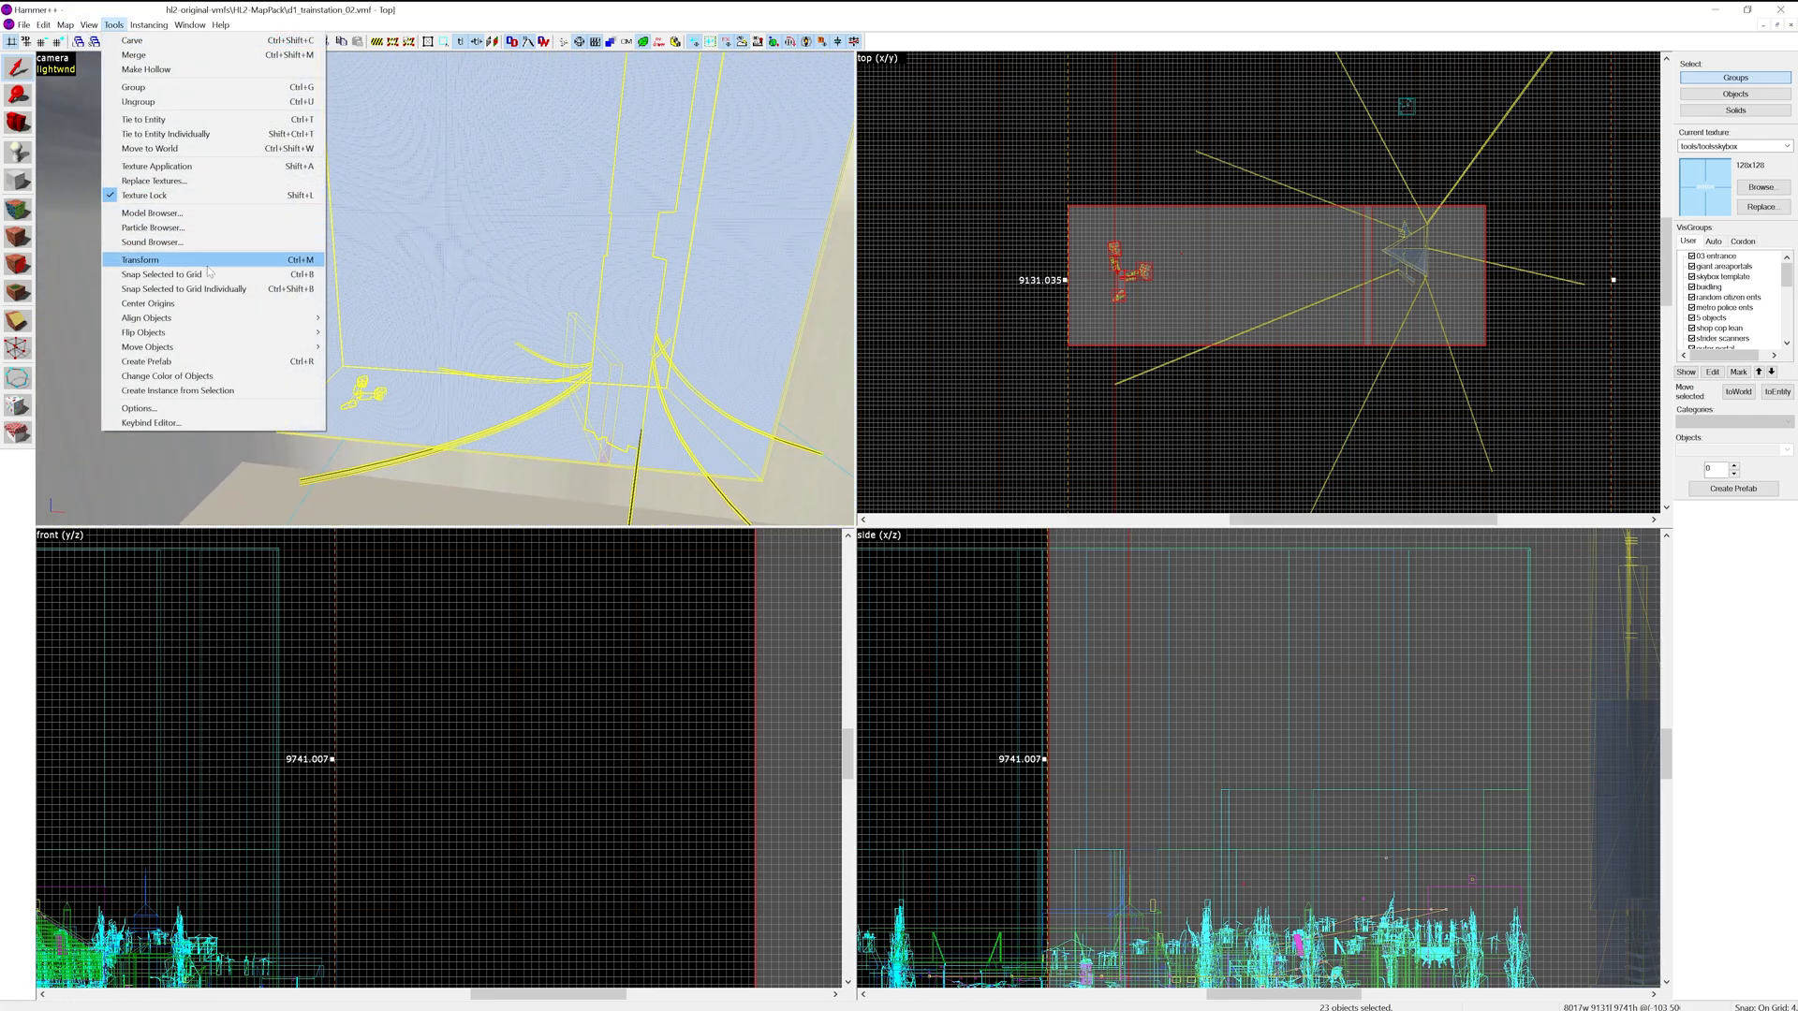
pyautogui.click(178, 389)
pyautogui.write('instances/skybox.vmf')
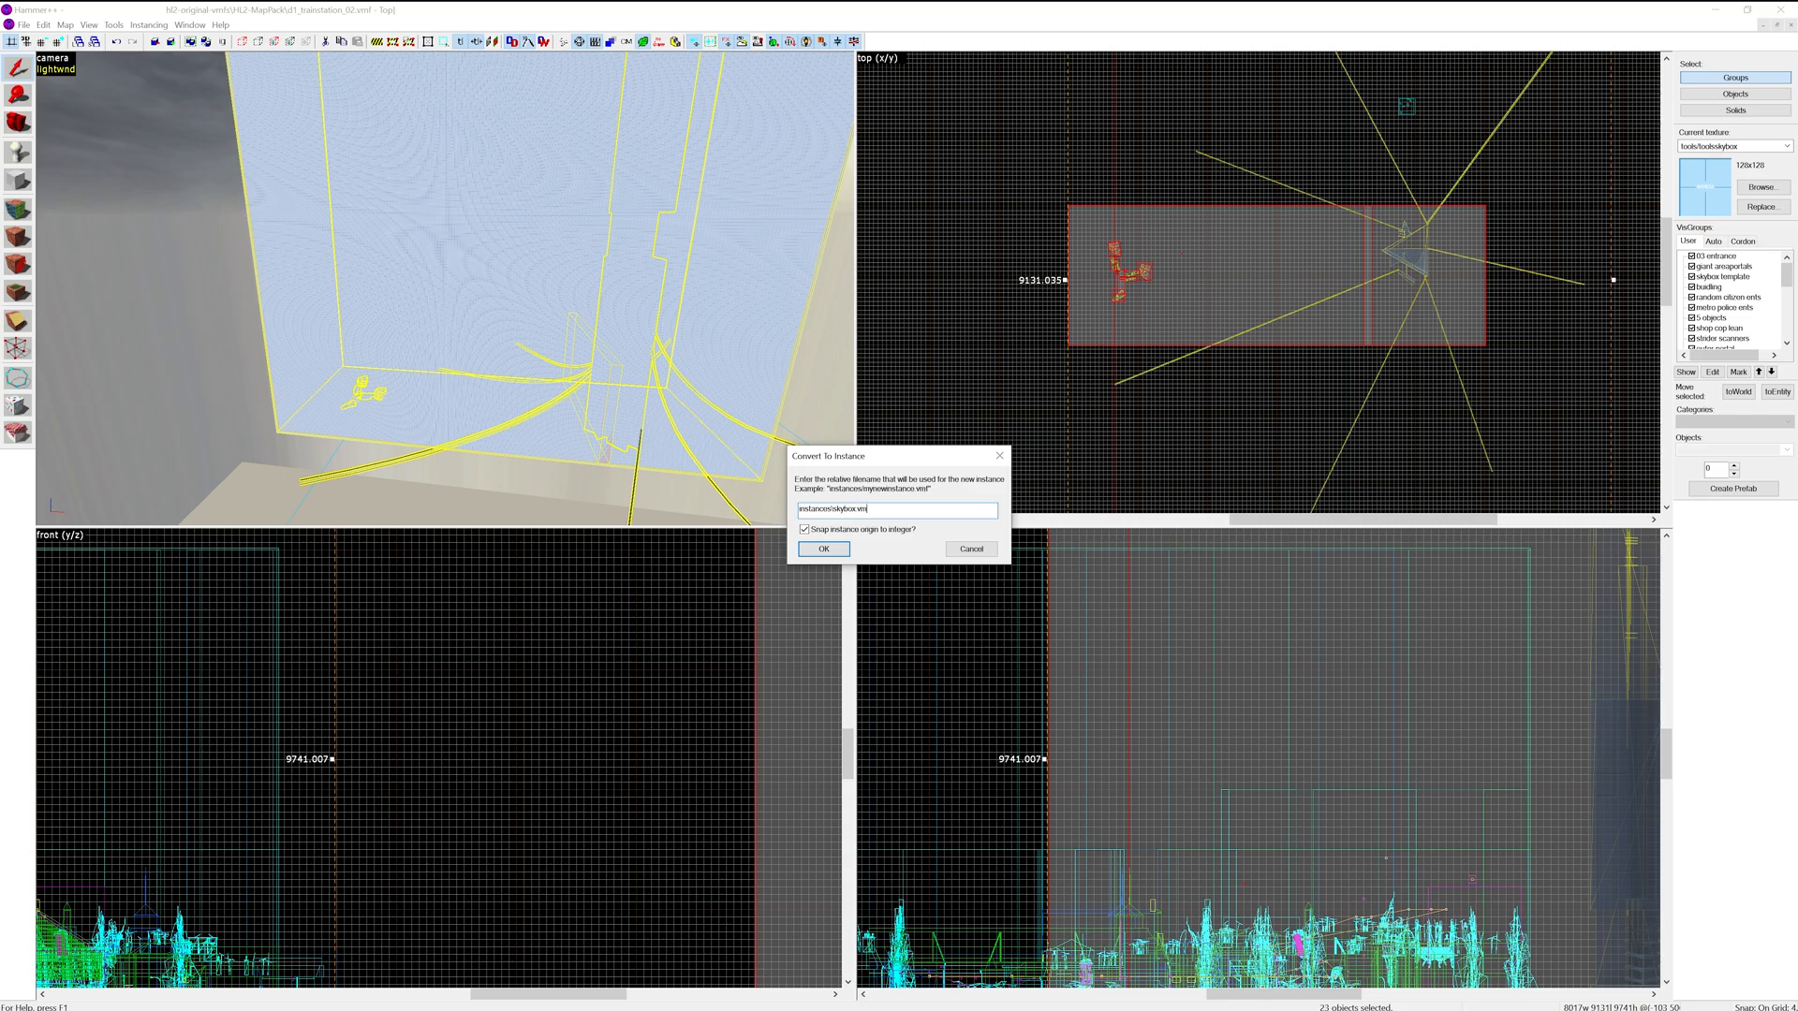
pyautogui.click(822, 549)
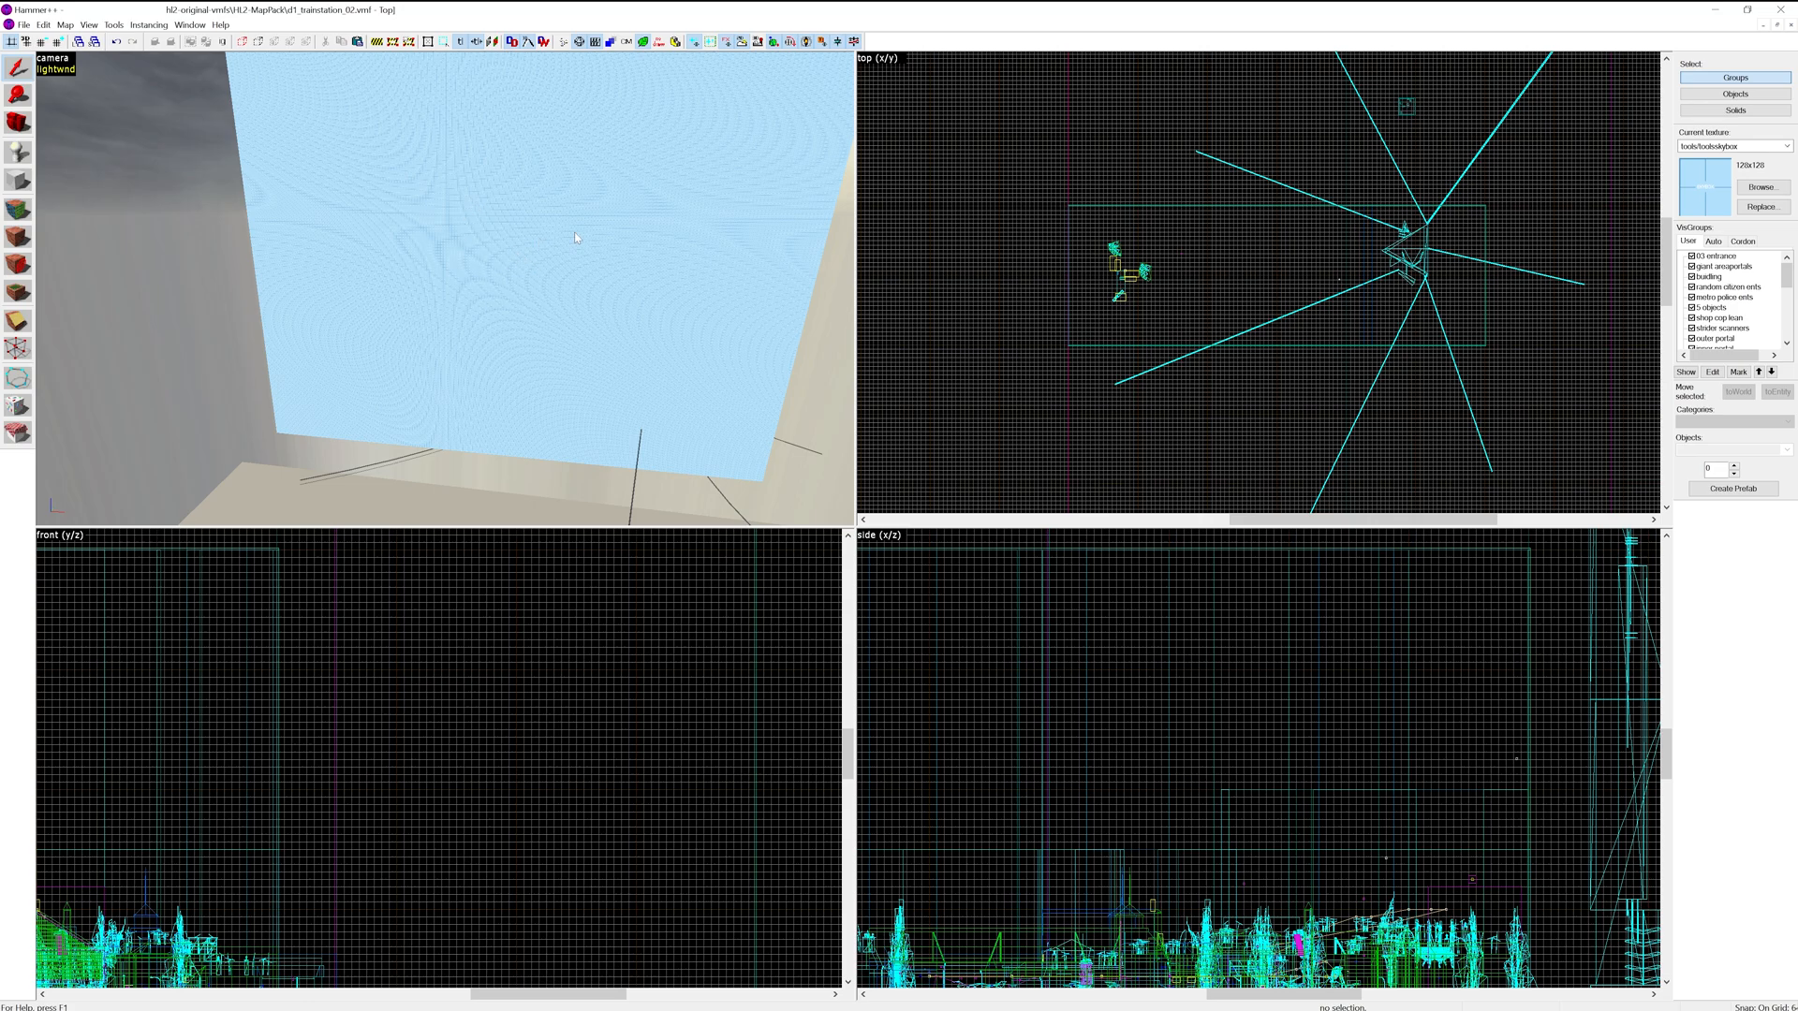
pyautogui.moveTo(787, 64)
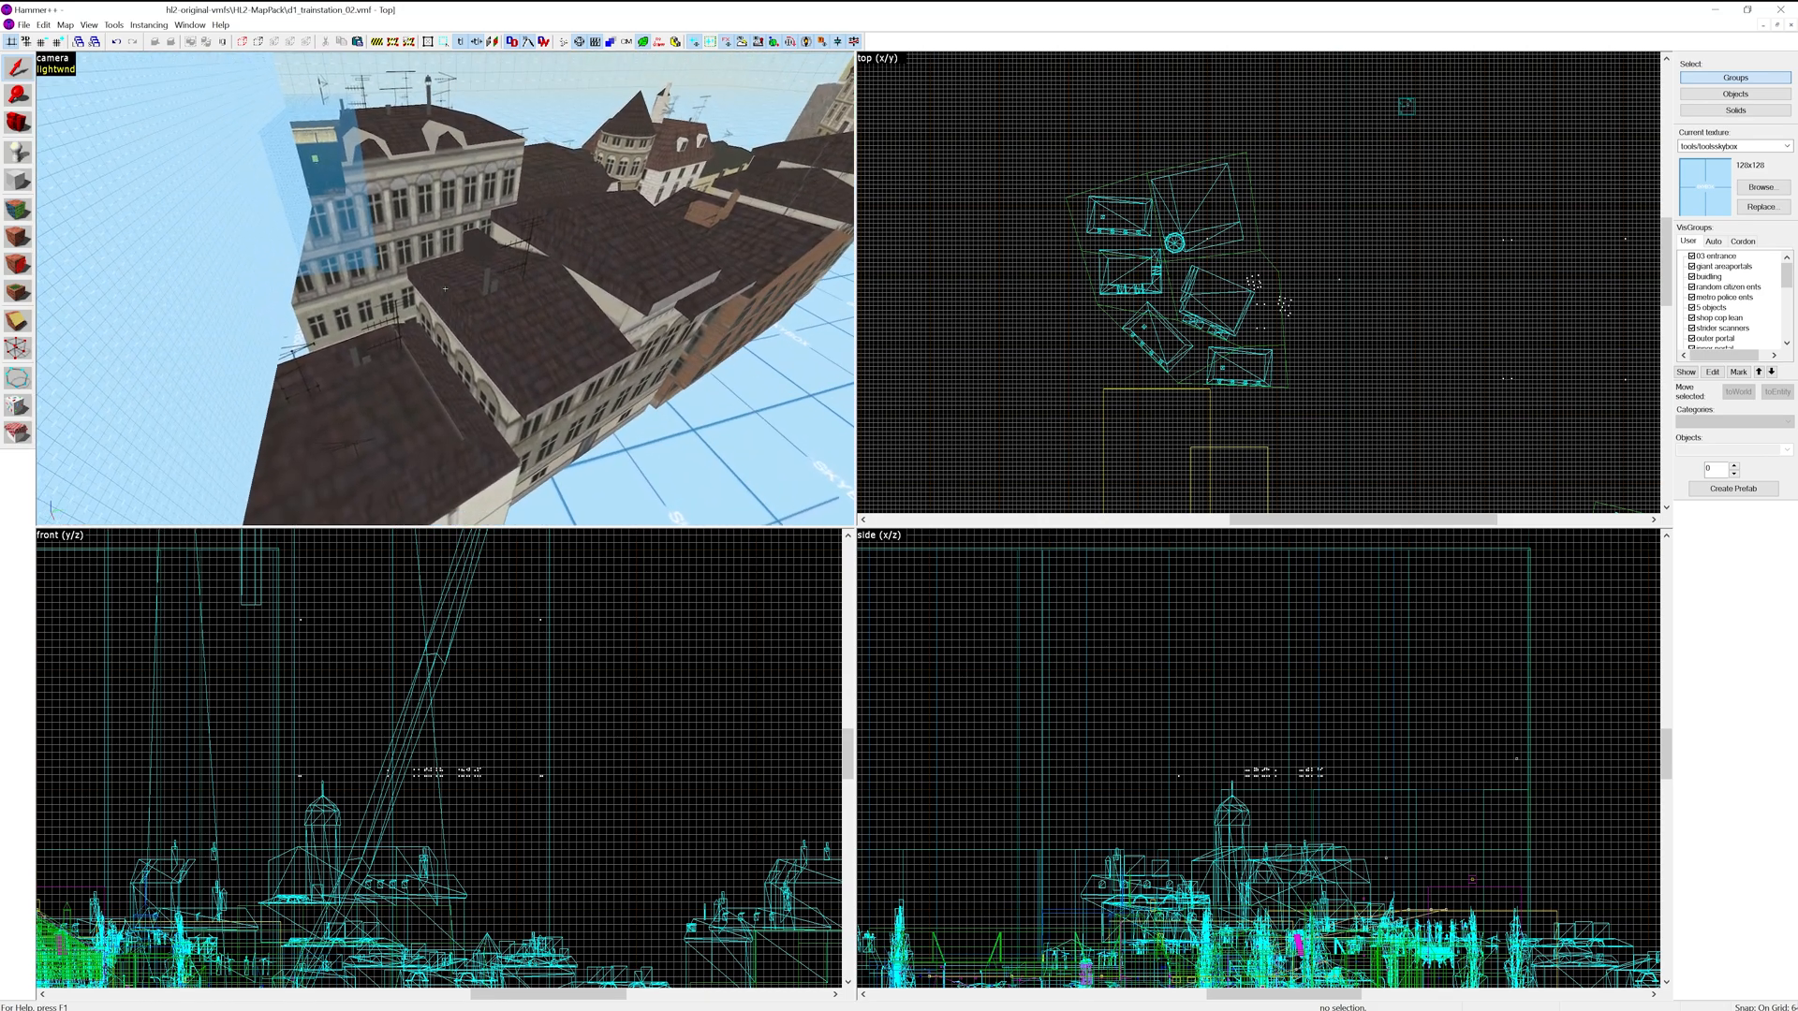
# Orbit the 3D camera around the miniature skybox city buildings
pyautogui.moveTo(459, 286); pyautogui.dragTo(418, 120)
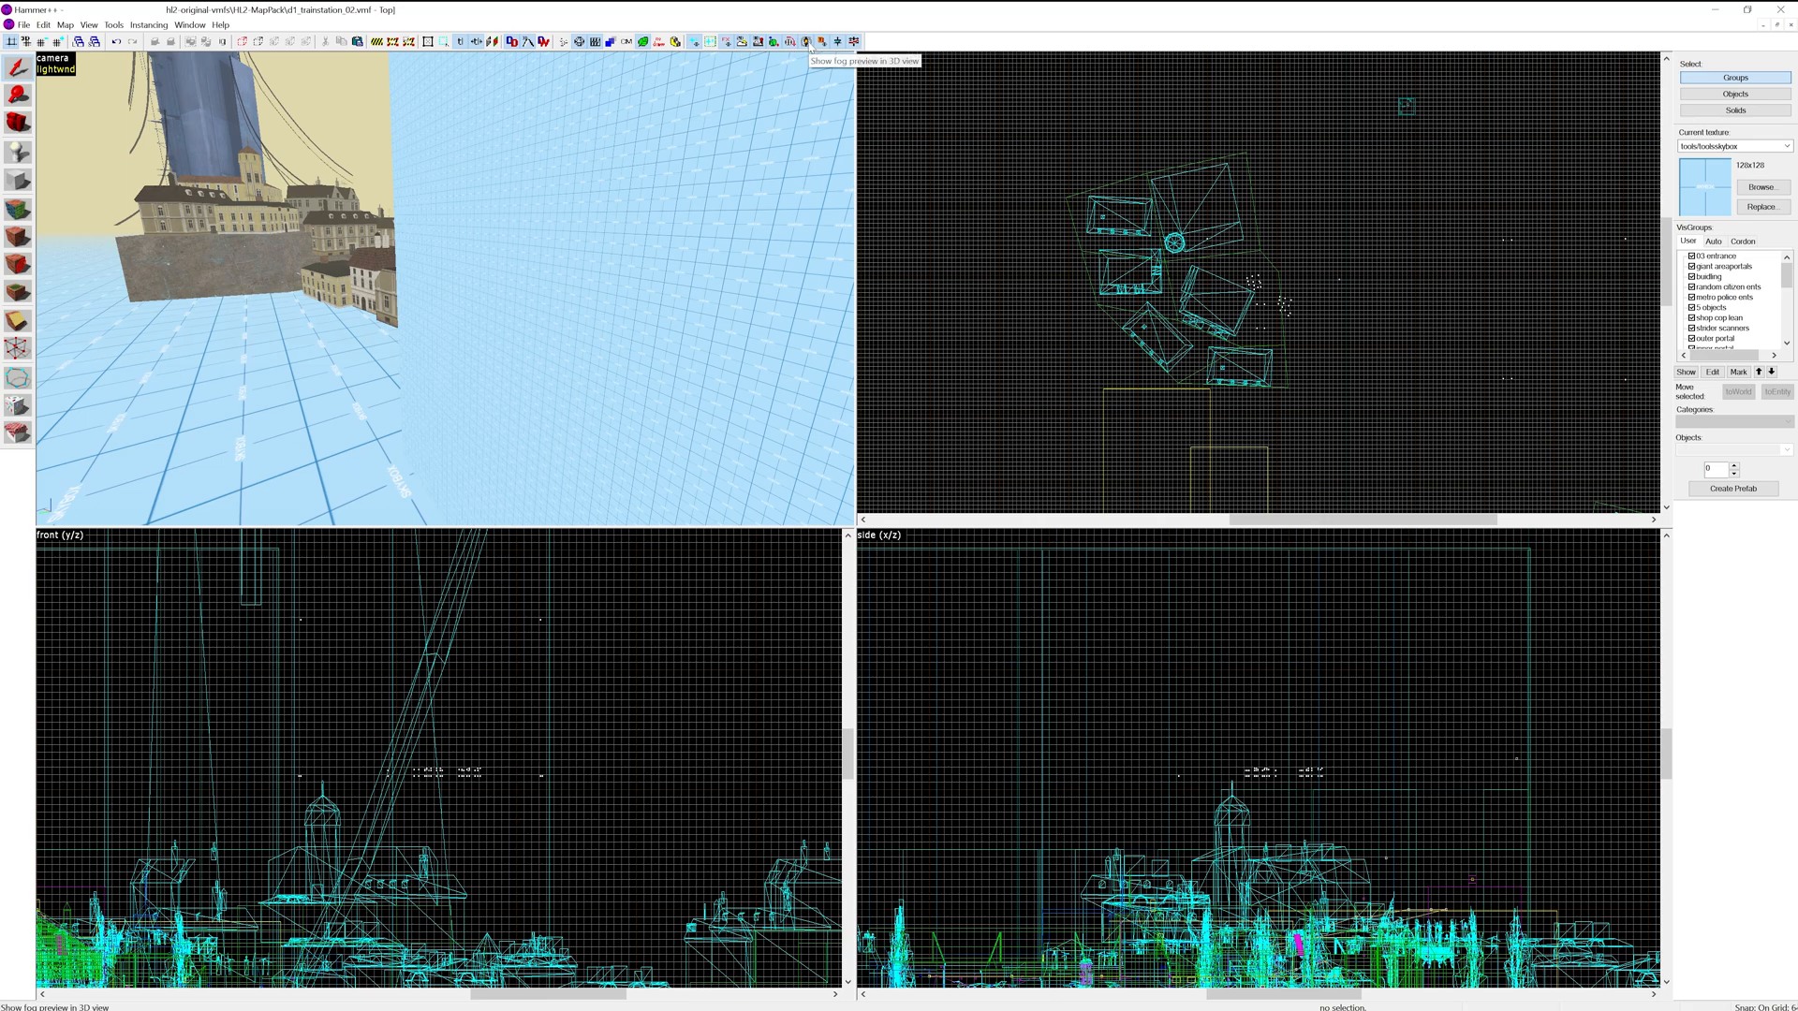
pyautogui.moveTo(805, 41)
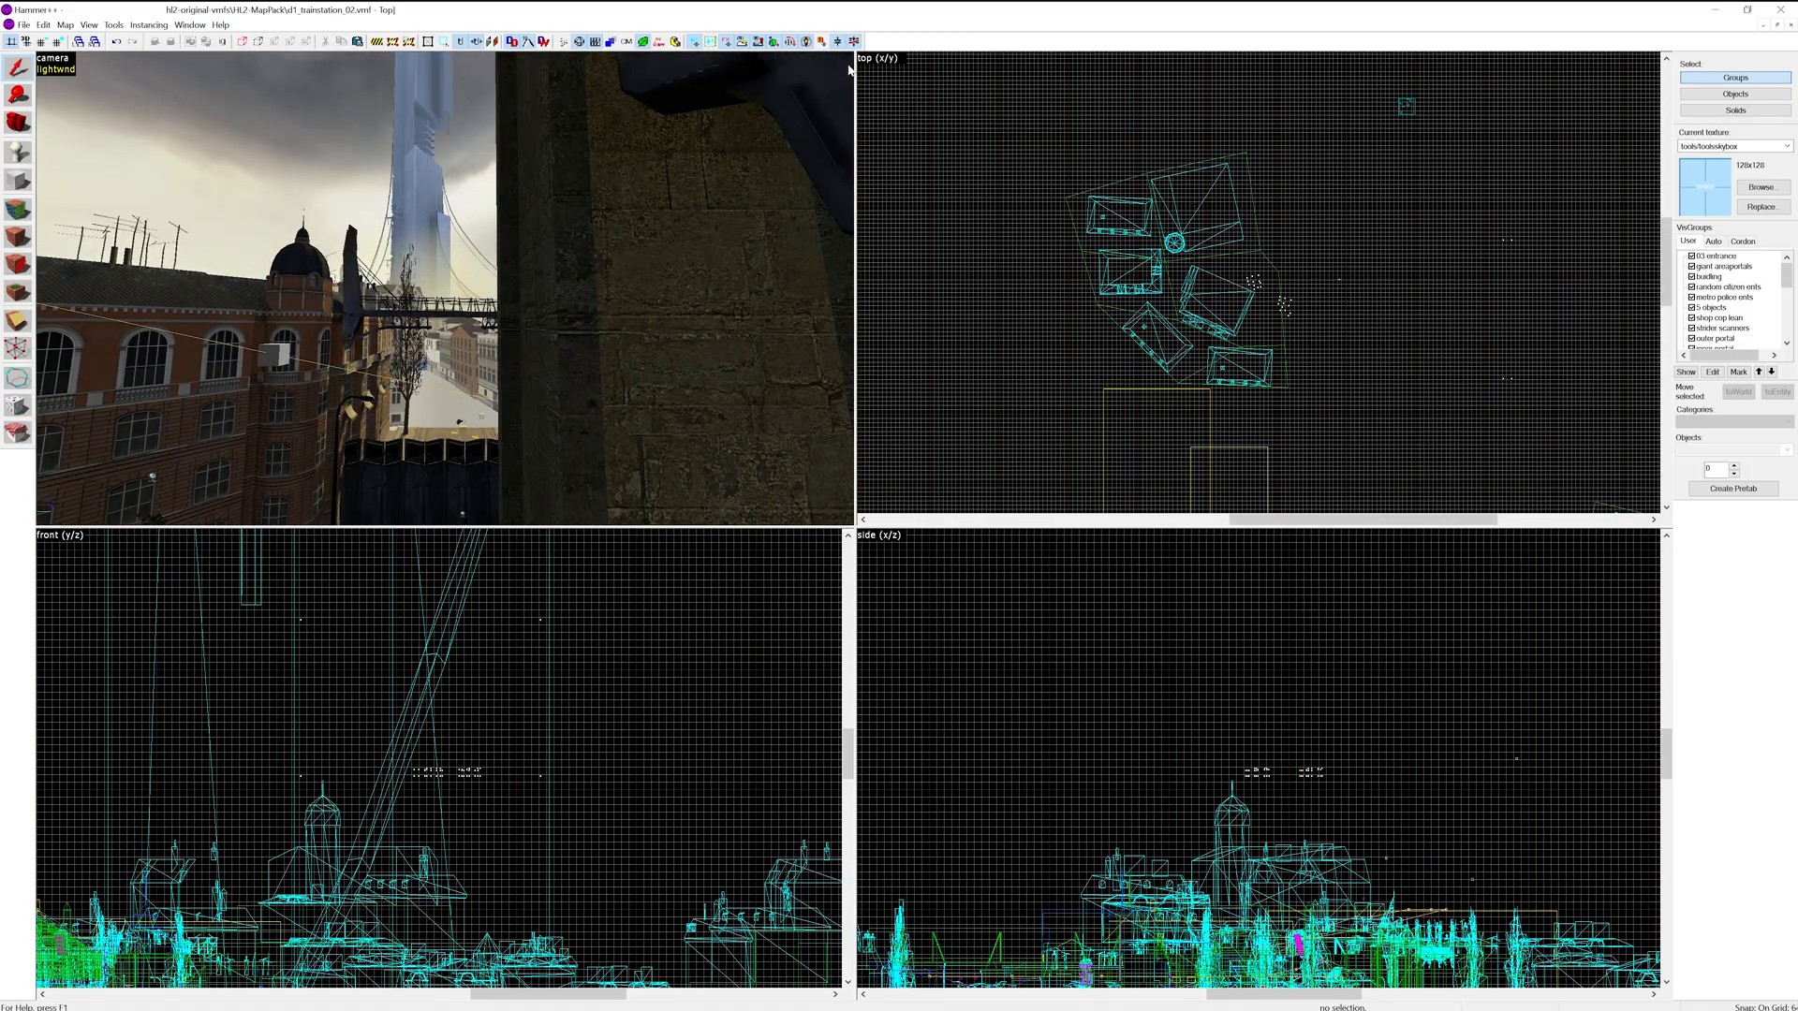
pyautogui.moveTo(807, 43)
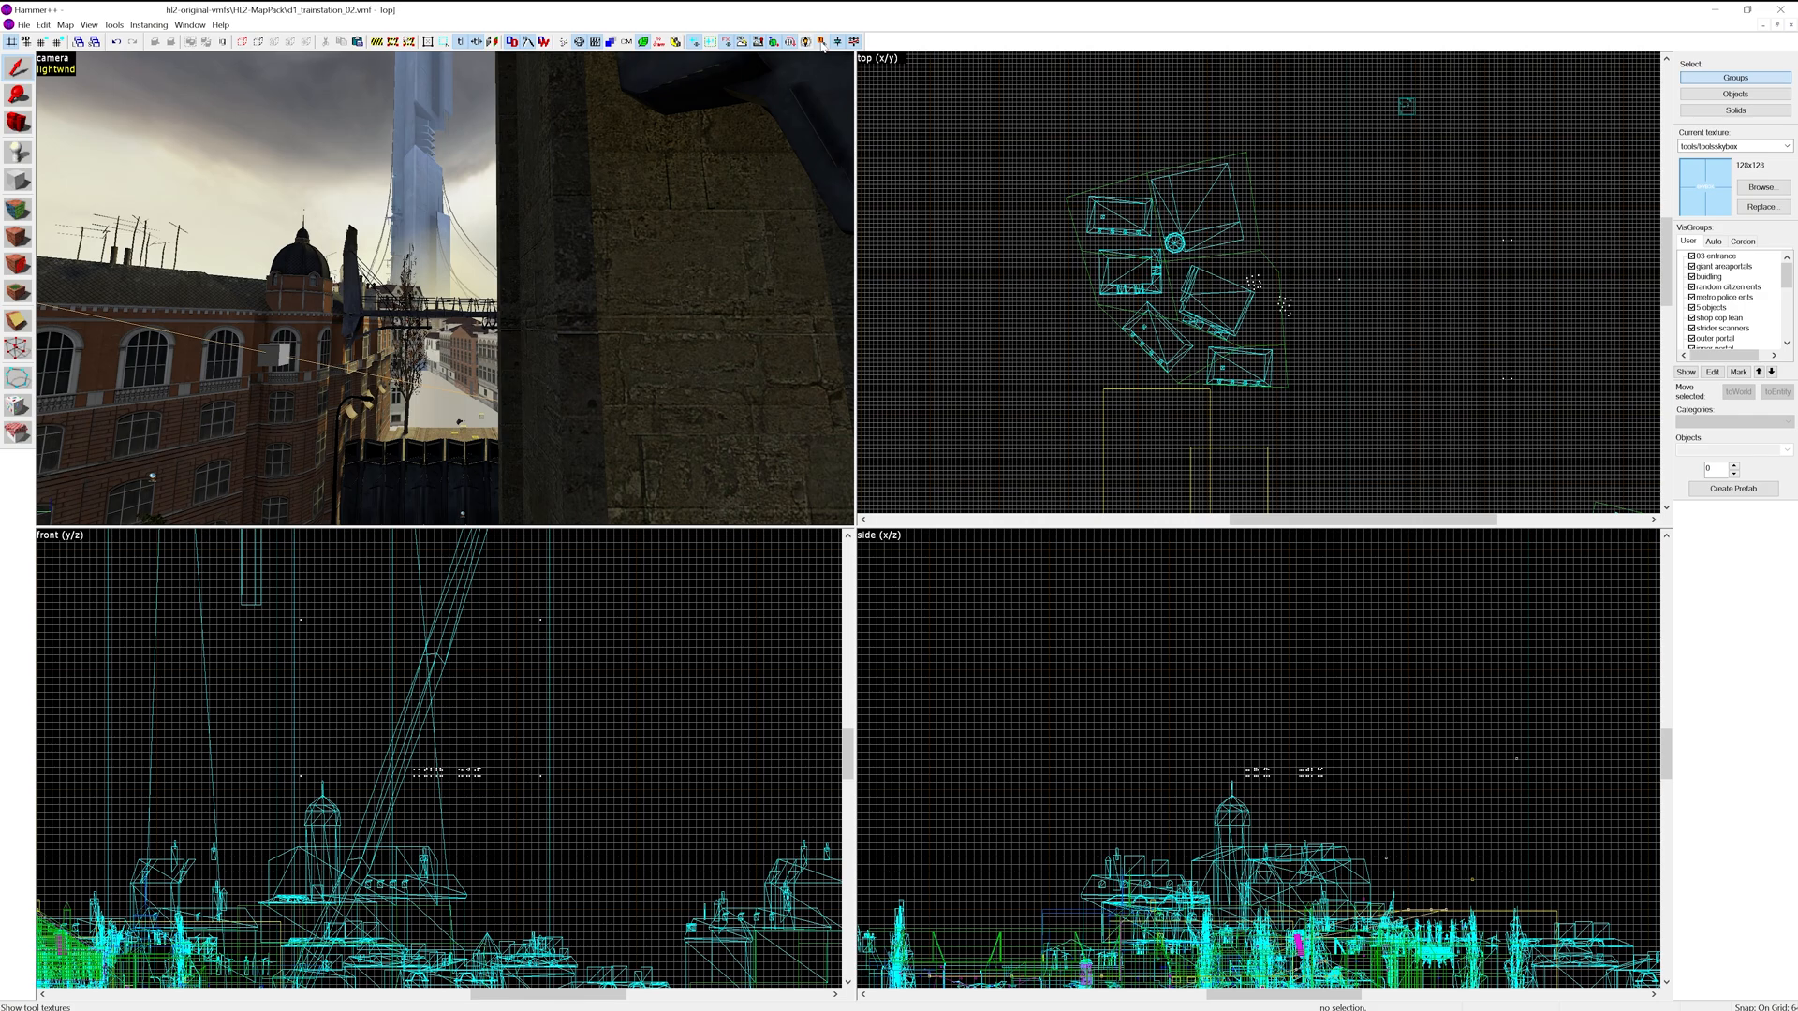
pyautogui.moveTo(822, 44)
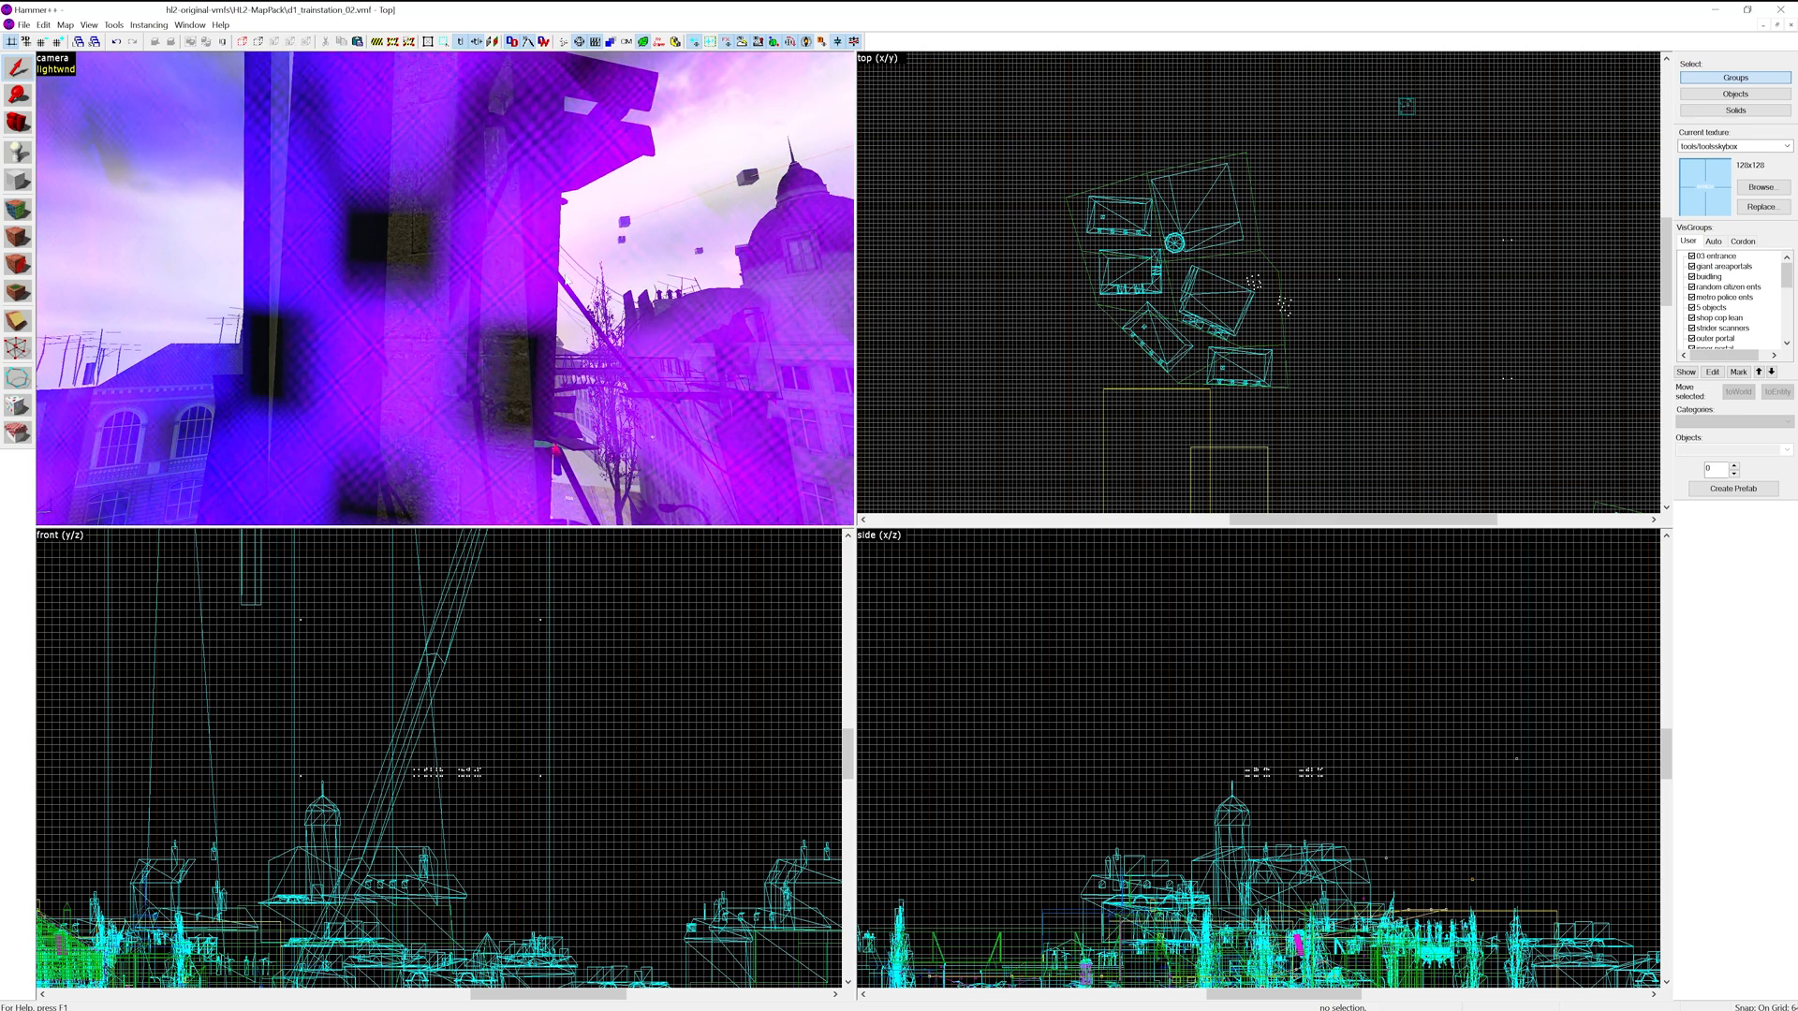
# Bring up the File menu to start opening a different map
pyautogui.click(23, 25)
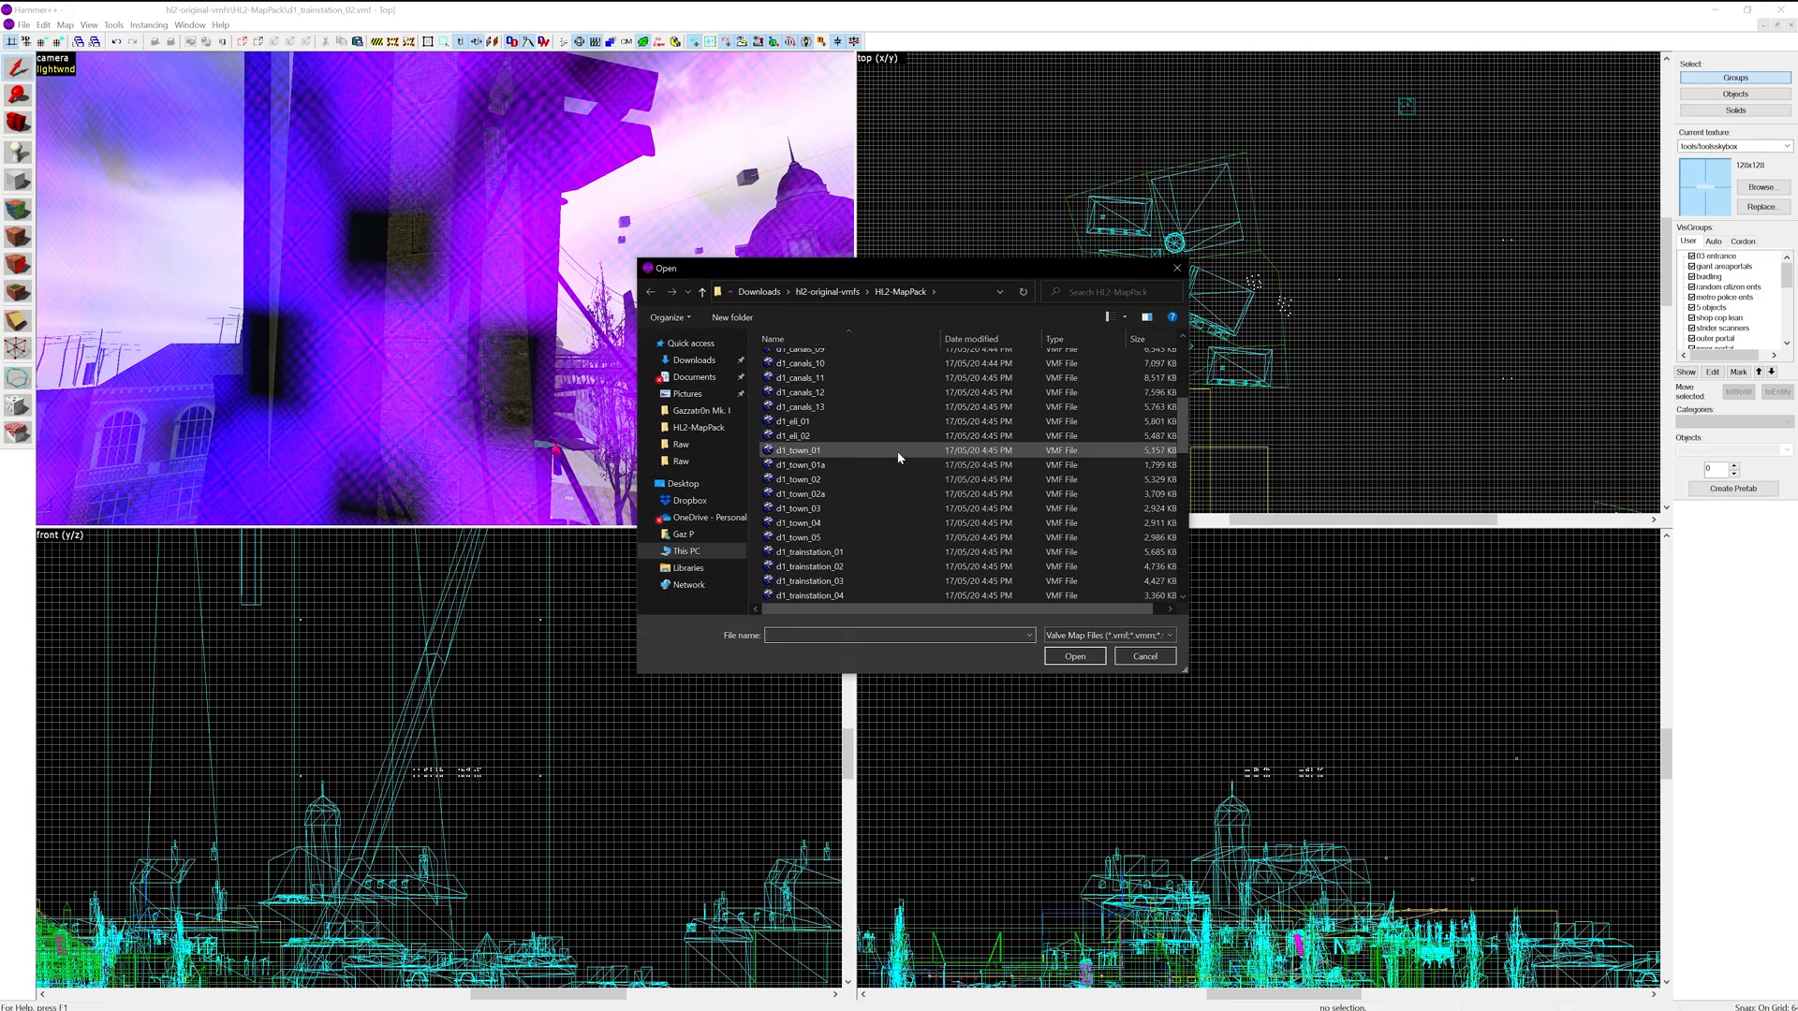
# Scroll the Open dialog's file list to d2_coast_12.vmf and open it
pyautogui.scroll(-3)
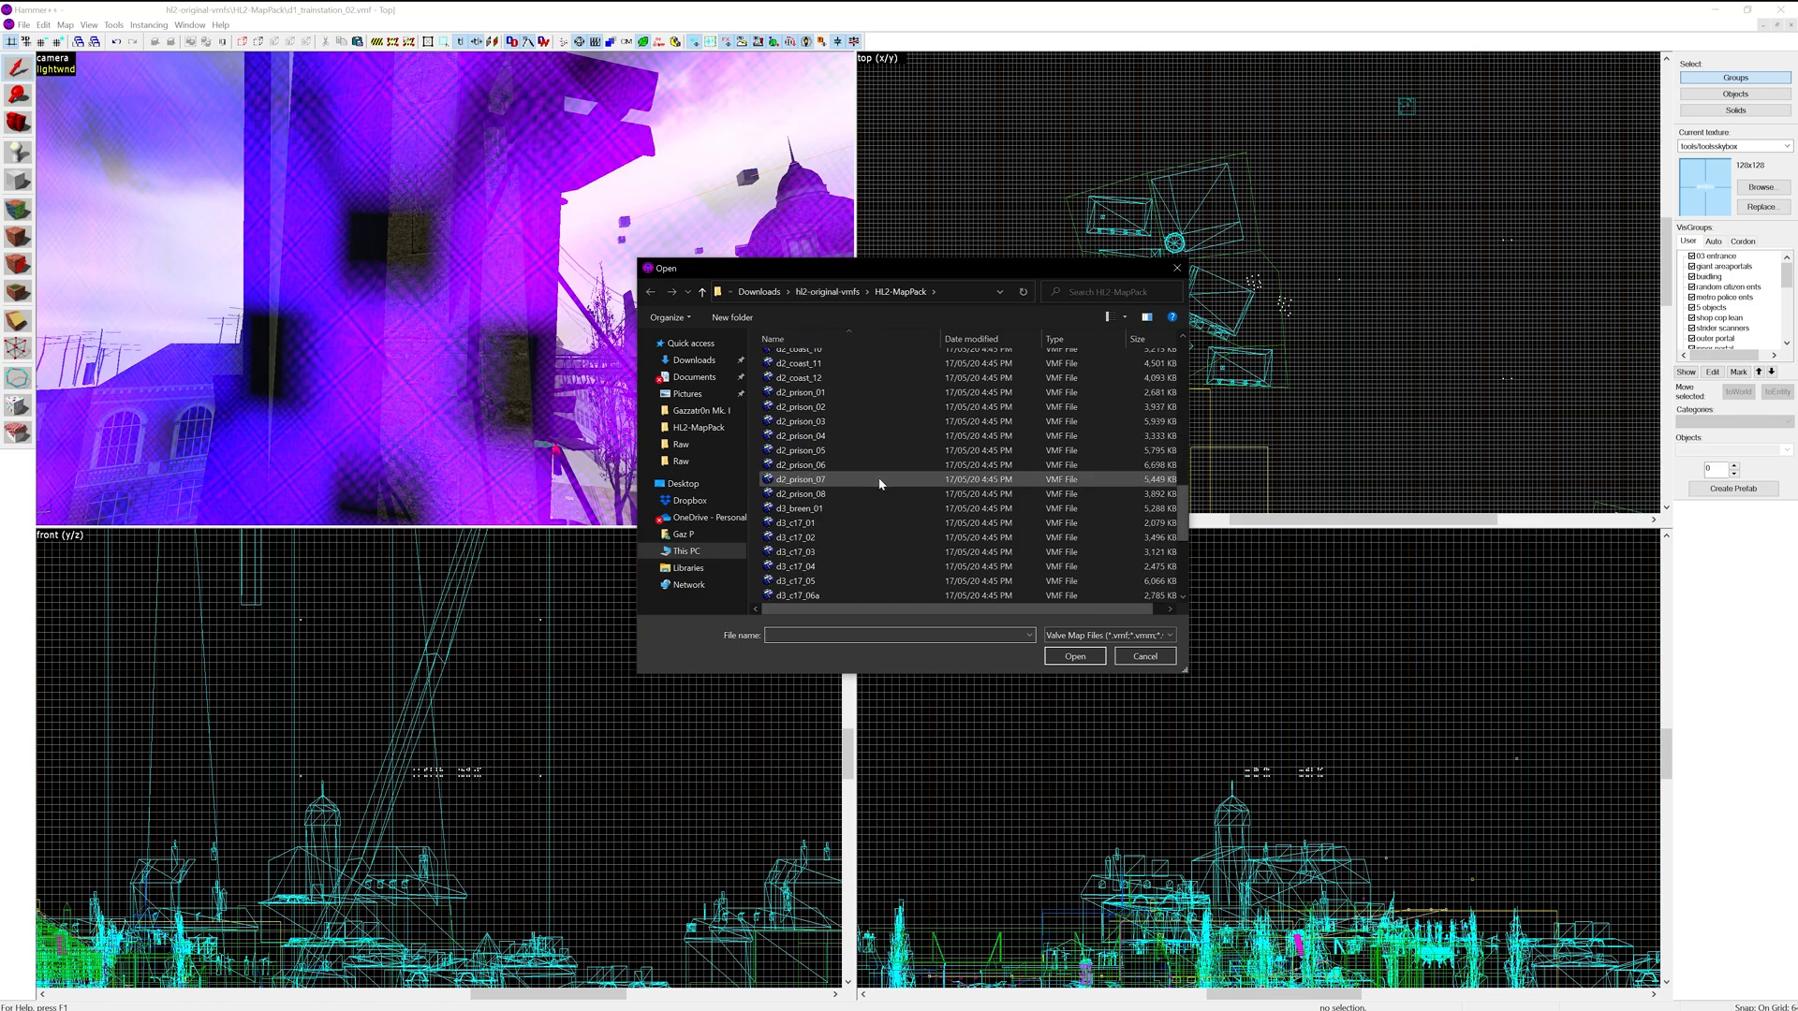
pyautogui.scroll(3)
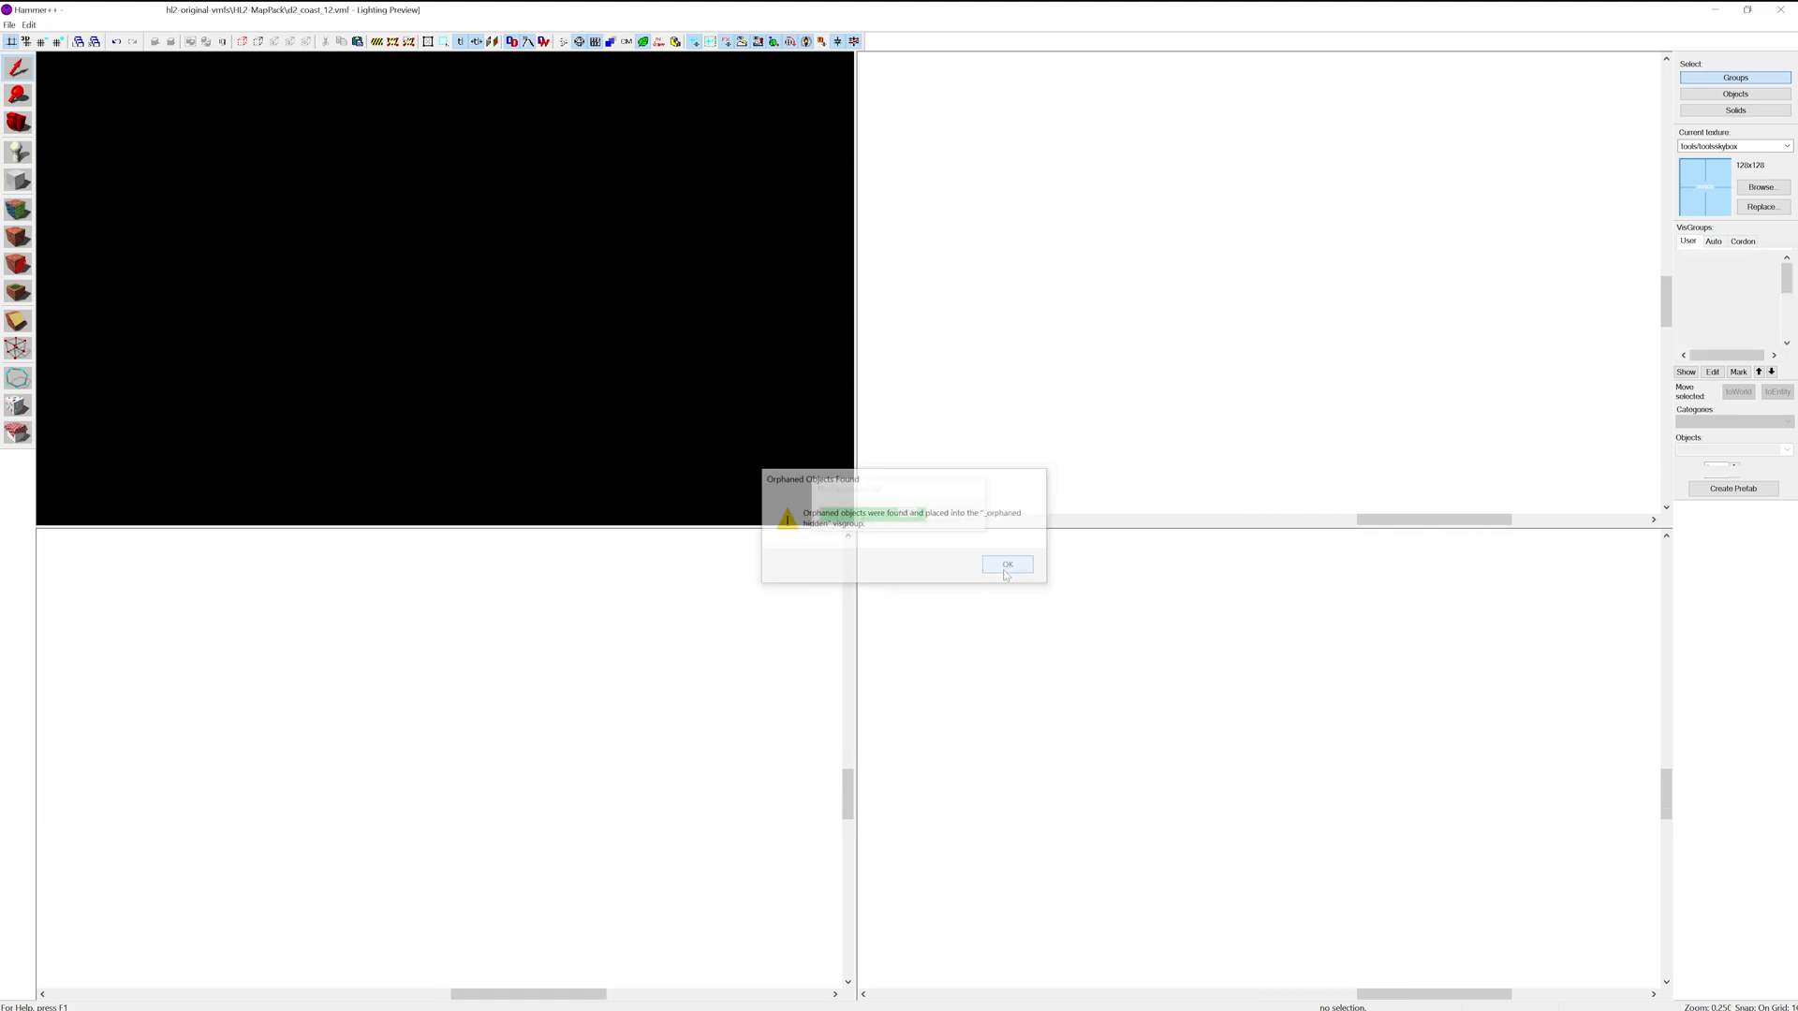
# Dismiss the orphaned objects warning and run a Full Bake of the coast map's lighting
pyautogui.click(1006, 563)
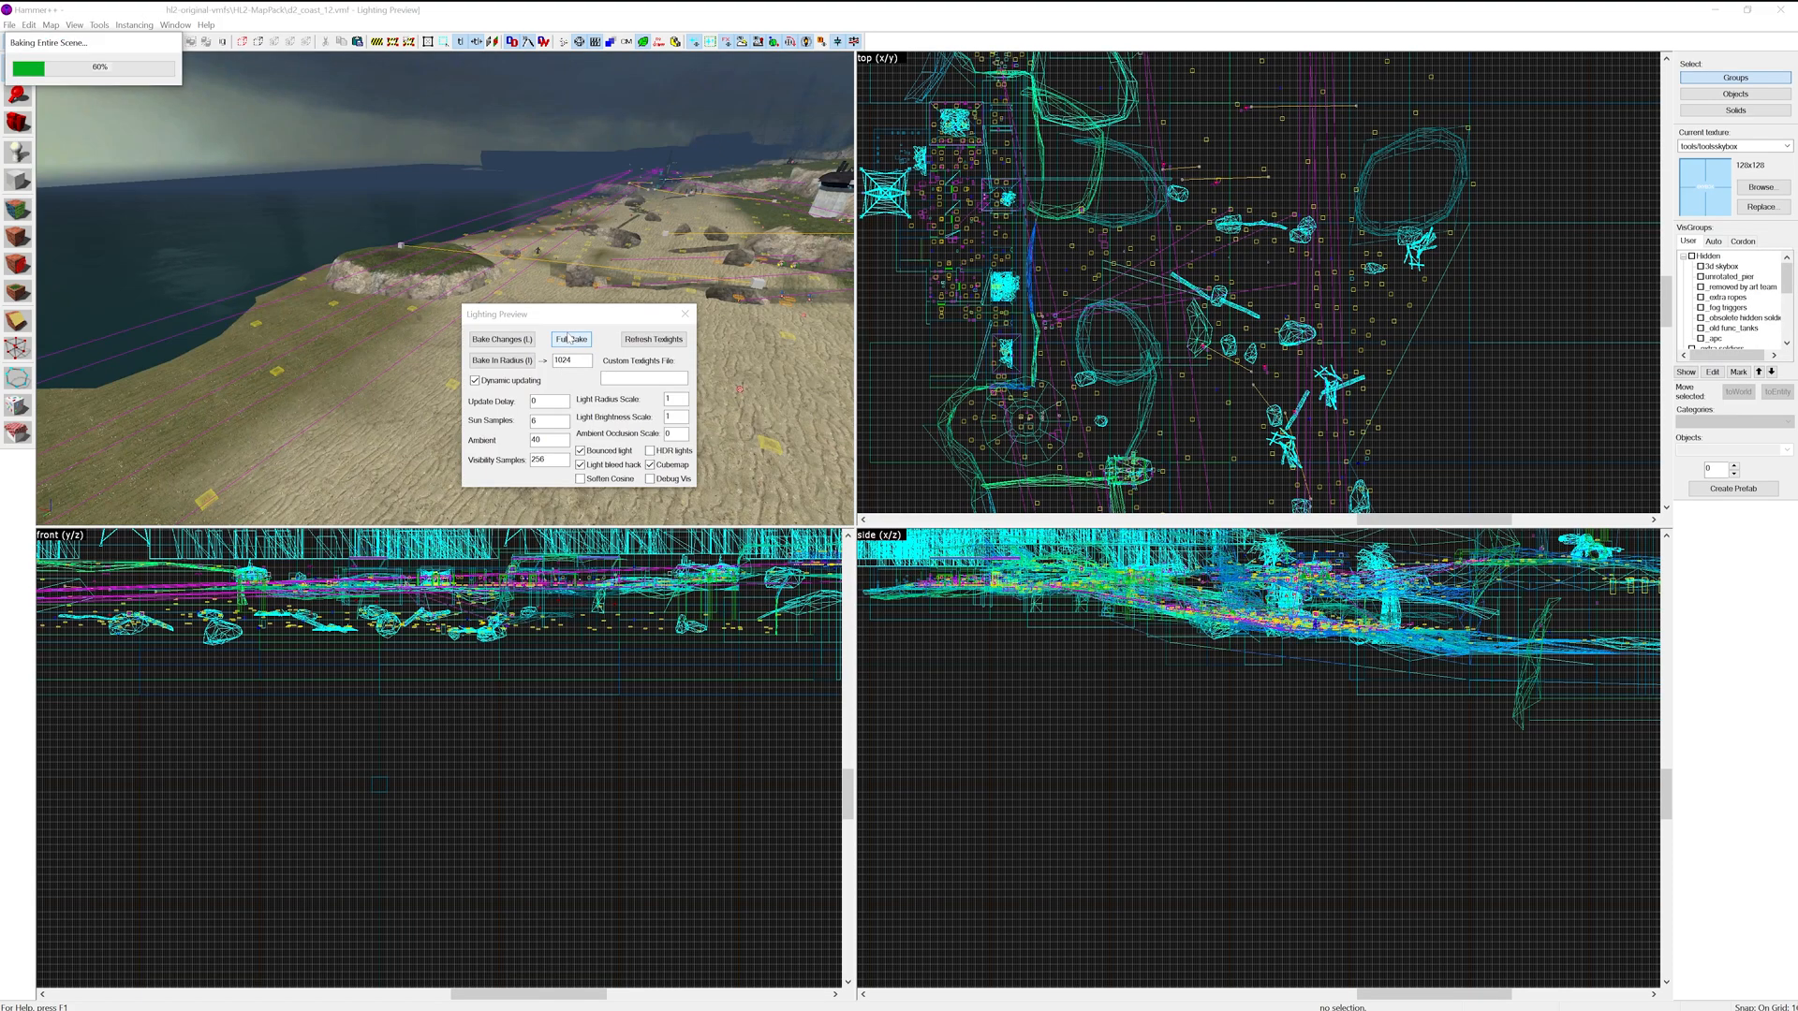
pyautogui.click(570, 339)
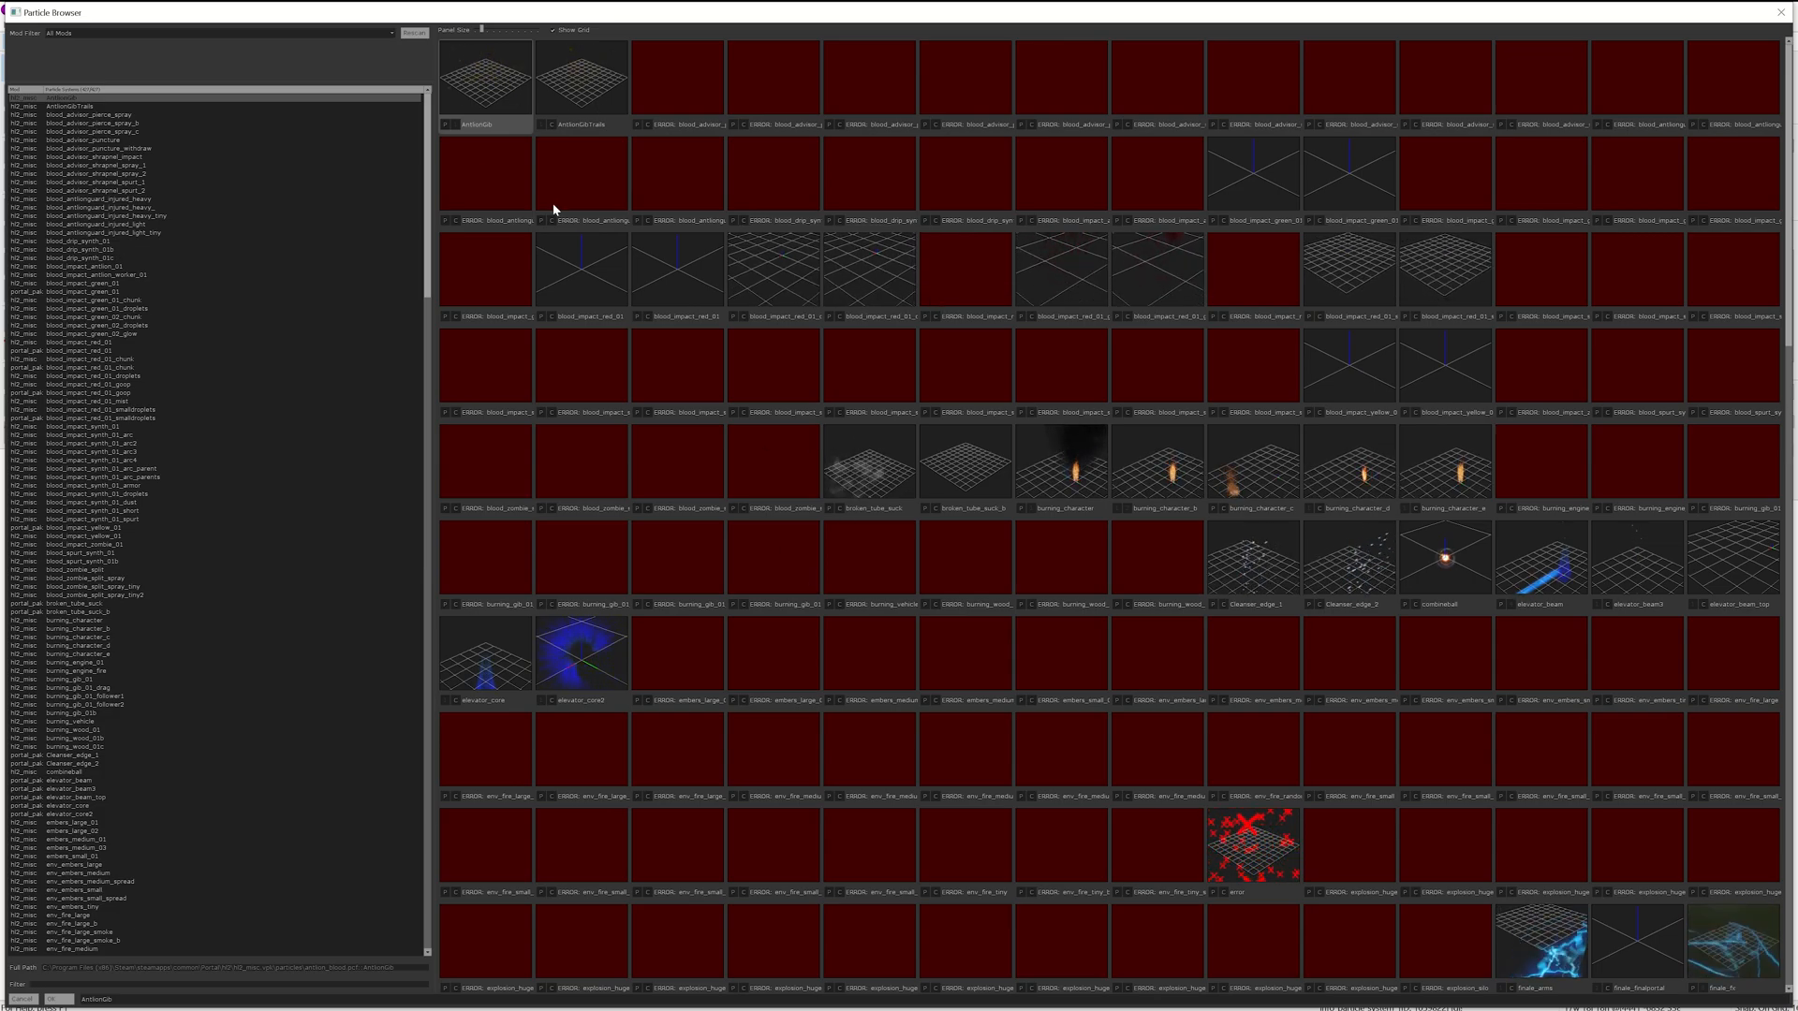
# Scroll through the Particle Browser thumbnails to survey the available effects without picking one
pyautogui.scroll(-3)
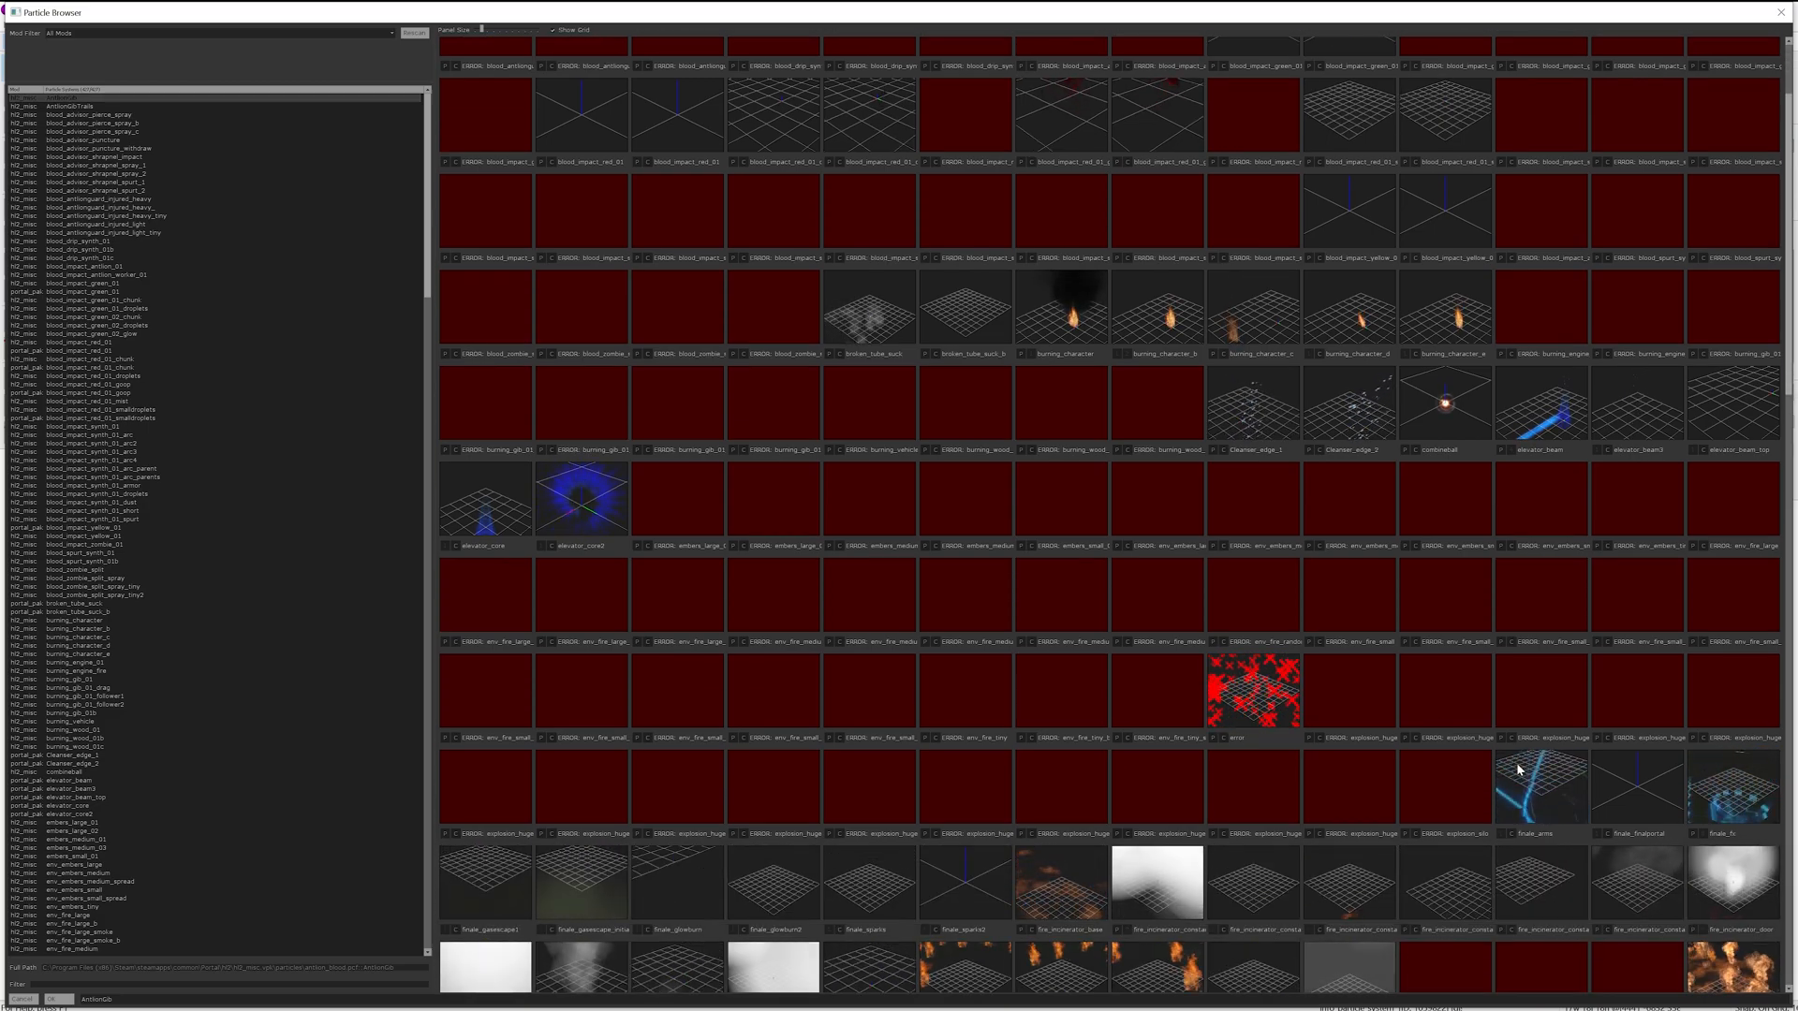
pyautogui.scroll(-3)
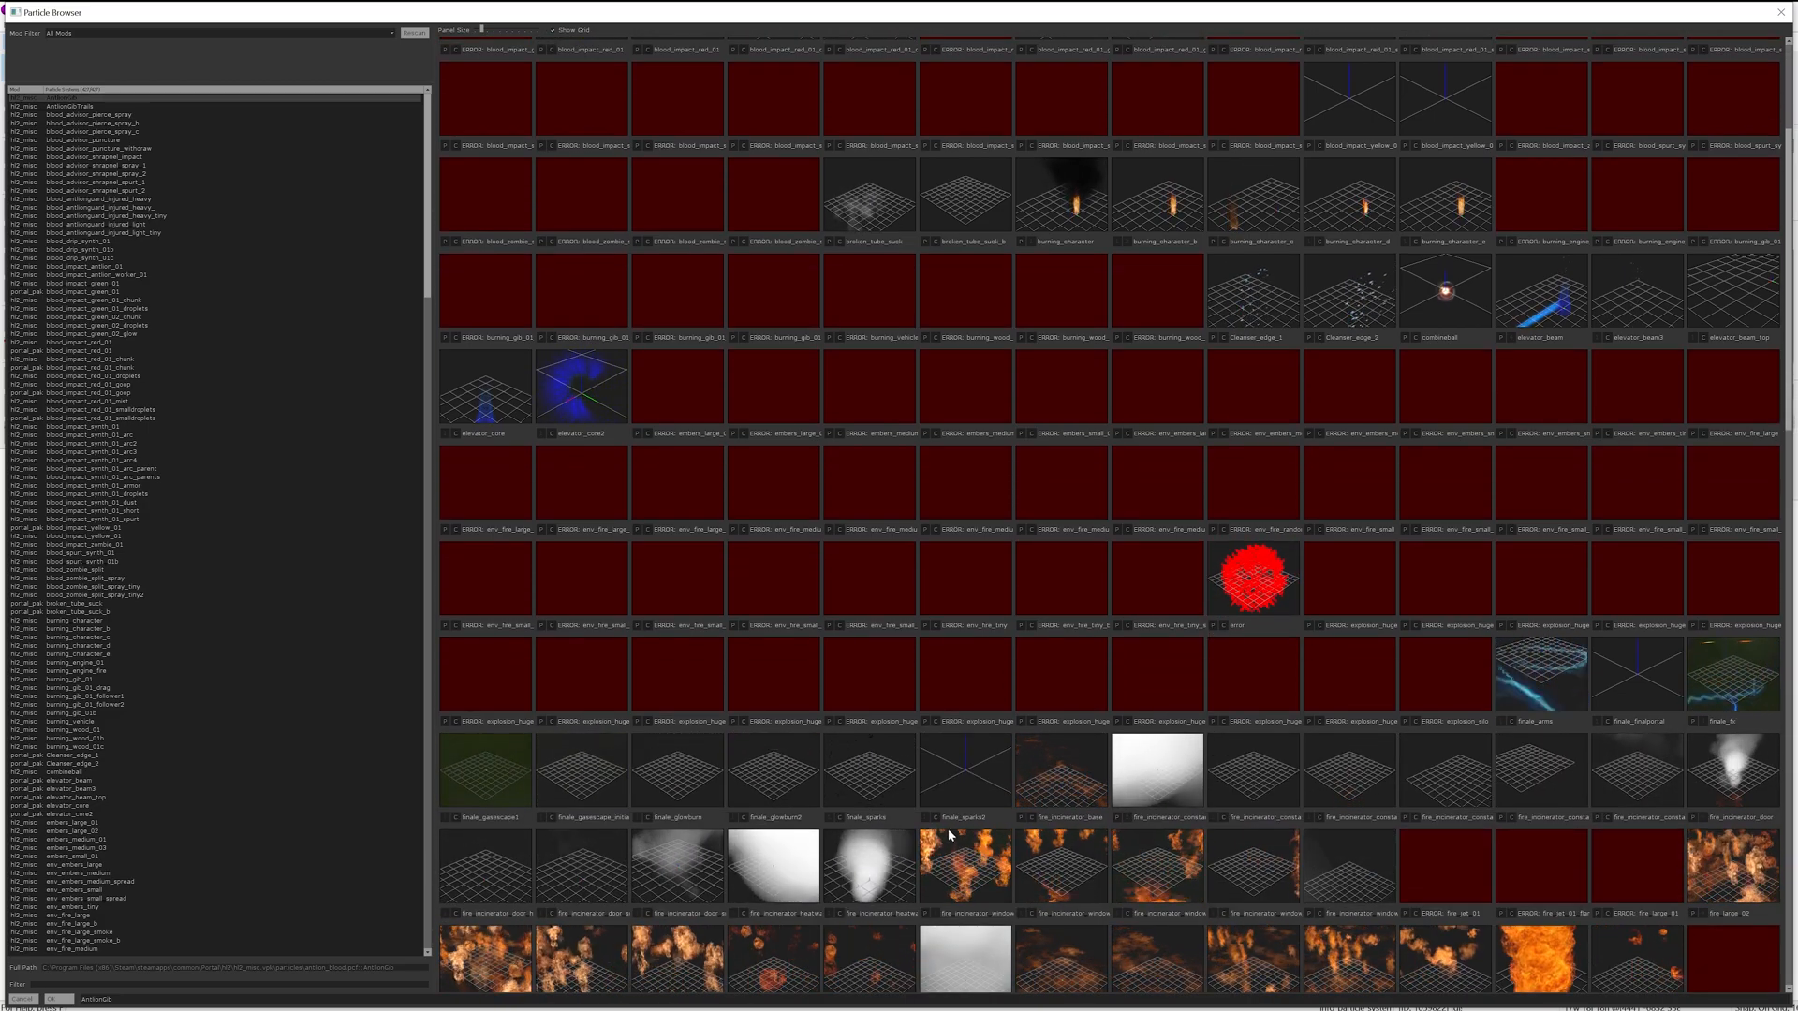
pyautogui.scroll(-3)
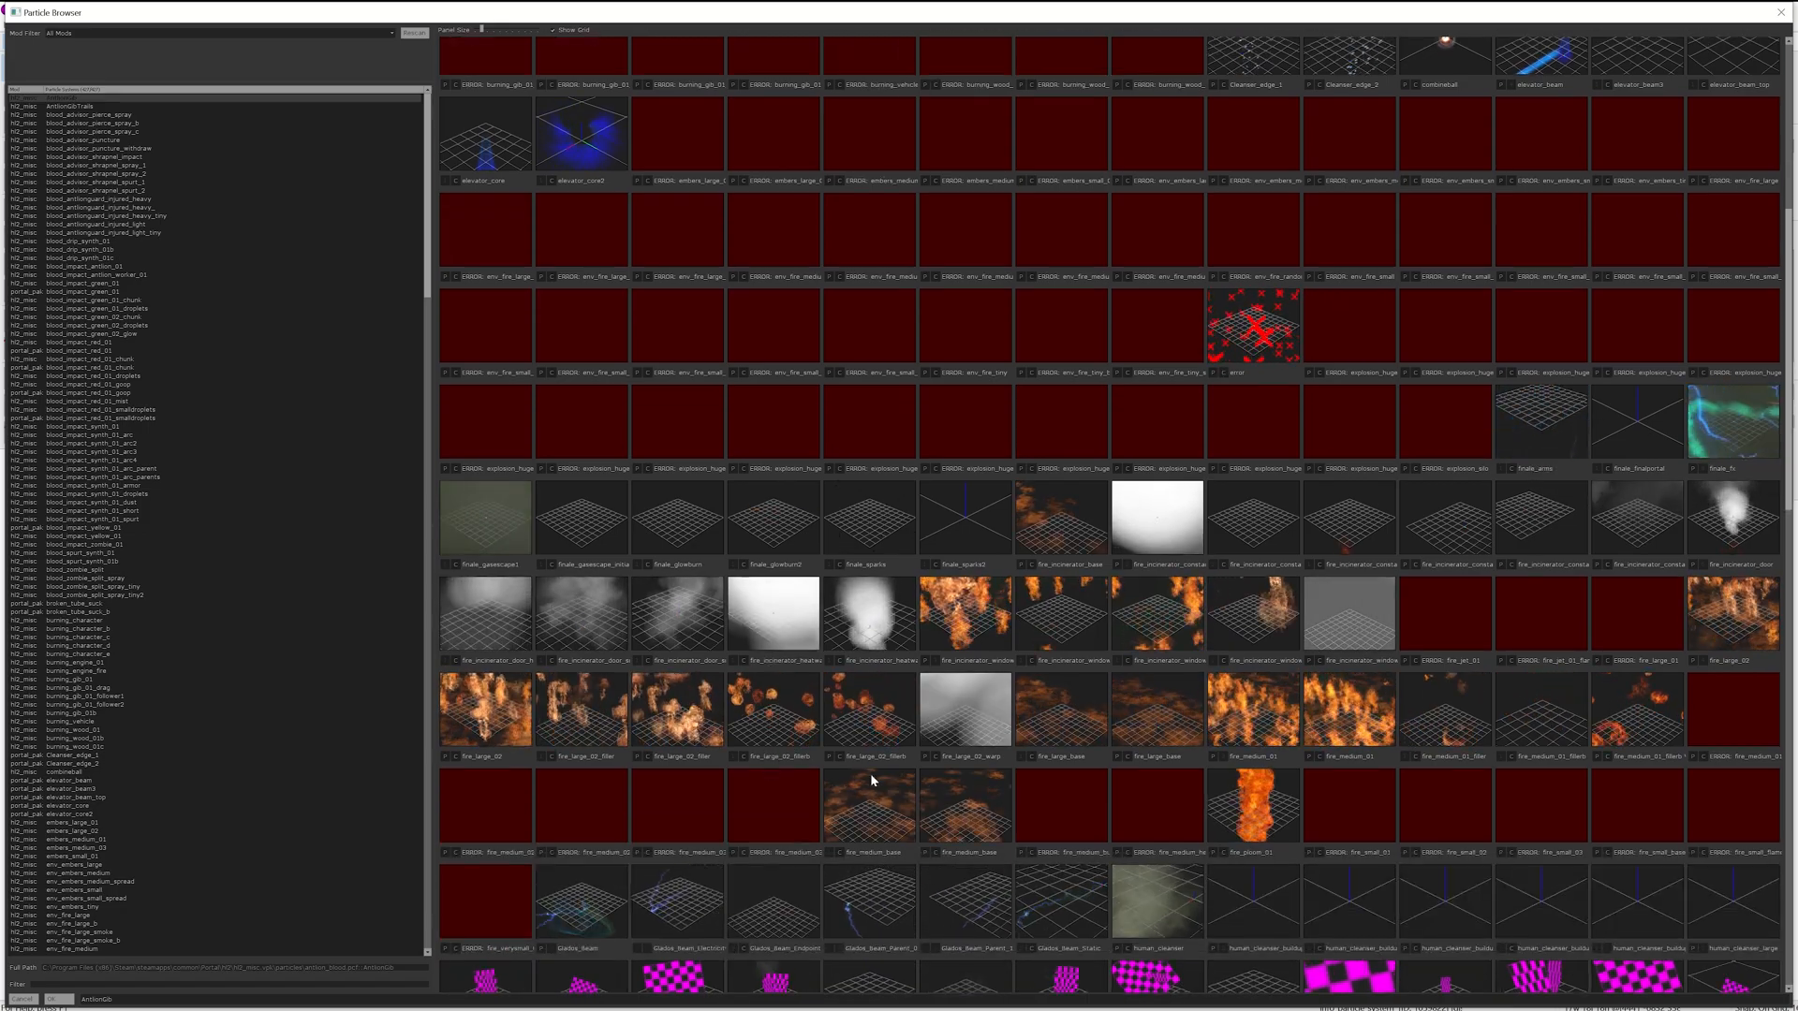
pyautogui.scroll(-3)
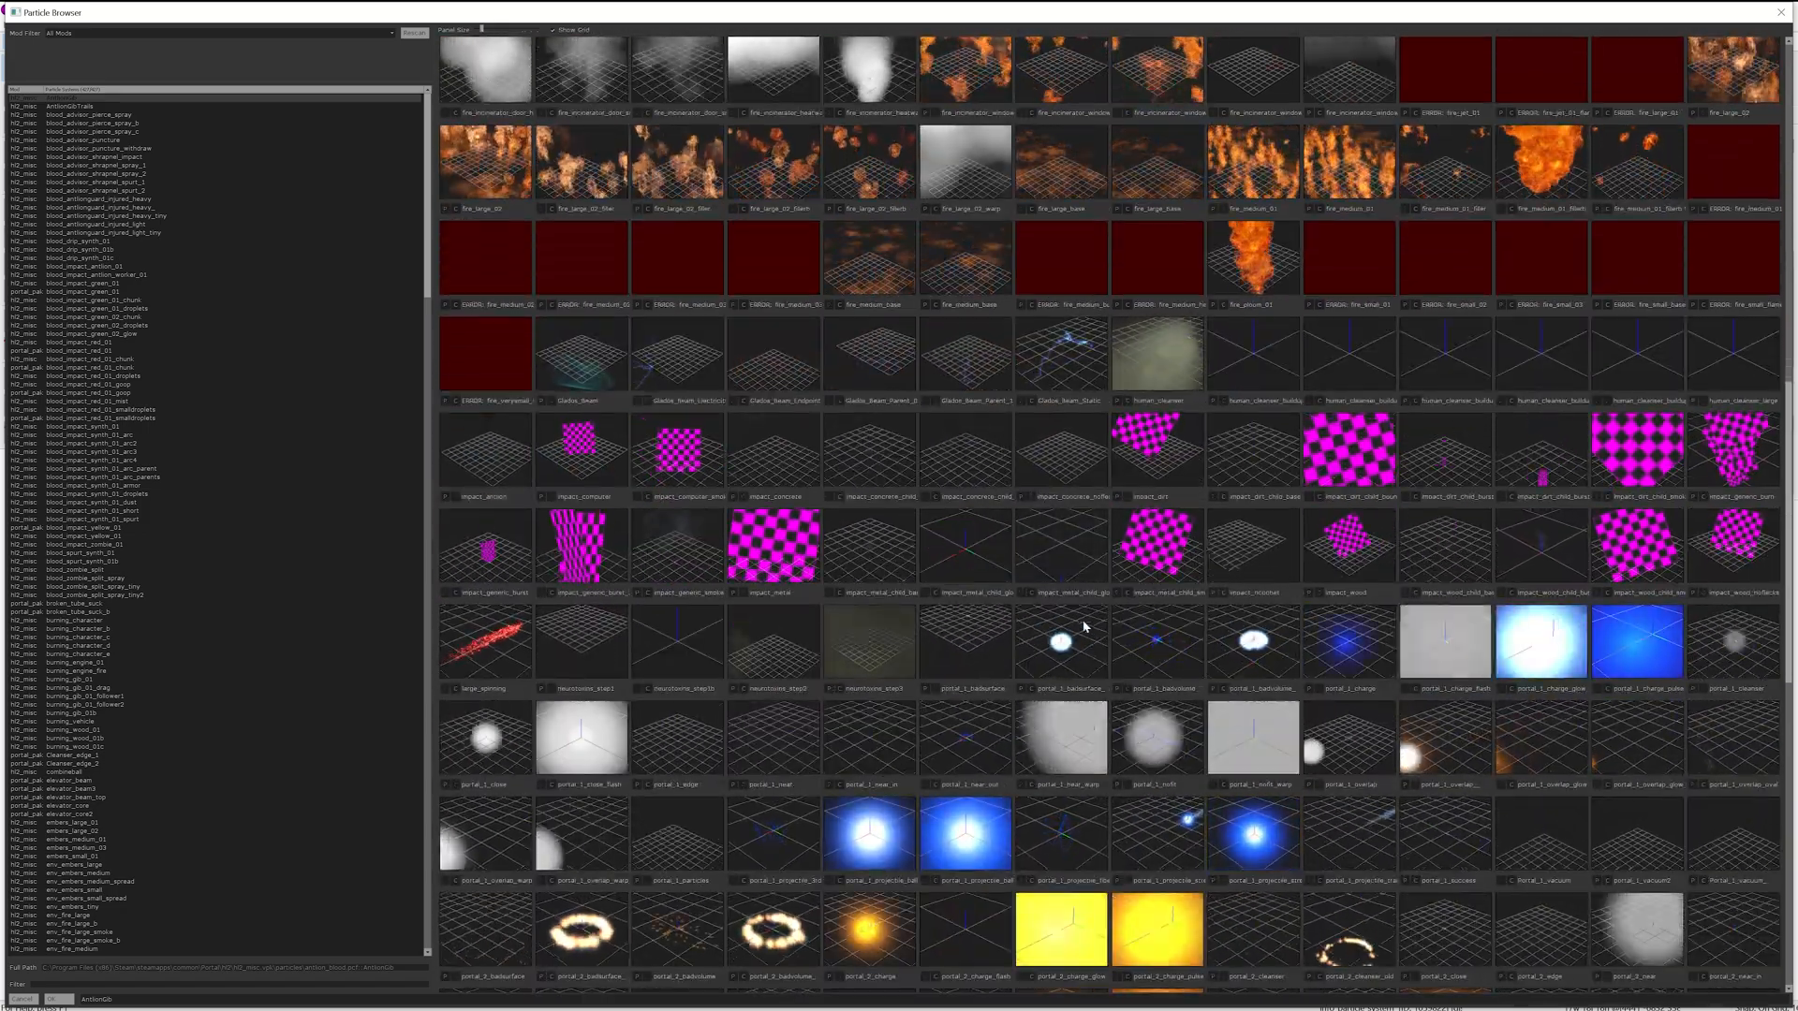
pyautogui.scroll(-3)
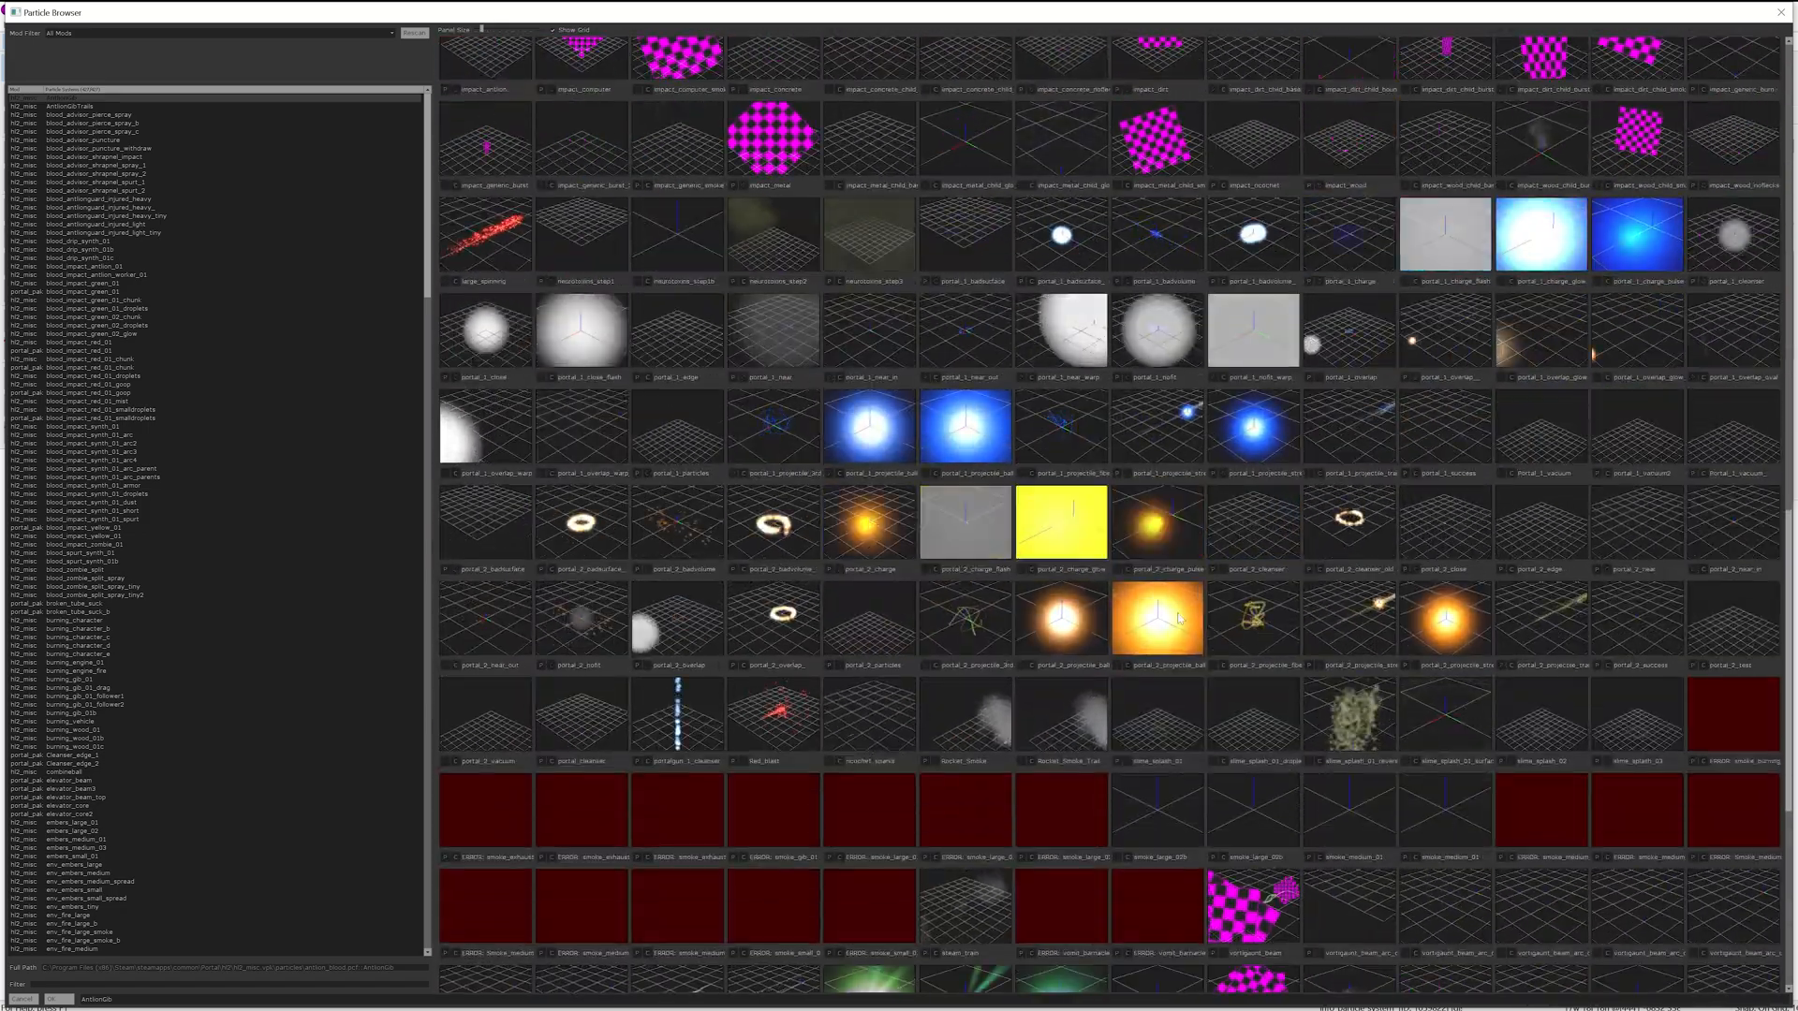
pyautogui.scroll(-3)
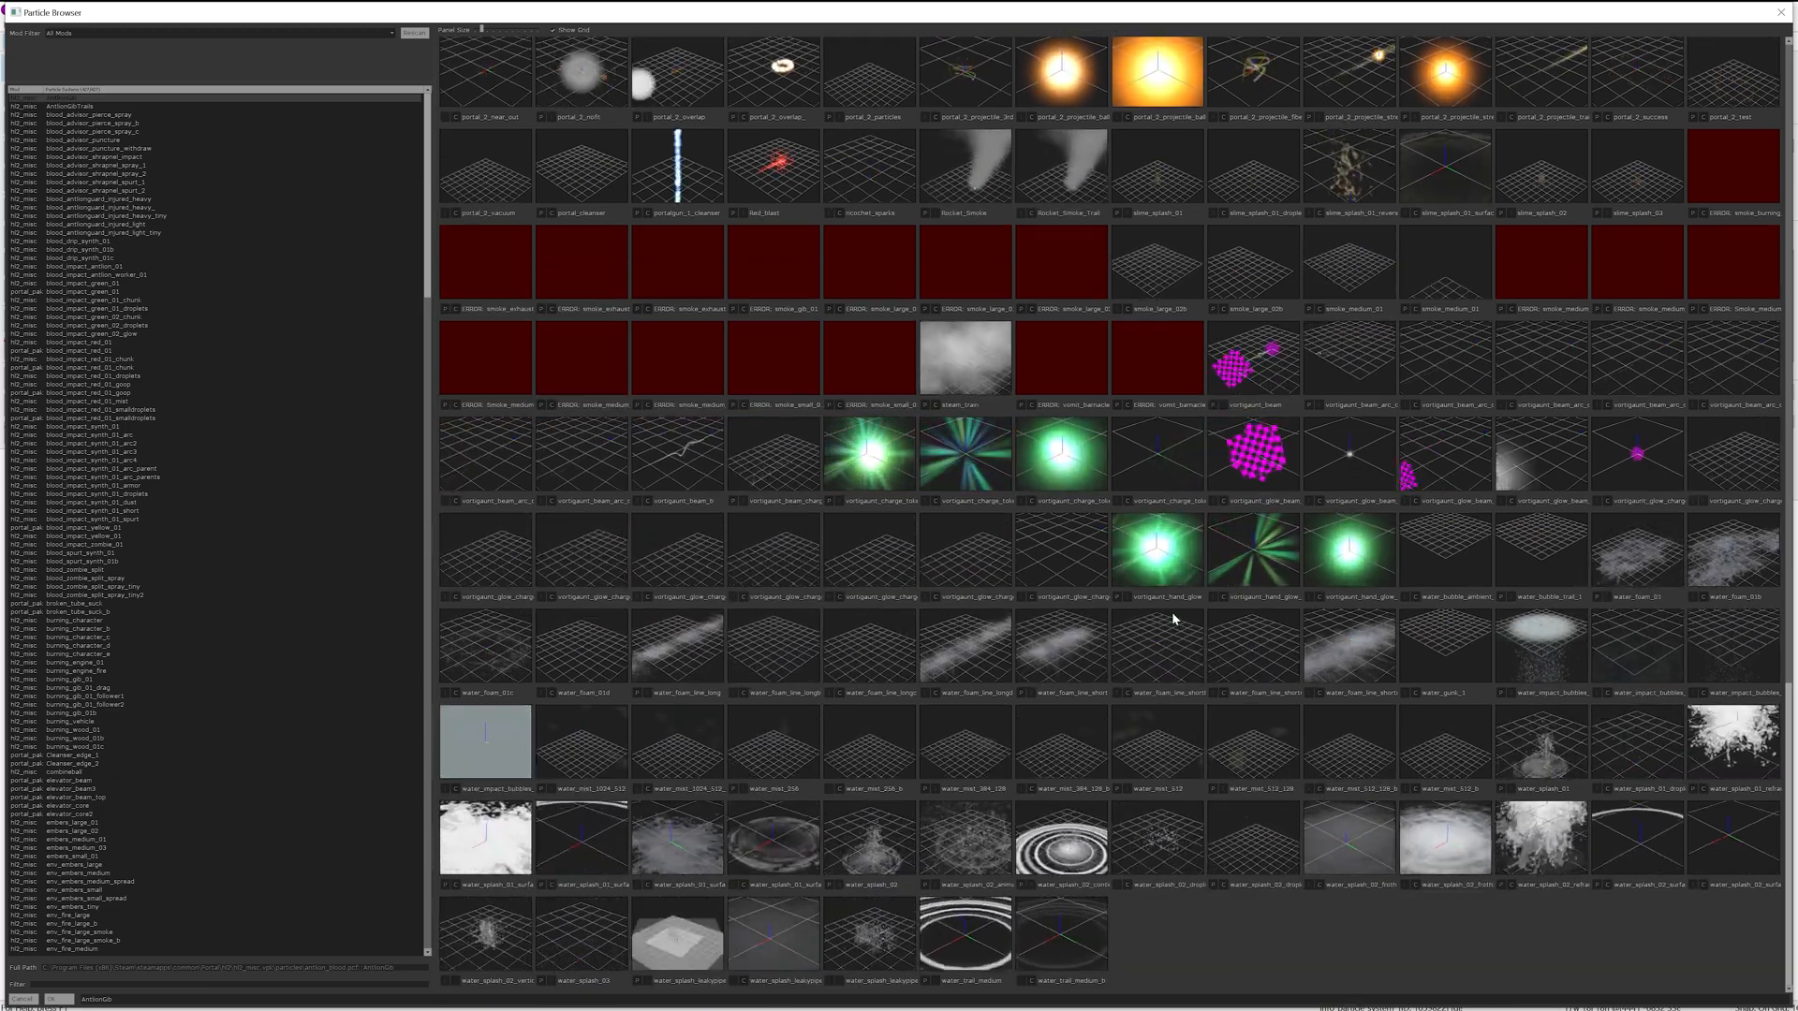
pyautogui.scroll(3)
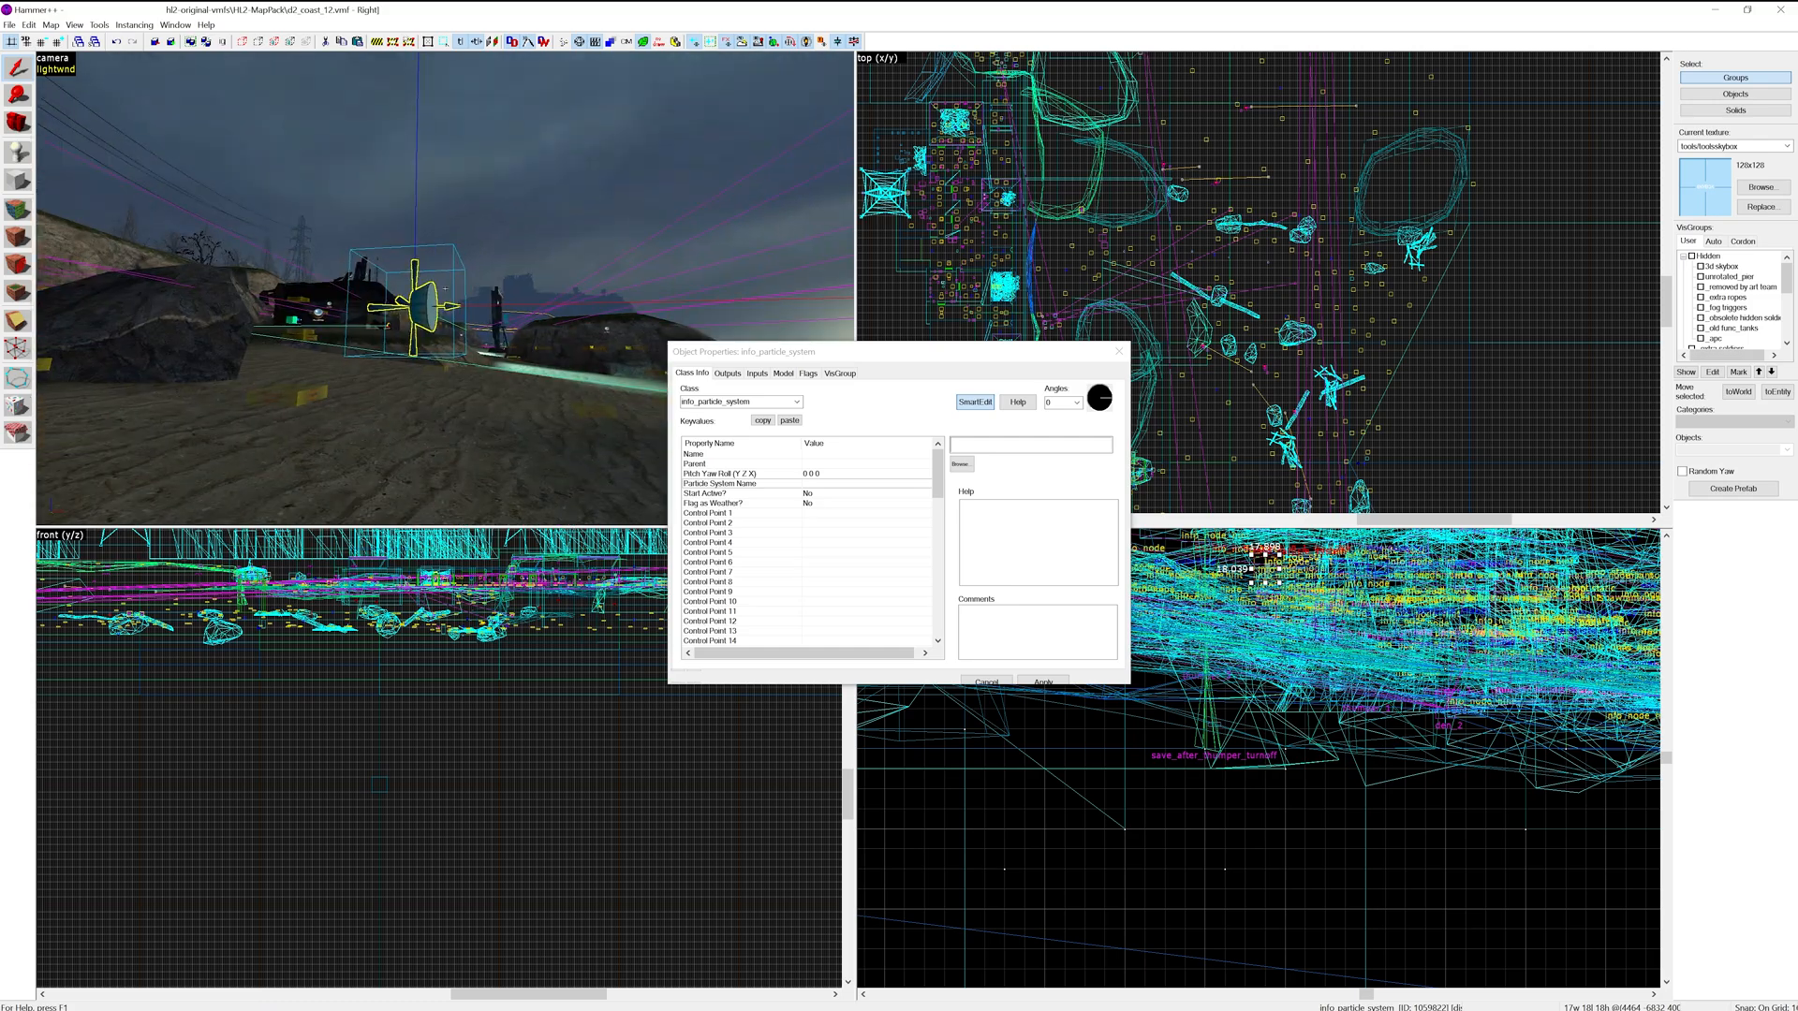
# Assign fast_blast as the Particle System Name via the Particle Browser and apply it
pyautogui.click(958, 462)
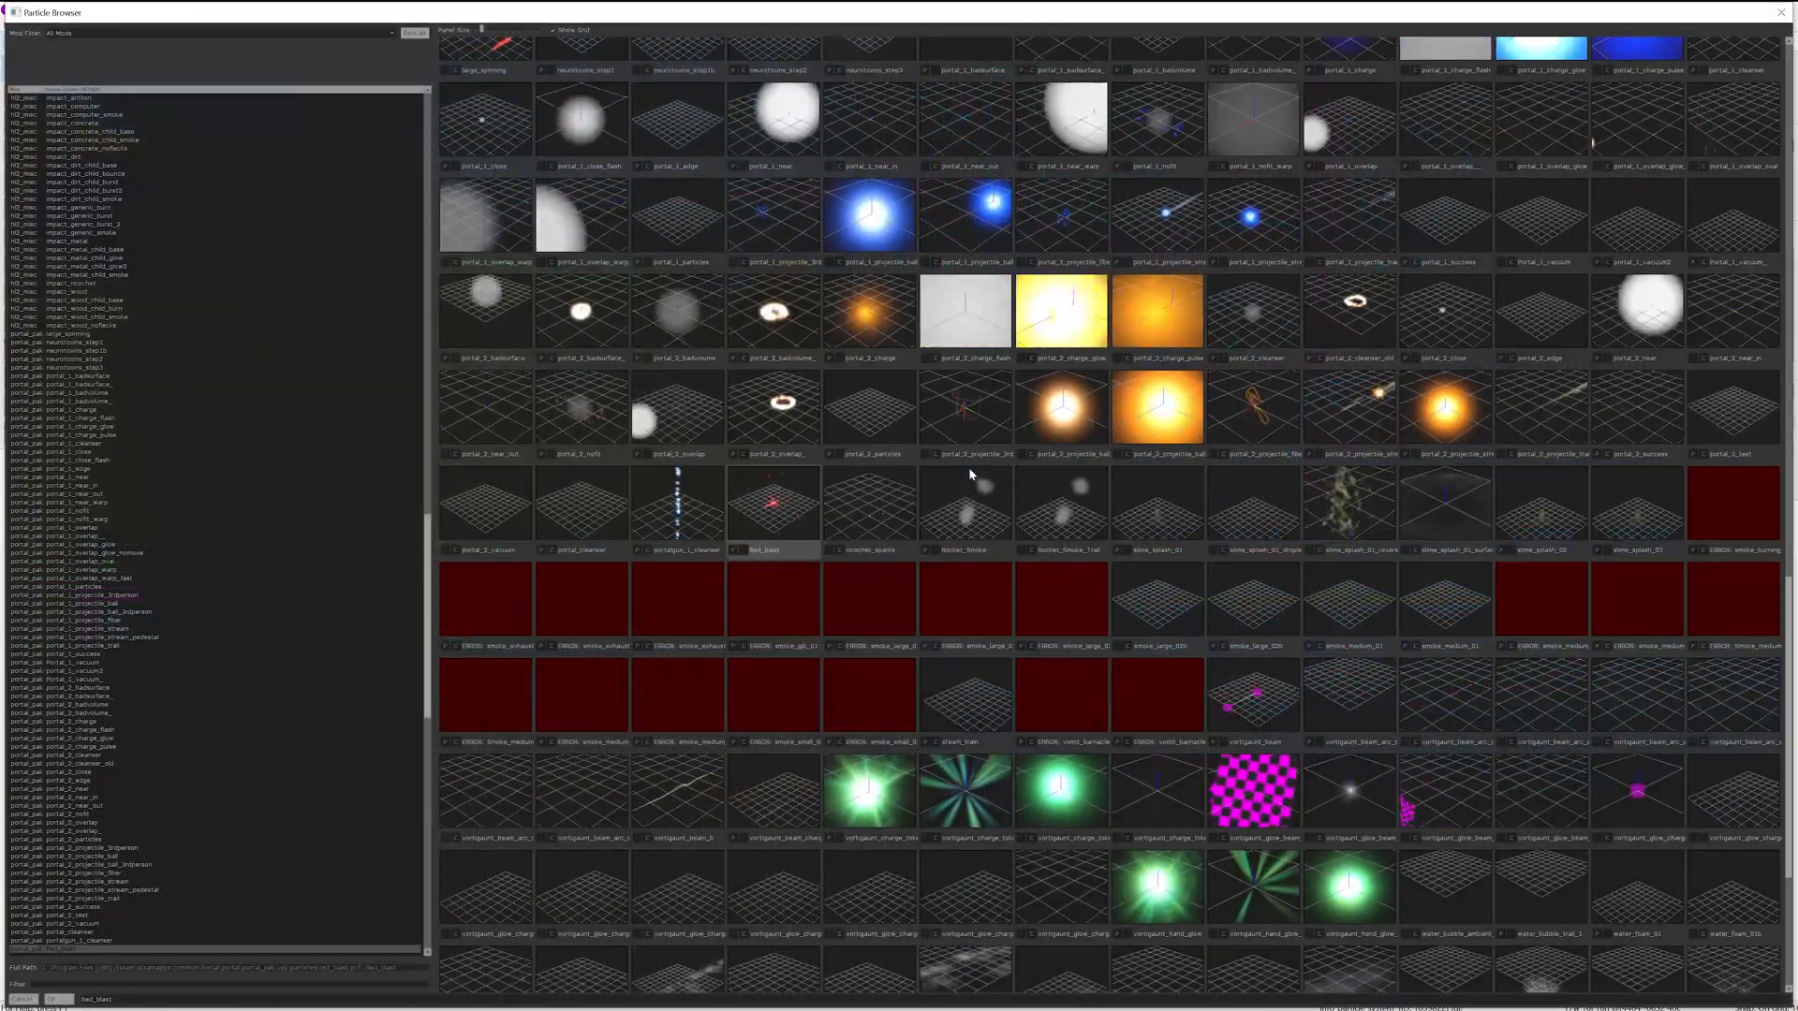
pyautogui.scroll(-3)
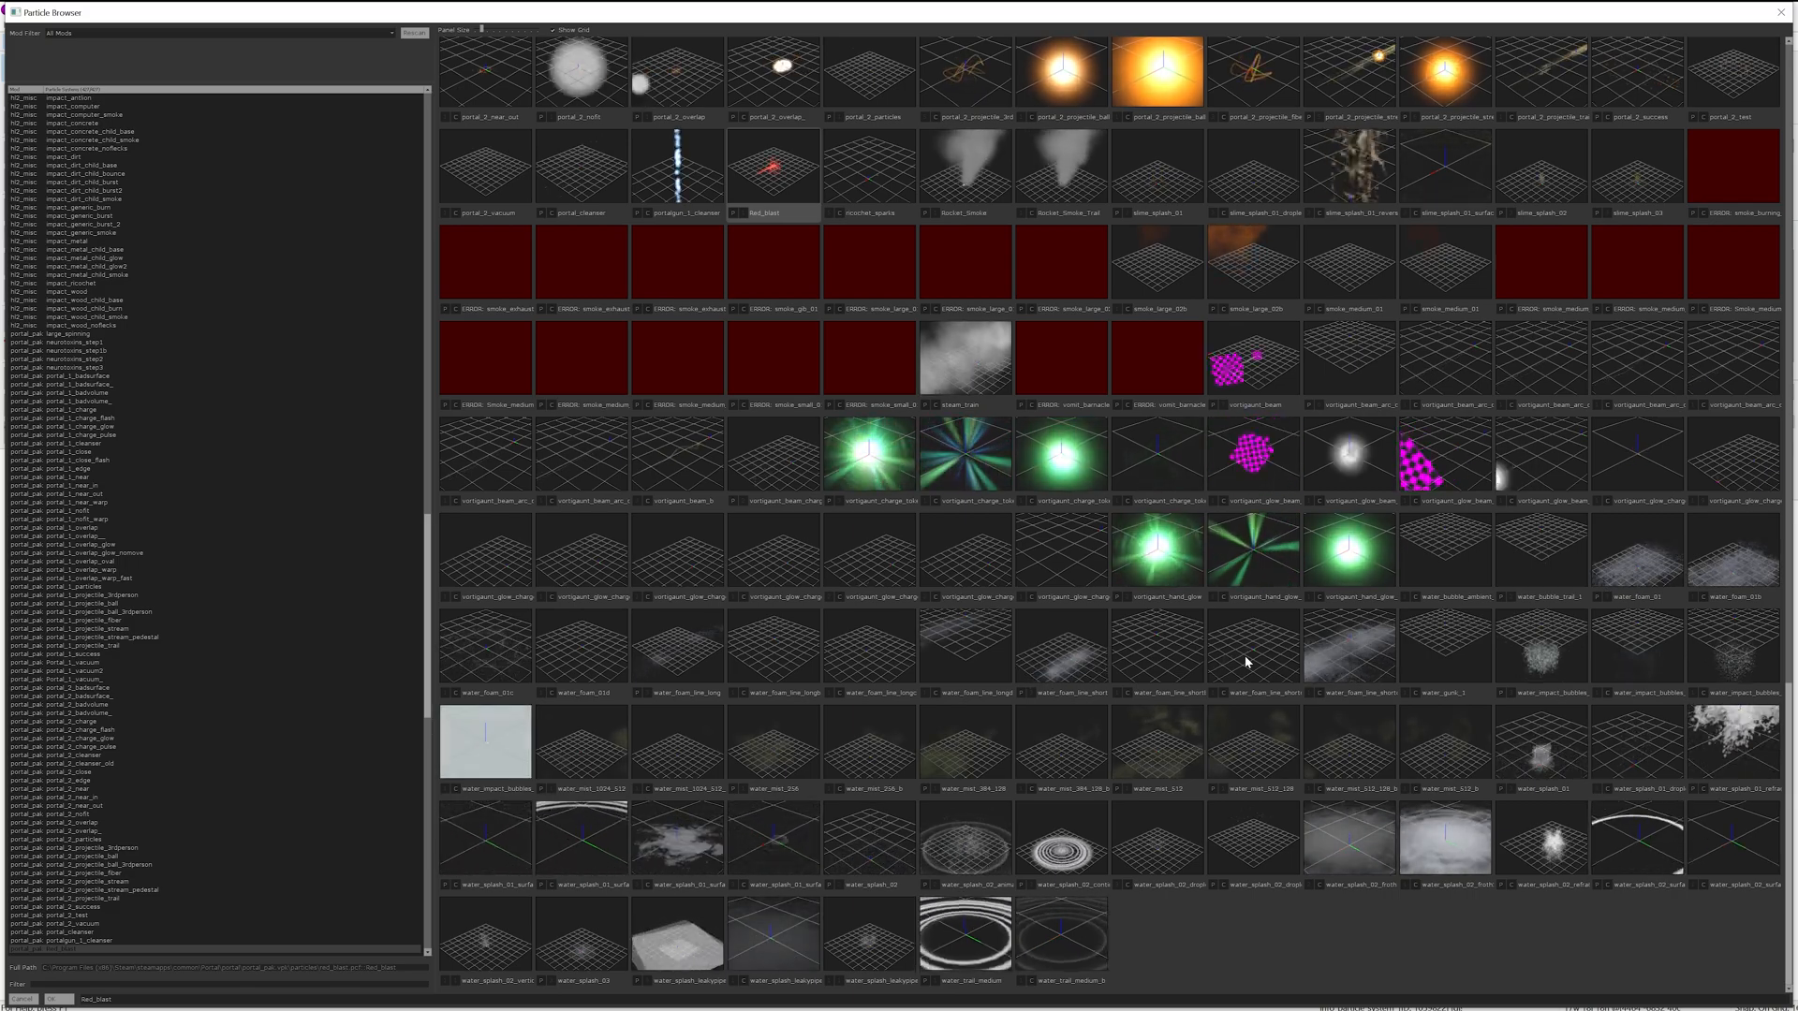
pyautogui.scroll(3)
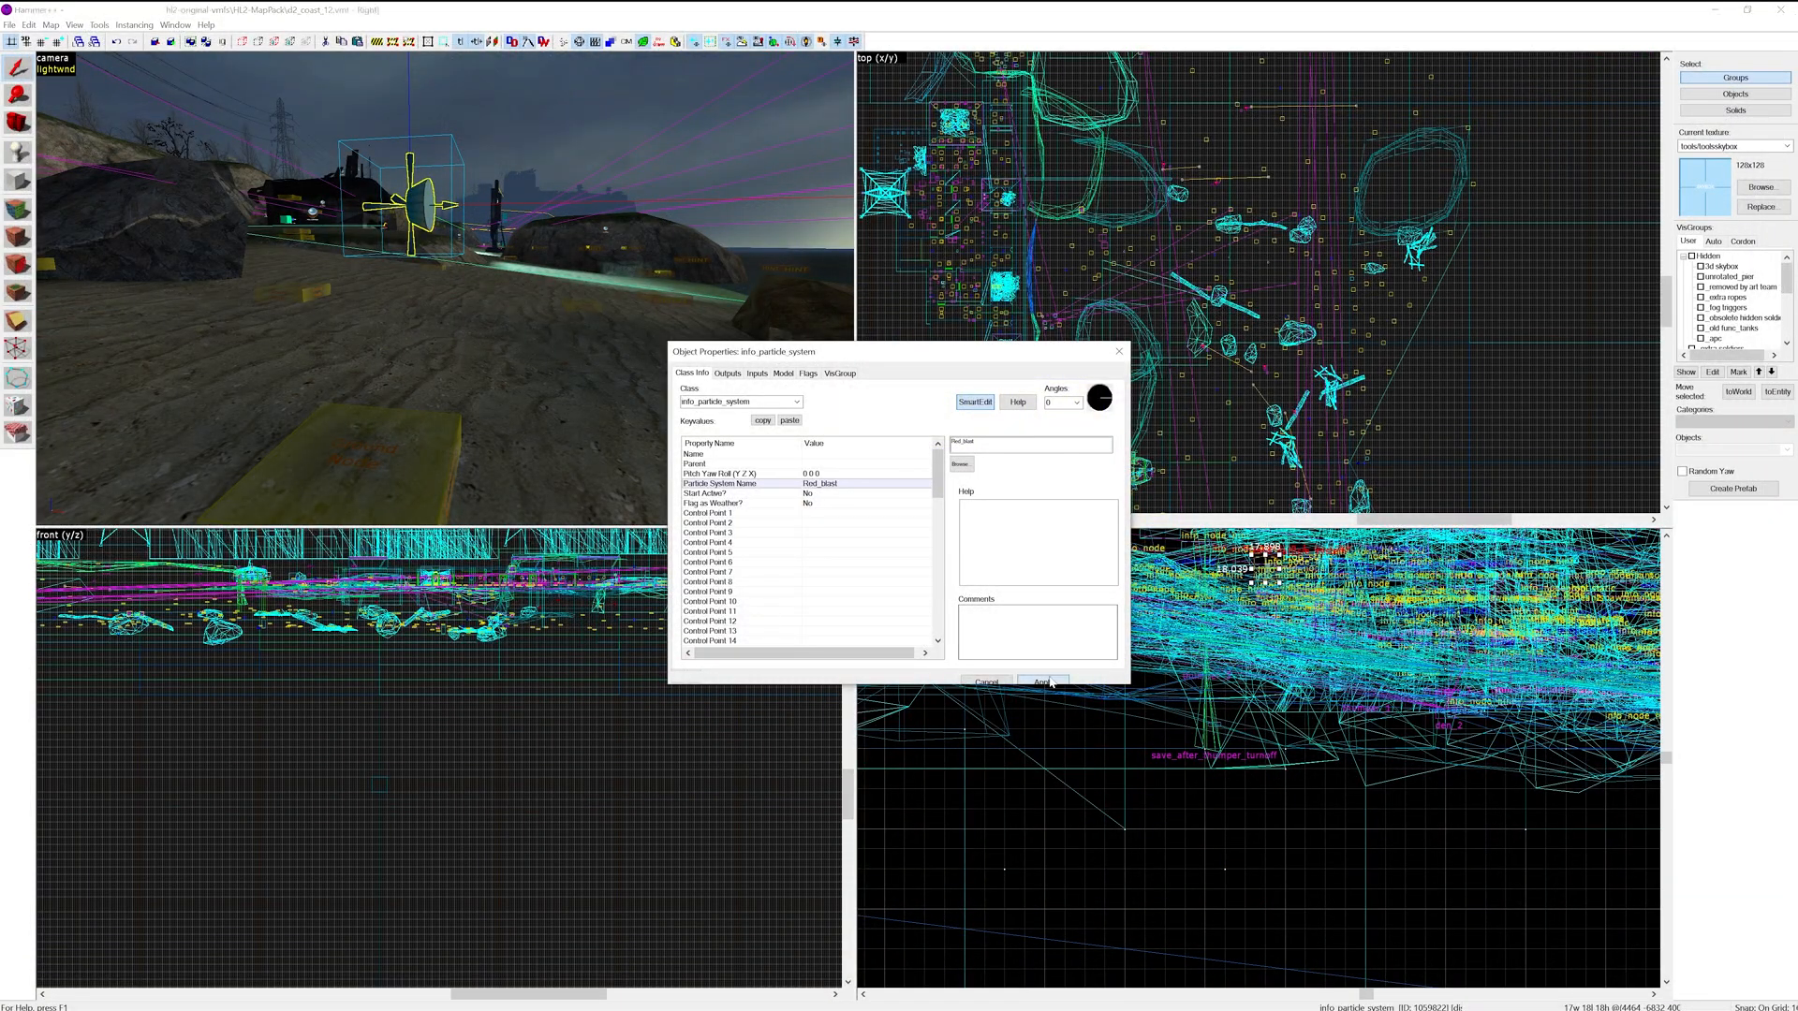
pyautogui.click(1041, 682)
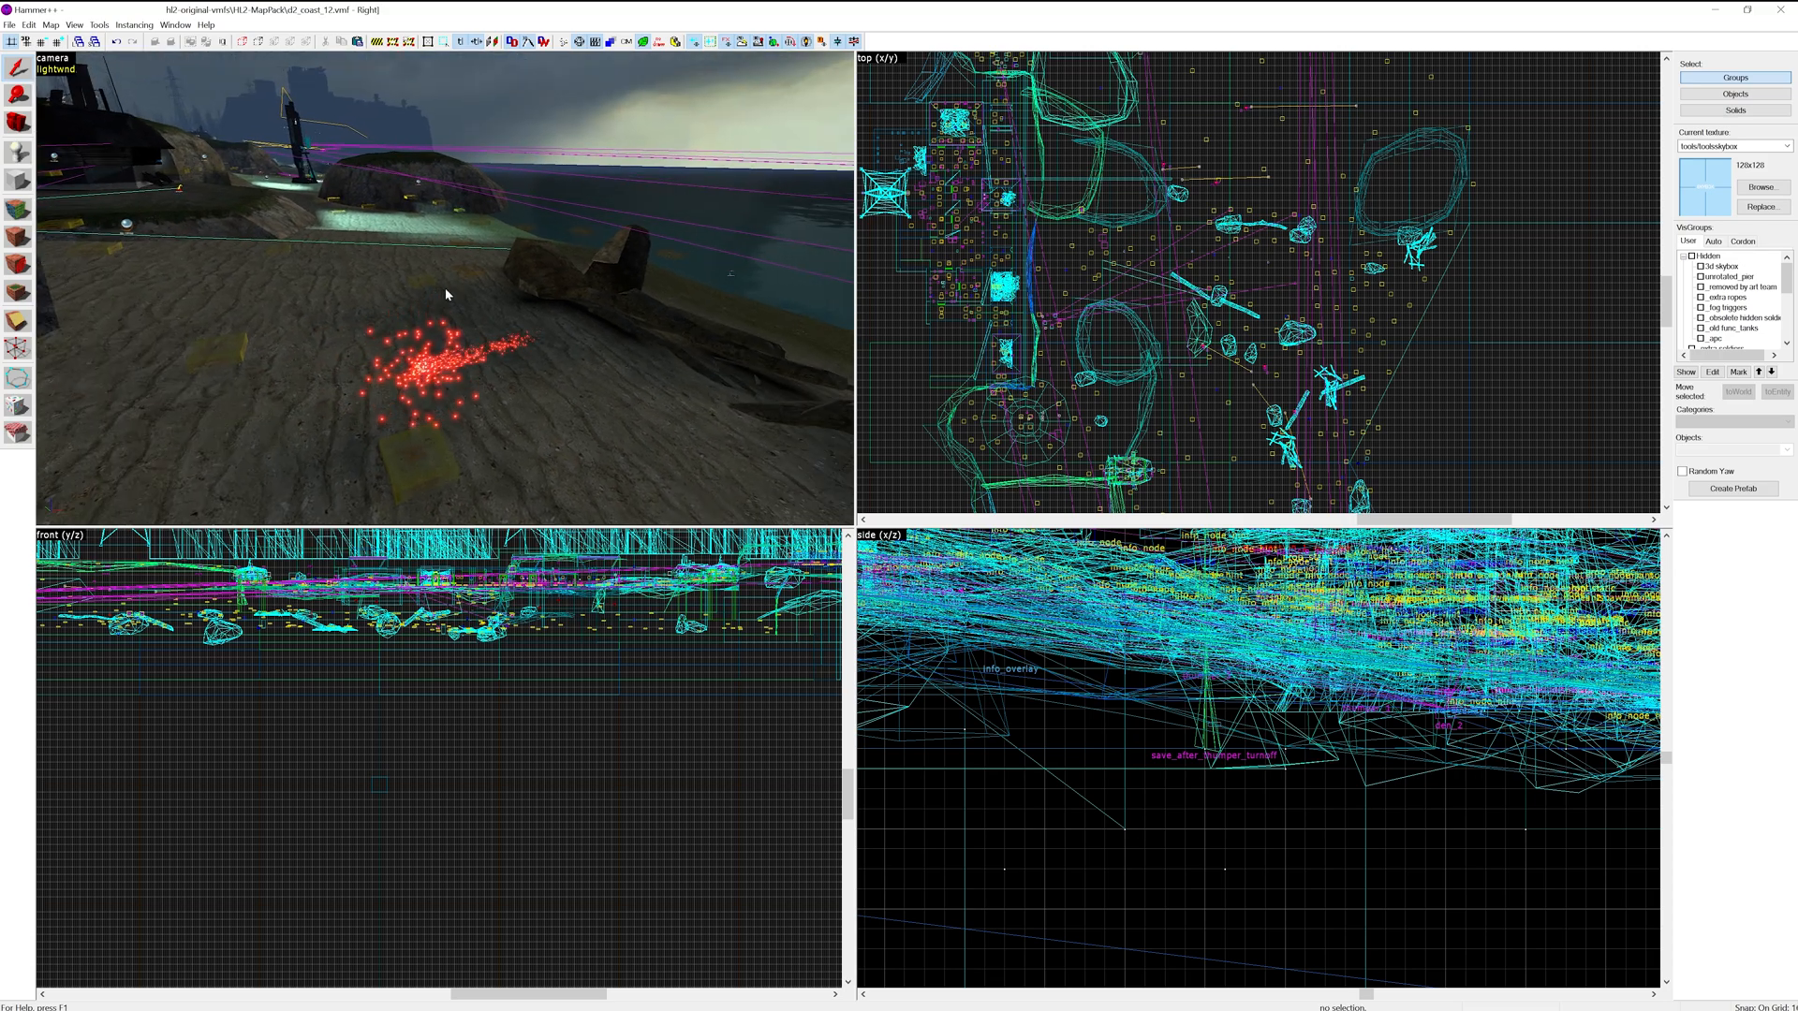
pyautogui.moveTo(211, 236)
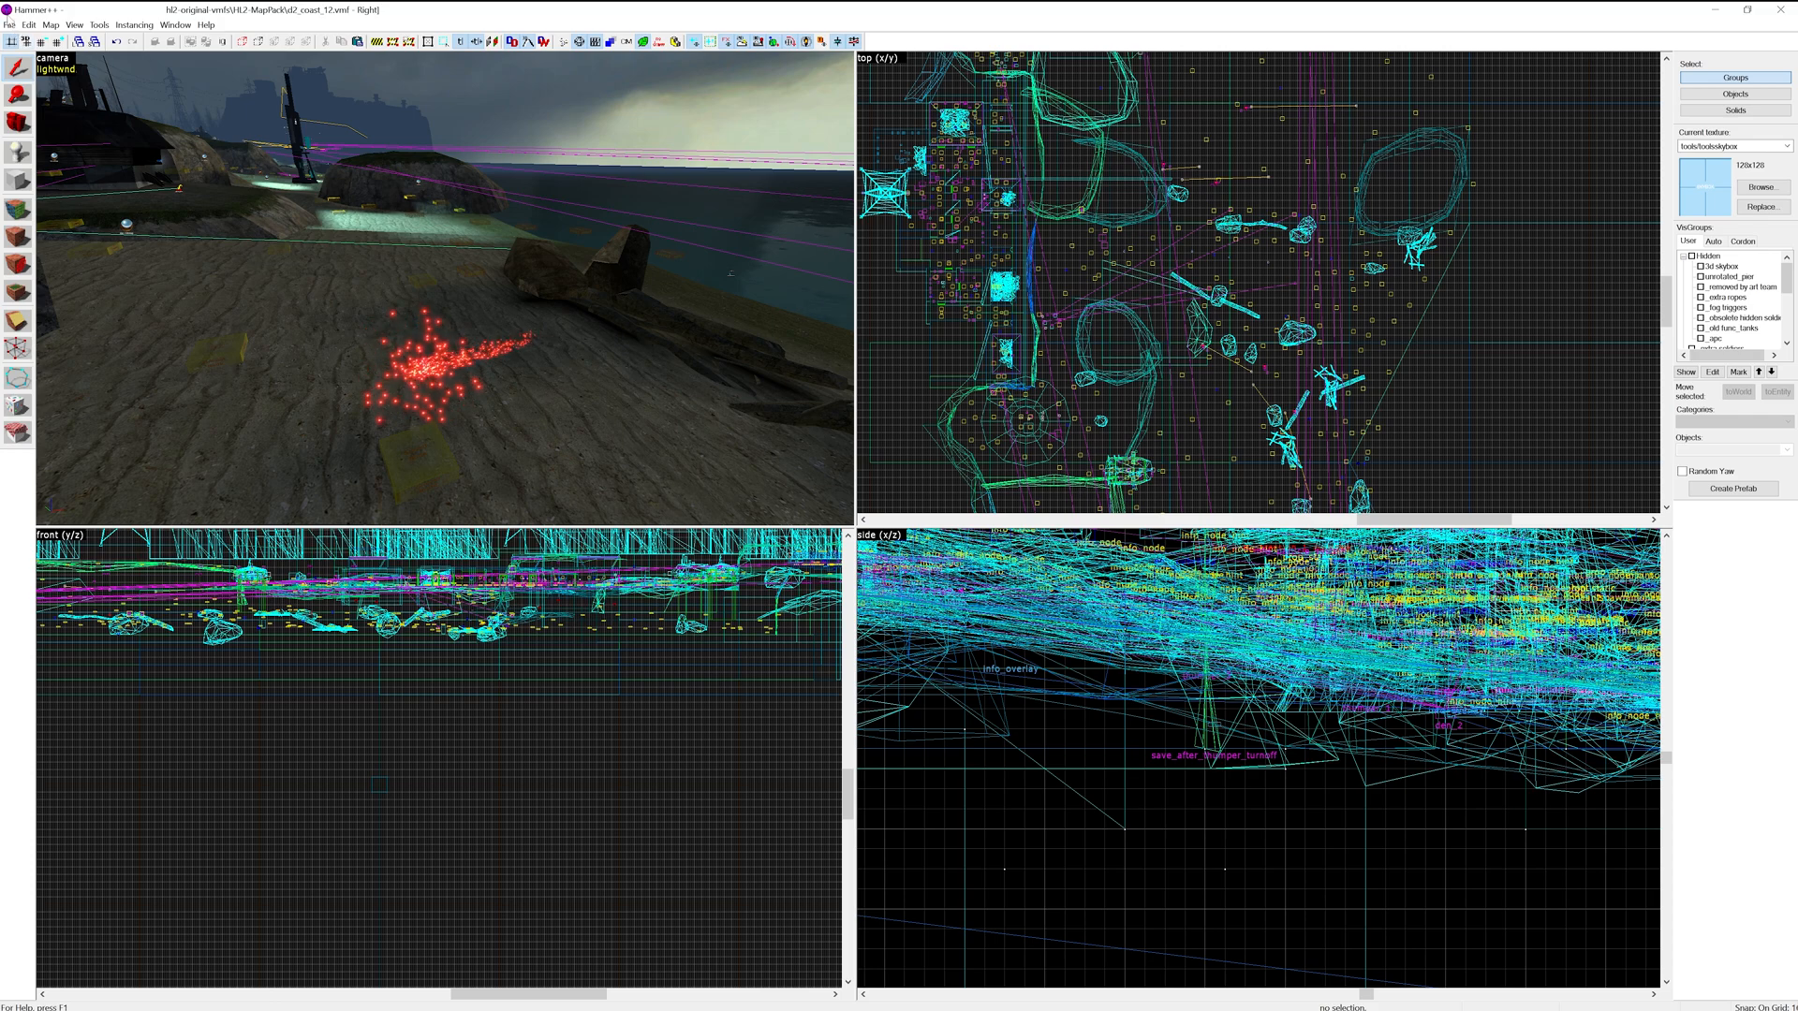
# Bring up the File menu while the red spark preview keeps playing
pyautogui.click(9, 24)
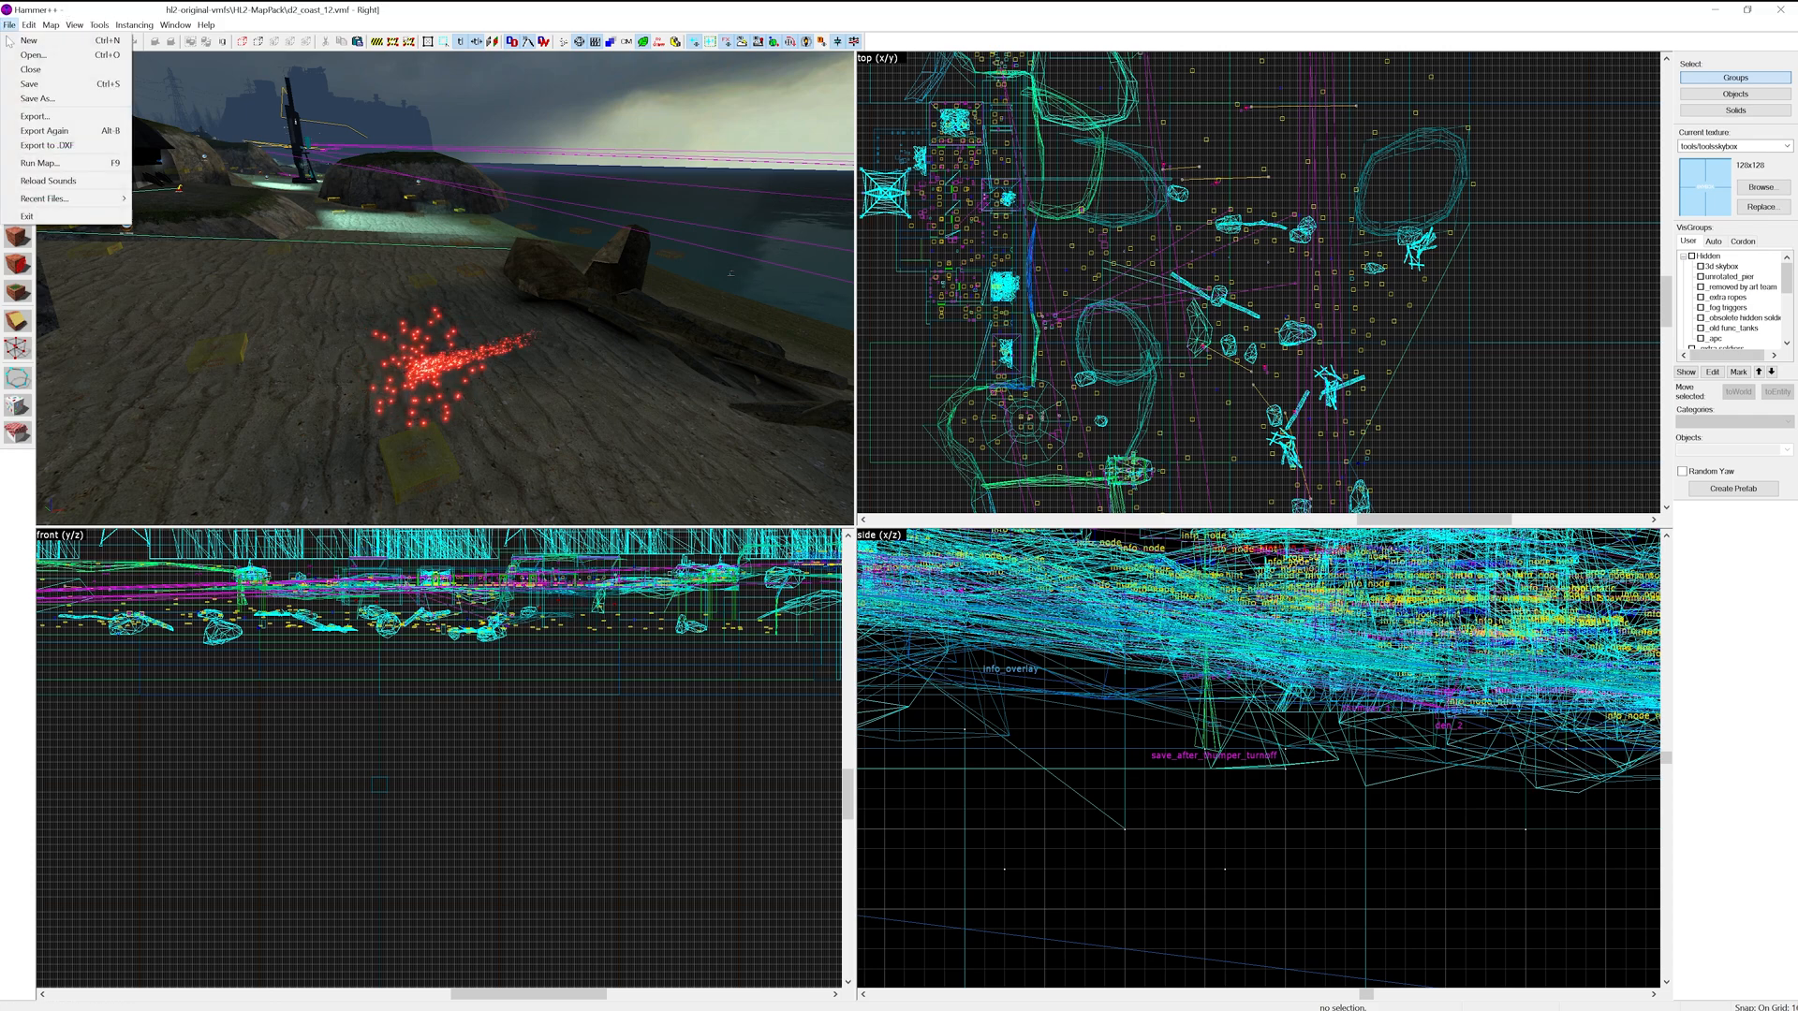
# Browse the HL2-MapPack VMF files in the Open dialog to load d1_canals_06
pyautogui.click(32, 54)
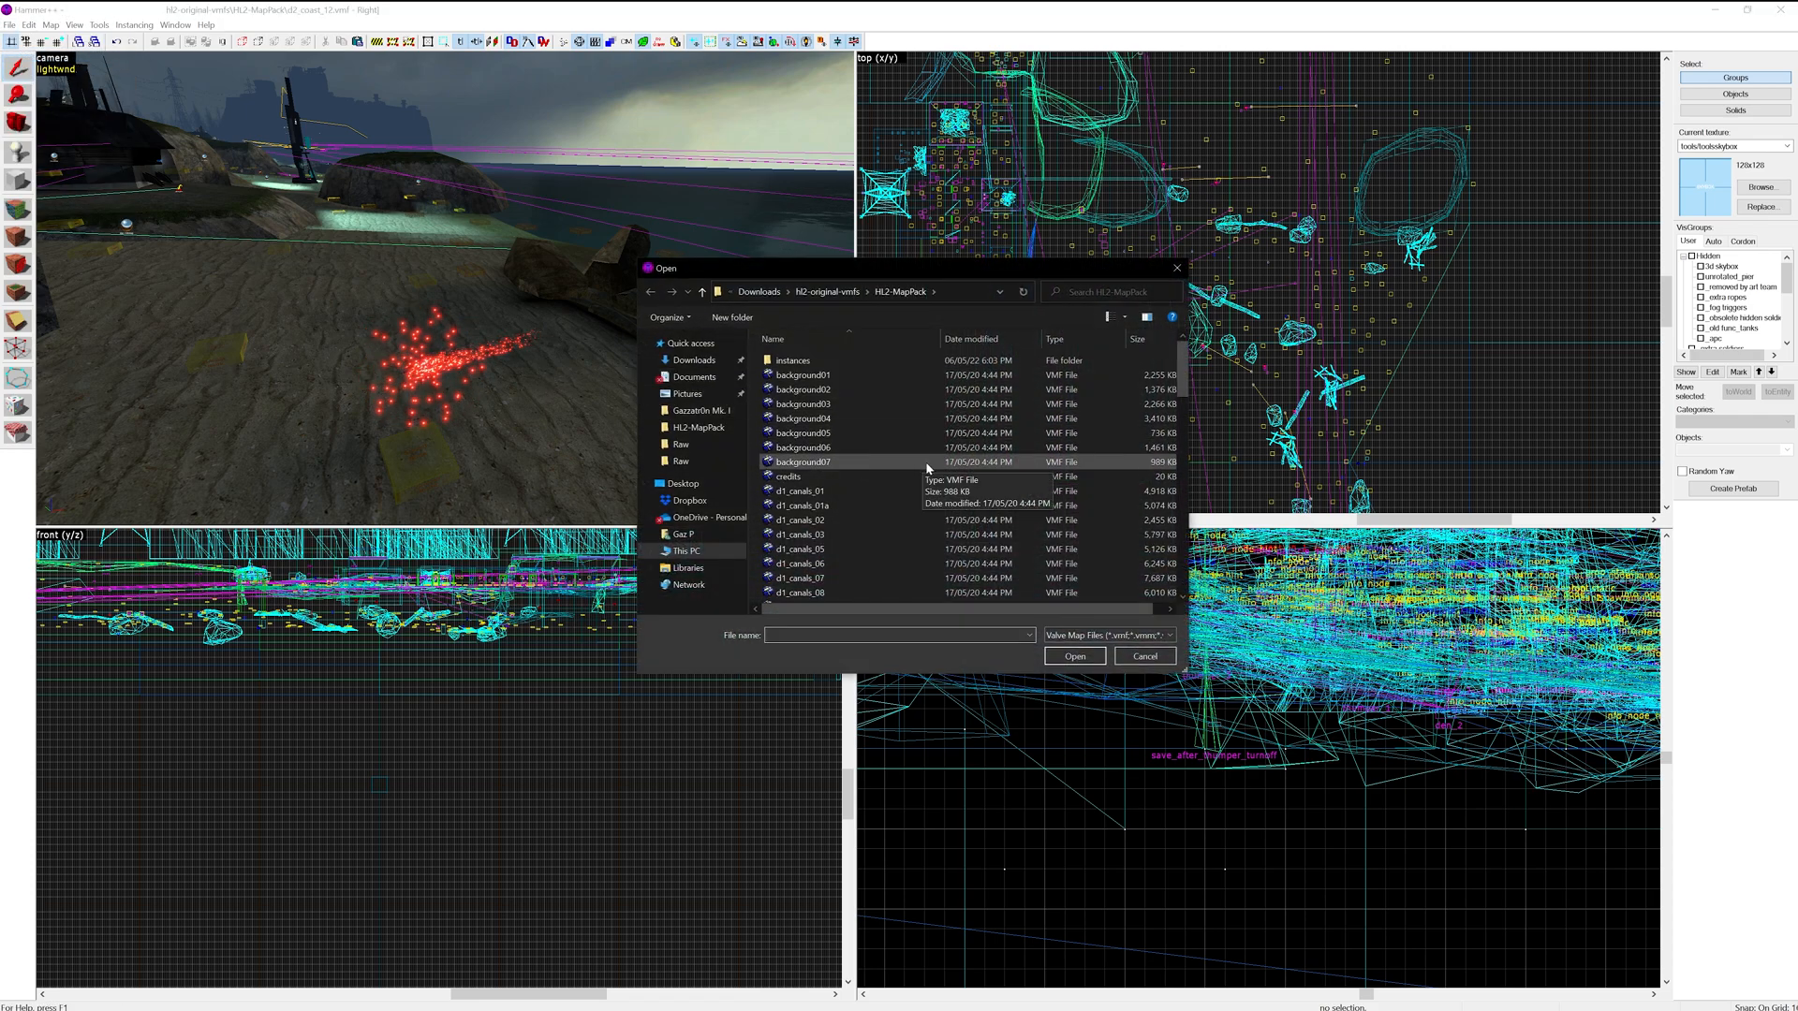
pyautogui.scroll(-3)
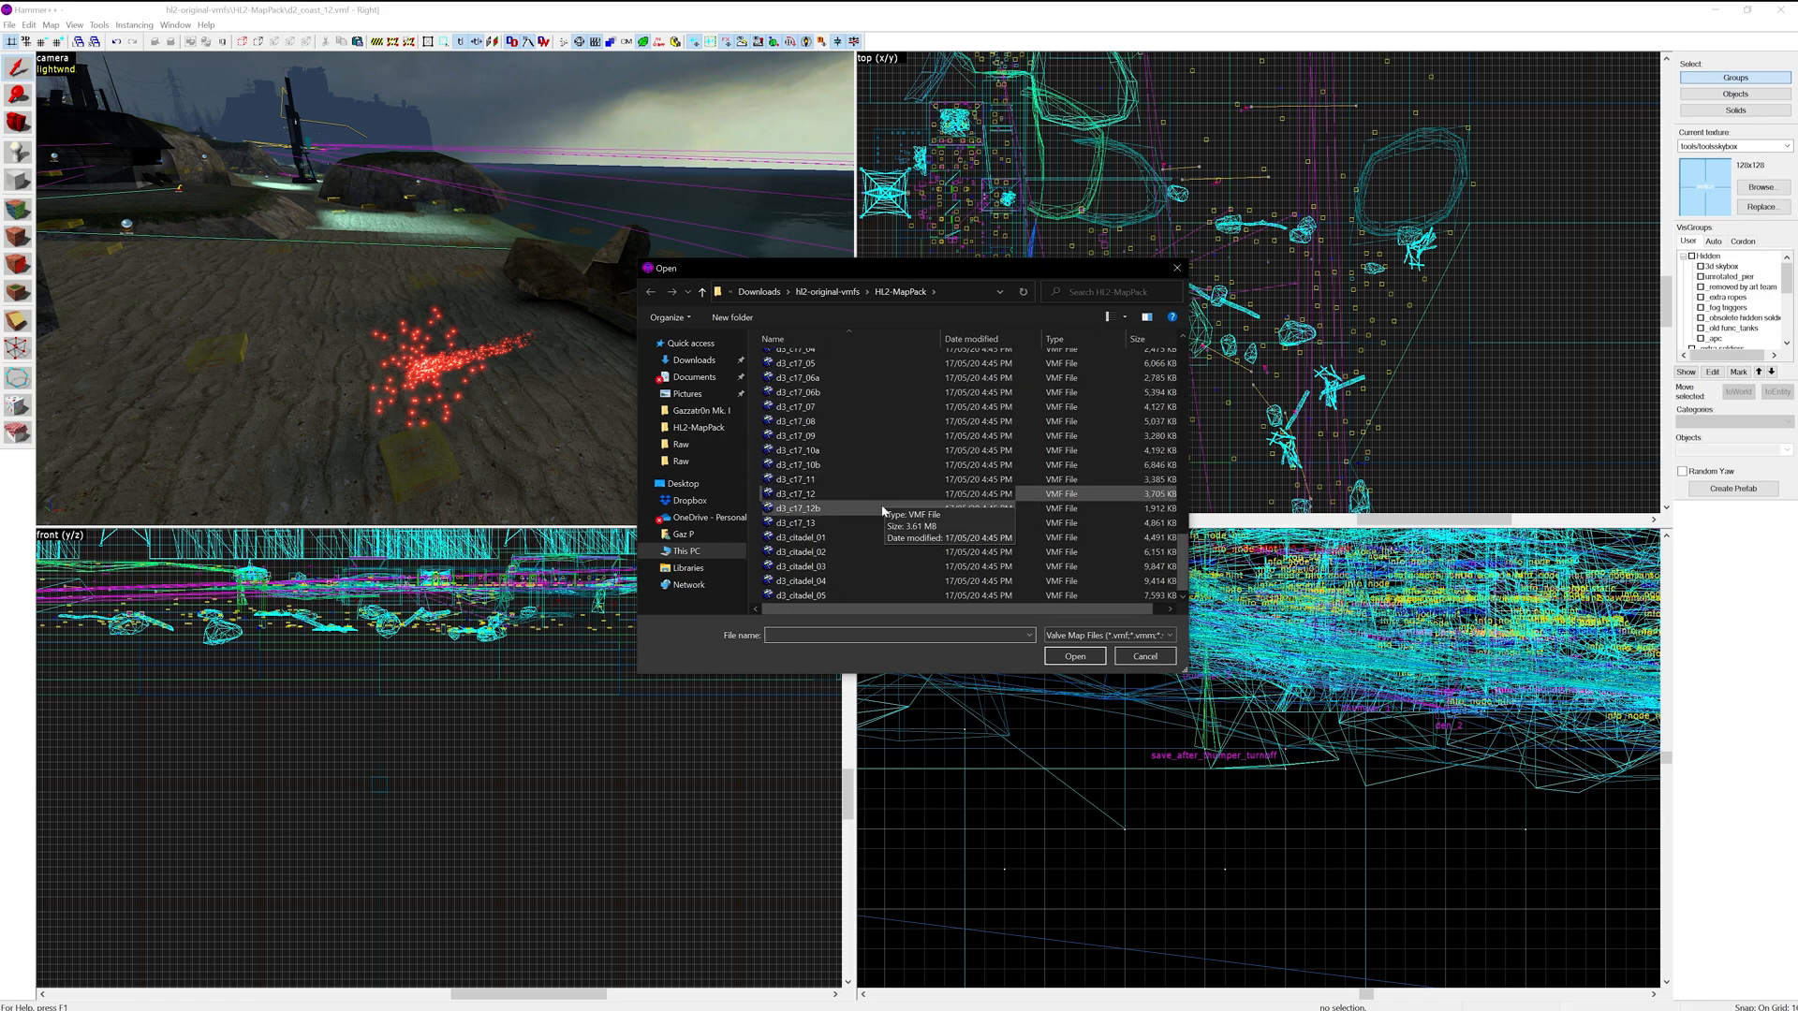
pyautogui.scroll(3)
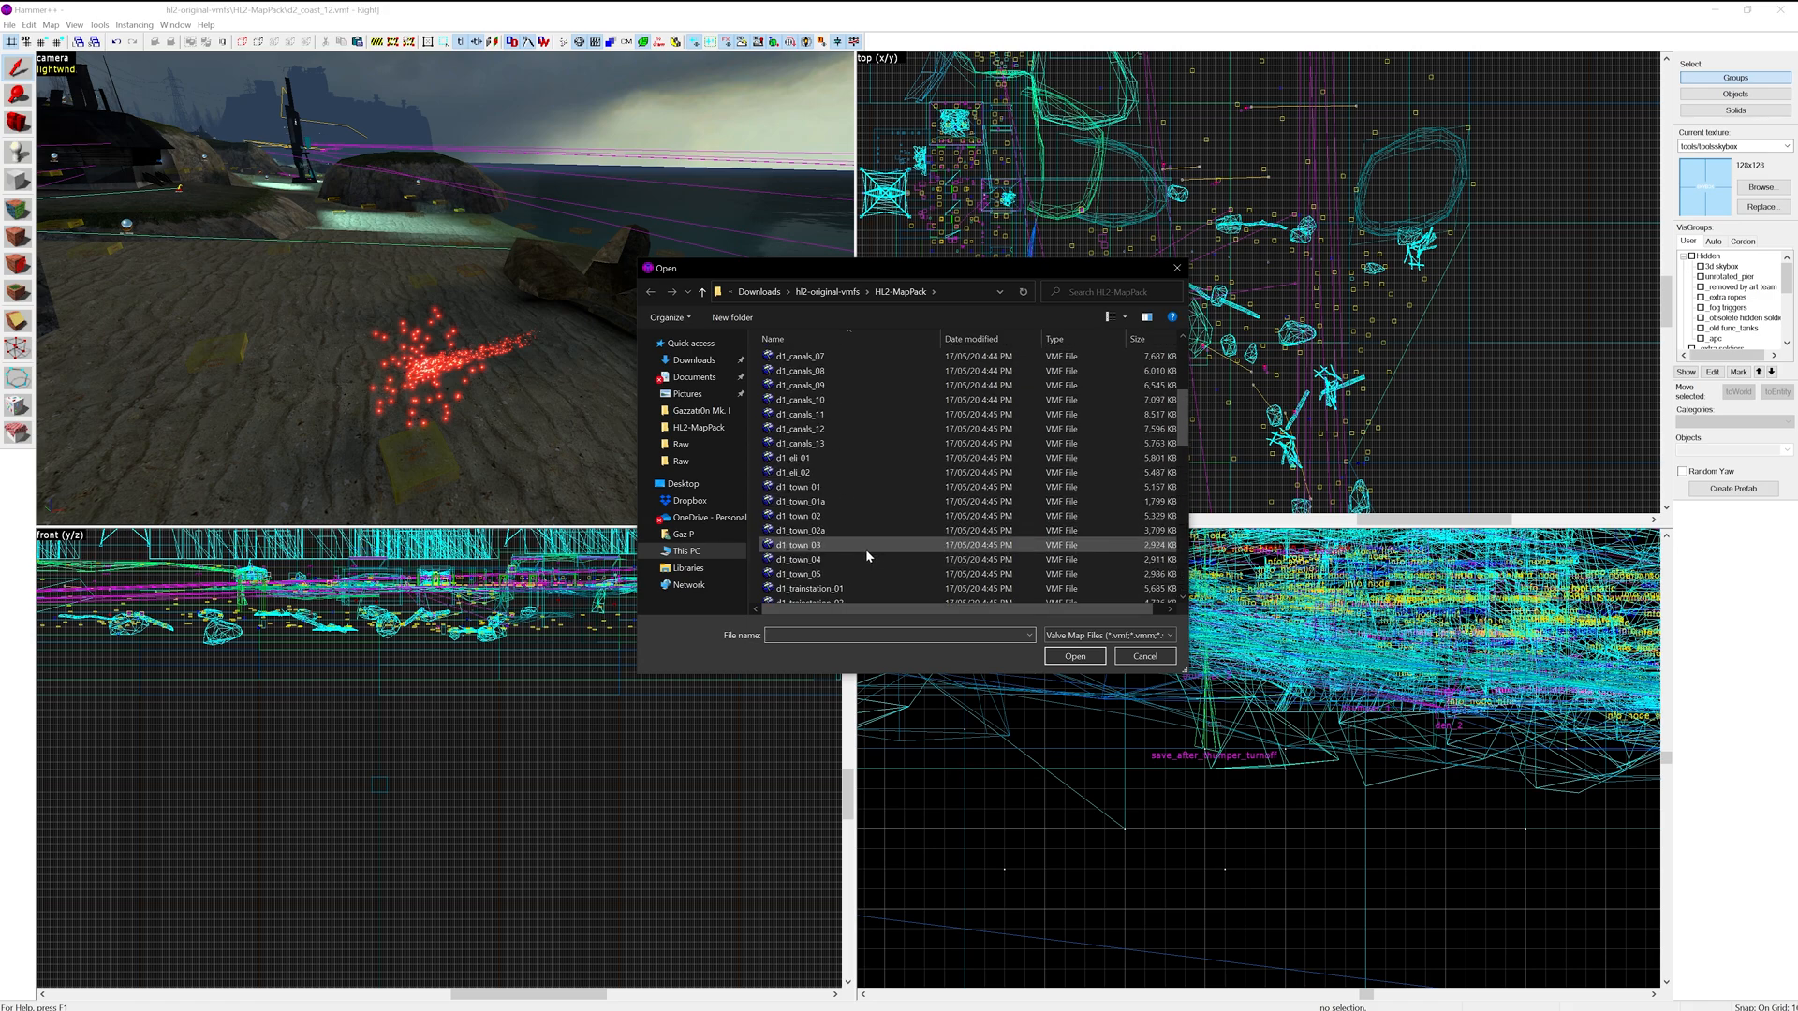
pyautogui.scroll(3)
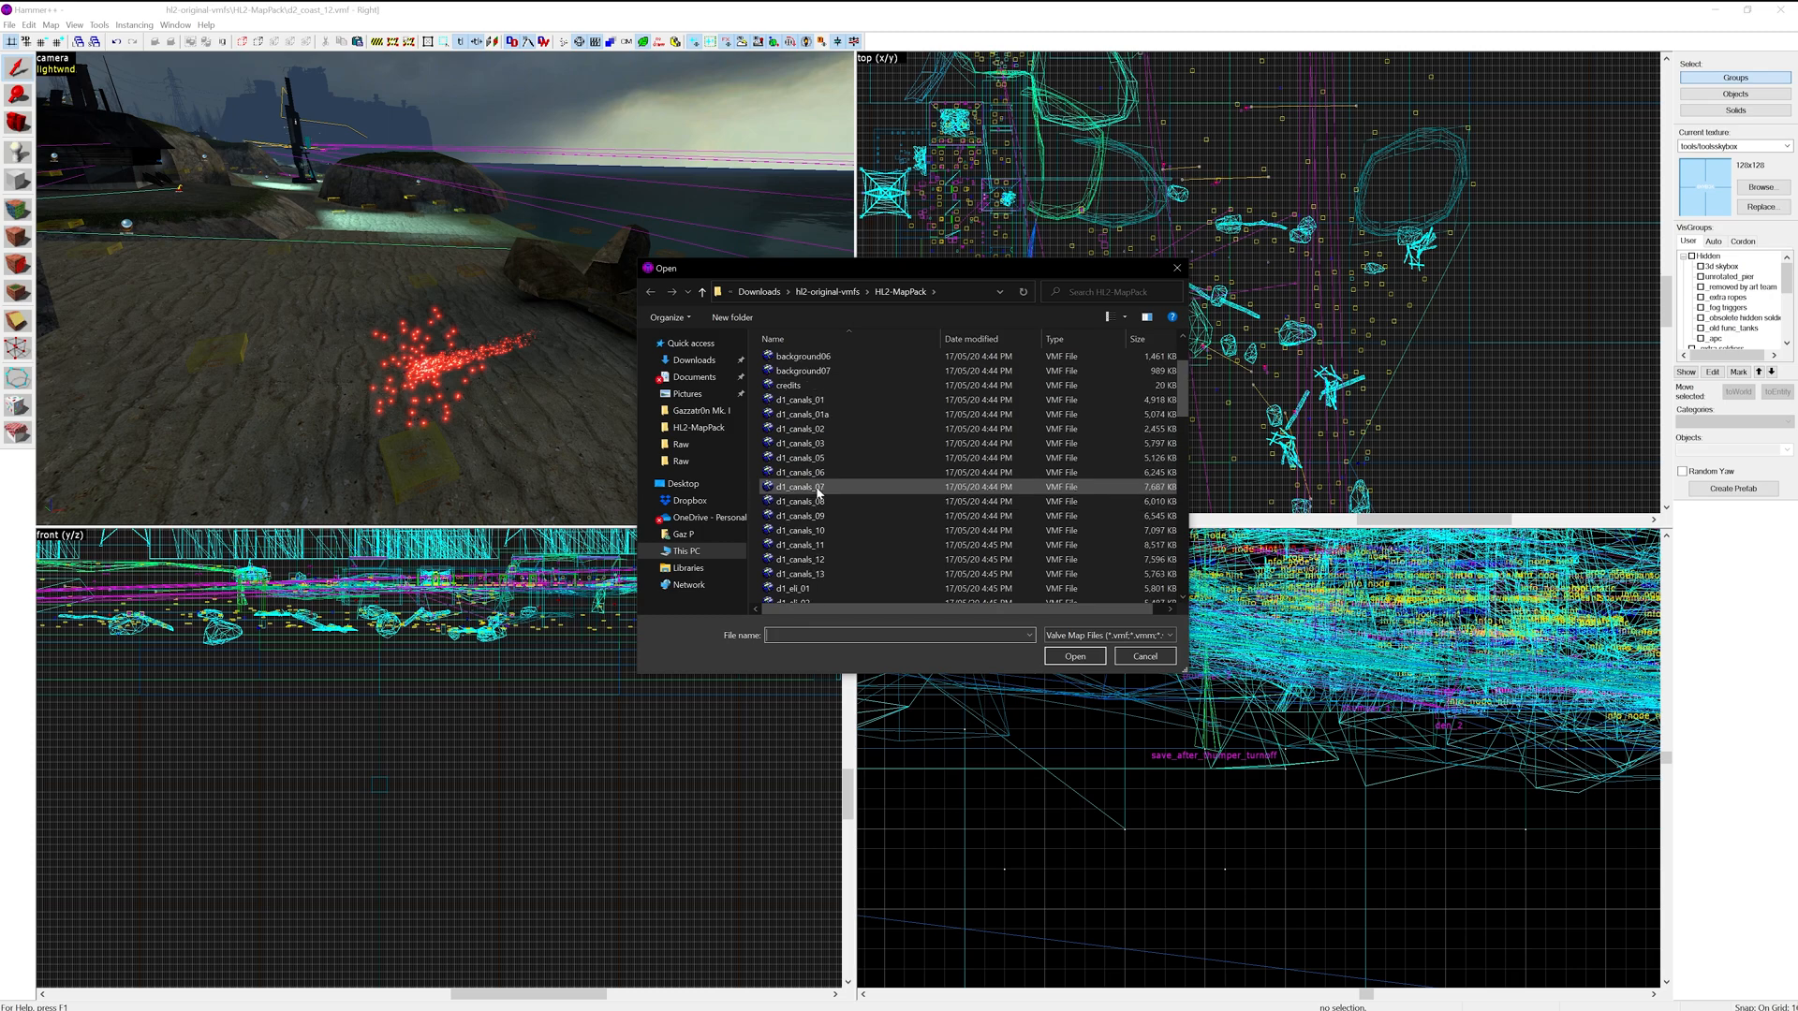
pyautogui.scroll(-3)
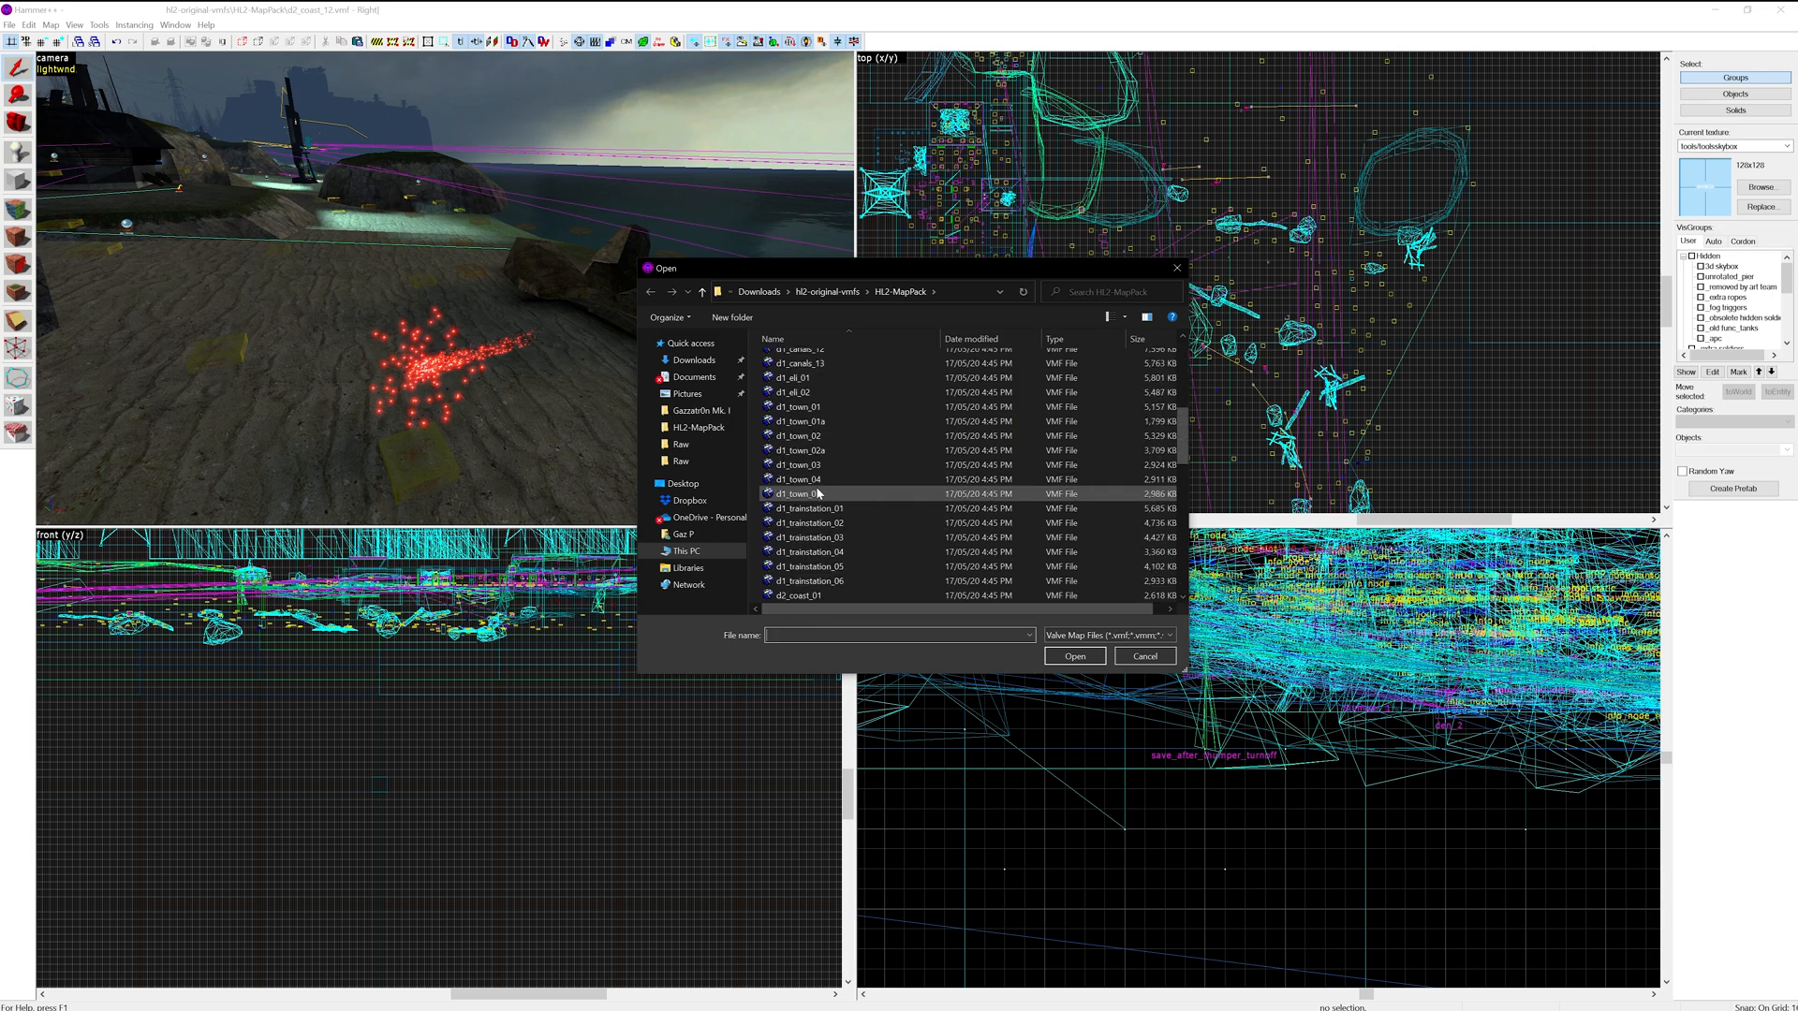
pyautogui.scroll(-3)
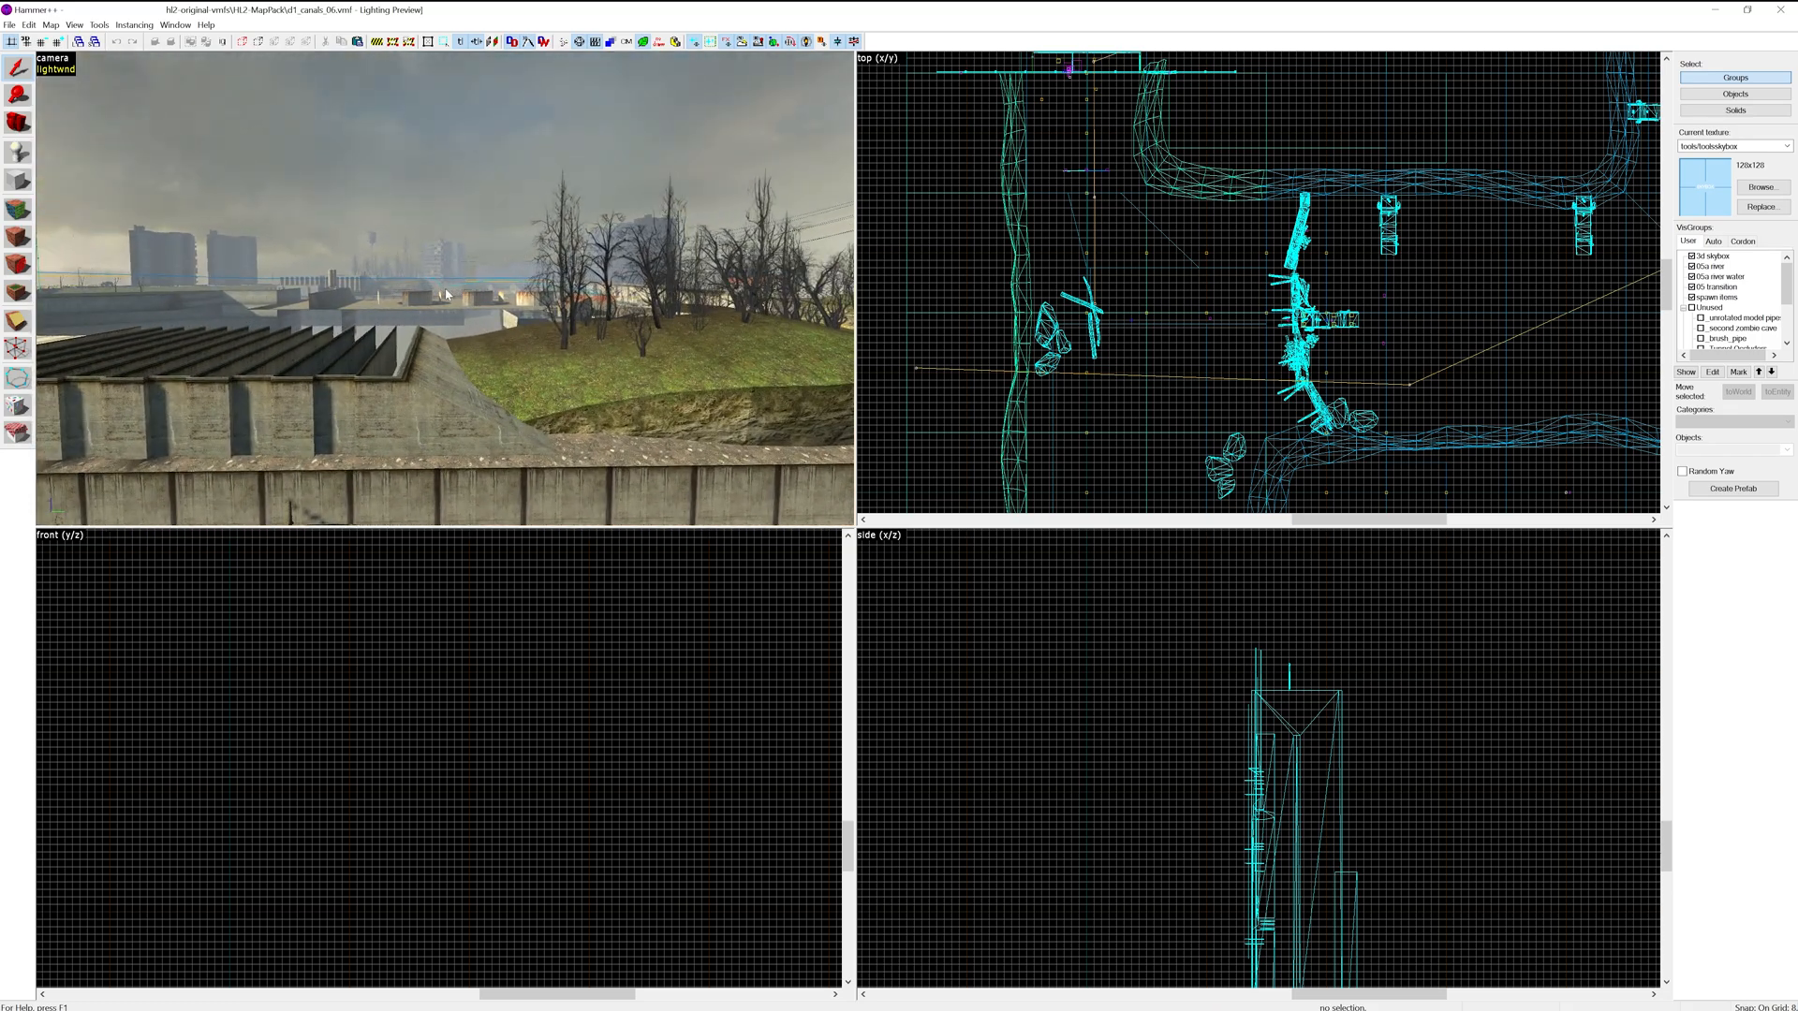
pyautogui.moveTo(302, 289)
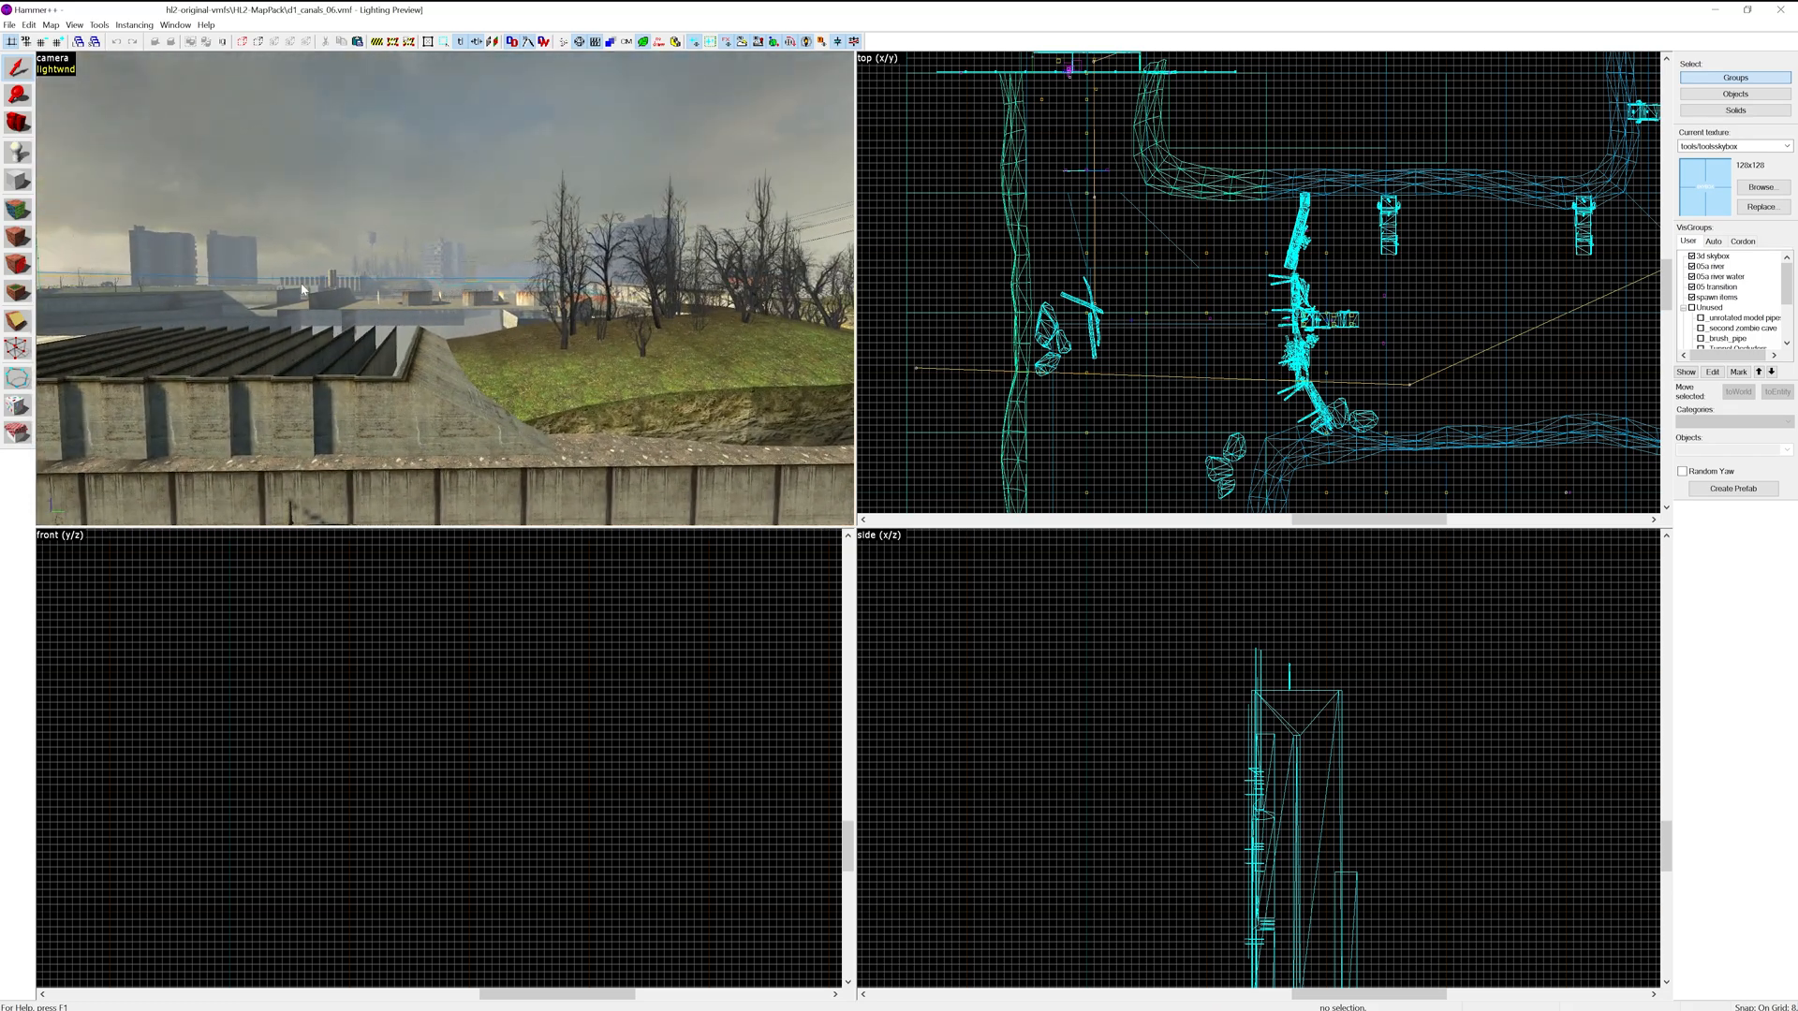
pyautogui.moveTo(18, 399)
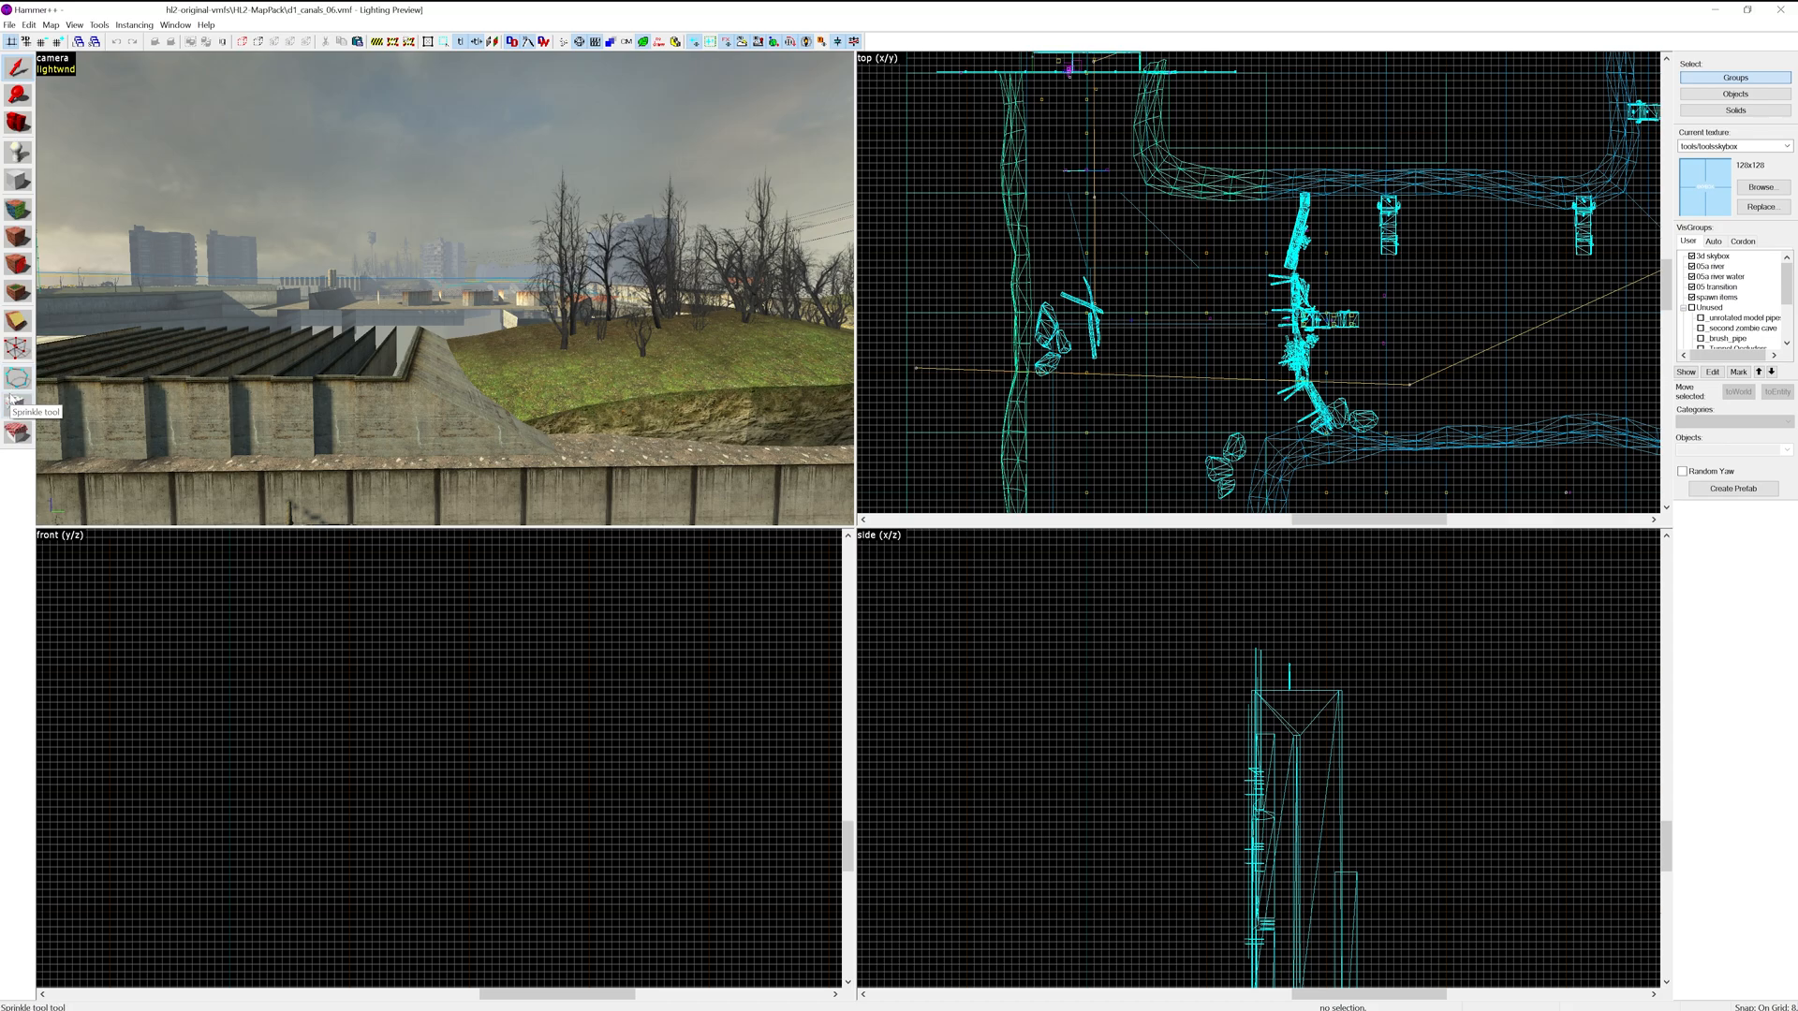
pyautogui.moveTo(19, 401)
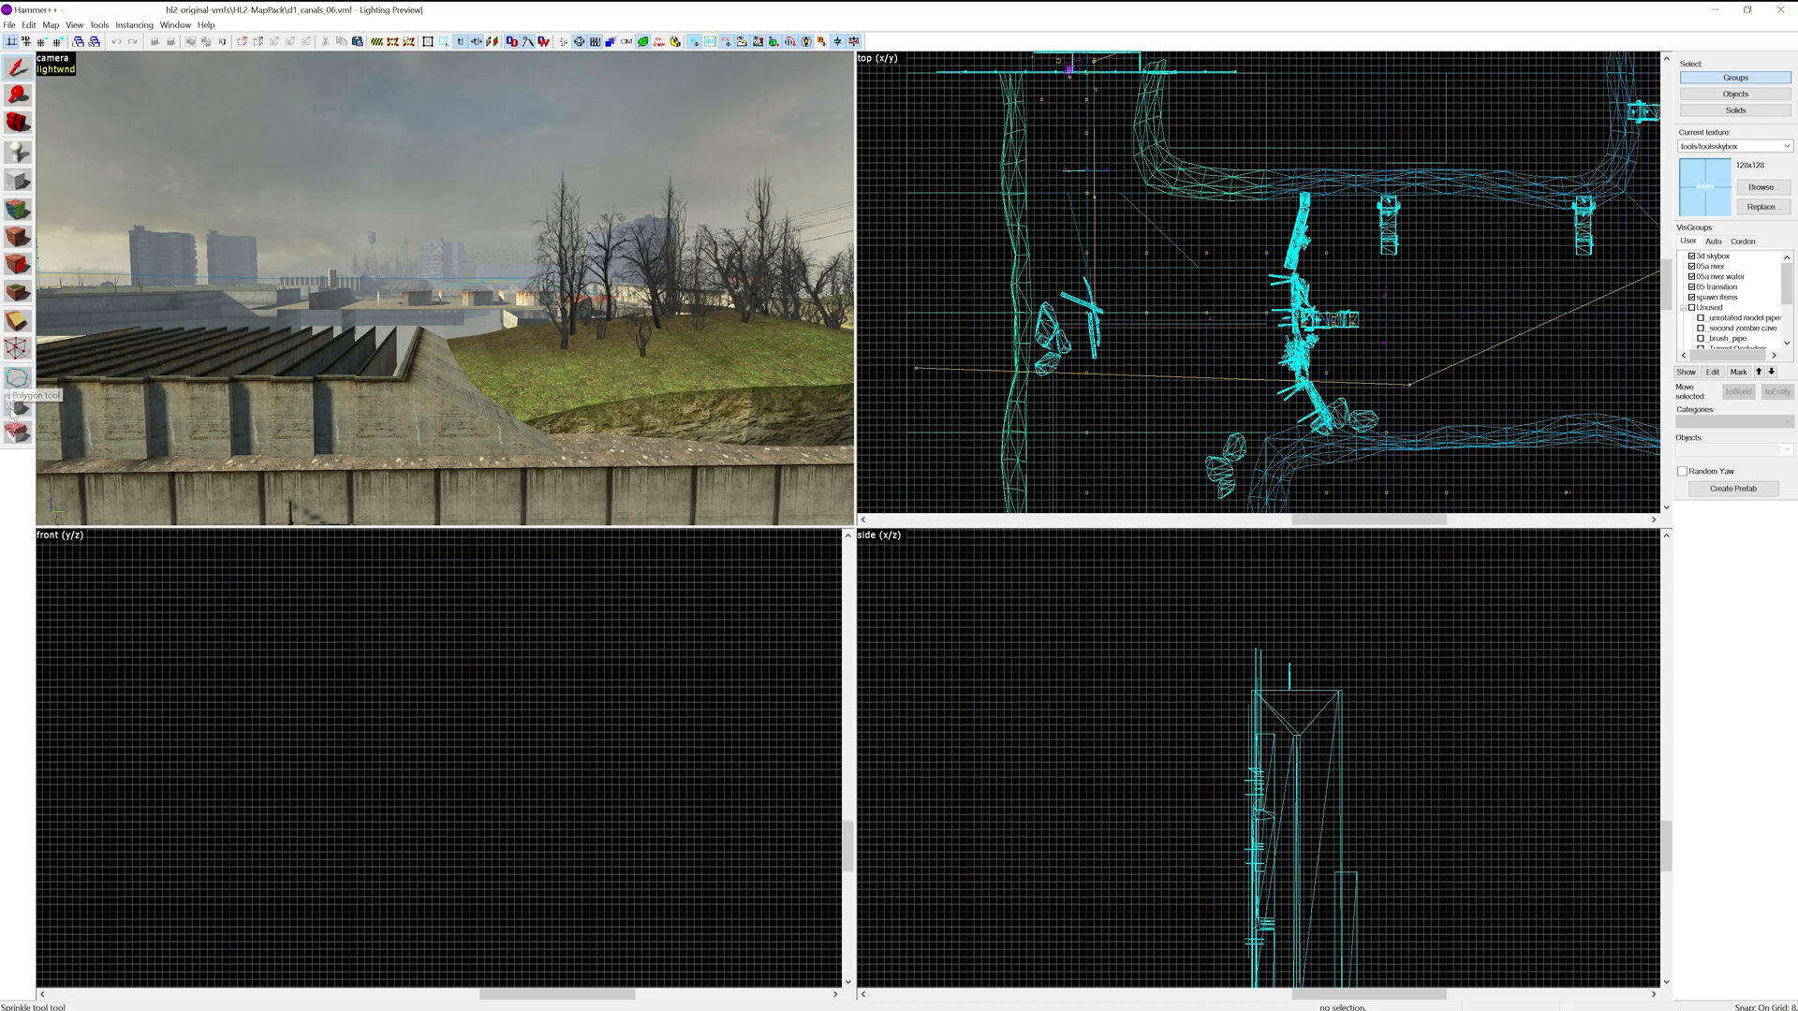
pyautogui.moveTo(18, 438)
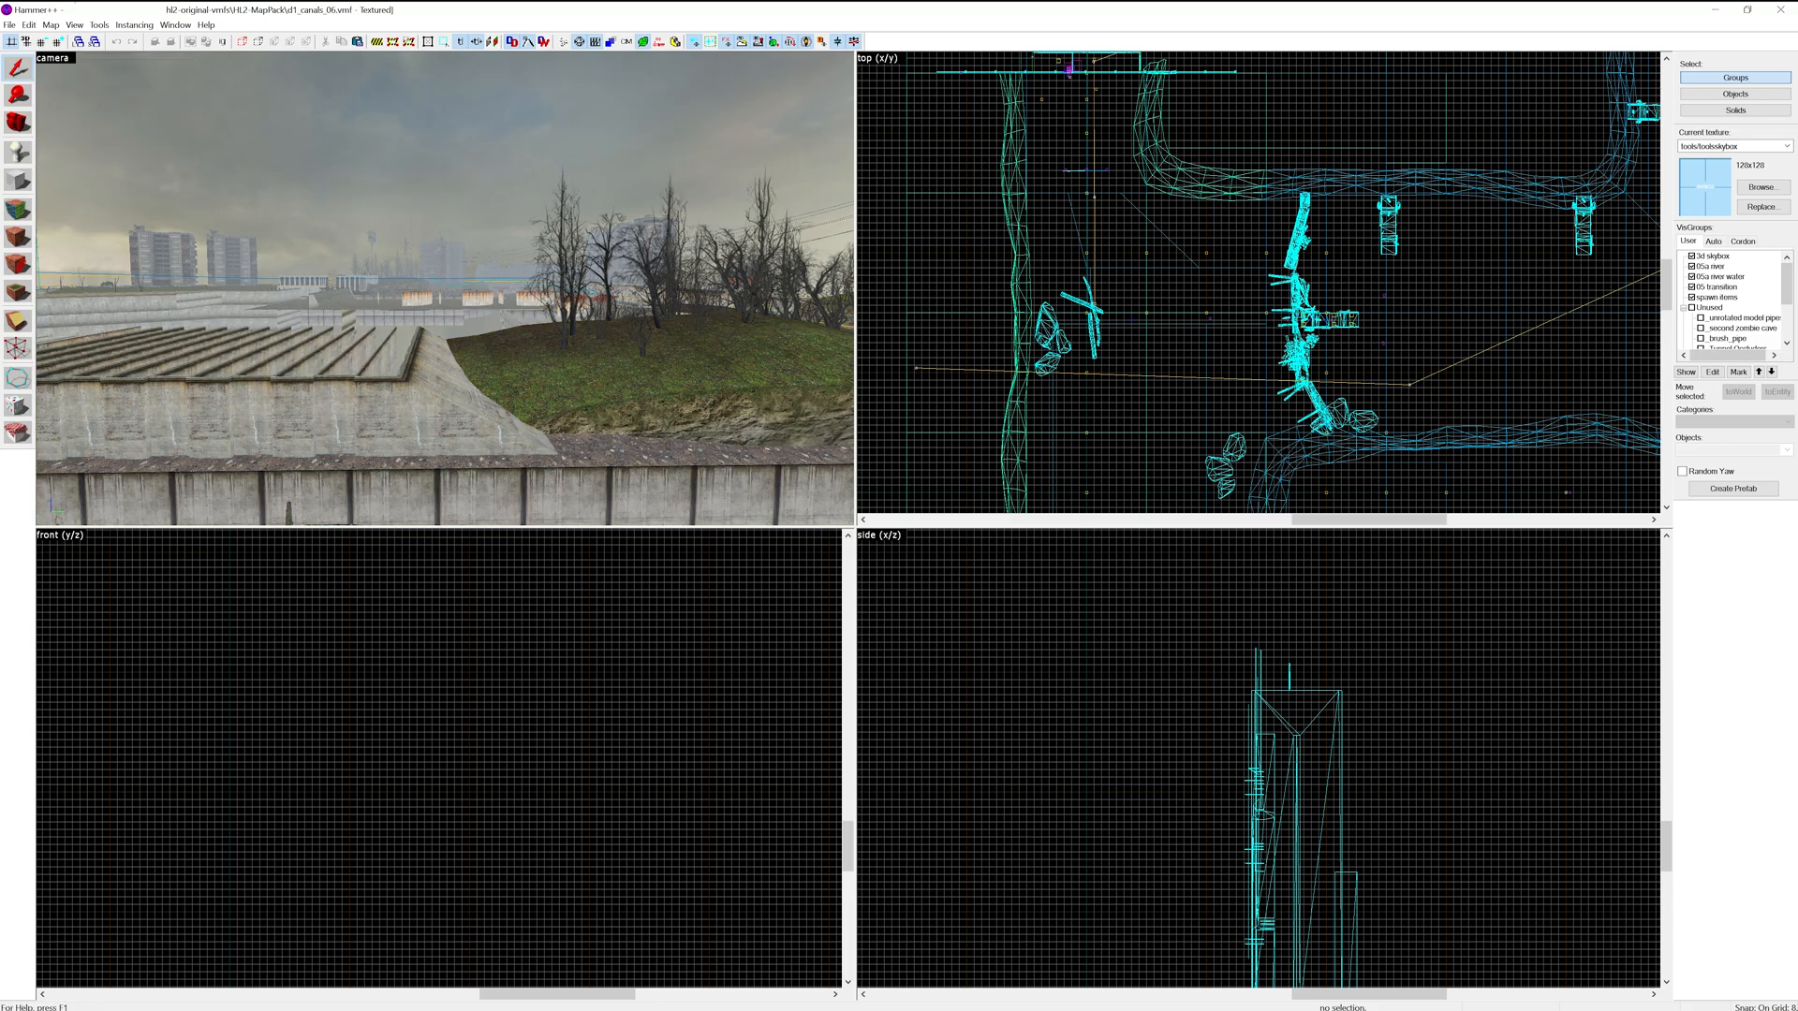
# Render the canal scene as 3D Textured Shaded Polygons with the 3D skybox preview shown
pyautogui.click(55, 58)
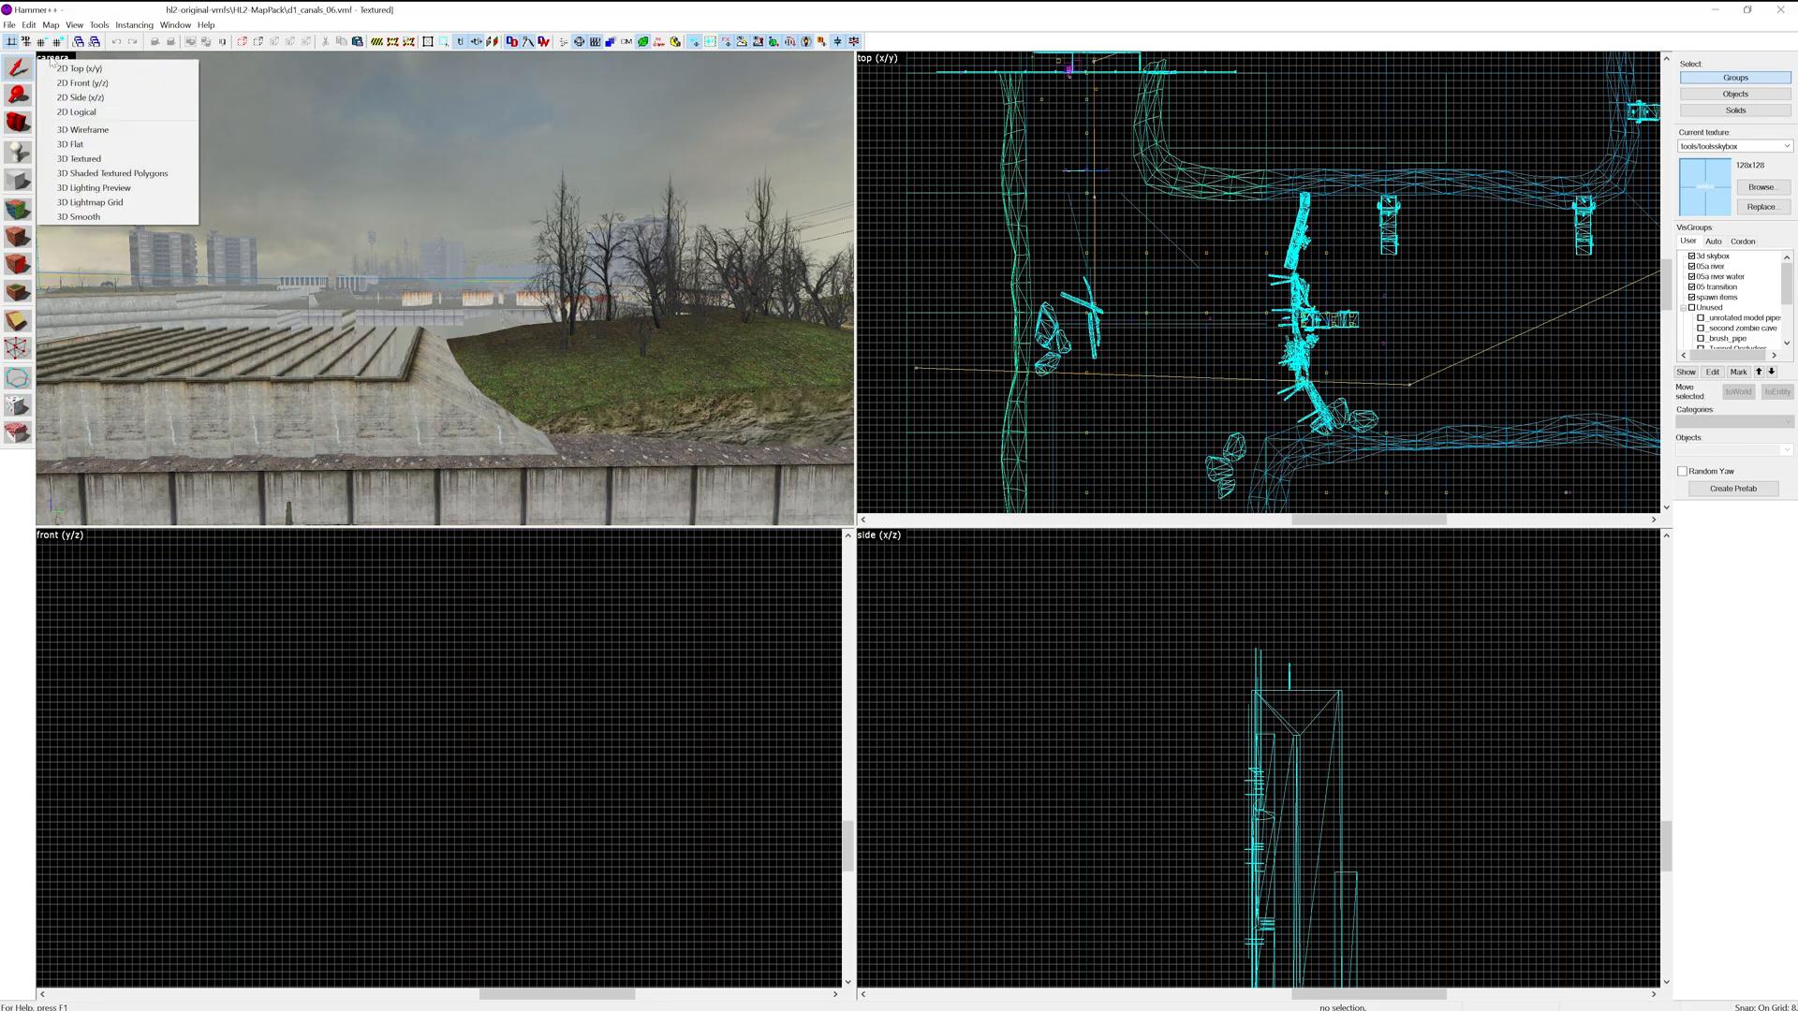
pyautogui.click(110, 172)
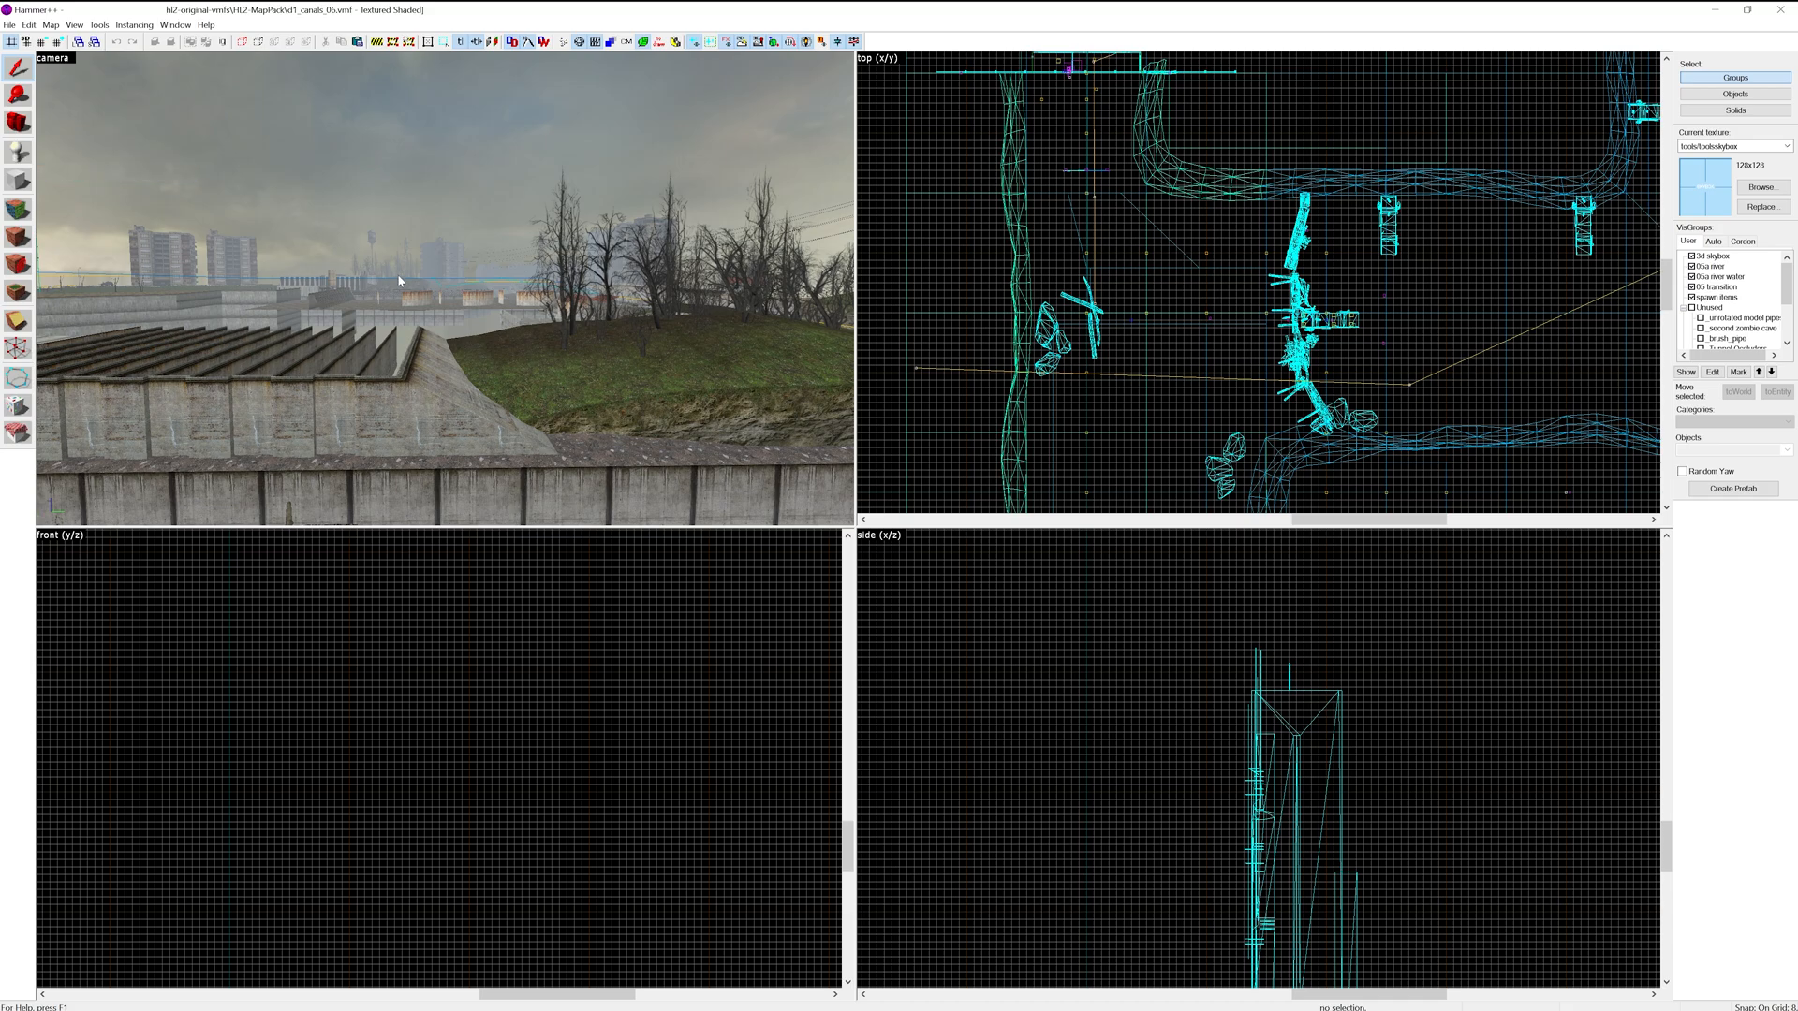
pyautogui.moveTo(324, 238)
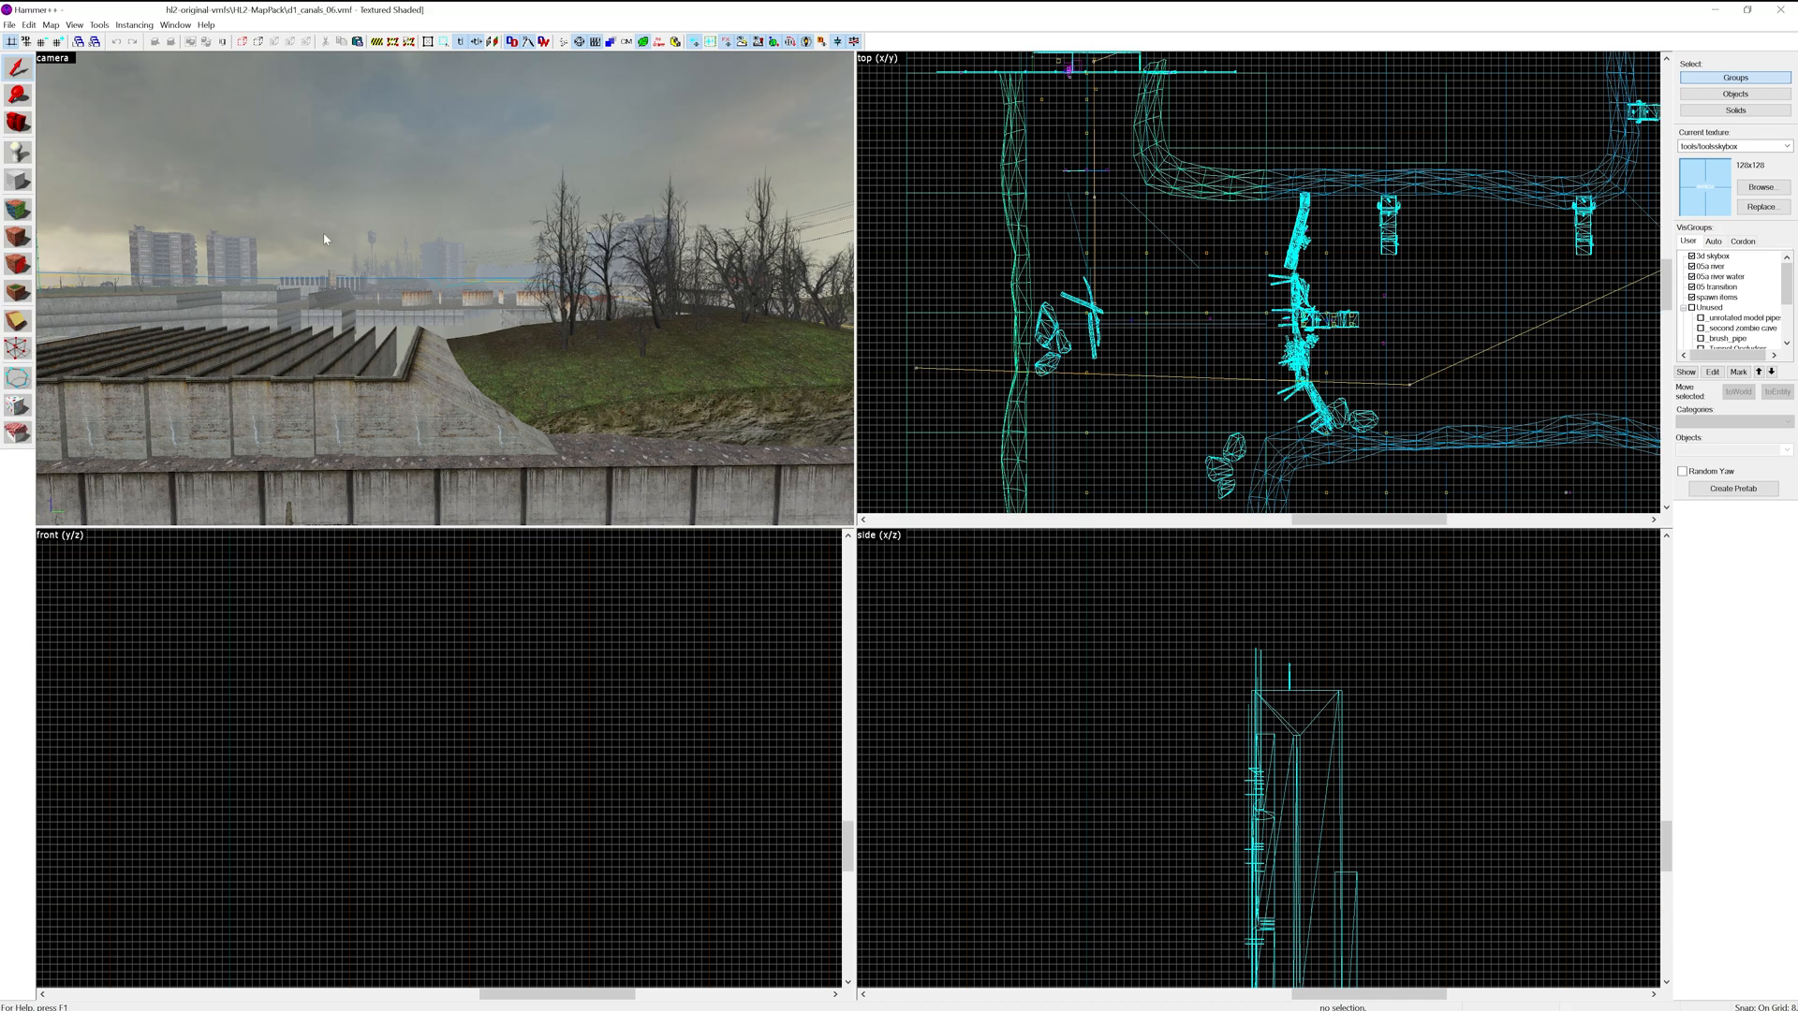
pyautogui.moveTo(707, 42)
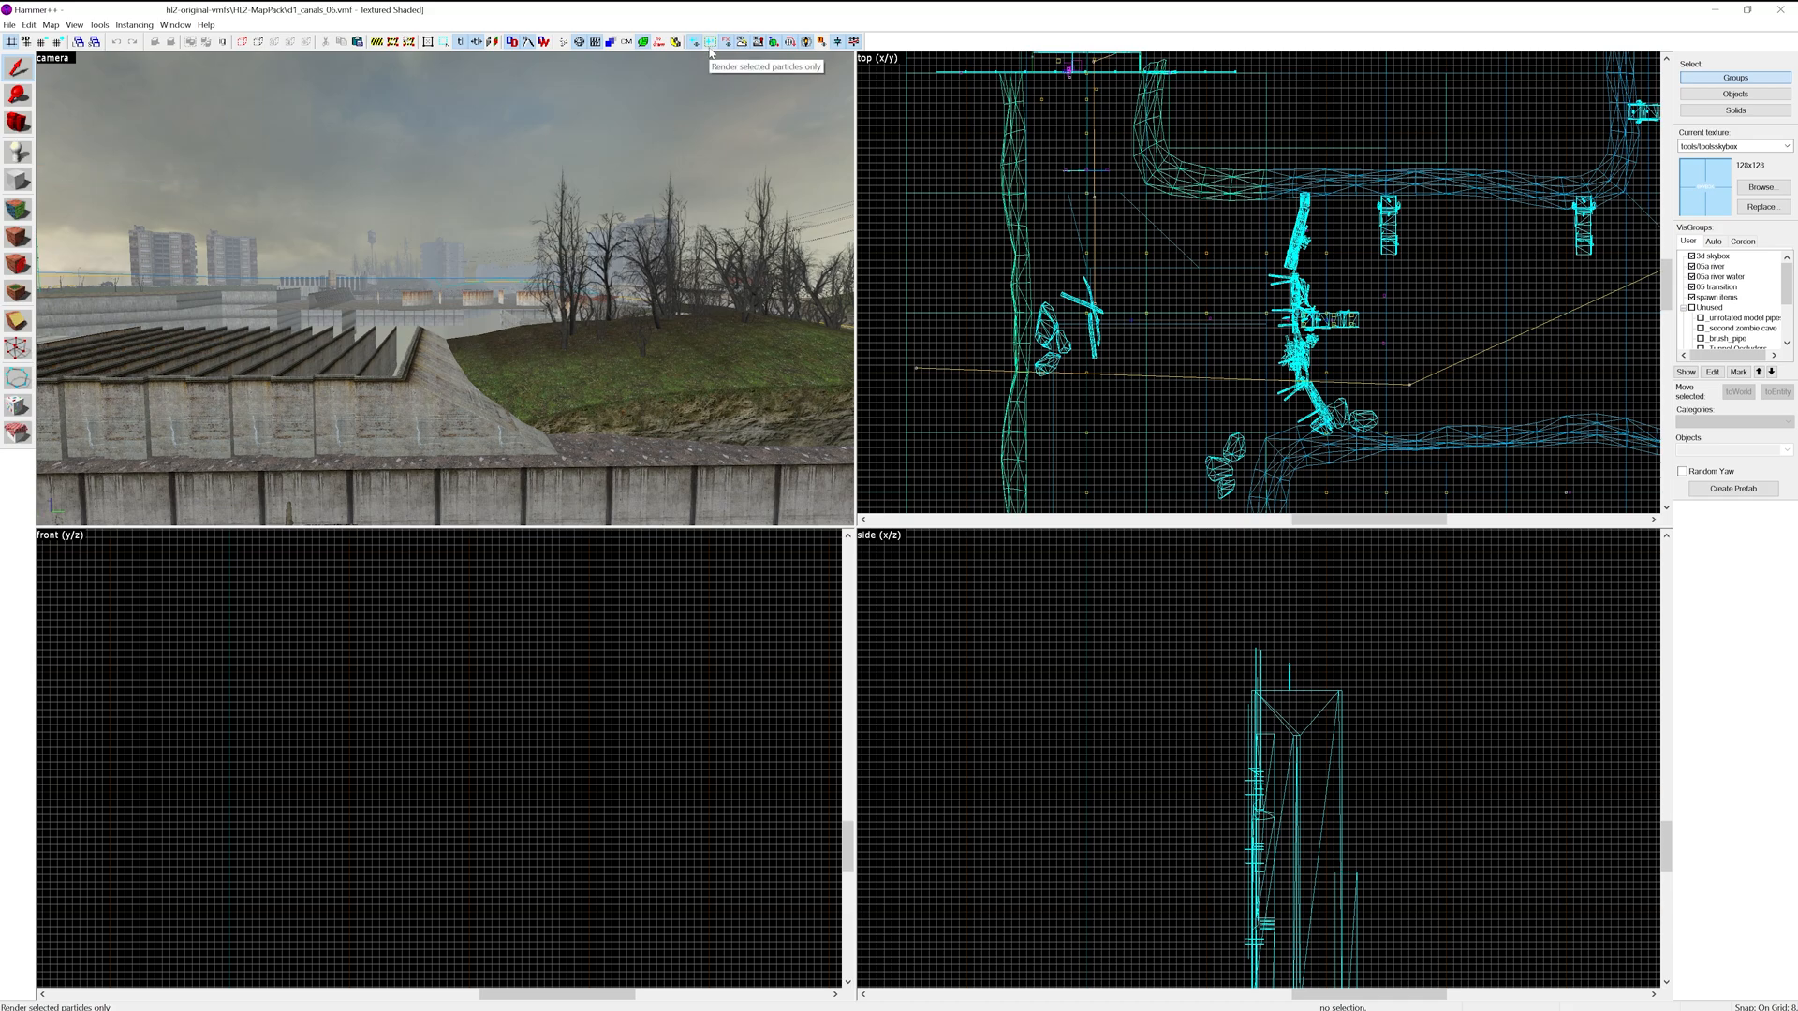
pyautogui.moveTo(726, 41)
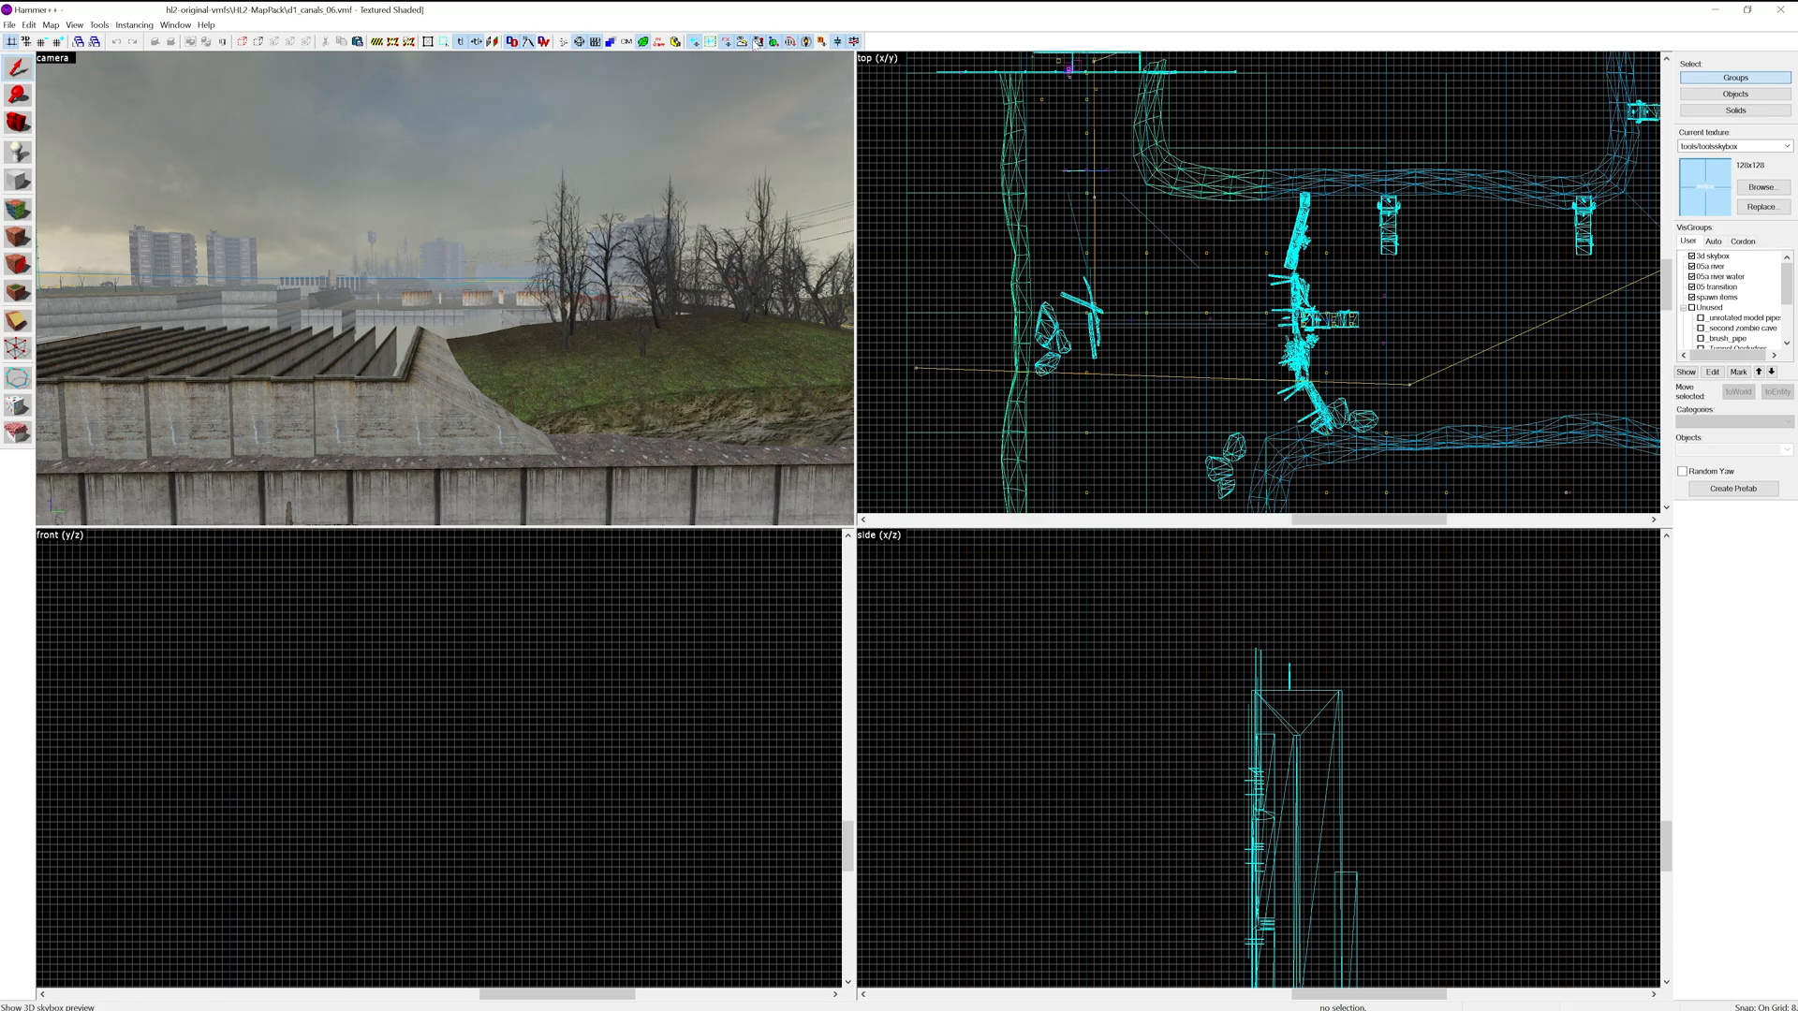
pyautogui.moveTo(741, 62)
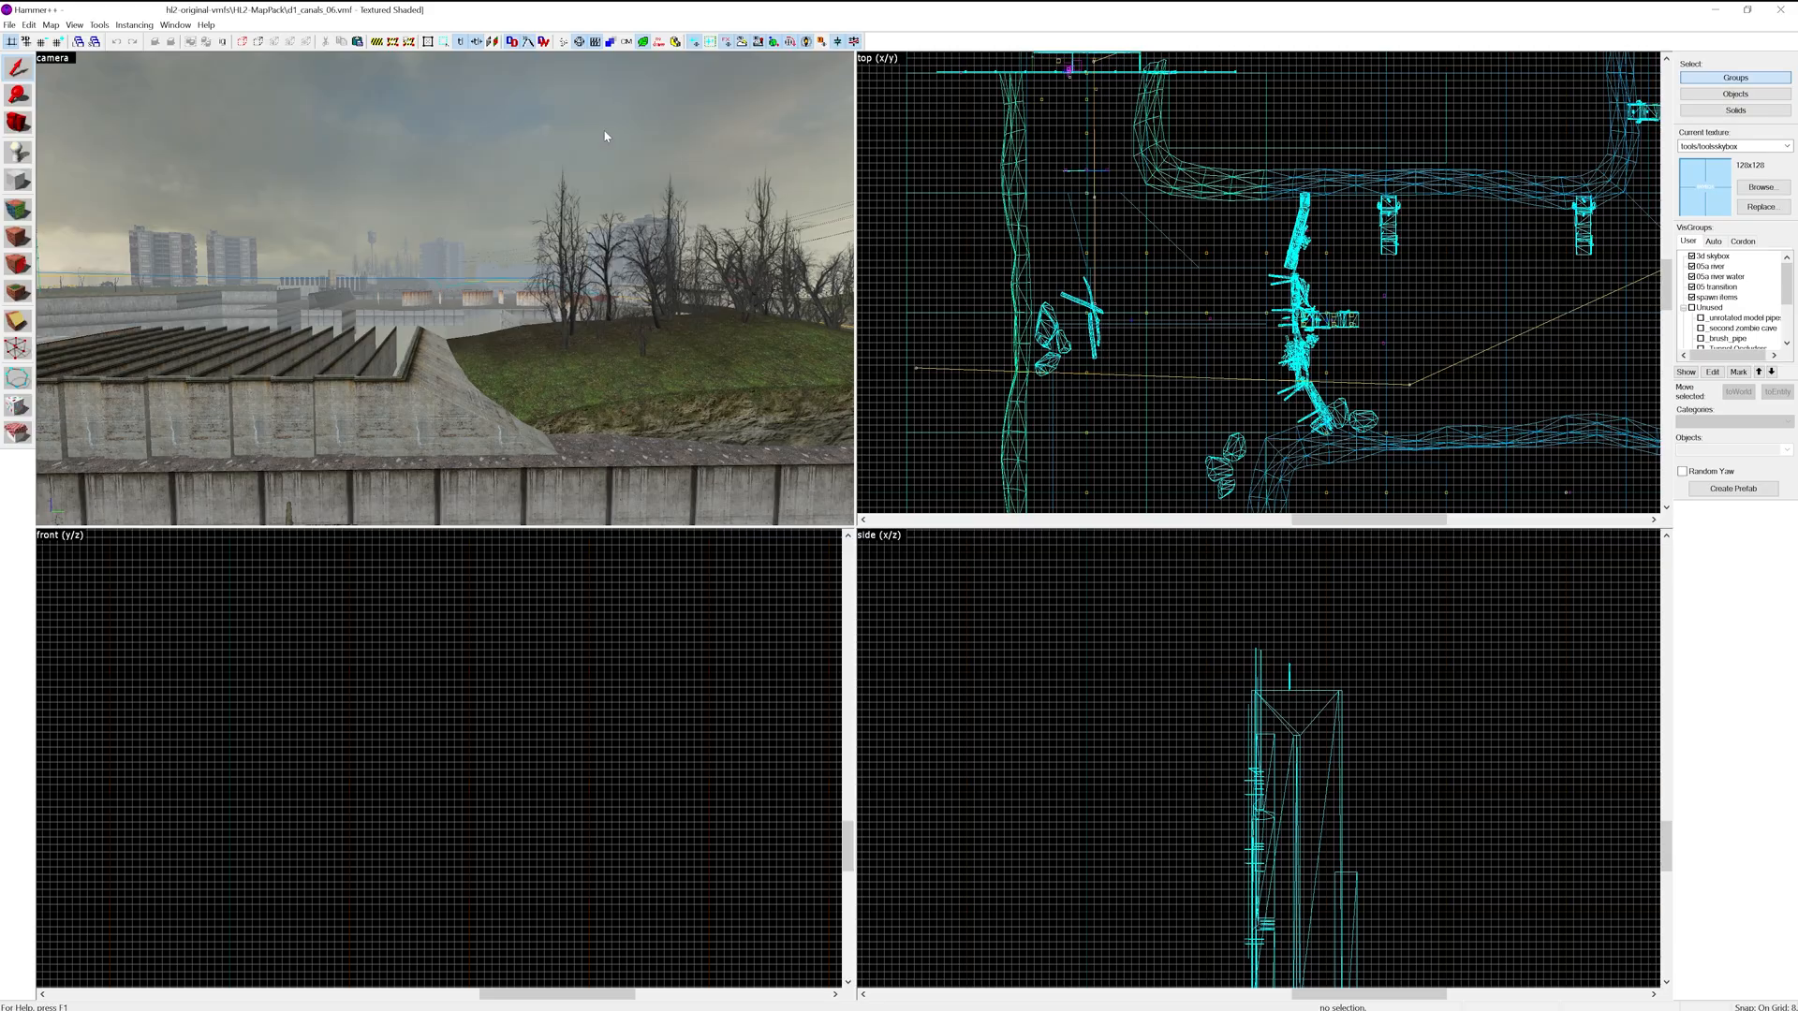
pyautogui.click(1764, 188)
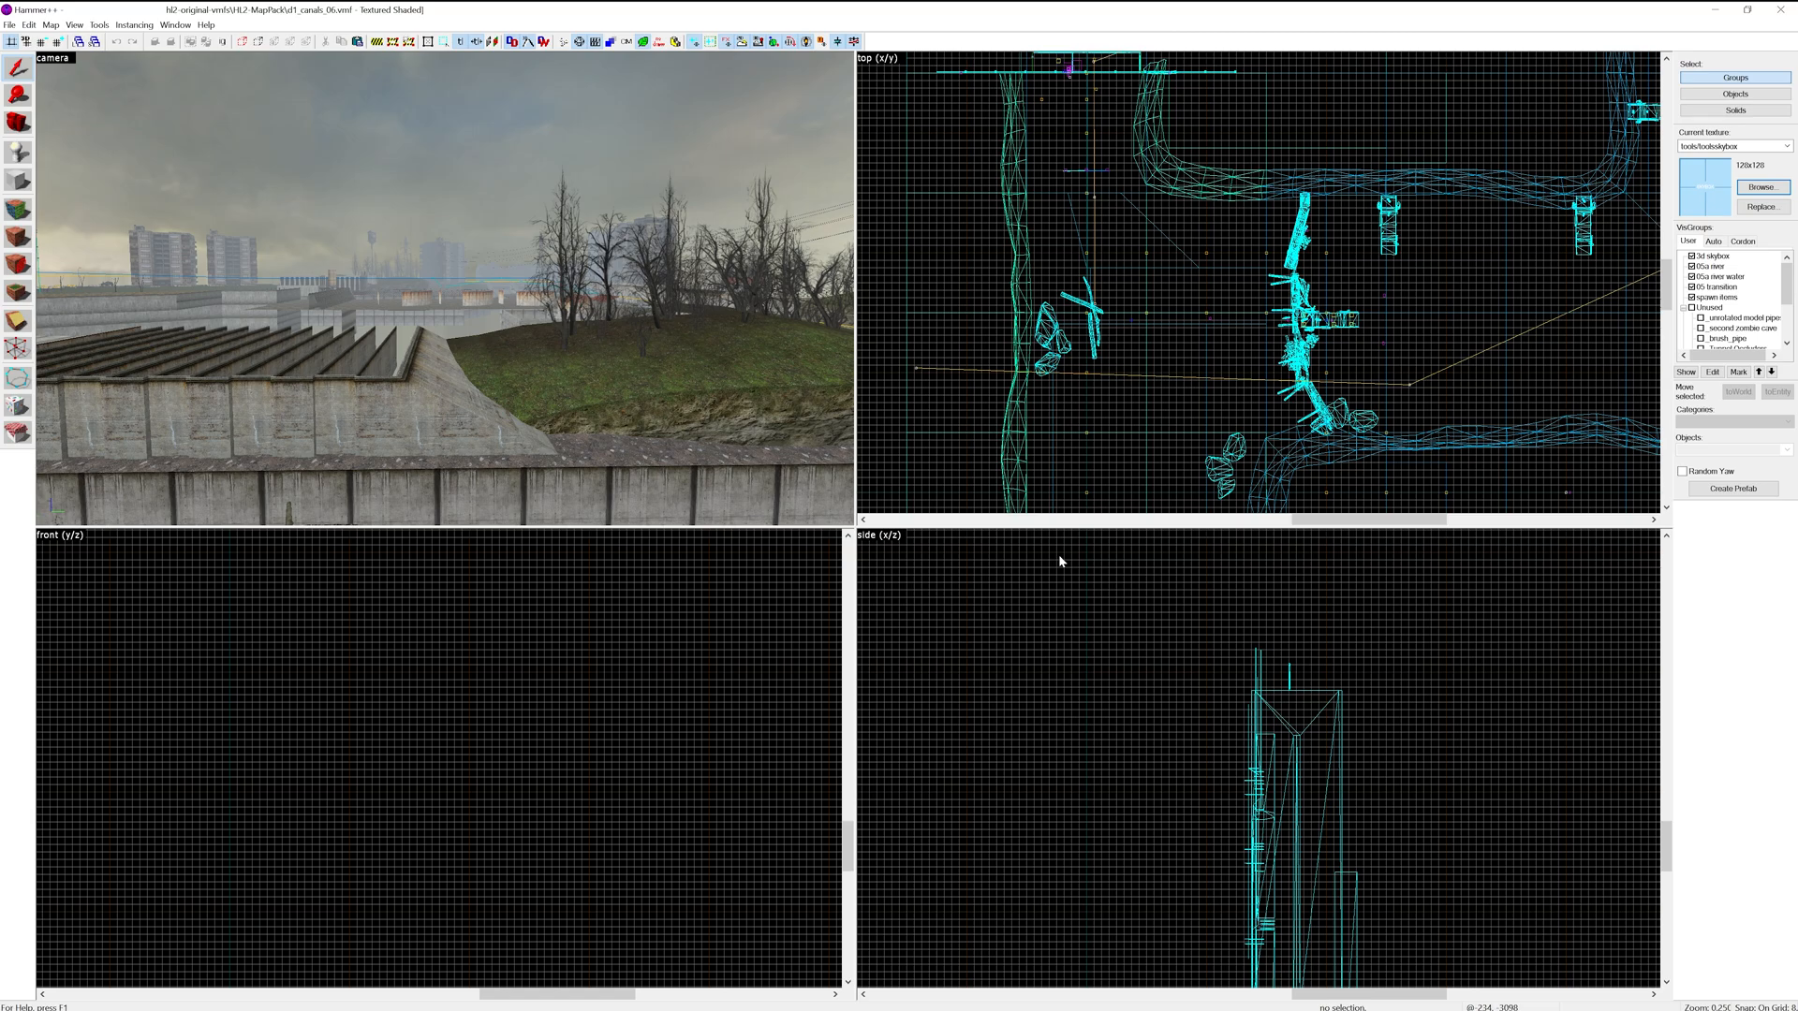
pyautogui.moveTo(639, 397)
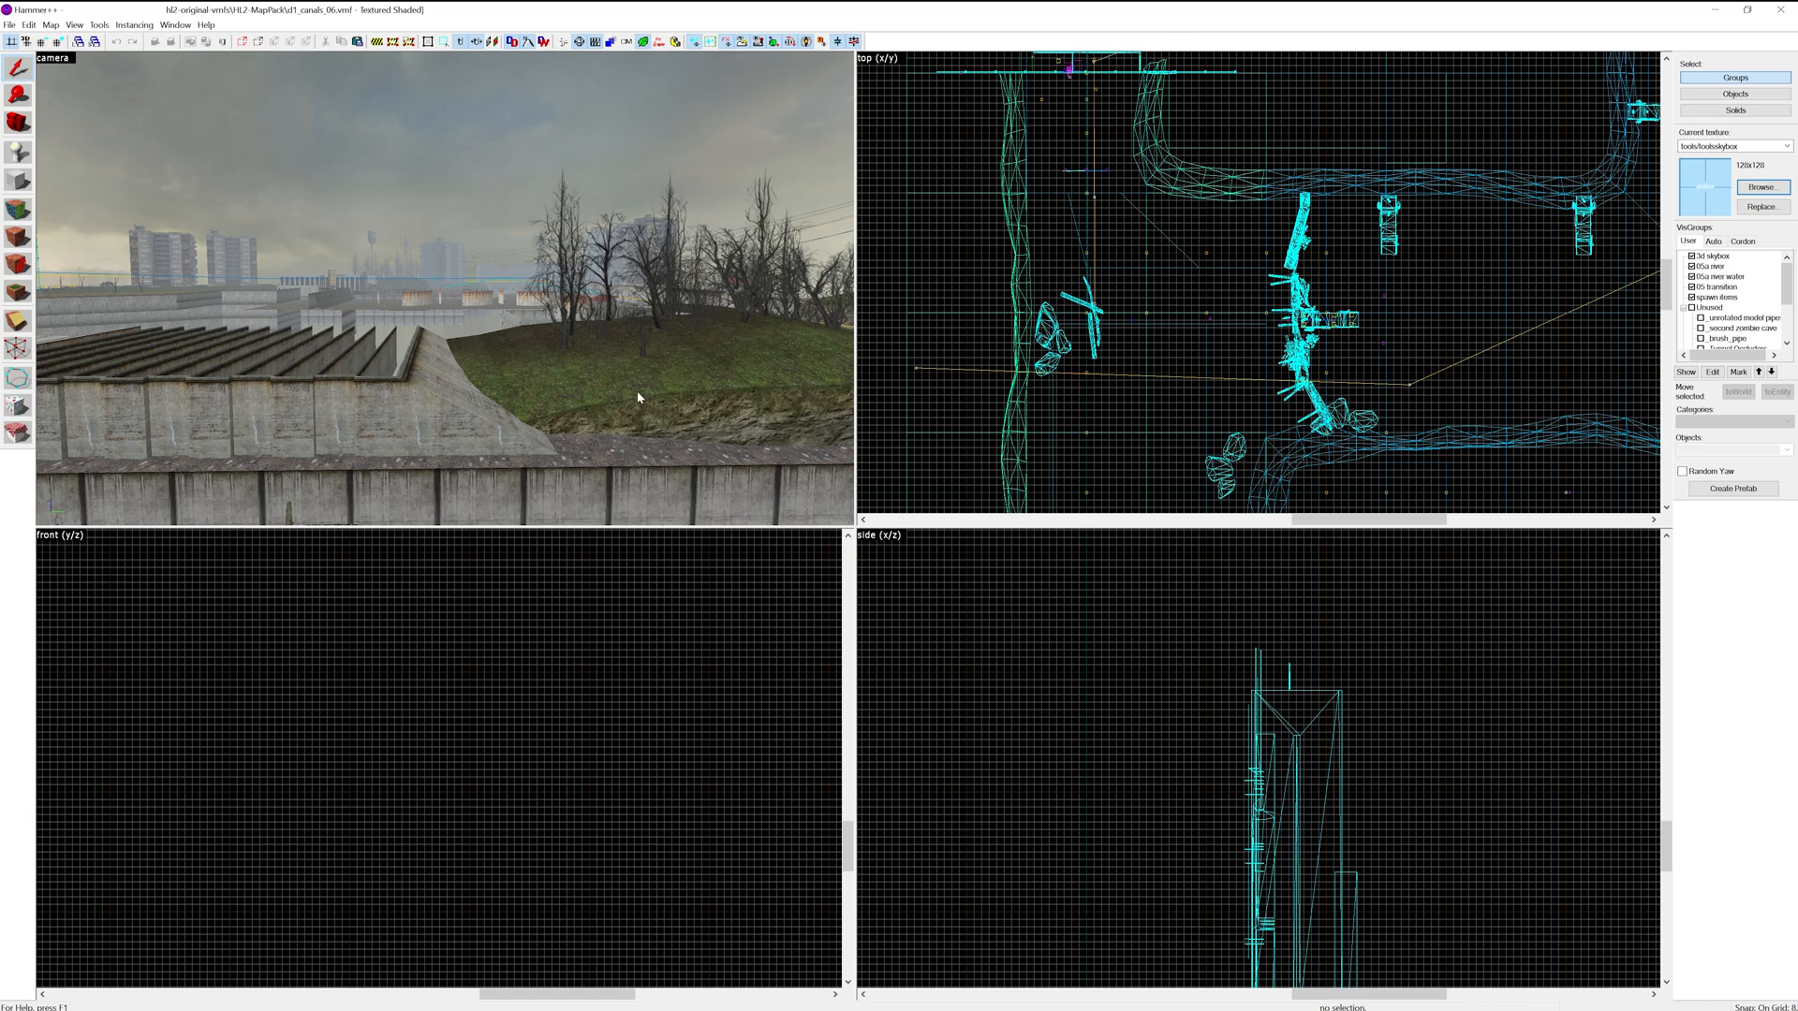
pyautogui.moveTo(638, 395)
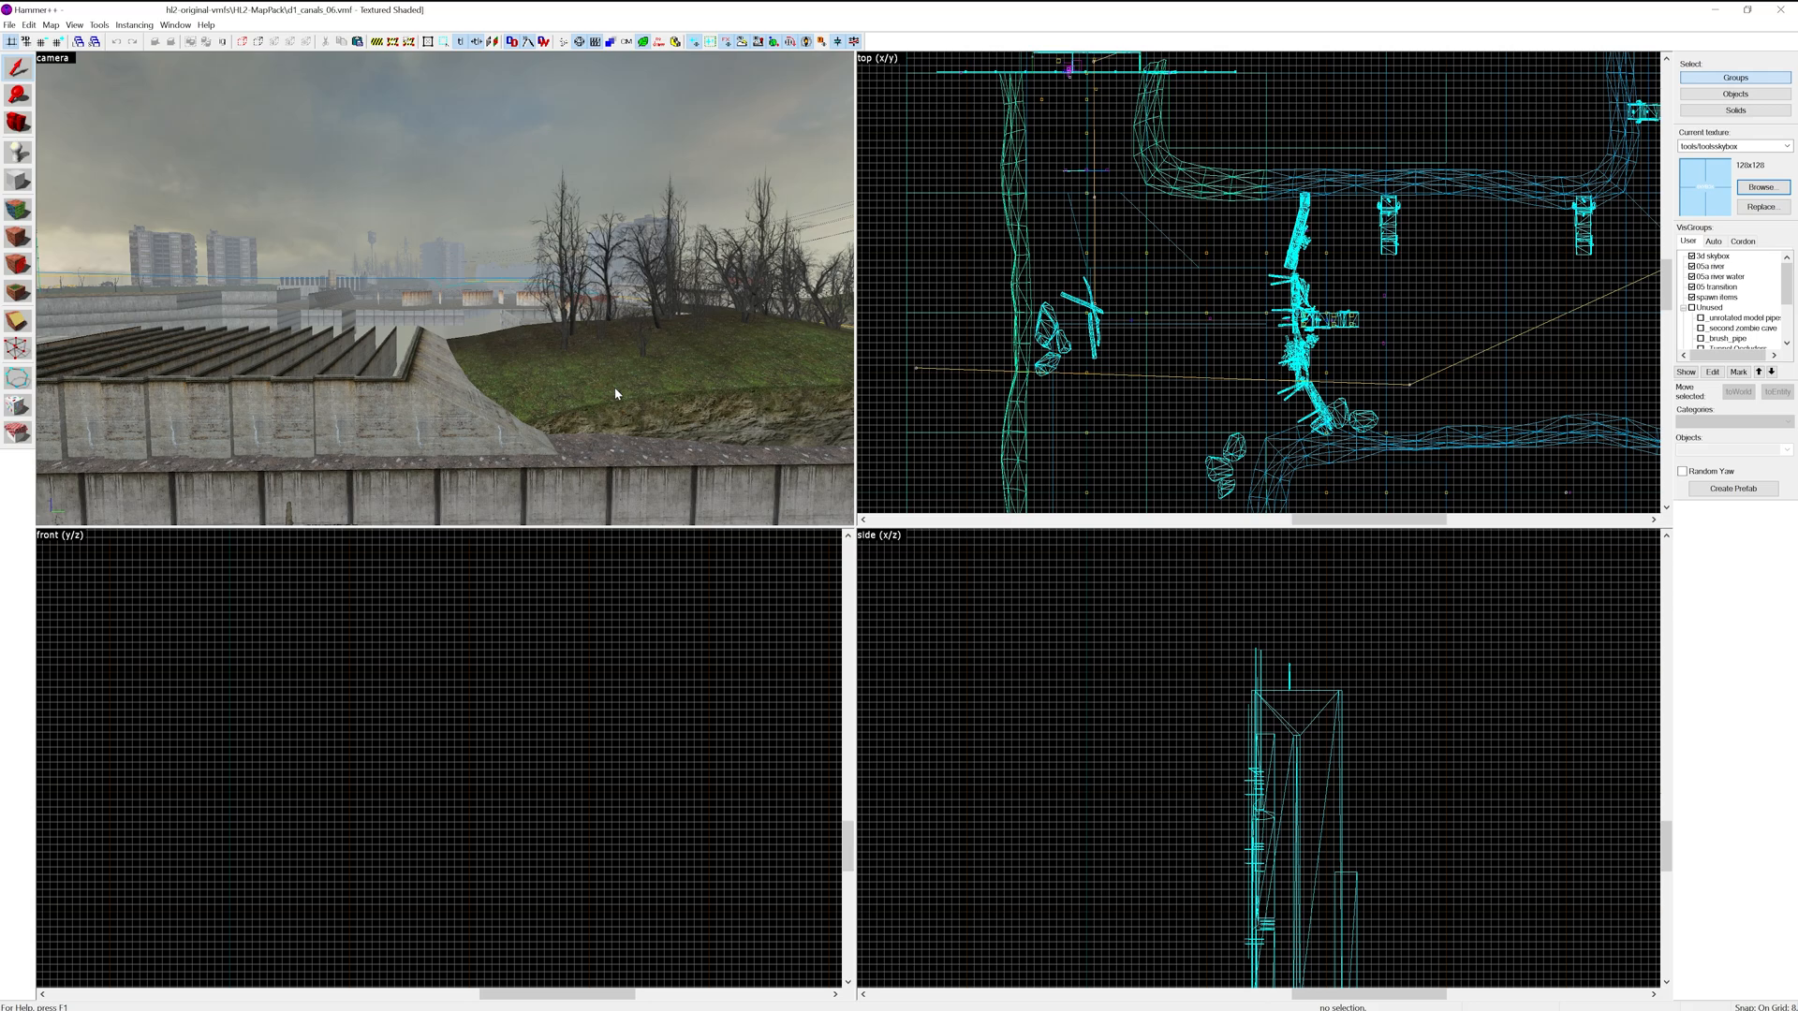